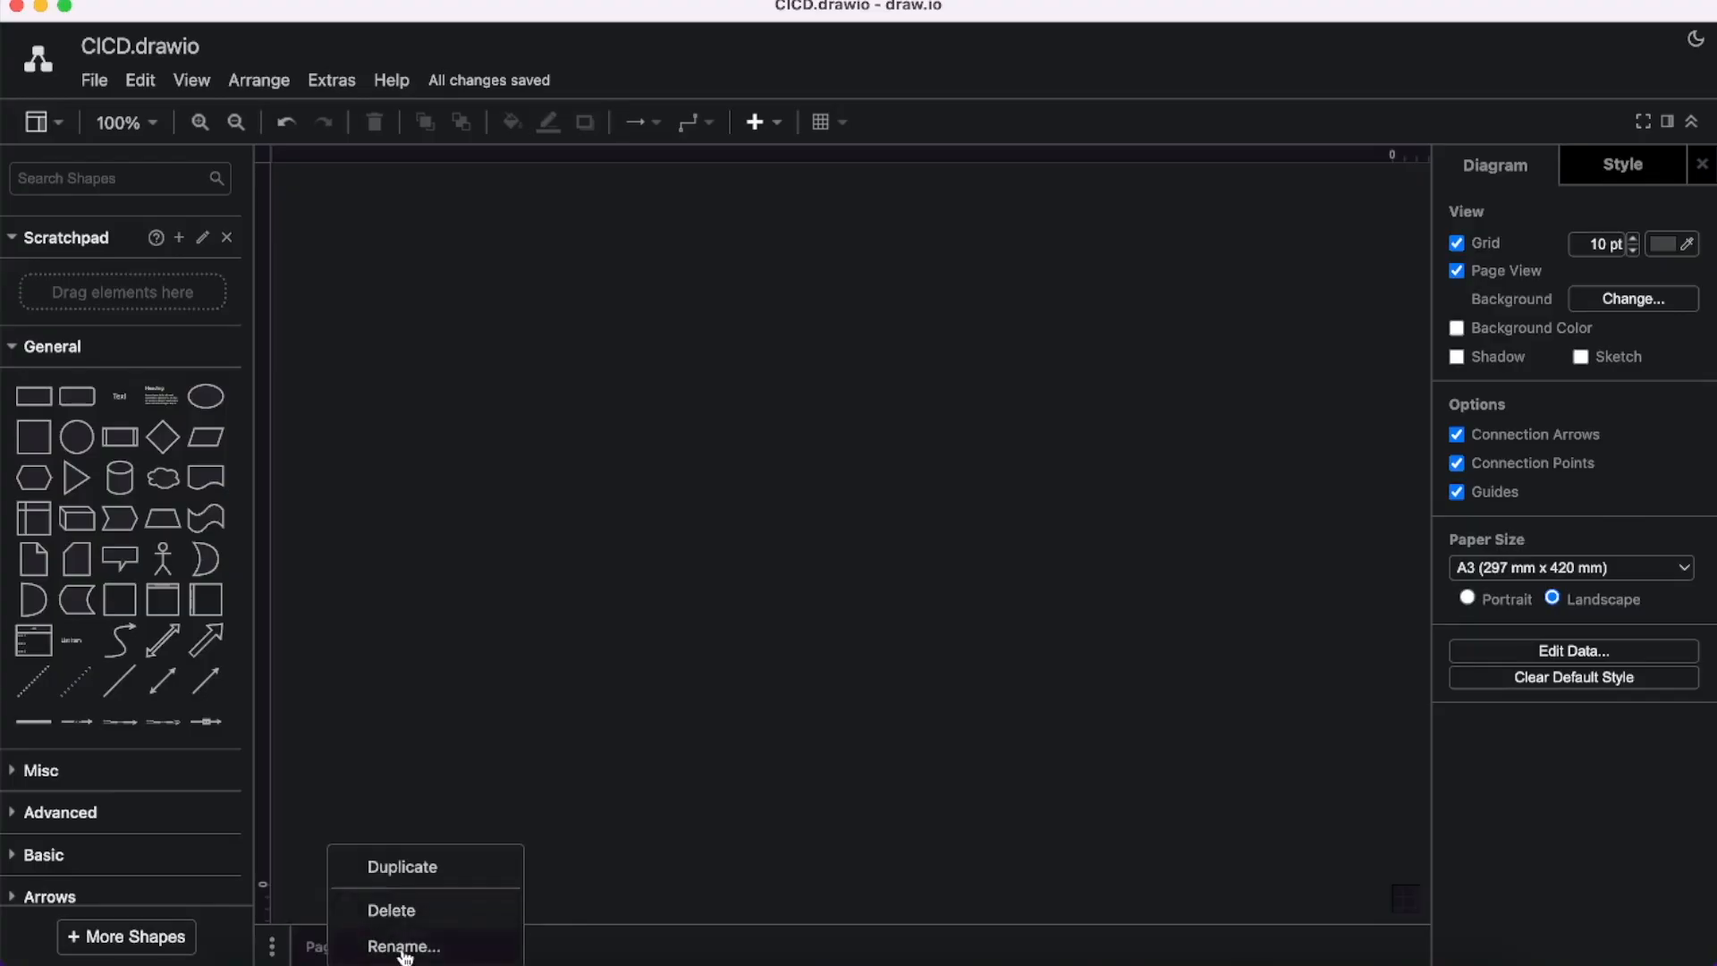
Rename the diagram's only page to CI-CD.
click(404, 946)
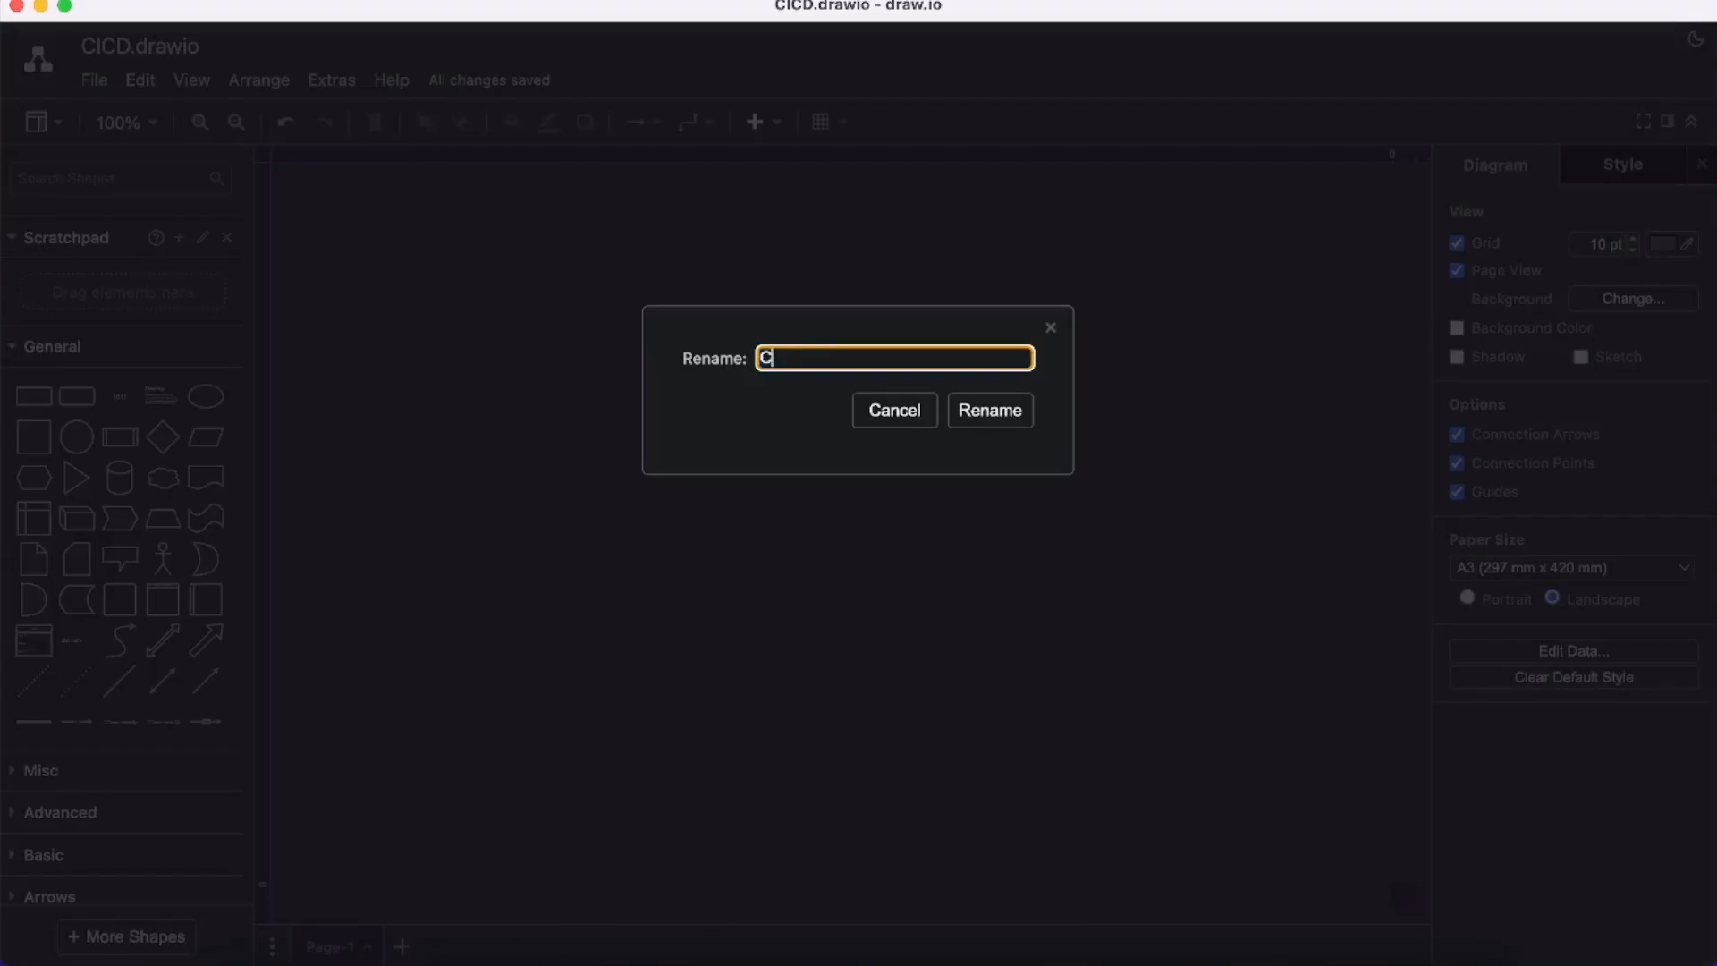
text(I)
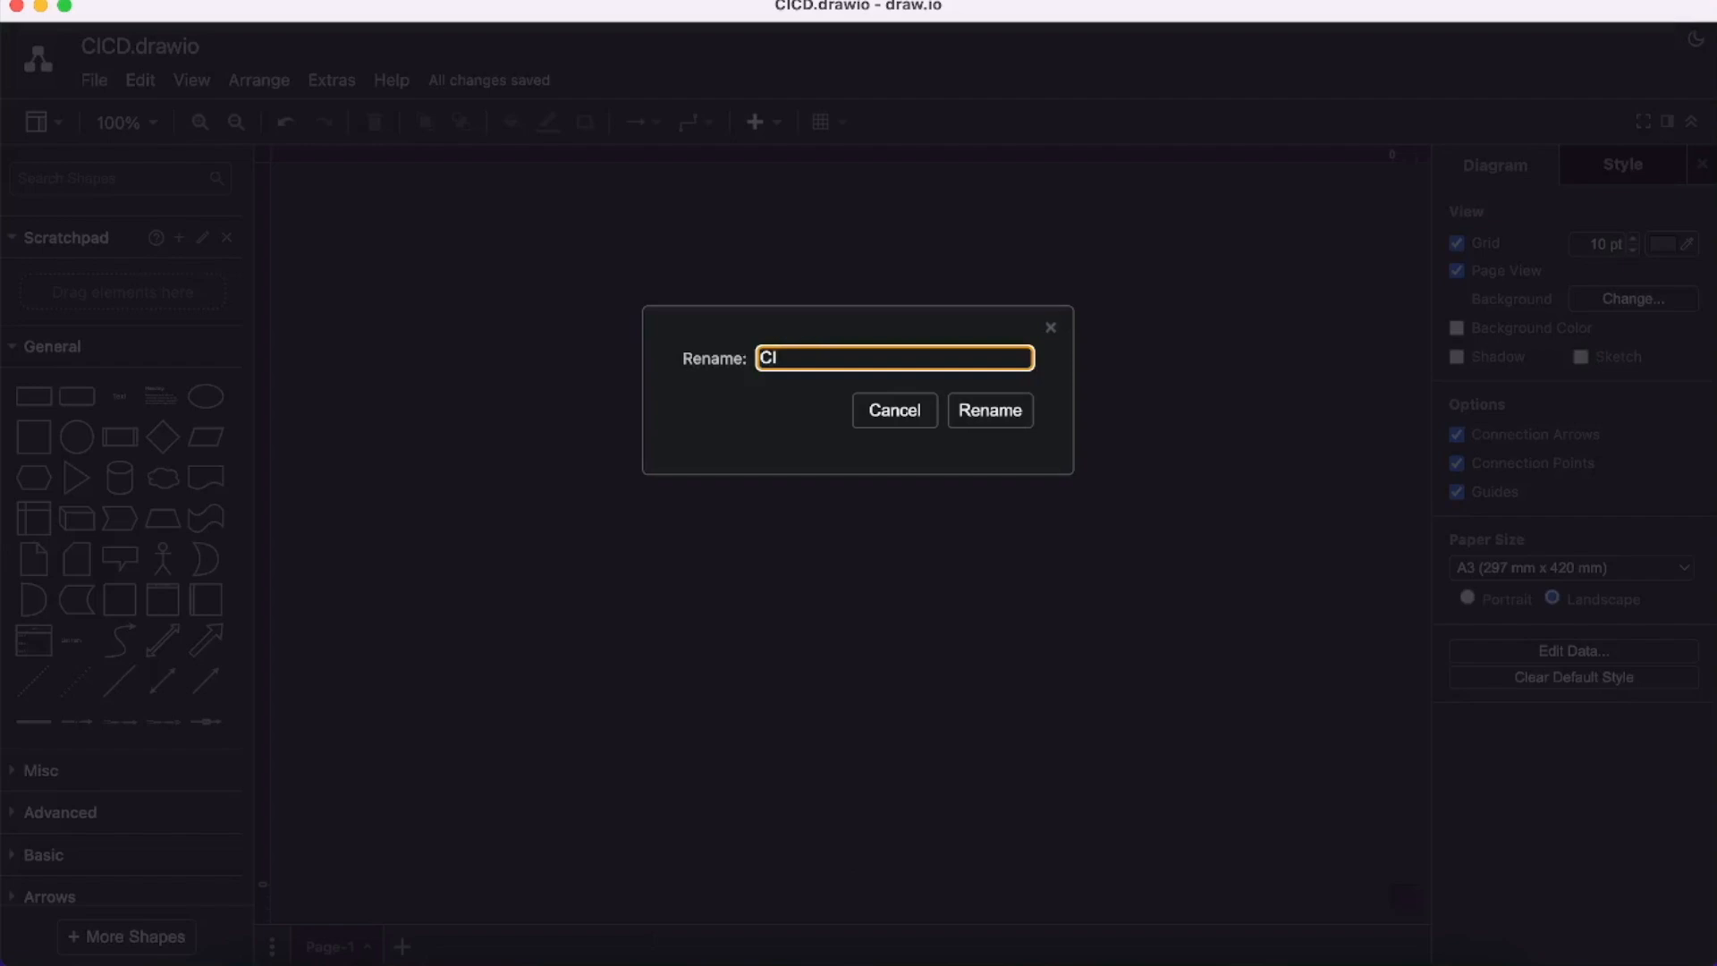
click(989, 410)
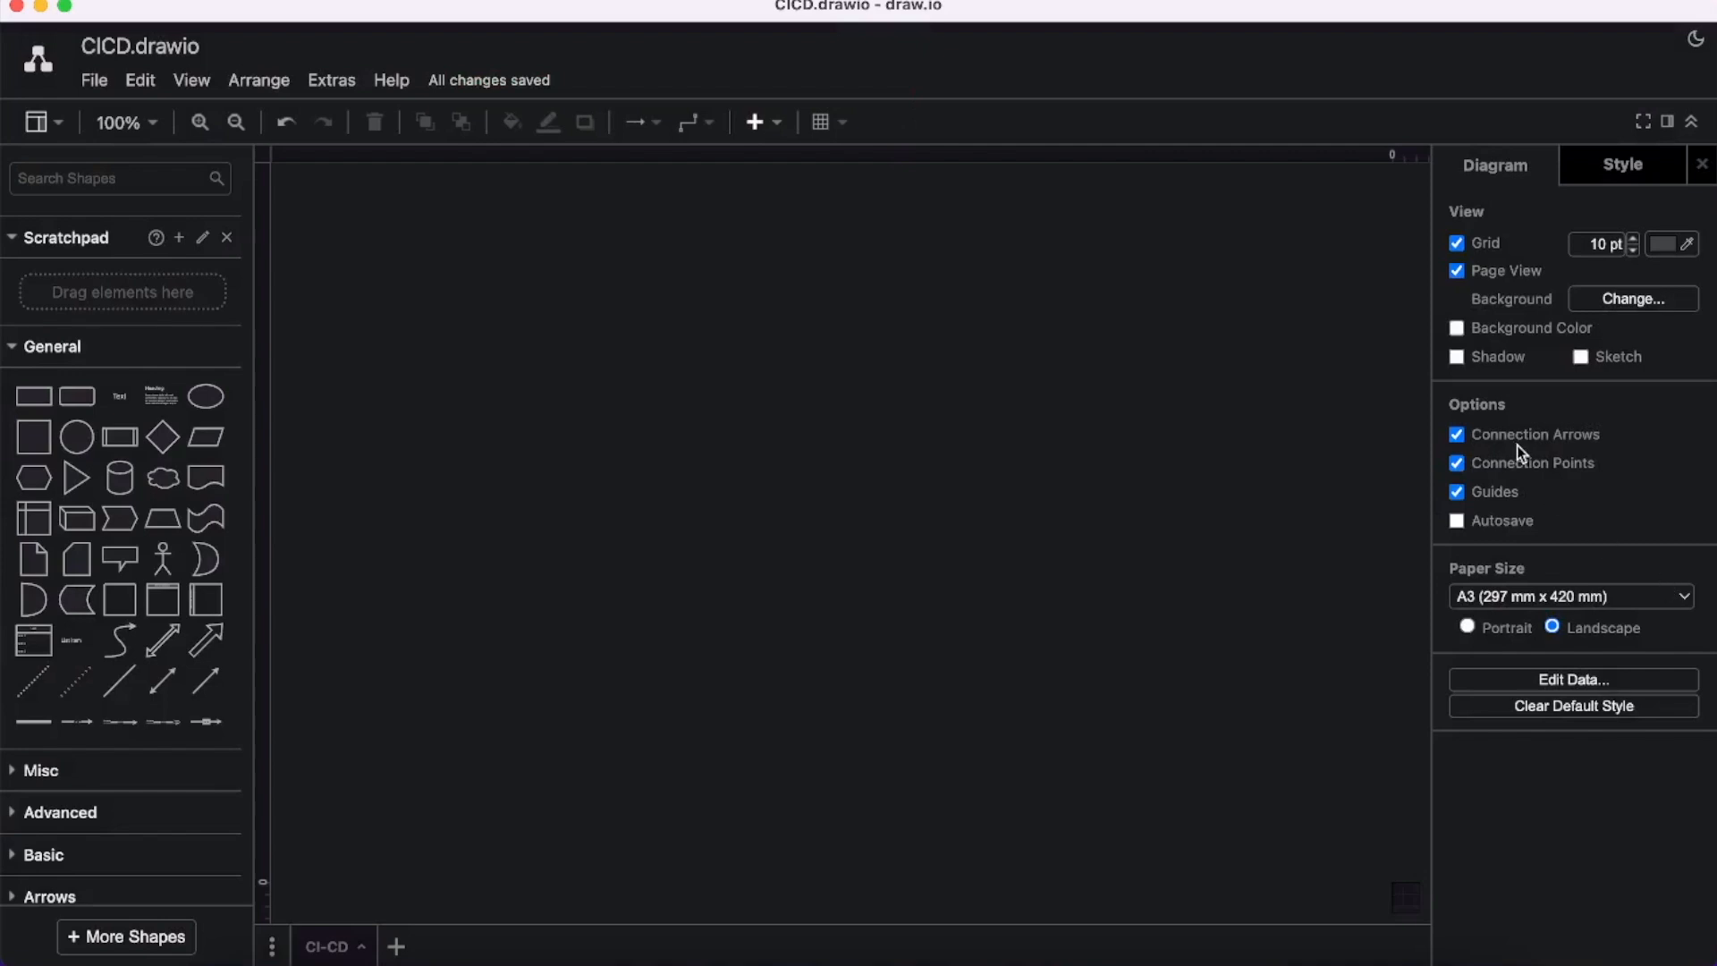
mouse_move(820, 538)
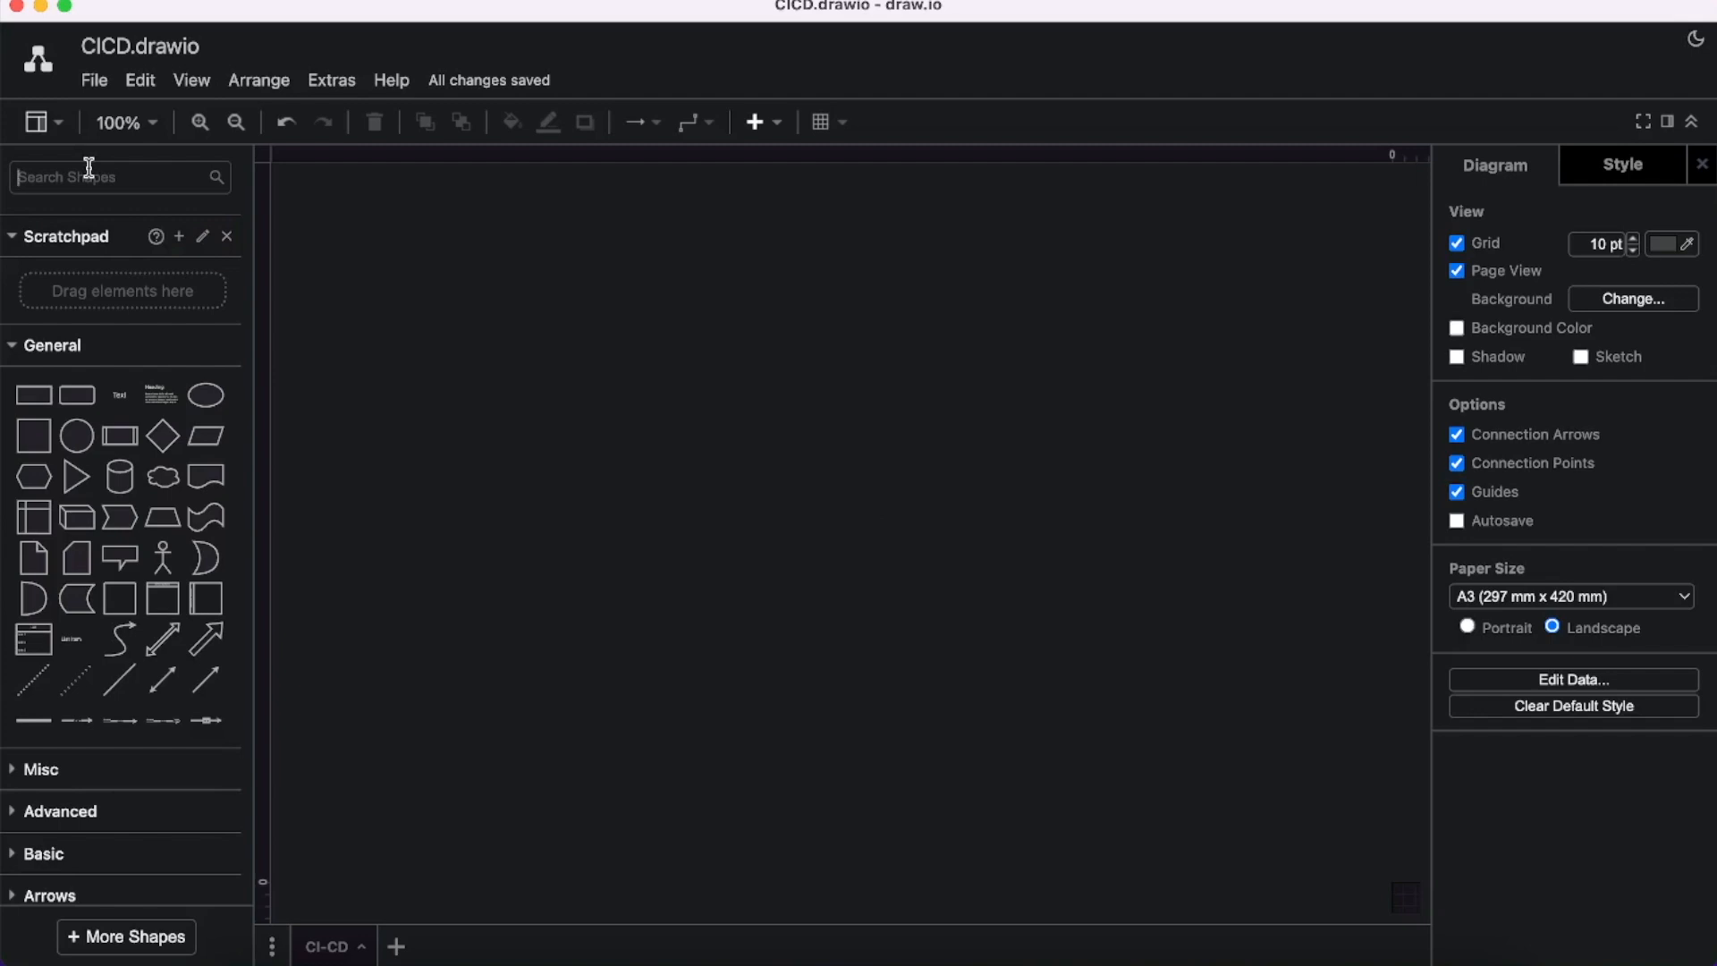
Add a green board icon near the top-left with a short downward arrow beneath it.
text(Board)
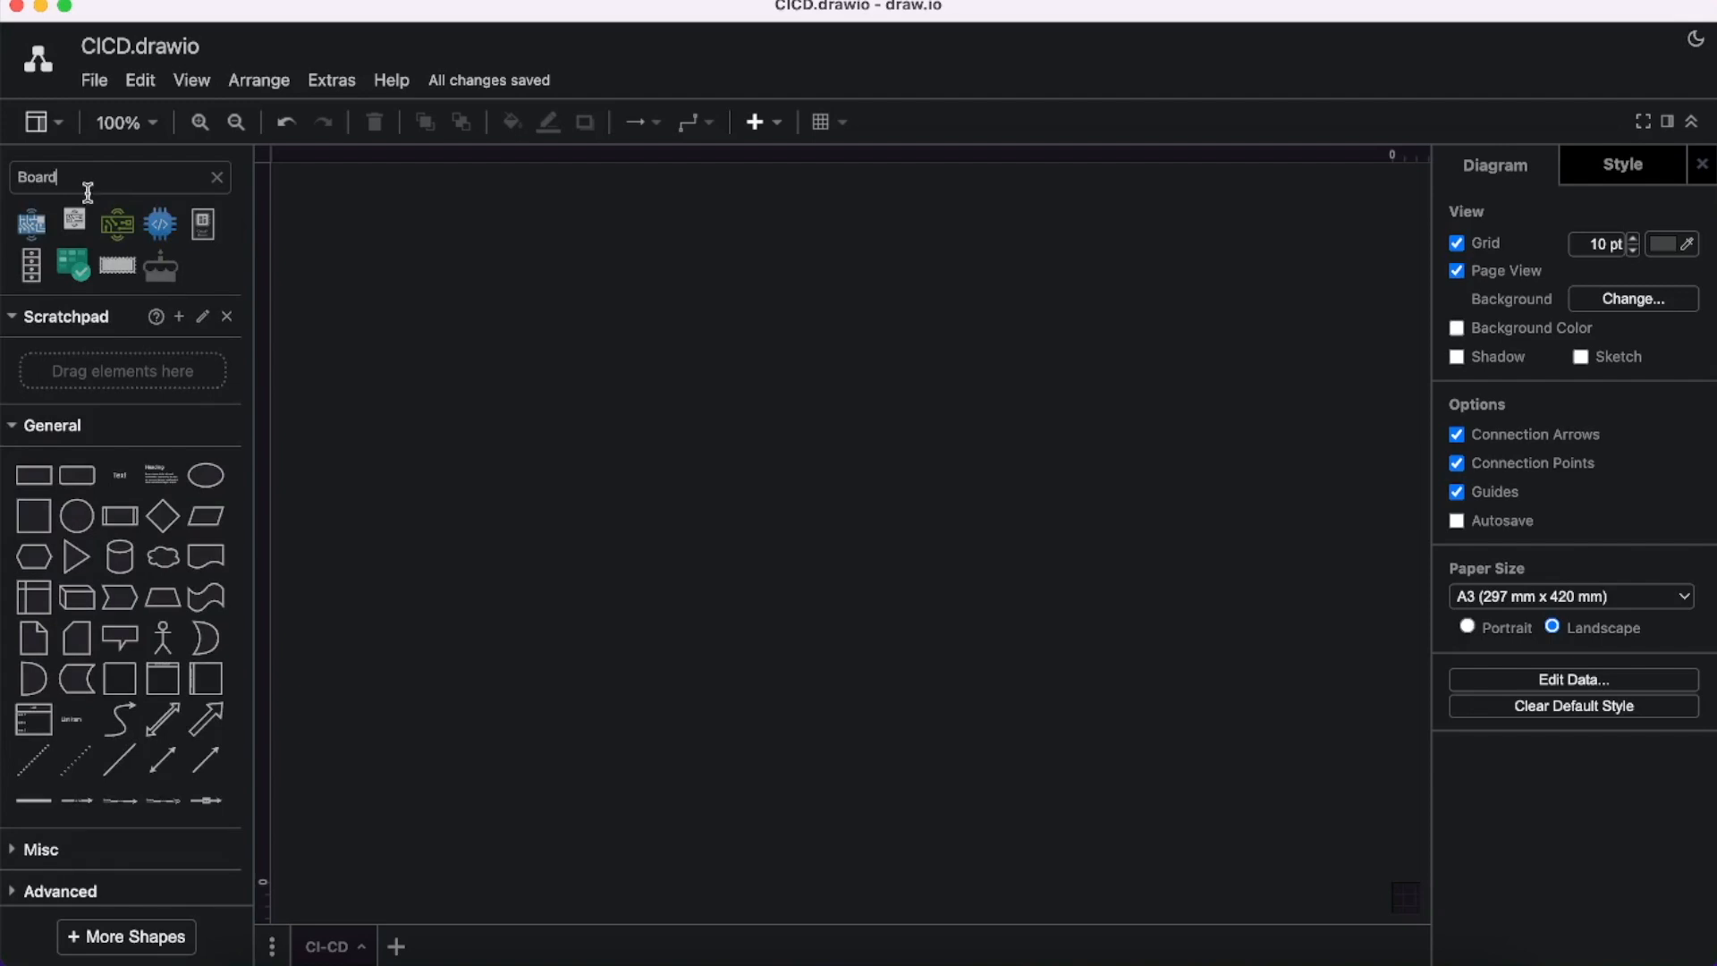
drag(73, 264, 449, 287)
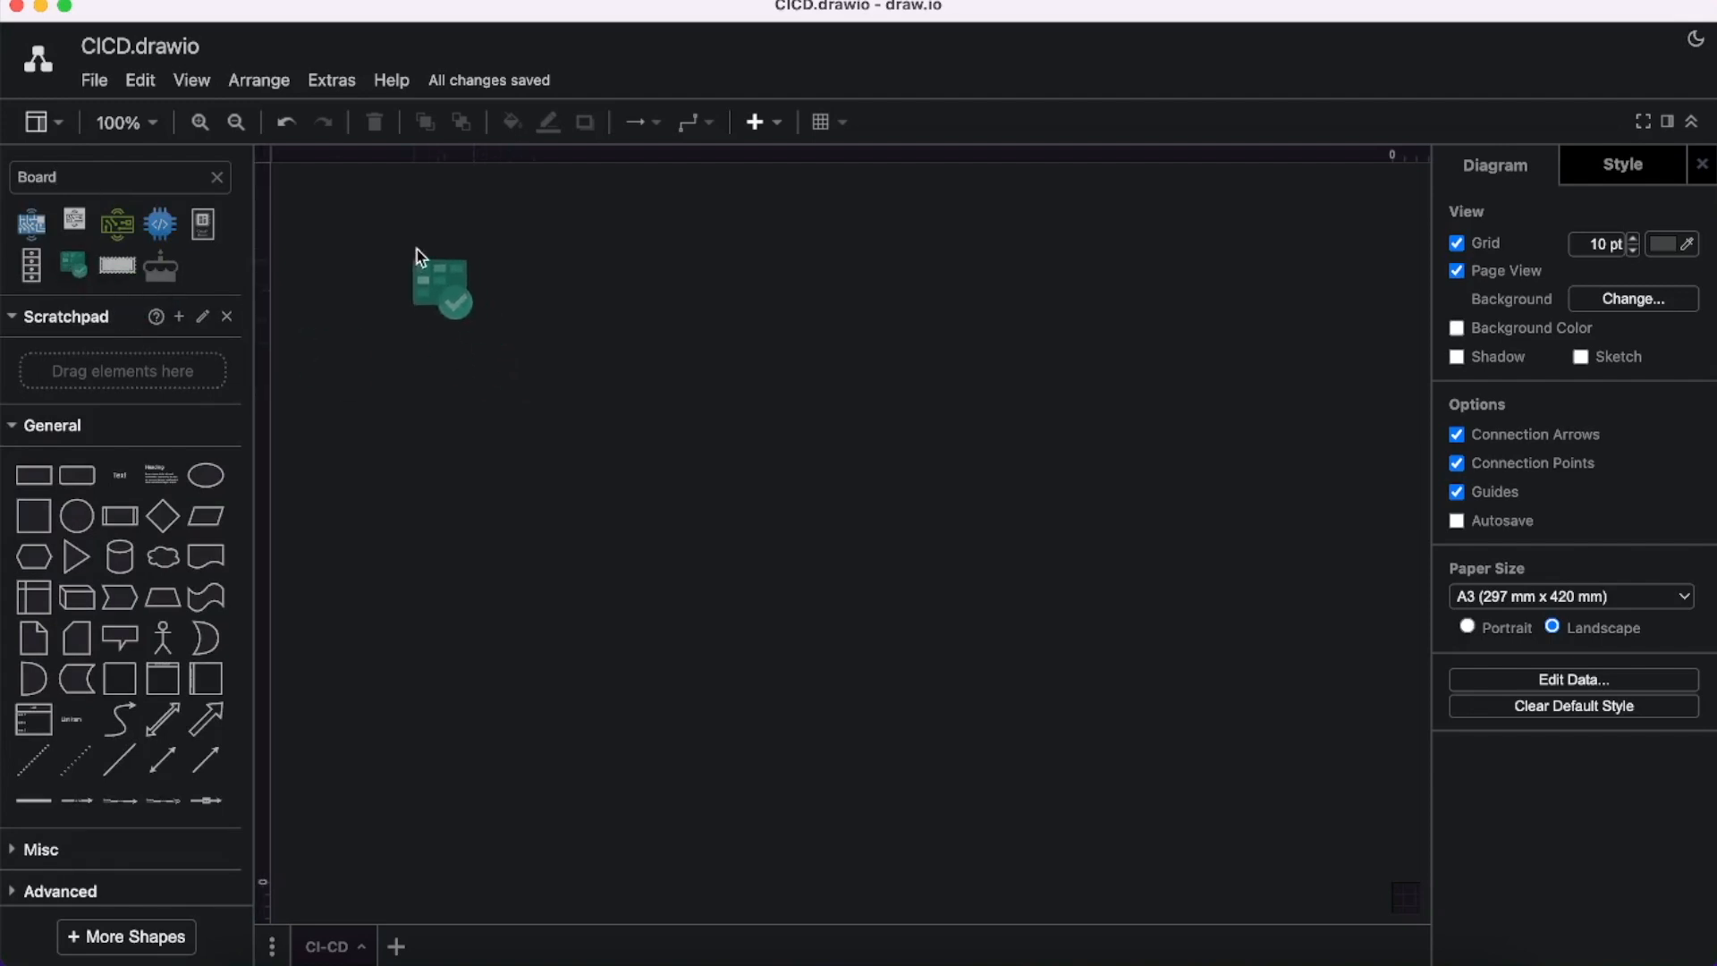
click(440, 283)
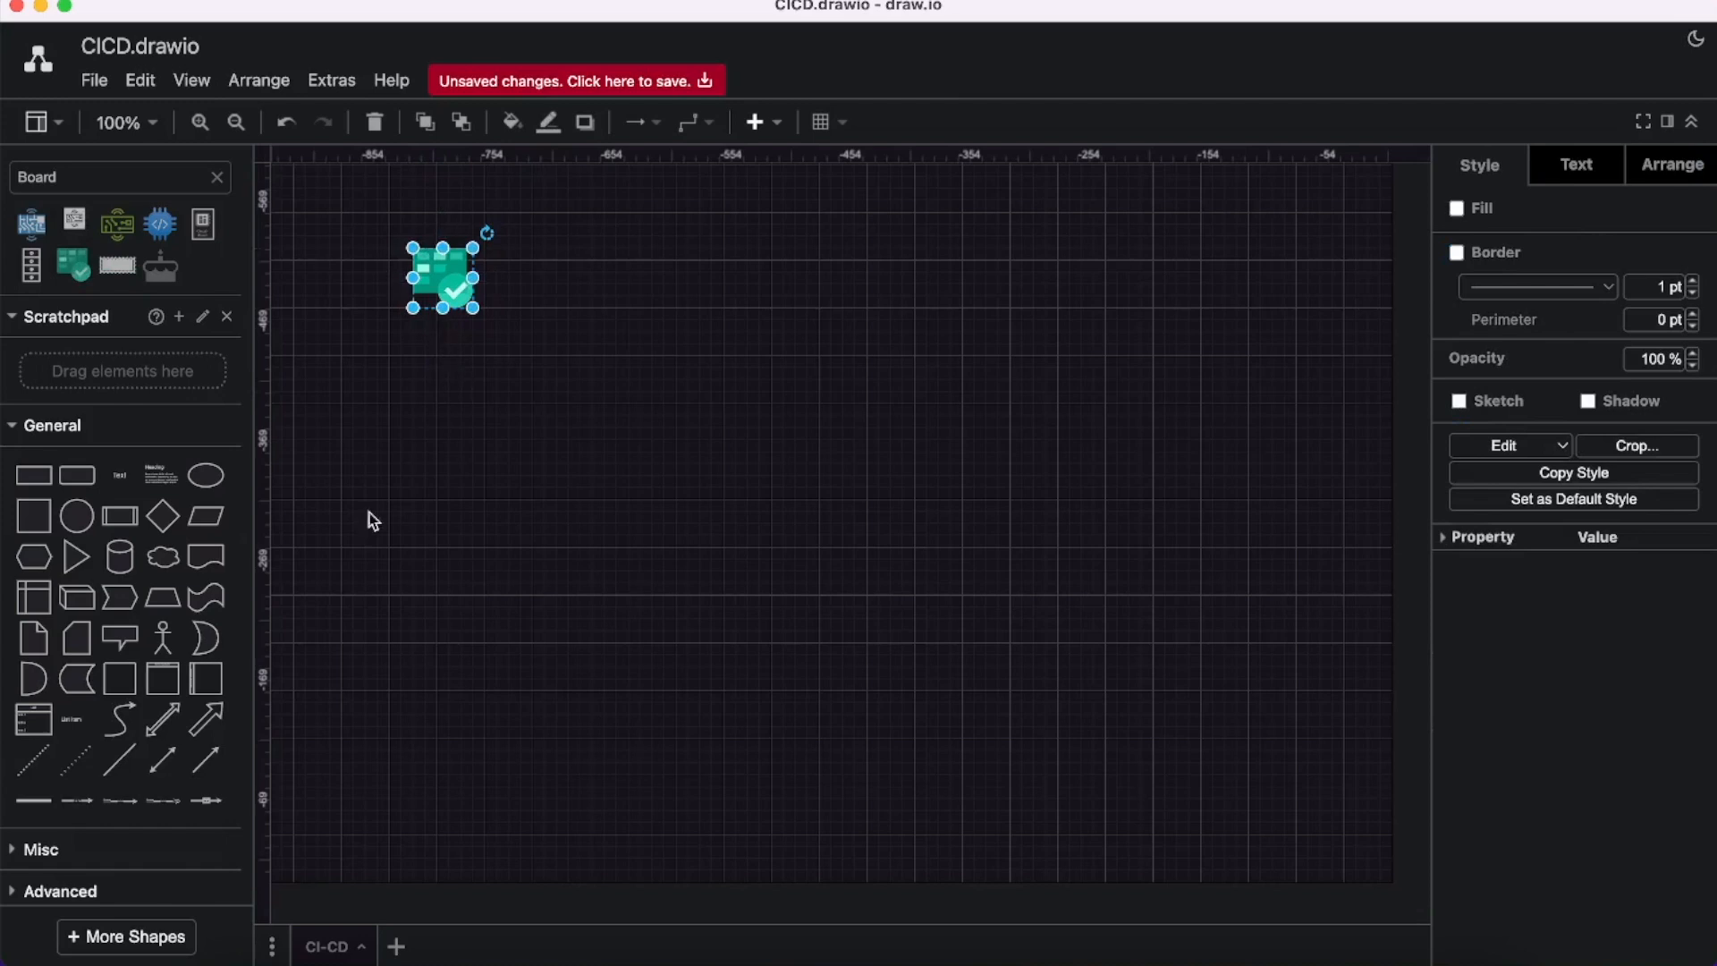
mouse_move(208, 770)
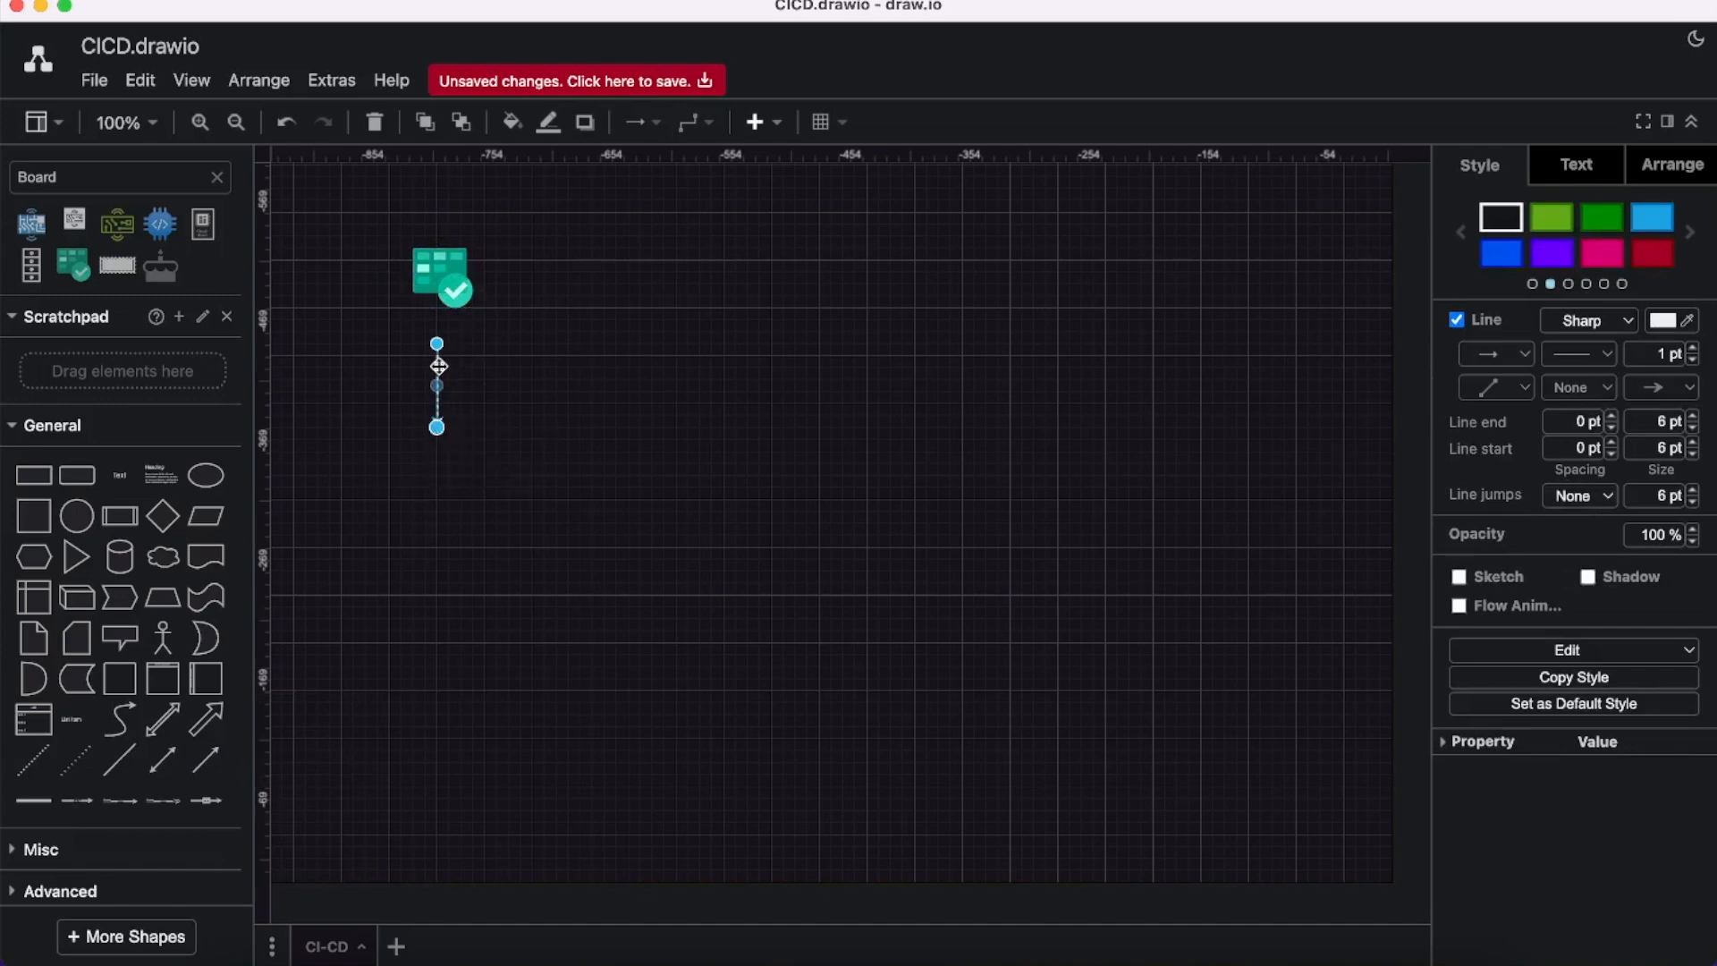
click(498, 408)
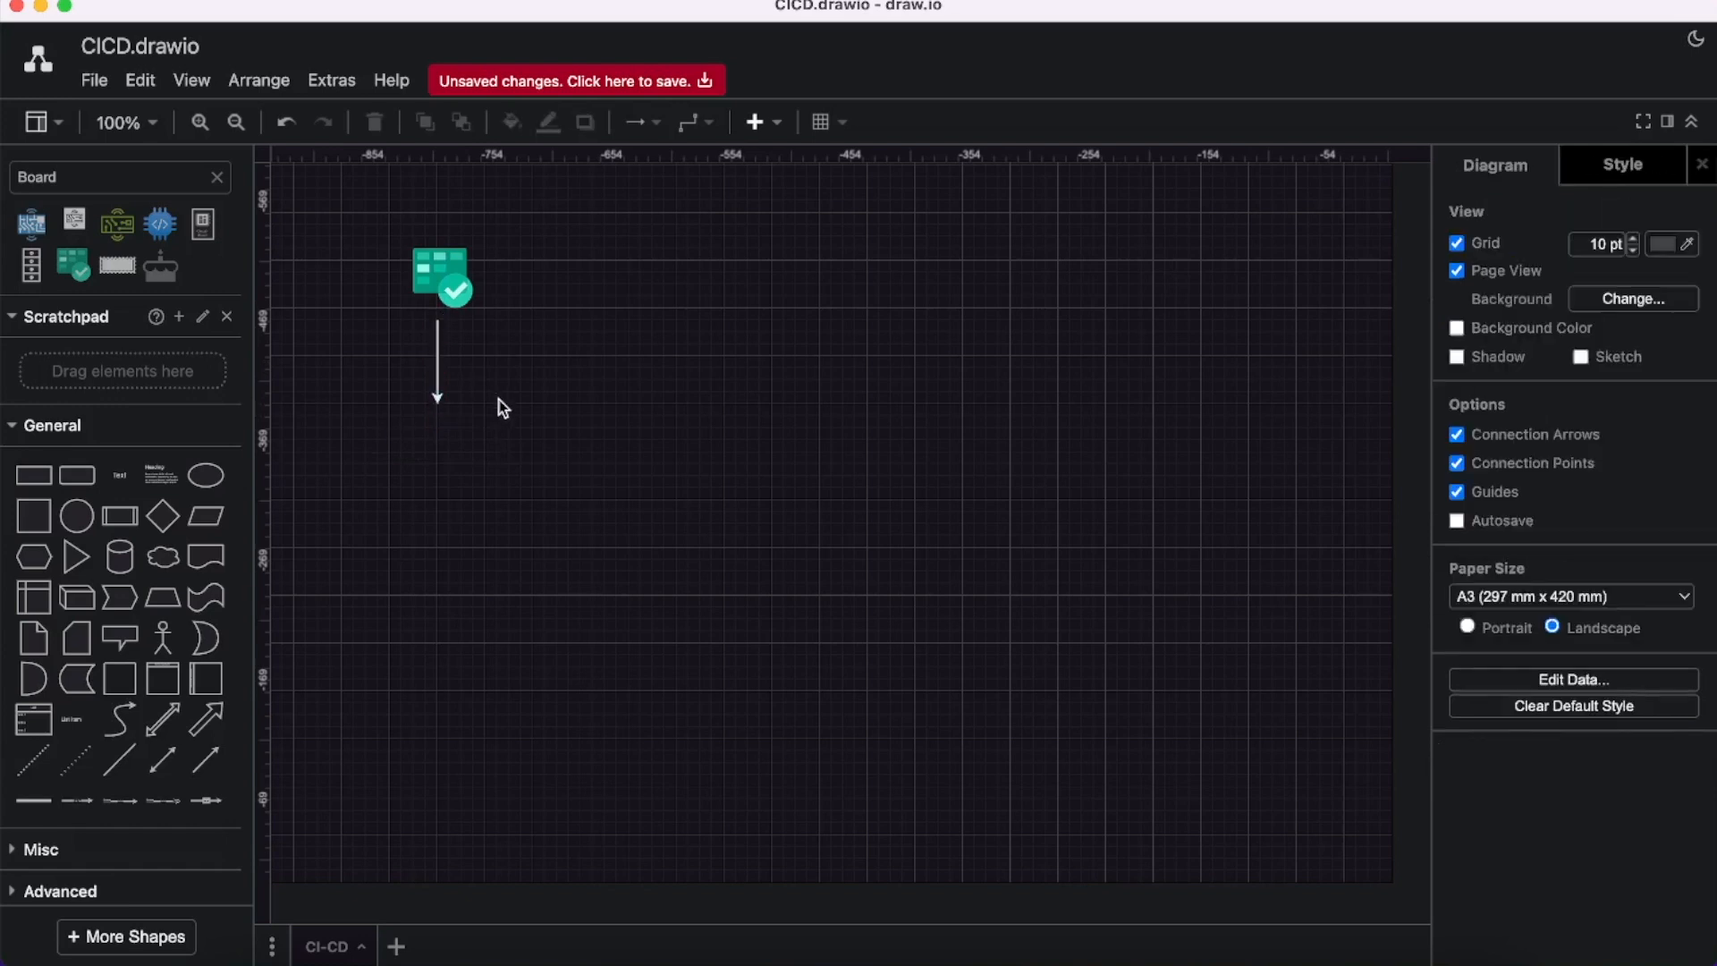
mouse_move(204, 294)
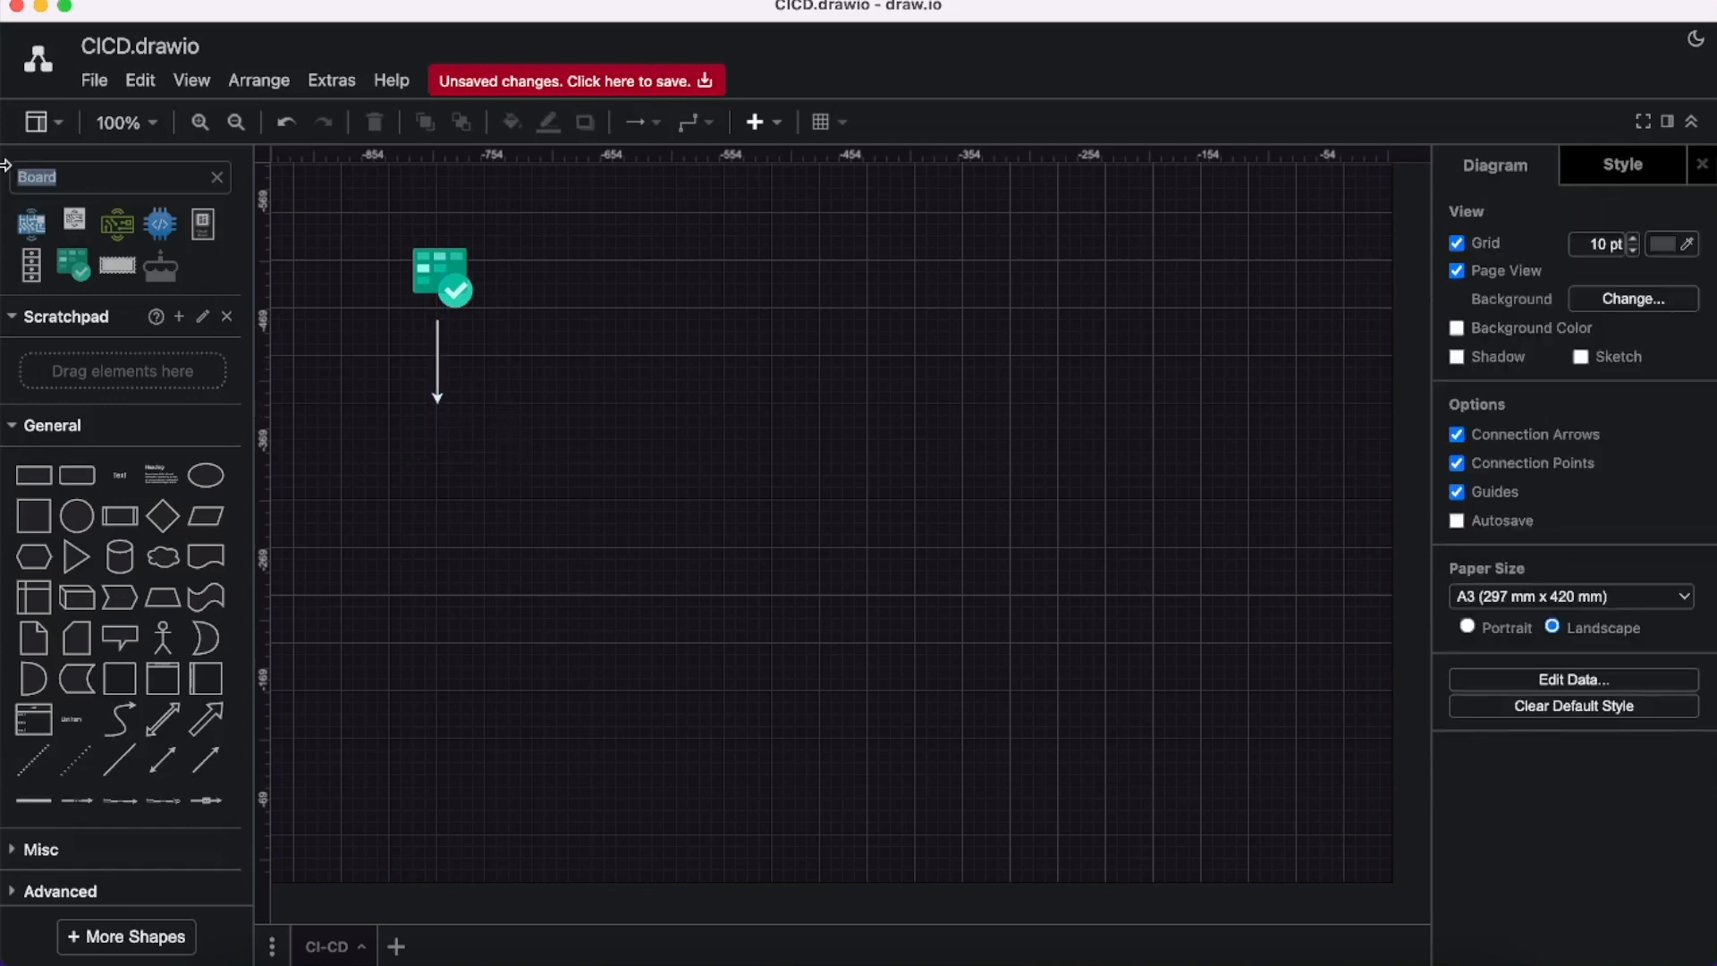
Place a blue user icon below the downward arrow.
text(user)
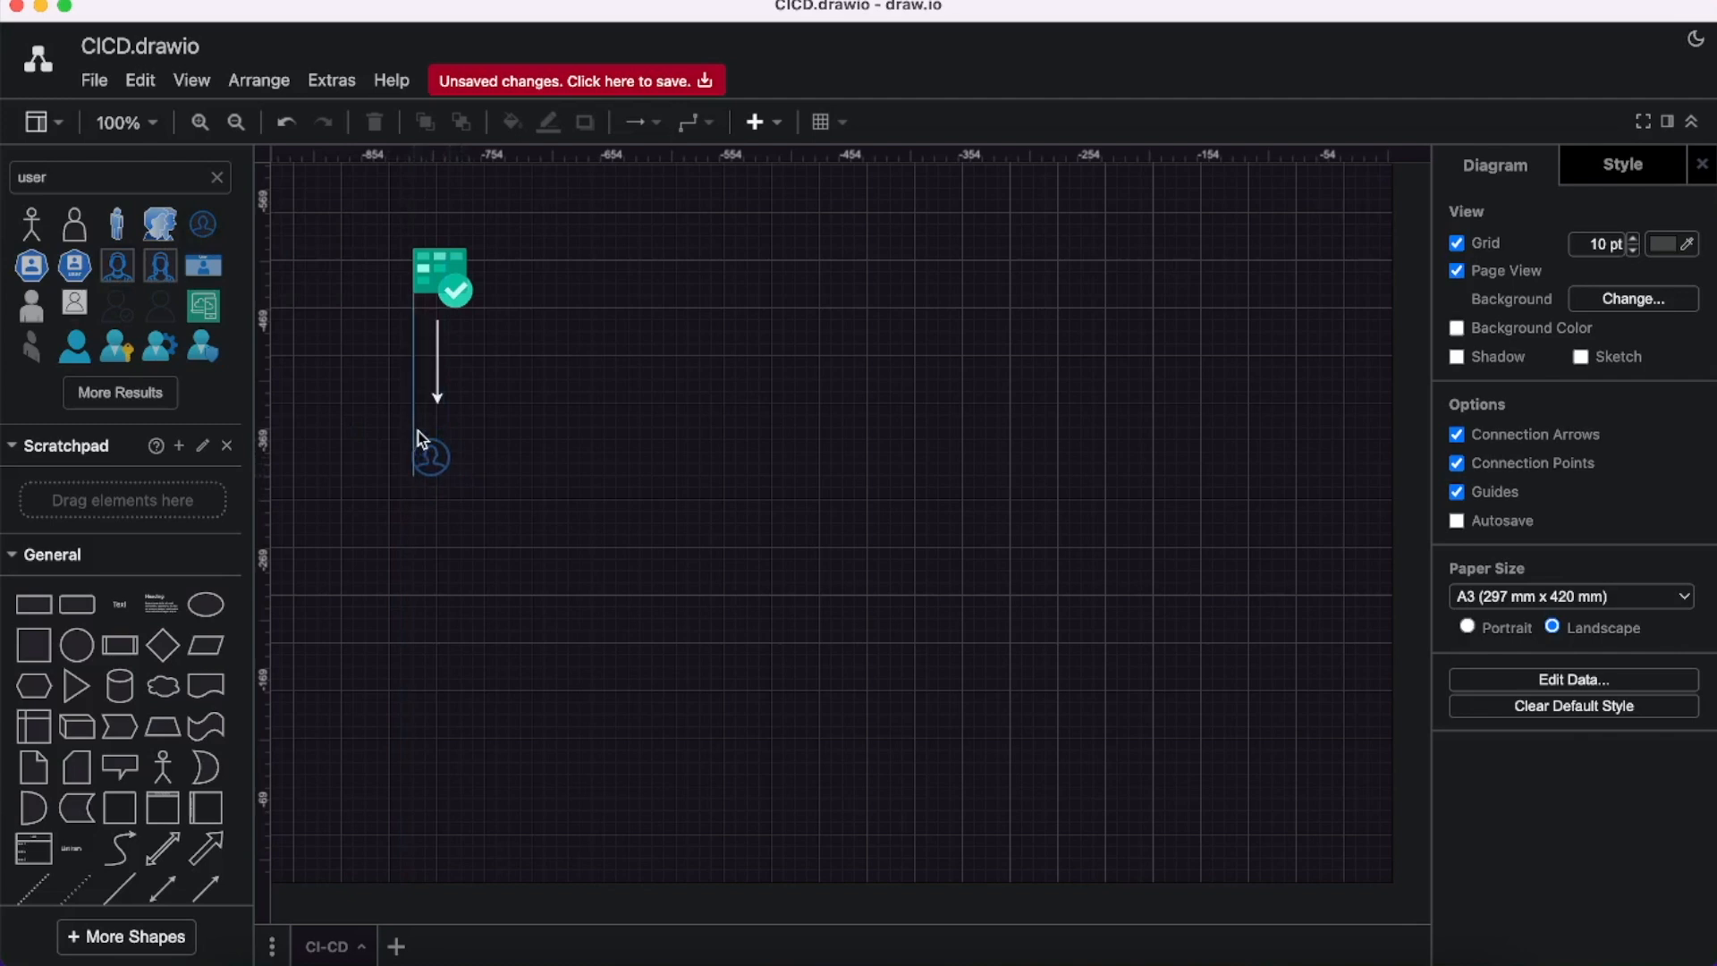
click(431, 457)
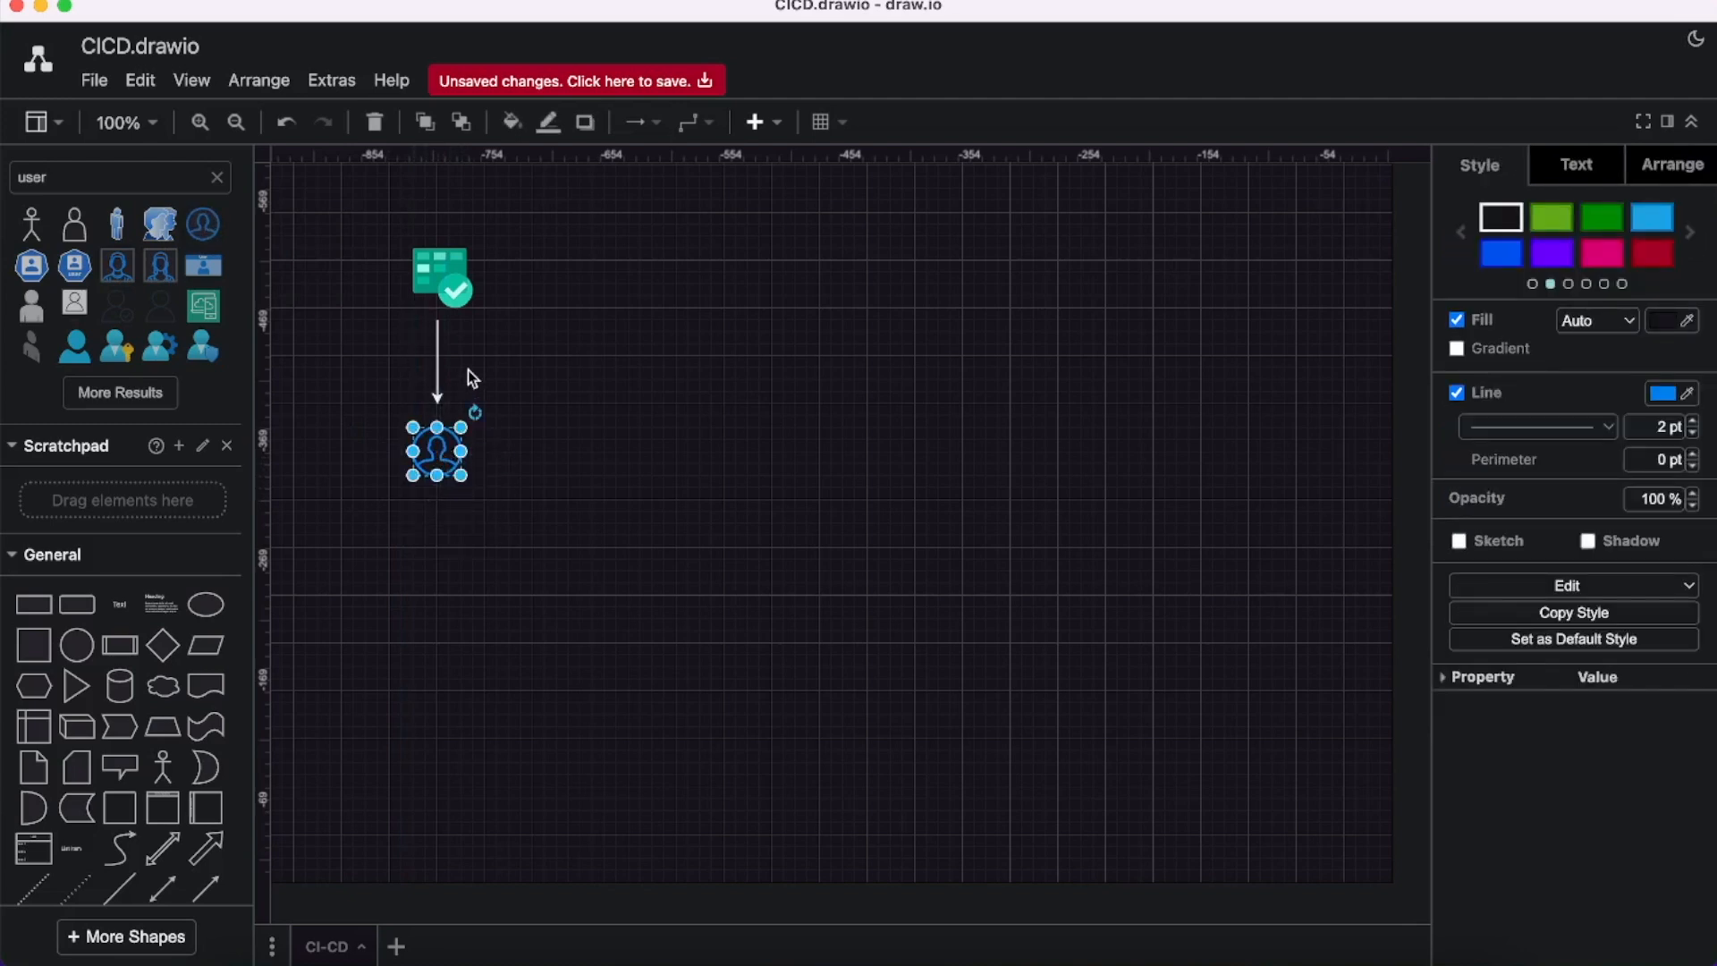
Label the arrow 'Work Item Ticket' and caption the user icon 'Developer'.
double_click(473, 356)
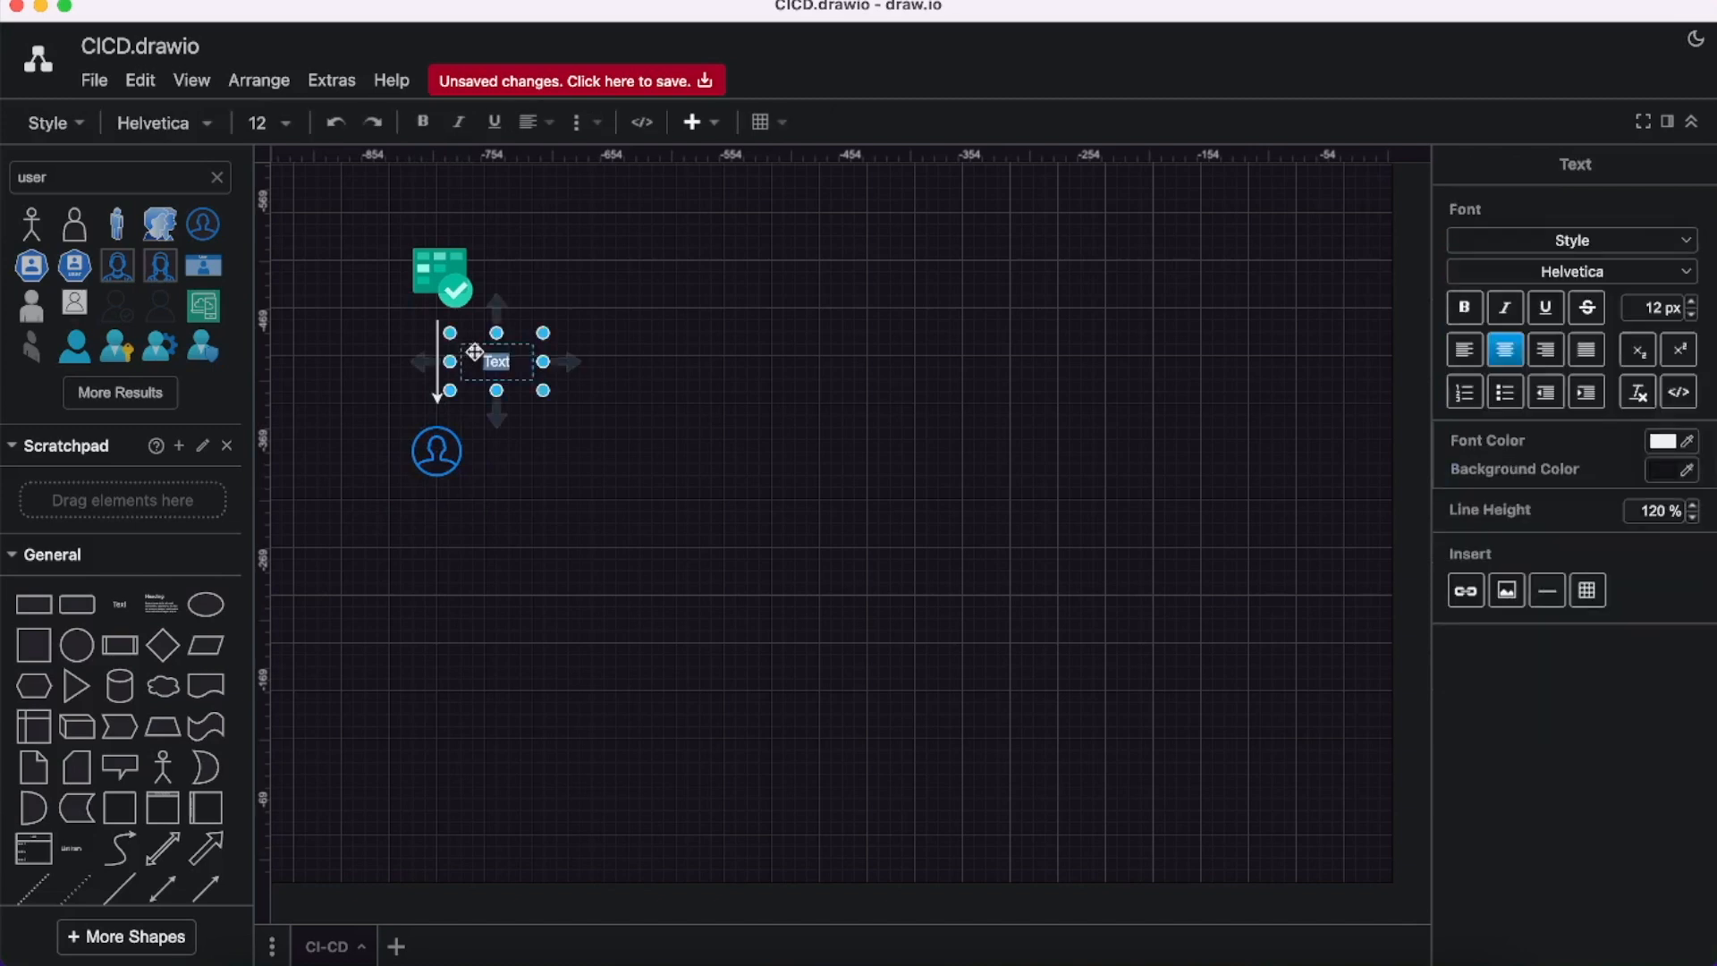
text(Work Ite)
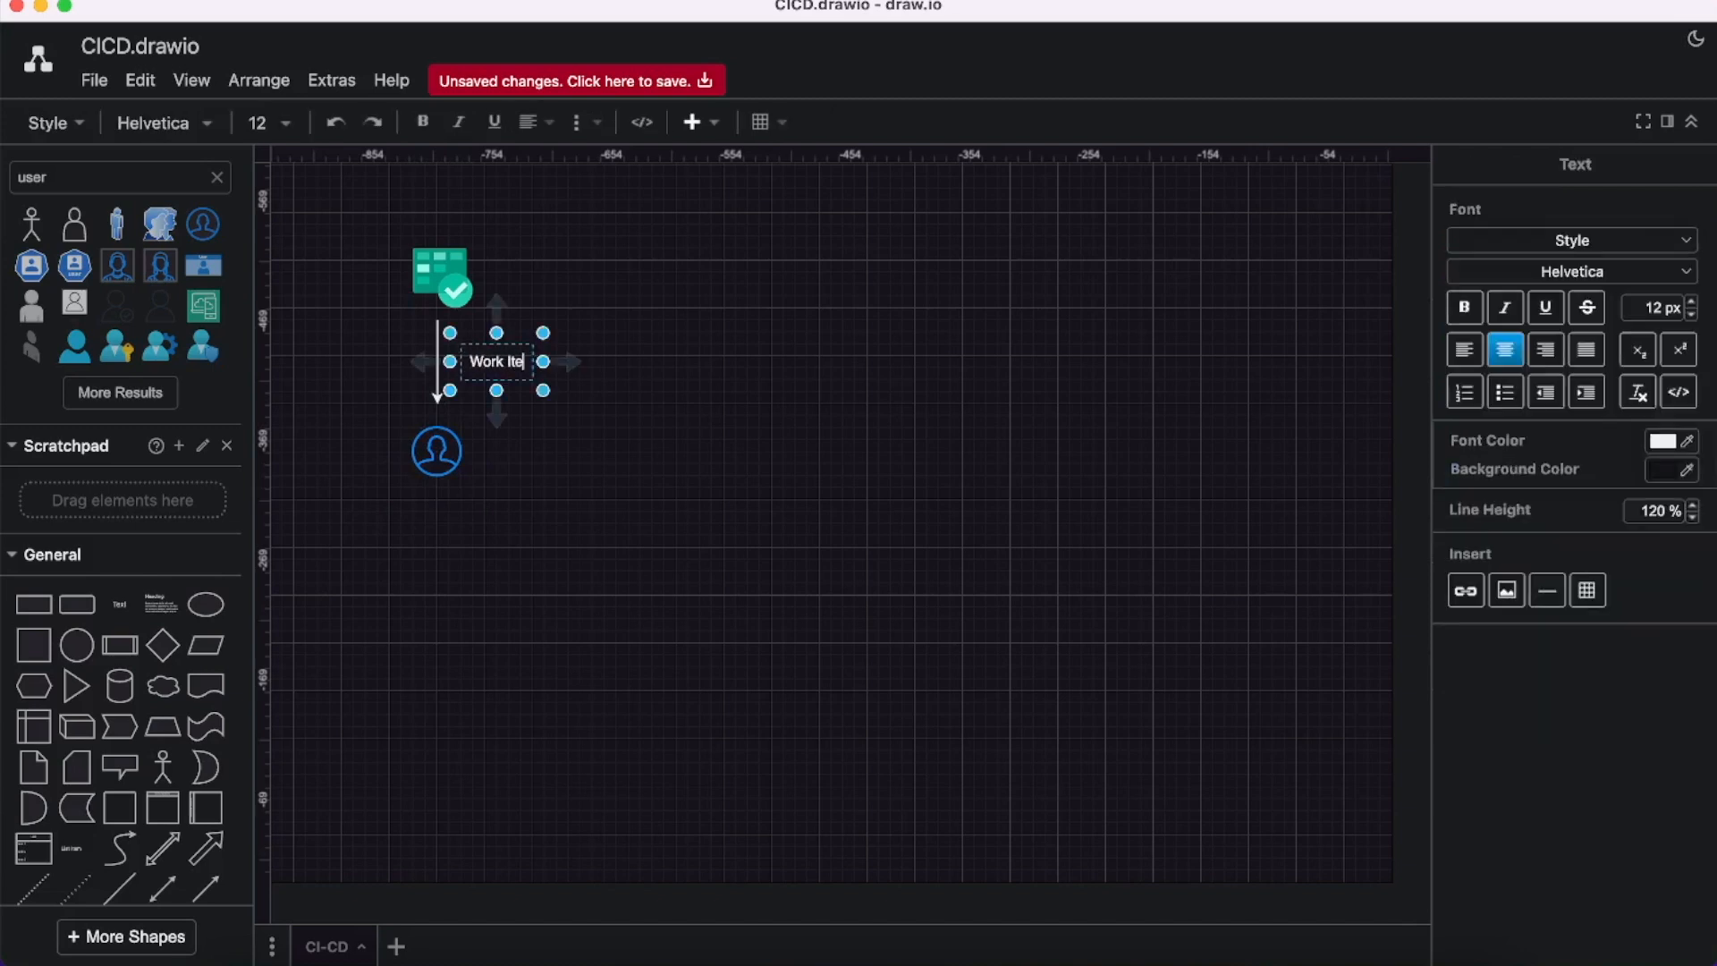
text(m/)
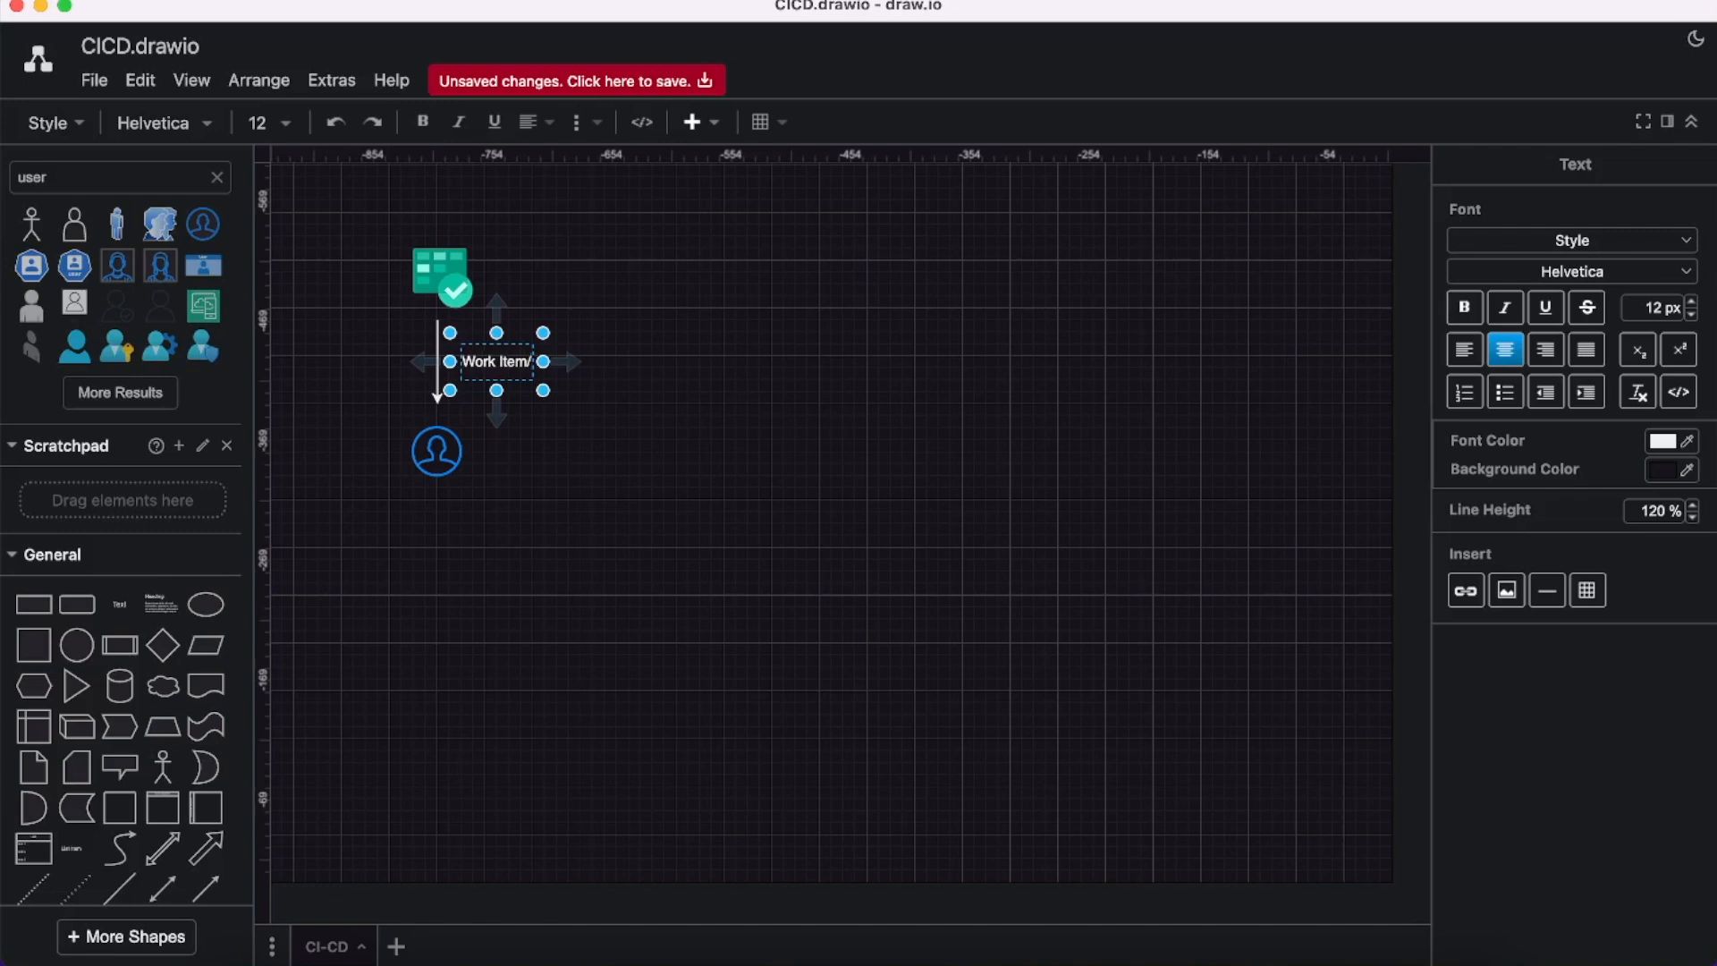
text(Ticket)
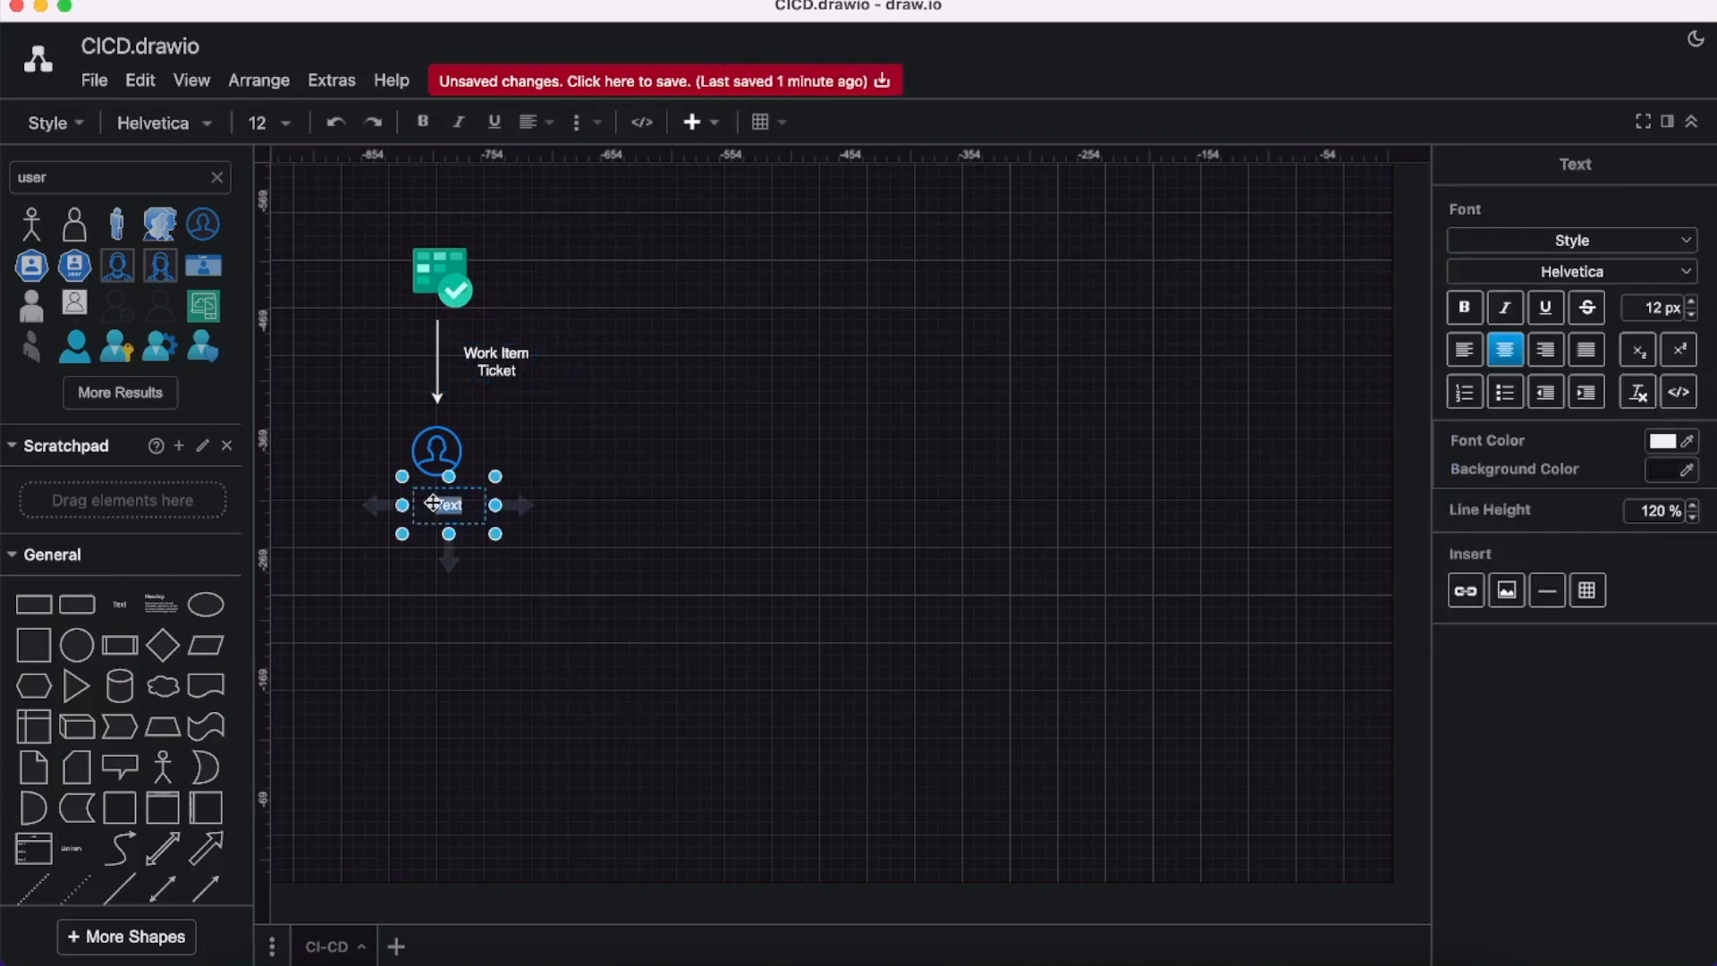
text(Developer)
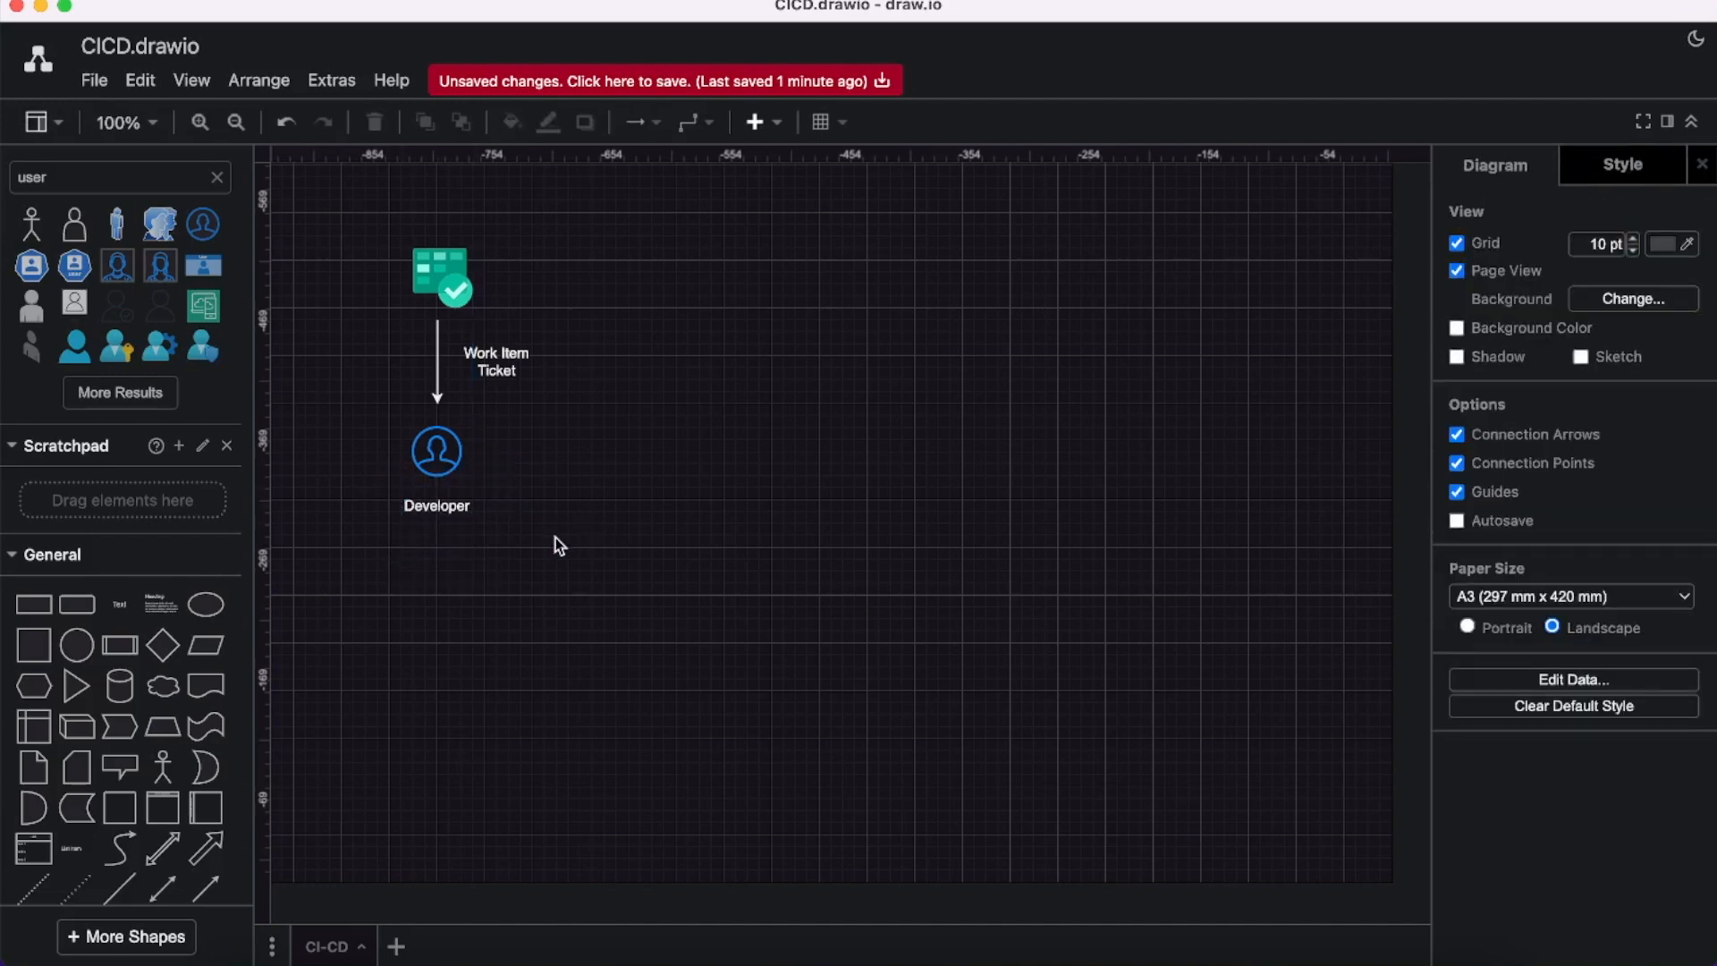
mouse_move(170, 806)
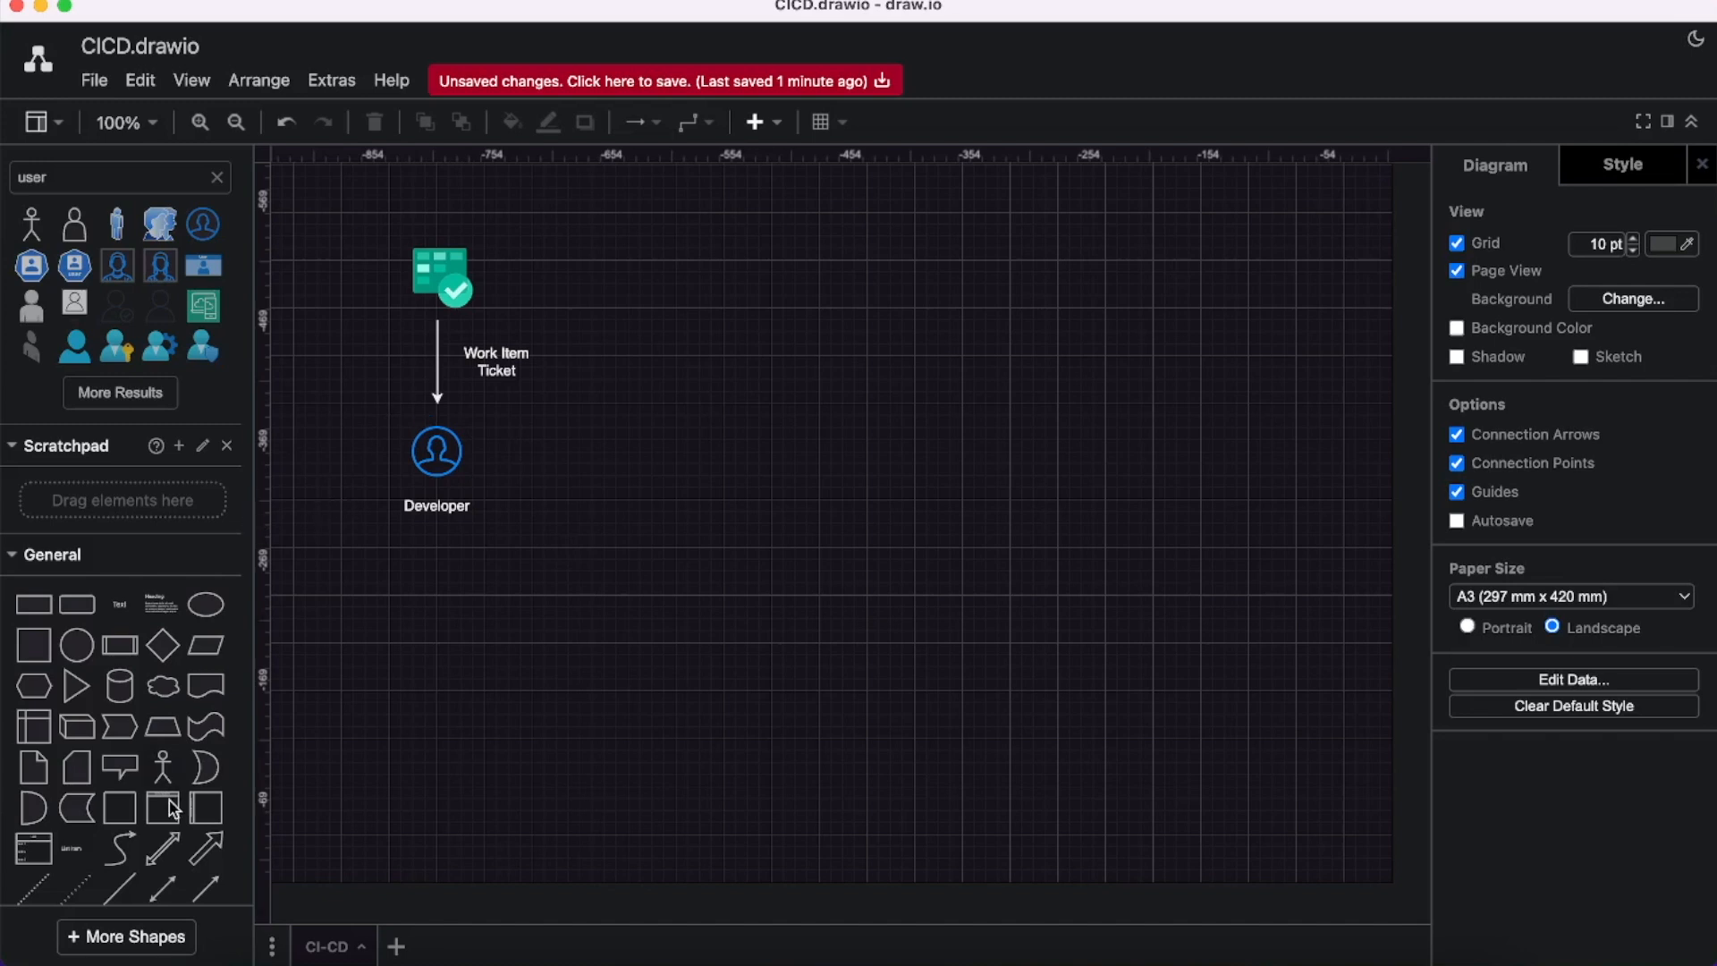
Draw a rightward arrow from the Developer icon labelled 'Branching Policy' below it.
drag(819, 570, 879, 511)
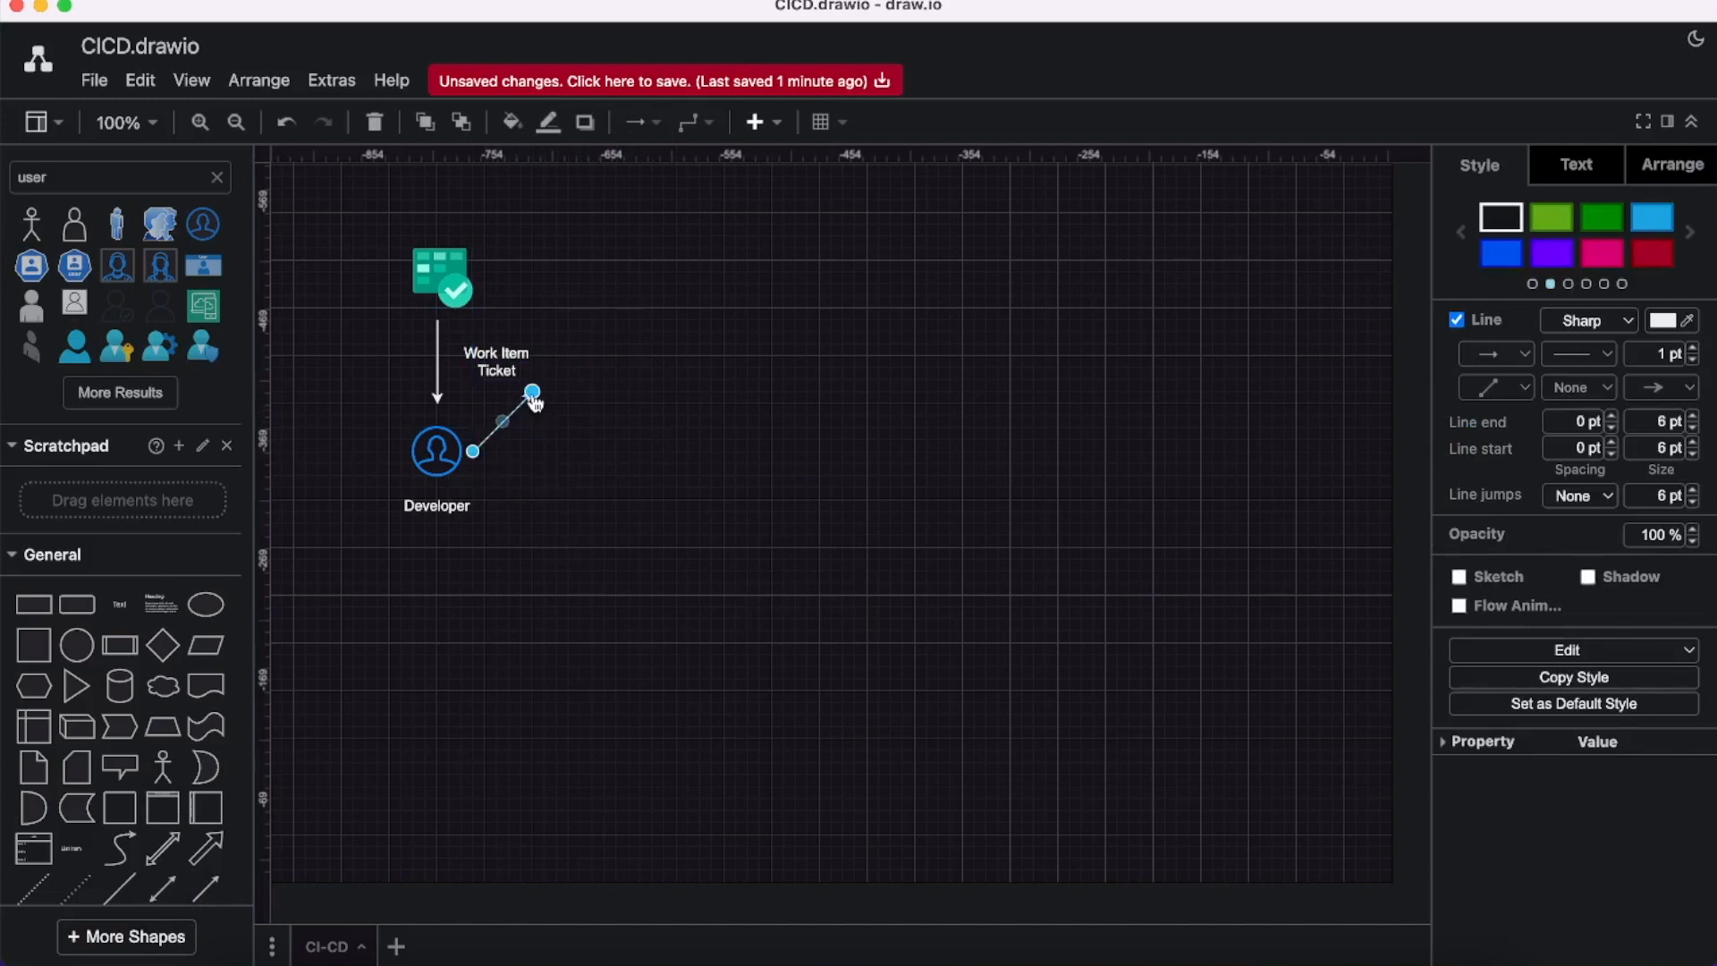
drag(532, 391, 531, 450)
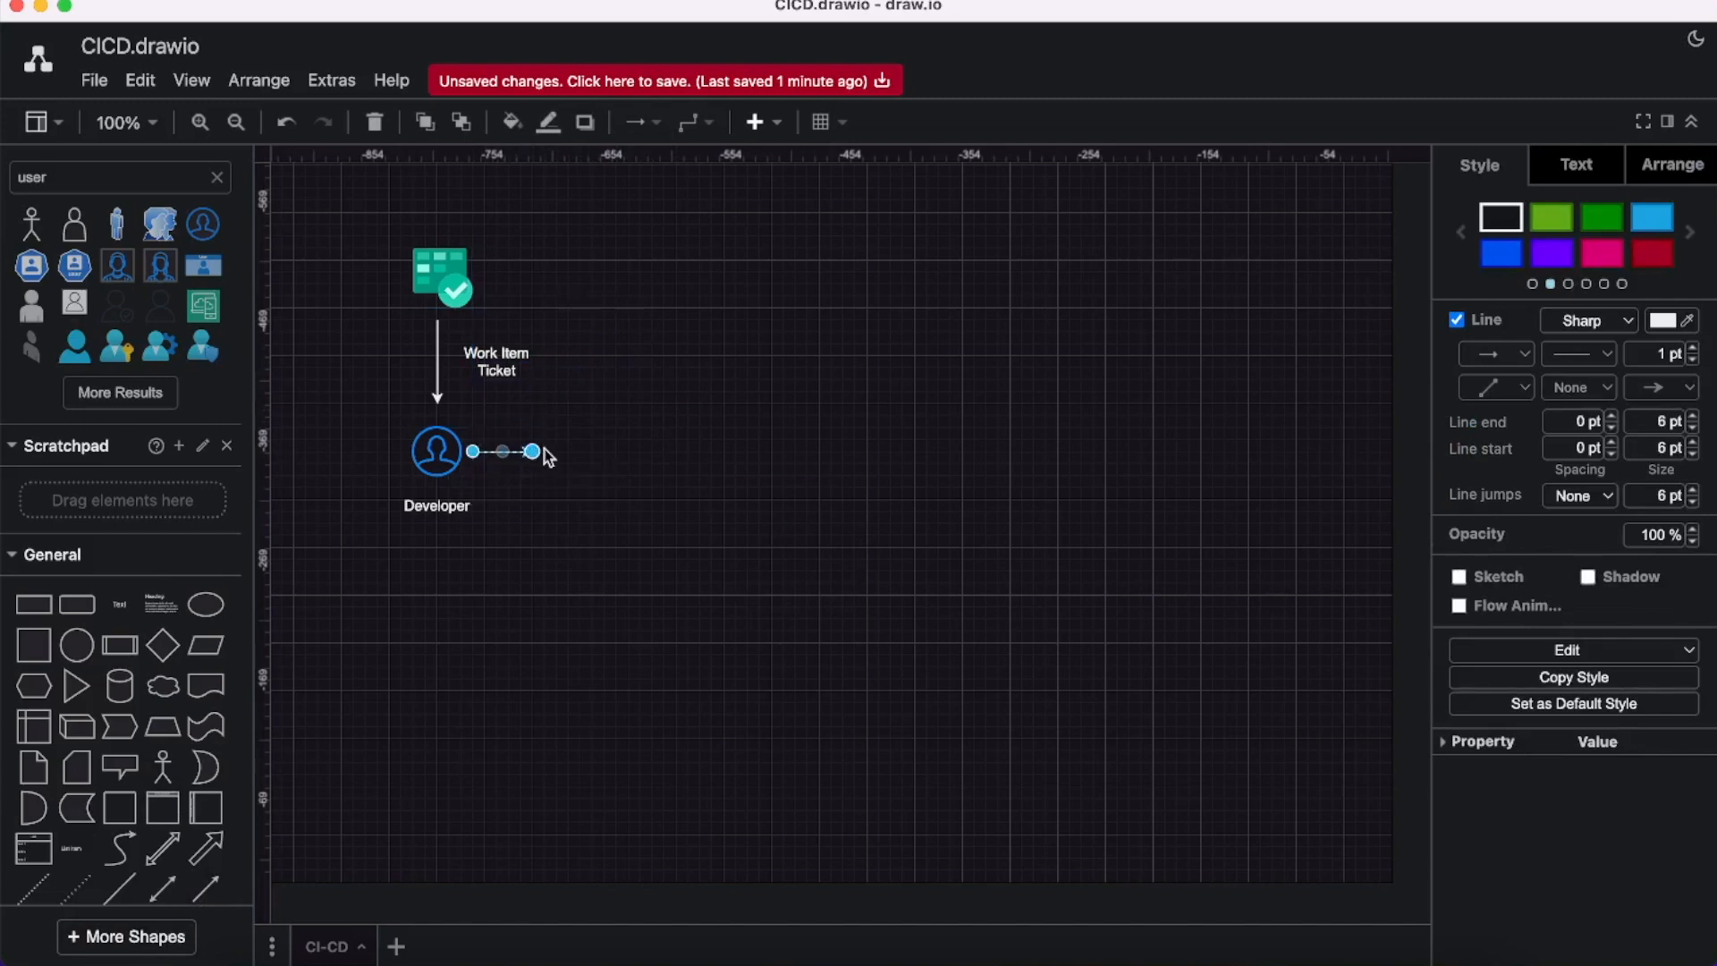
click(591, 513)
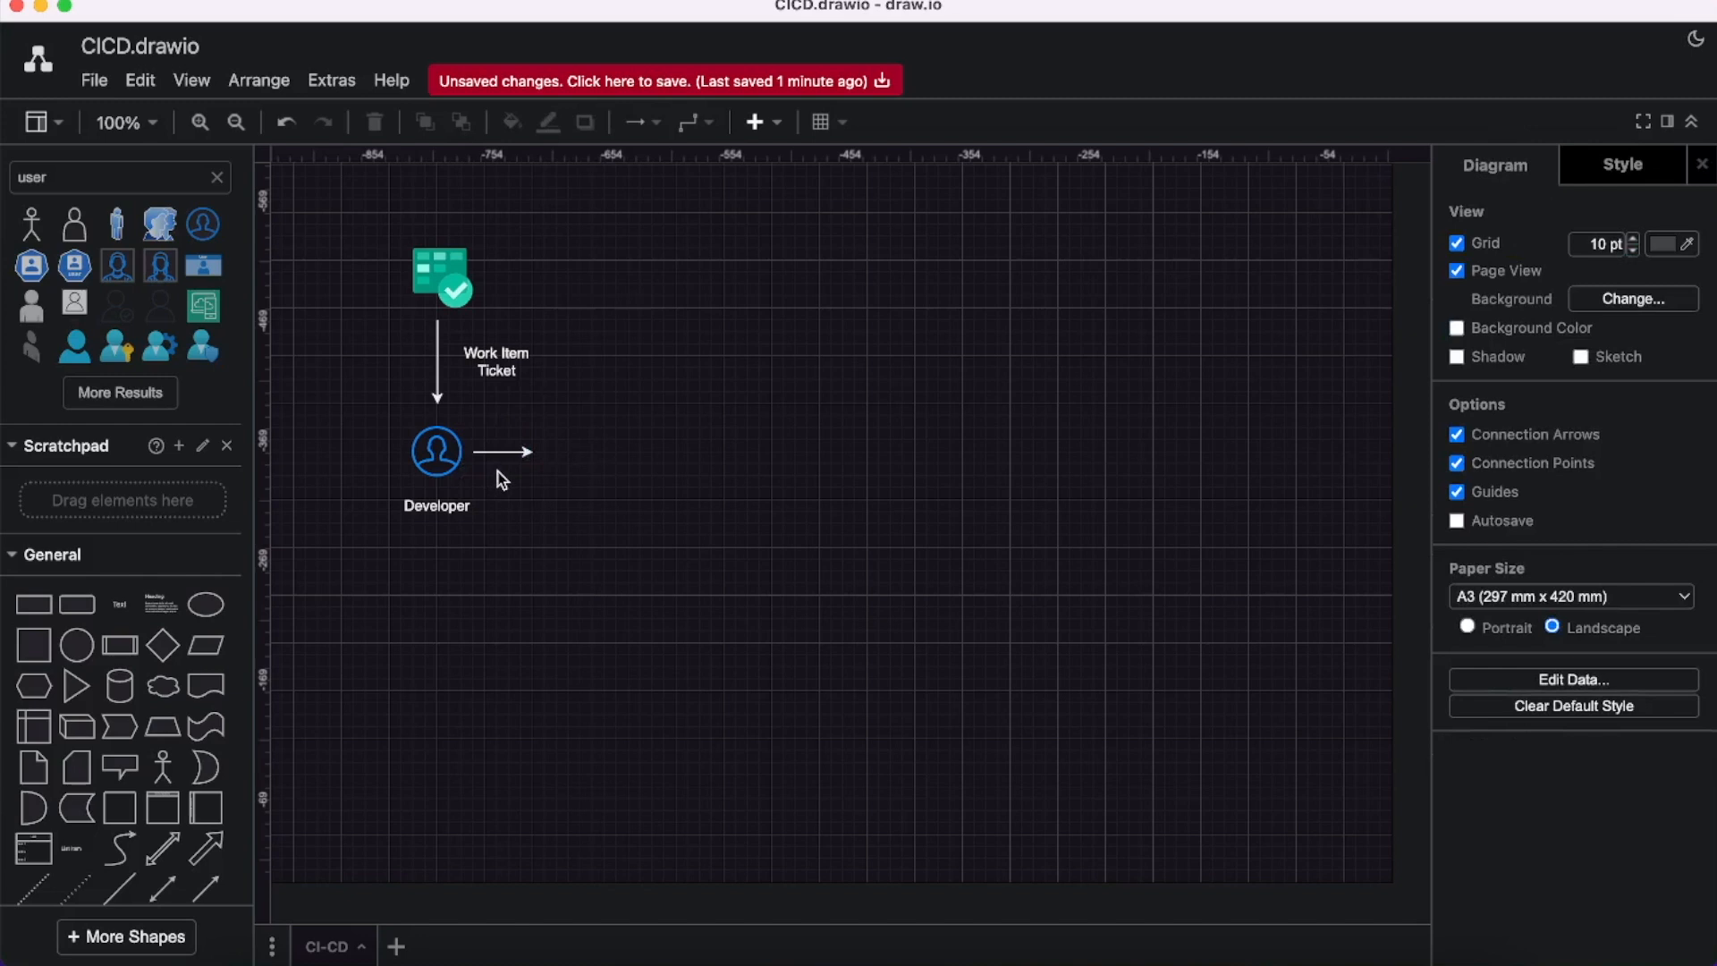
text(Branching Policy)
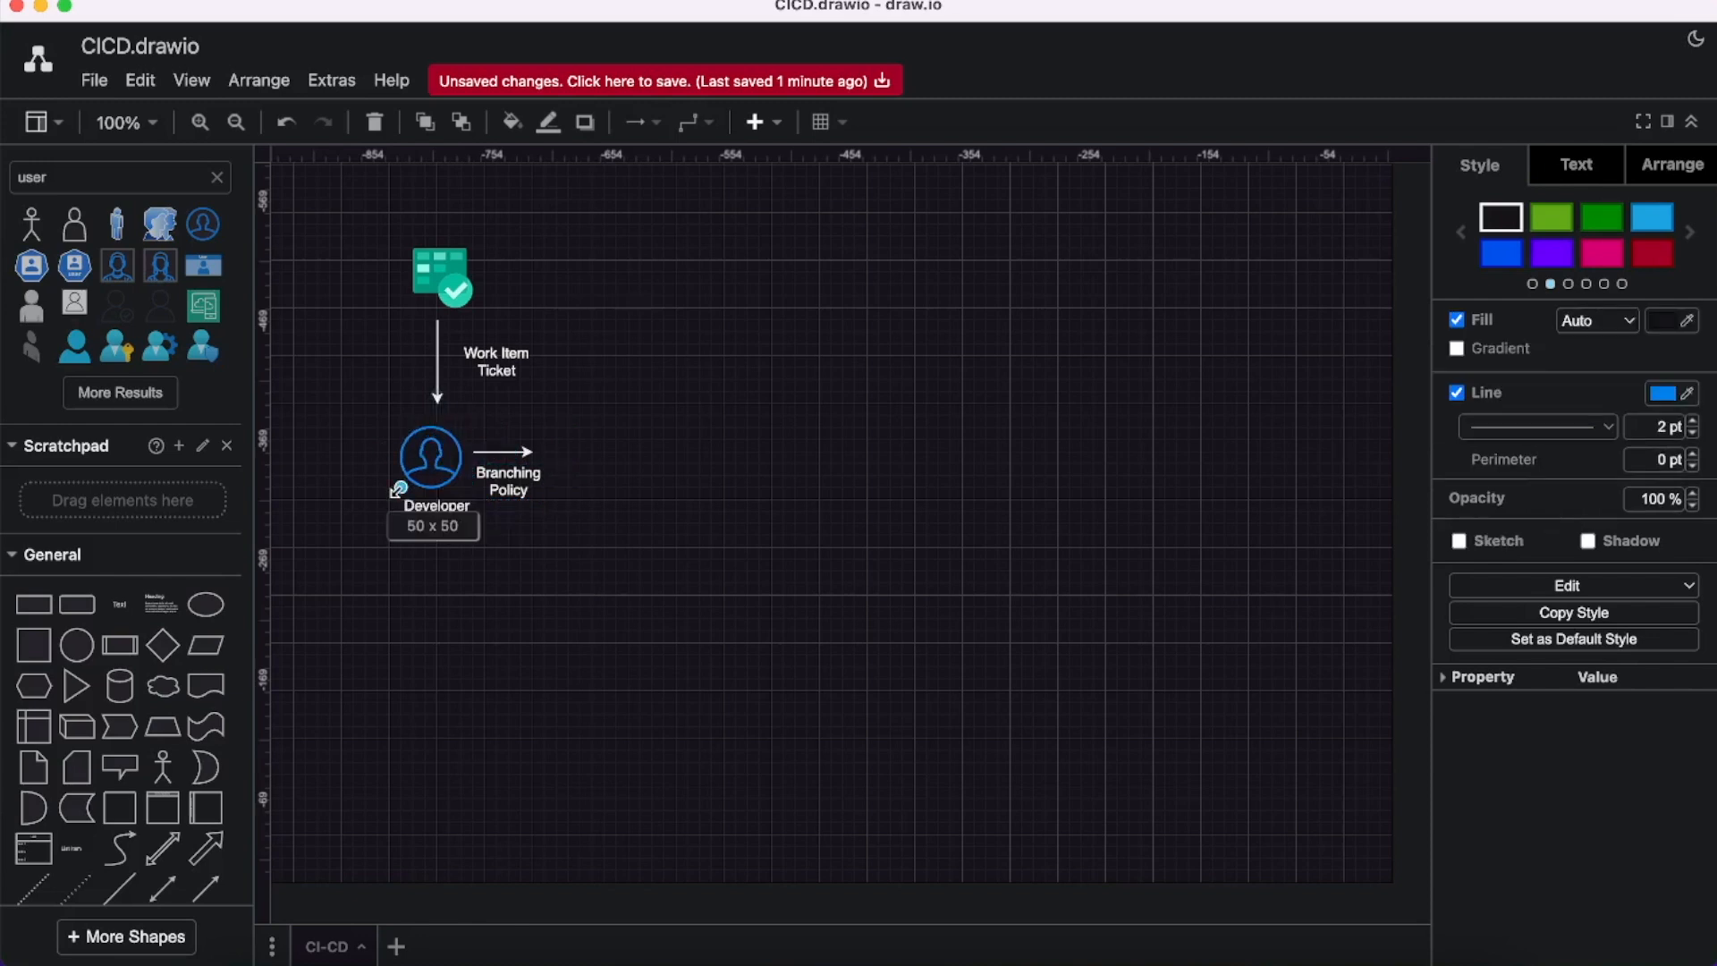
Enlarge the Developer icon slightly and add a 'Push/PR' label above the arrow.
click(580, 545)
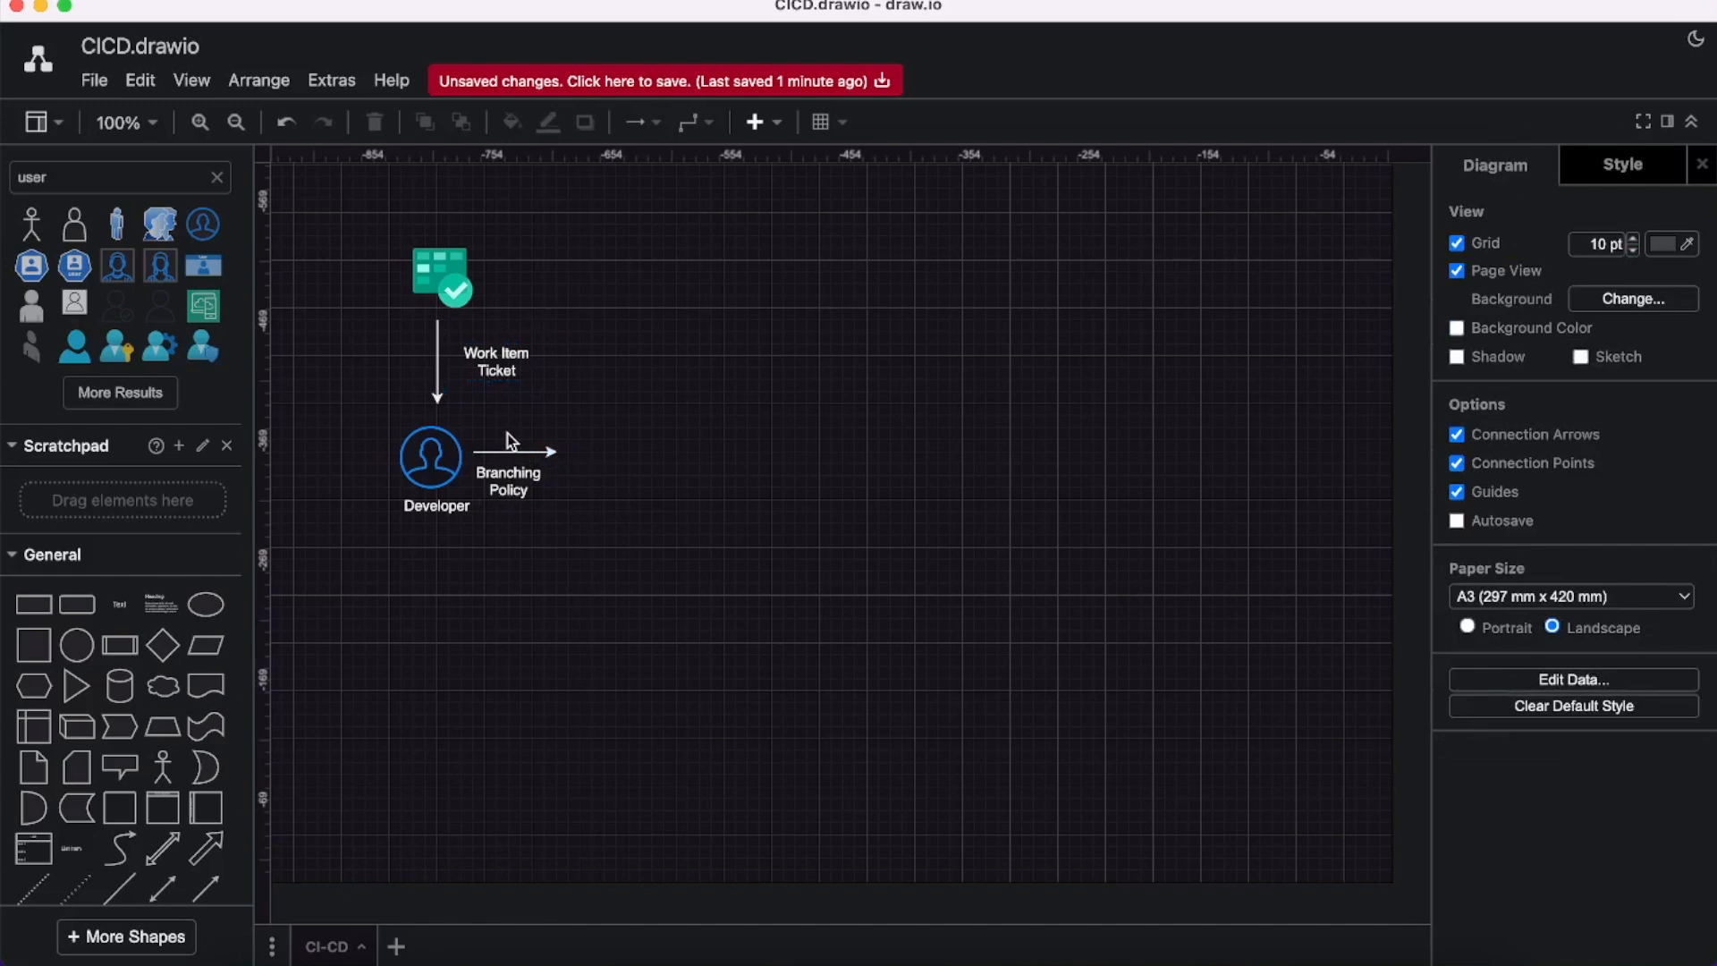
double_click(526, 445)
text(Push/PR)
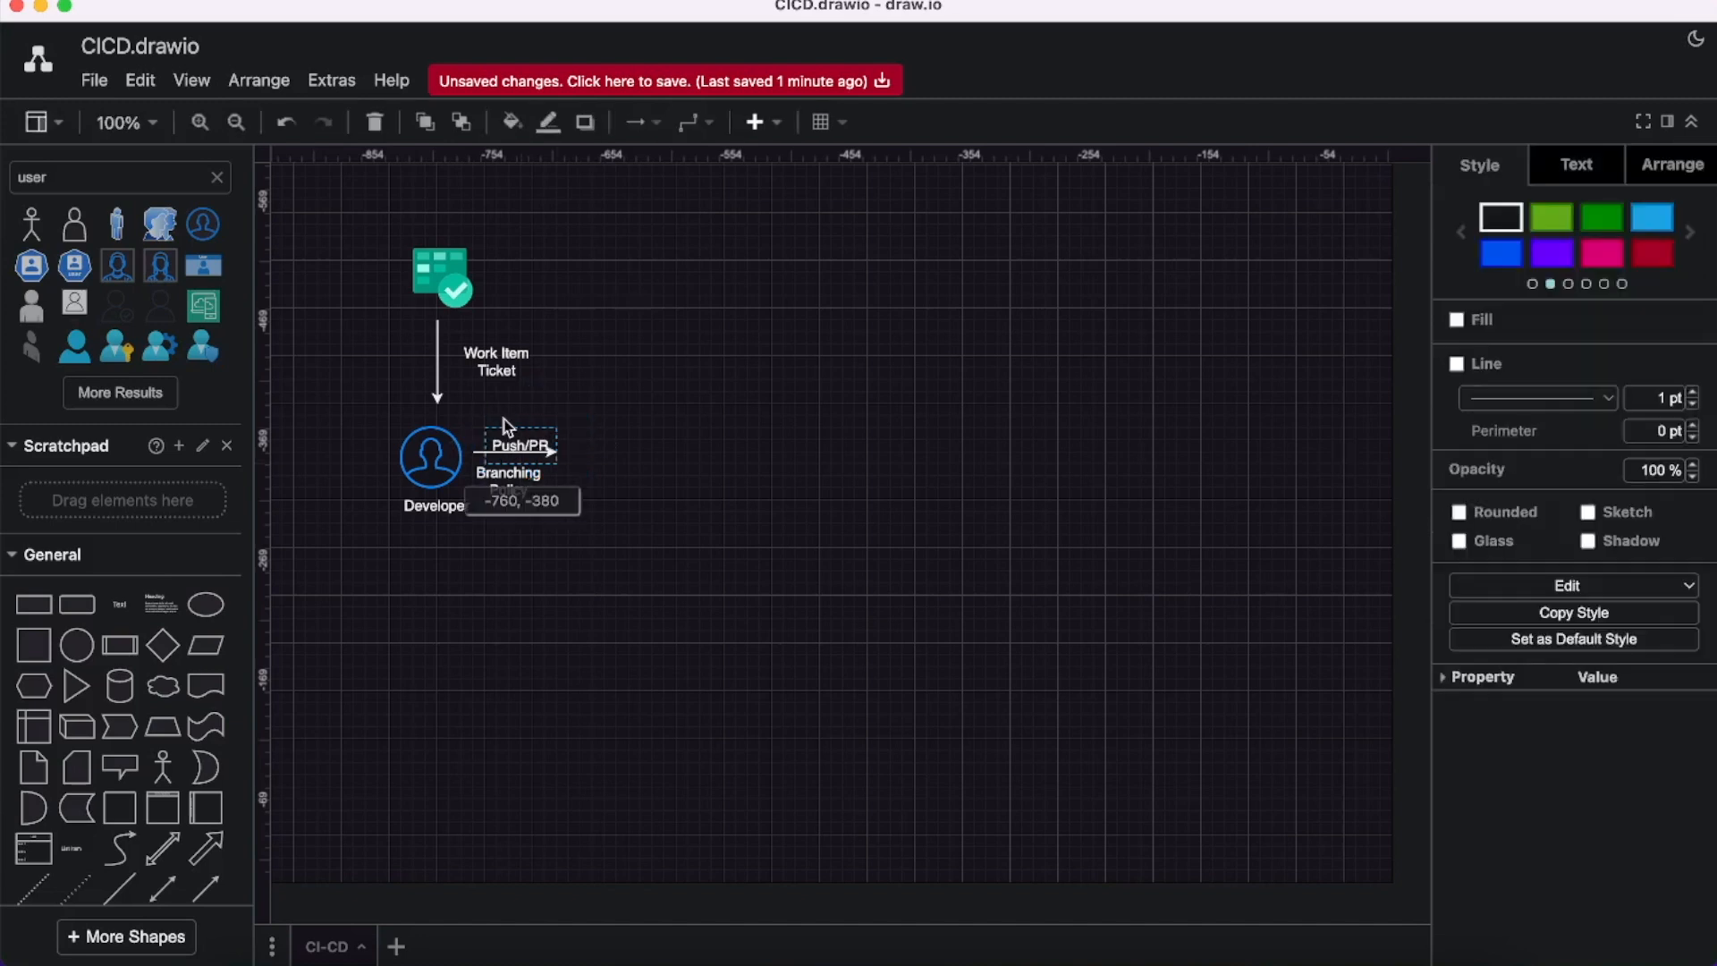
click(629, 515)
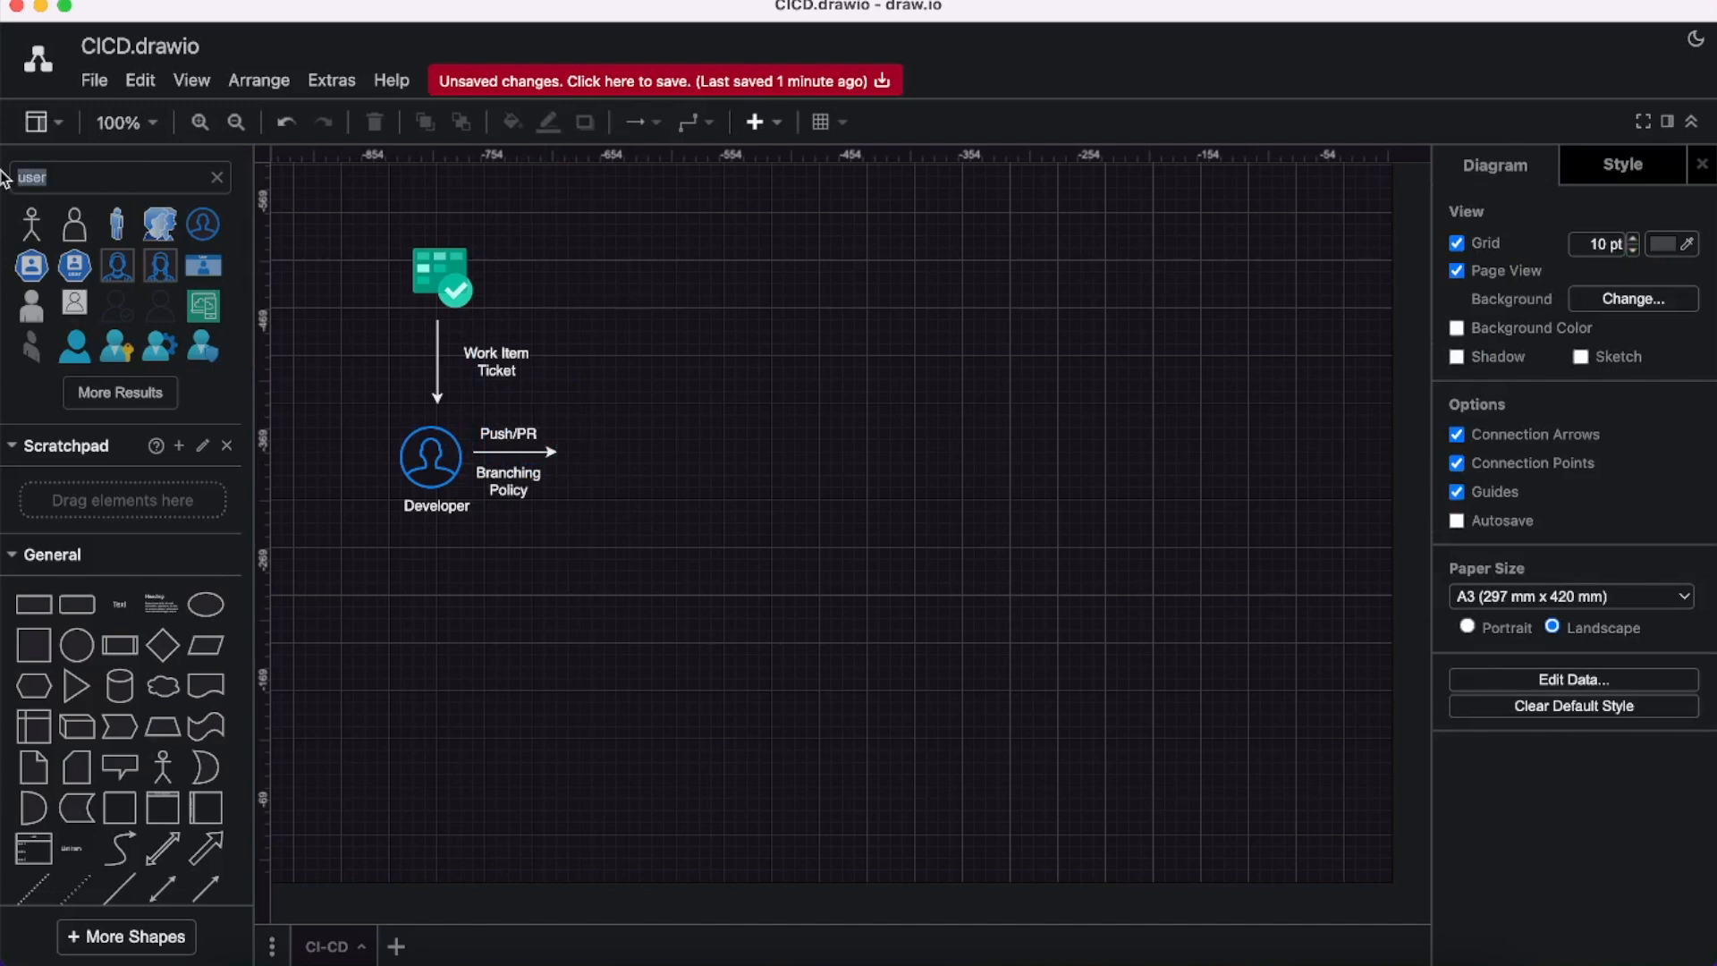
Place a GitHub icon at the arrow's end captioned 'Git Repo' beneath it.
text(Git)
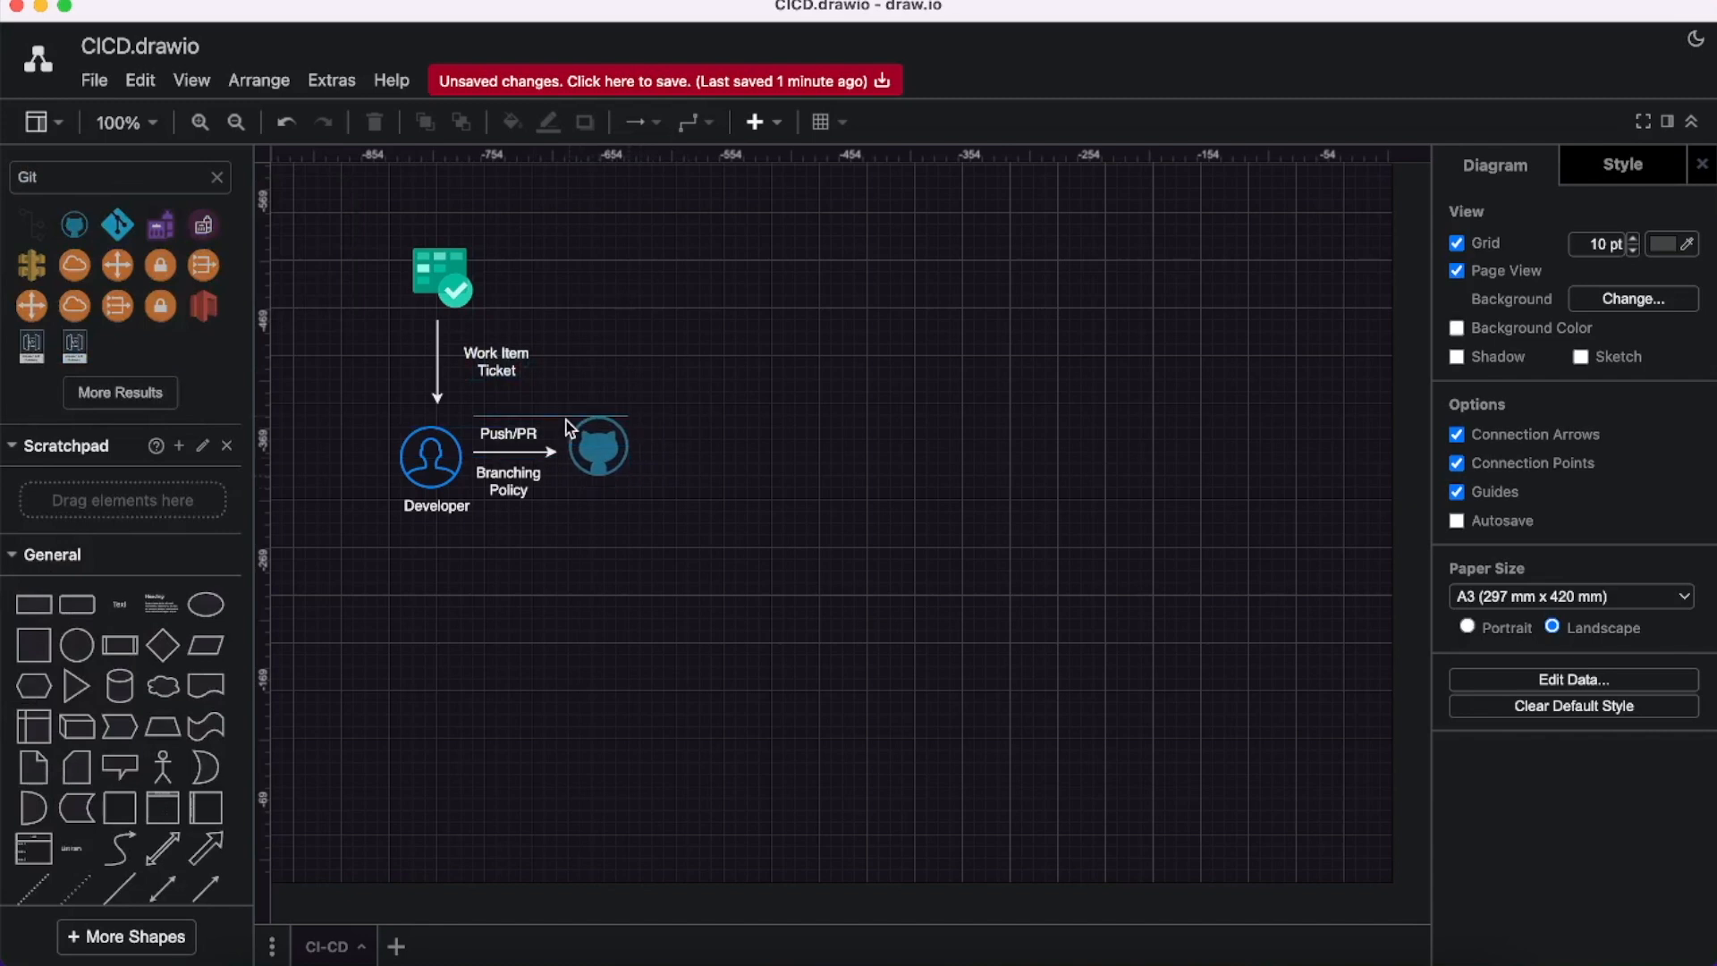
click(596, 445)
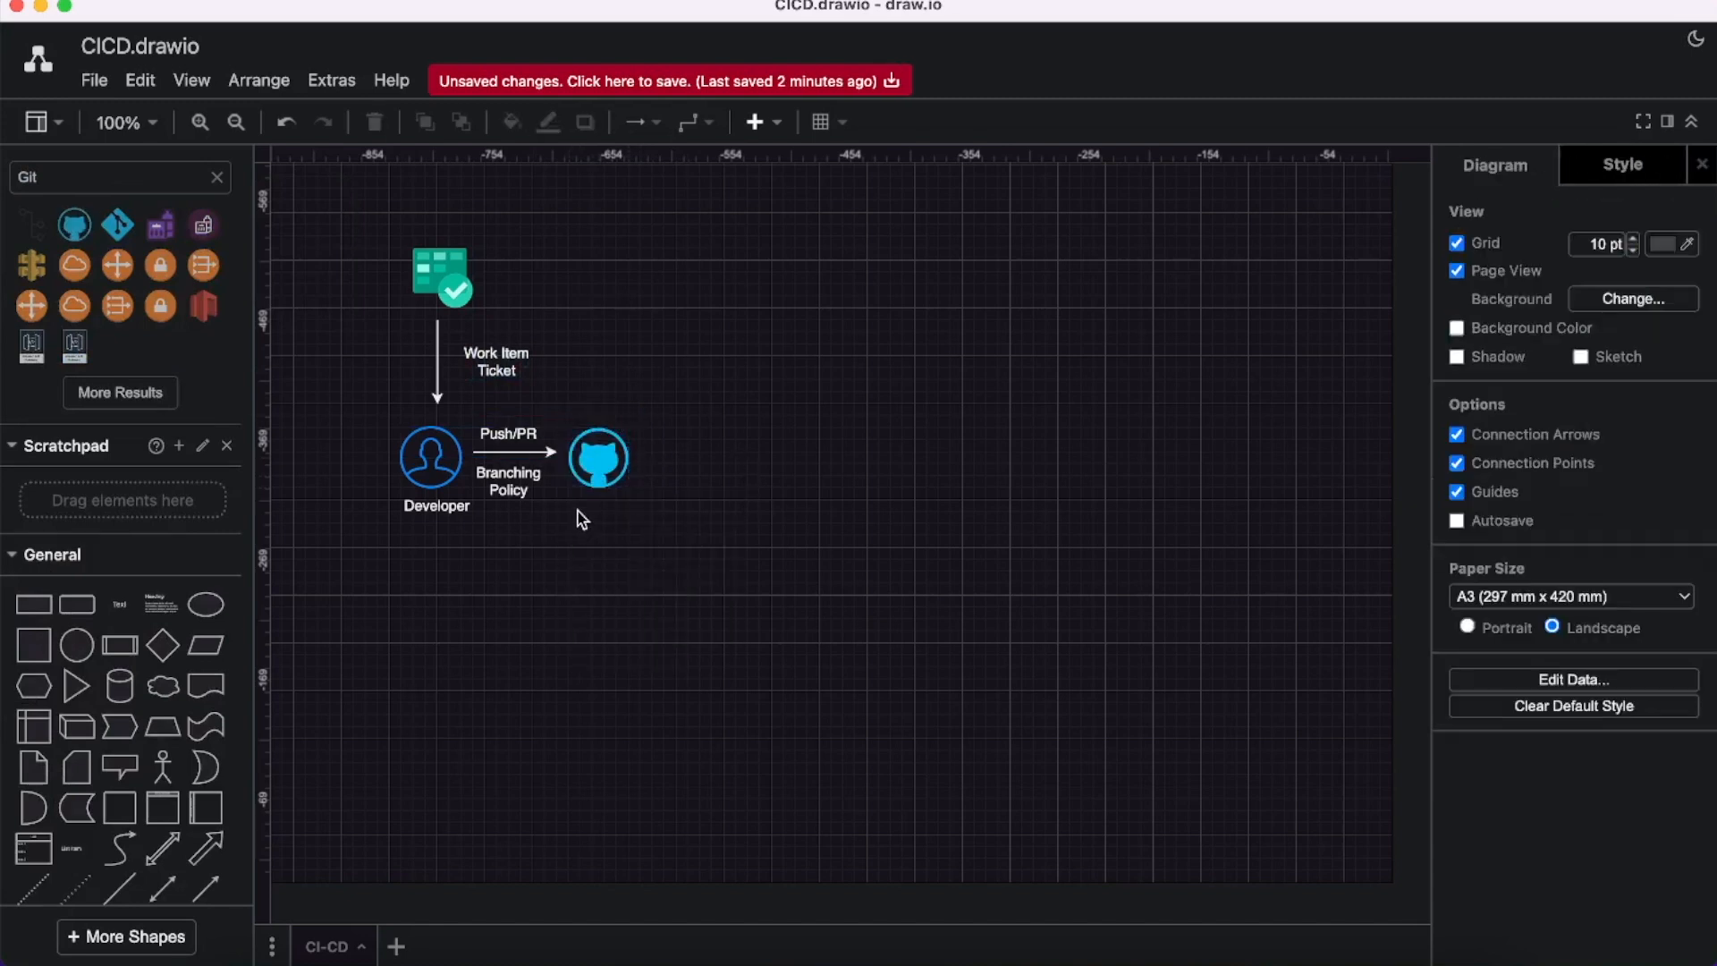
double_click(603, 529)
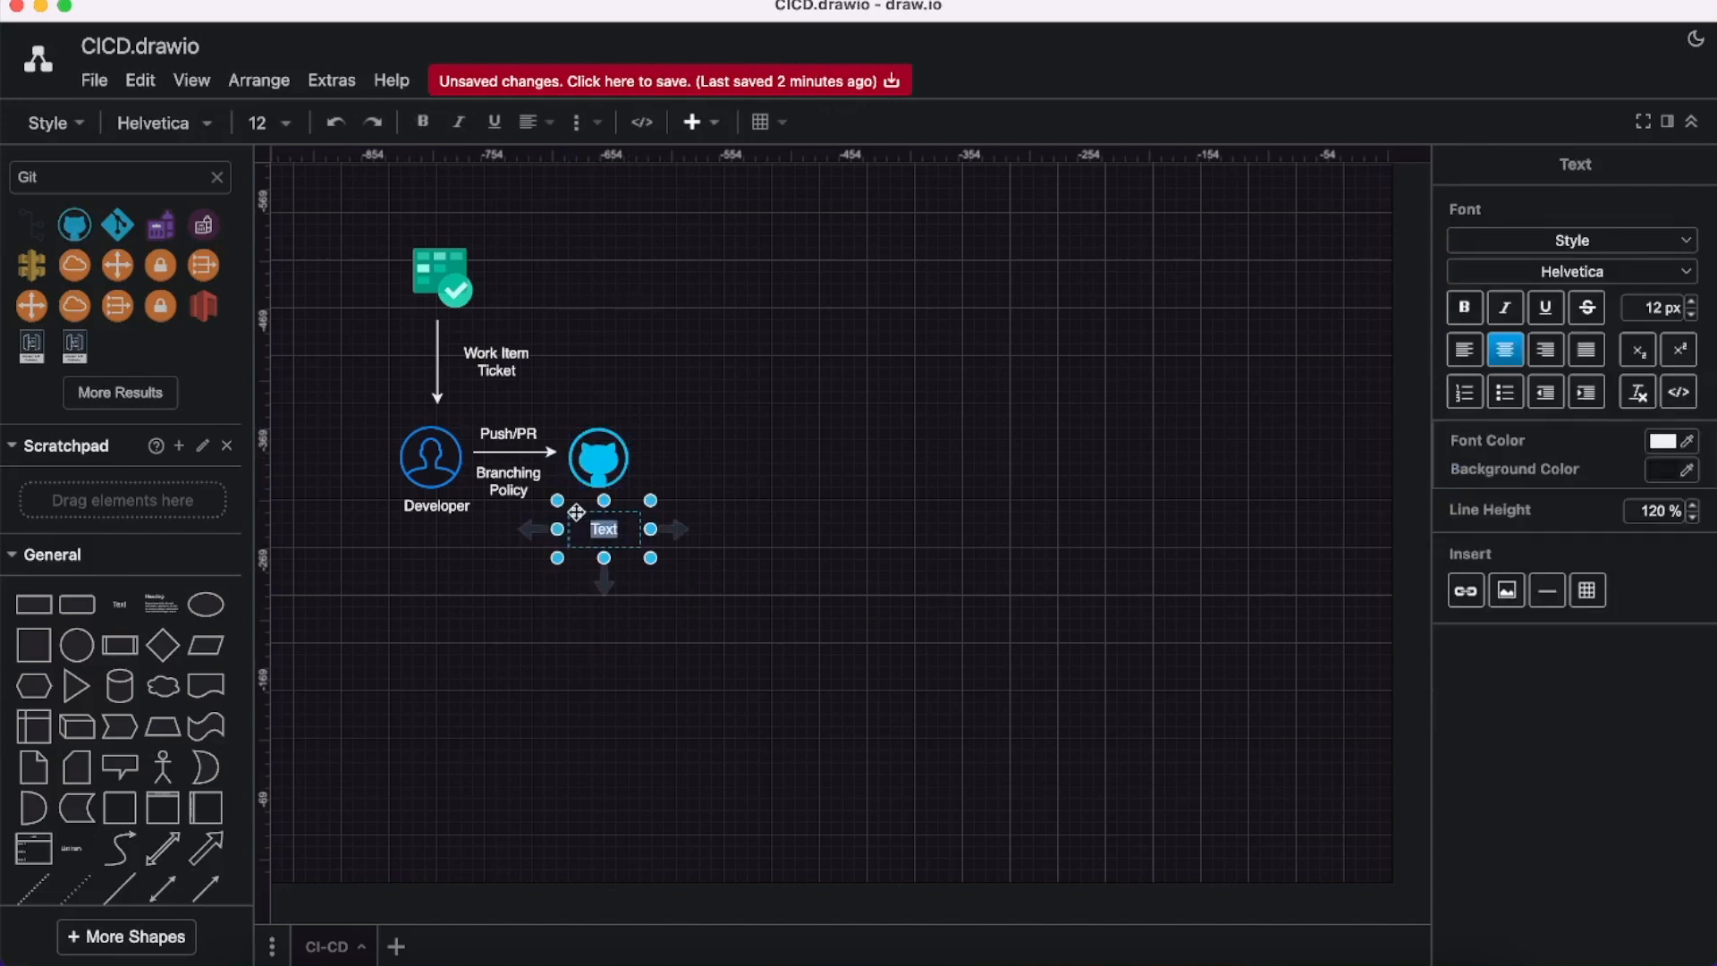
text(Git Repo)
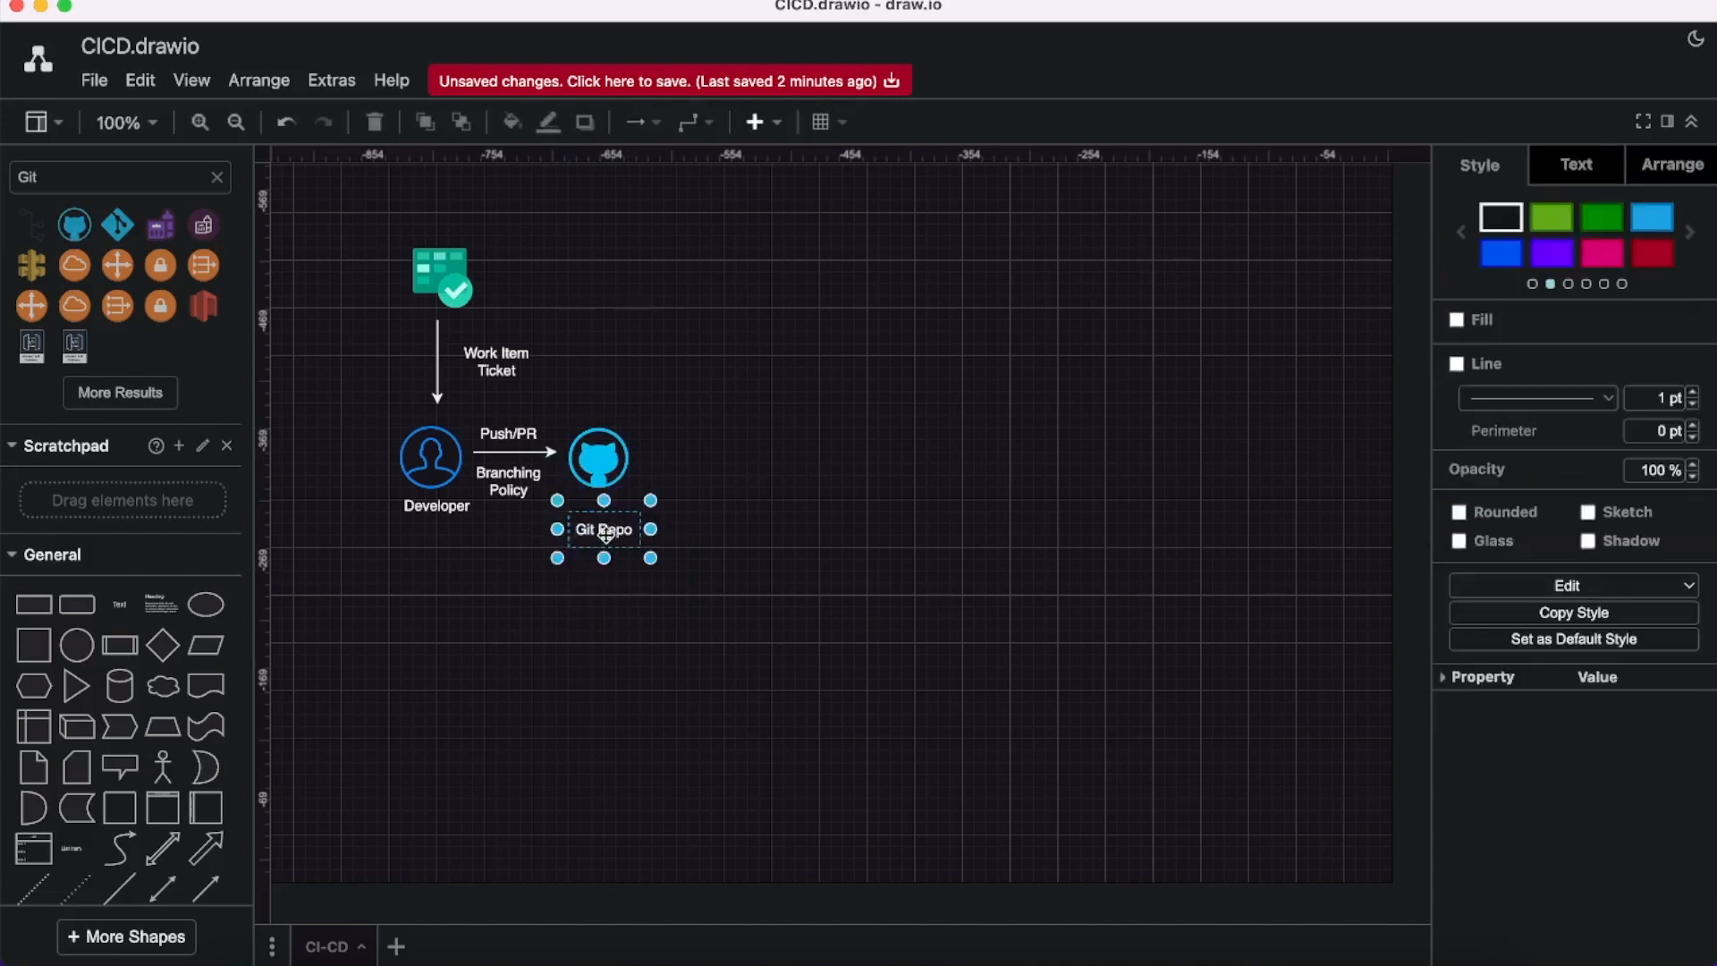
drag(603, 528, 598, 516)
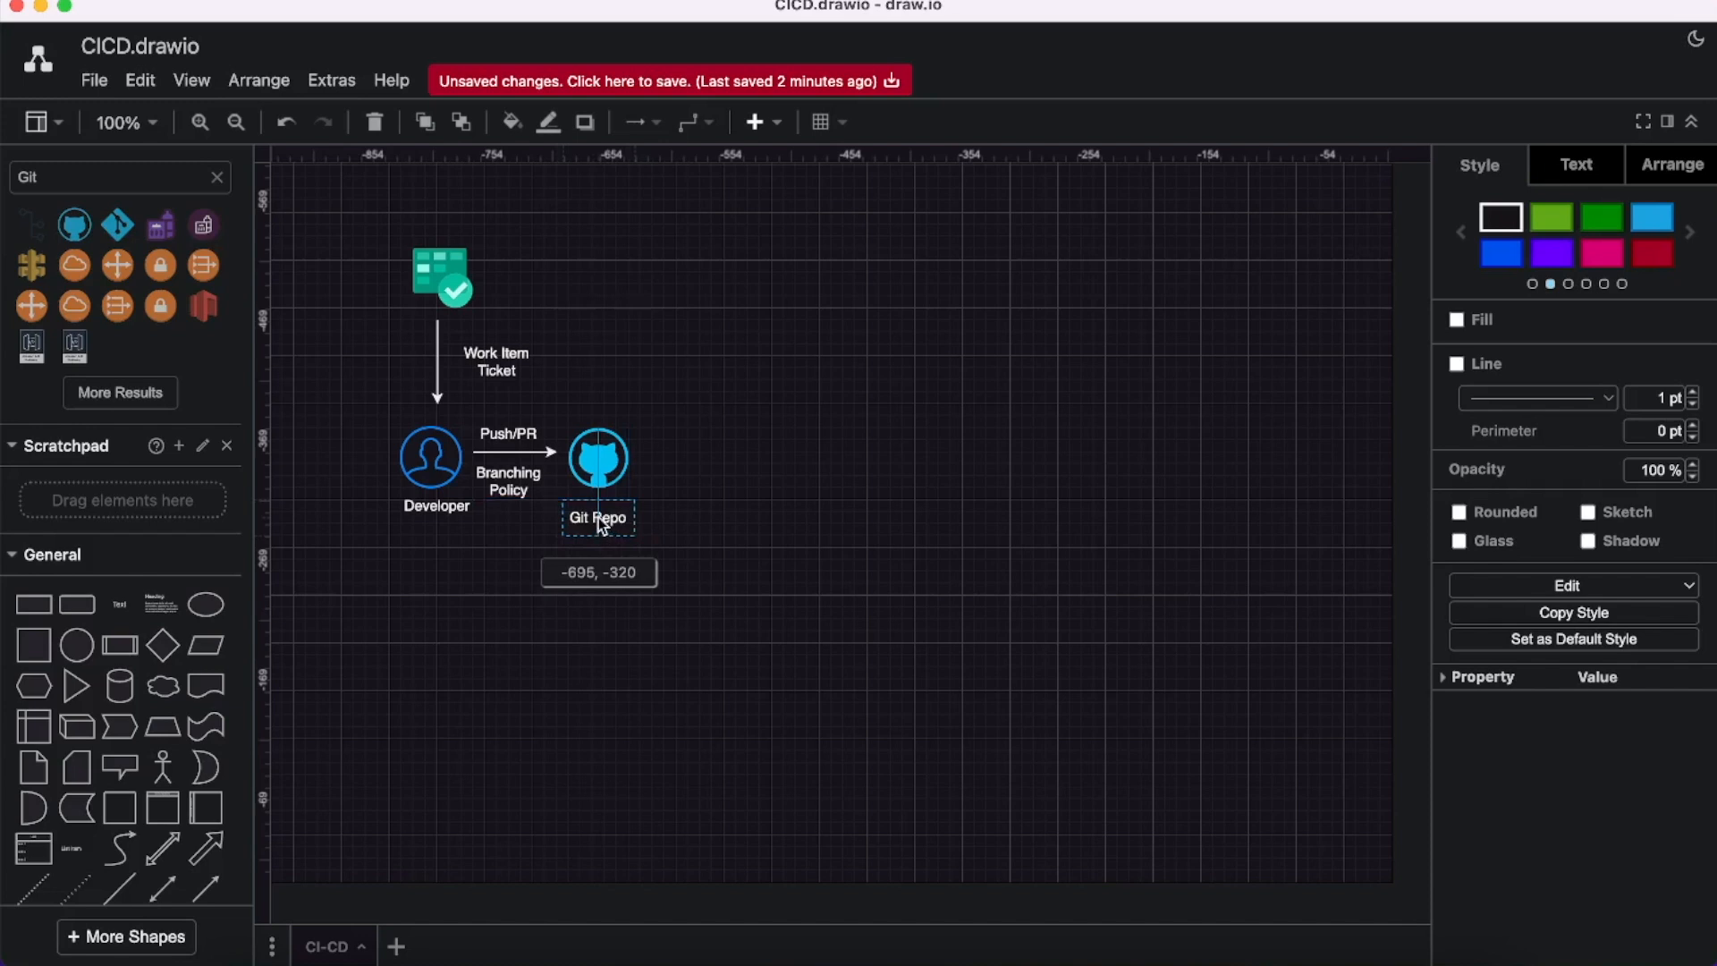
Draw a new horizontal arrow extending rightward from Git Repo.
click(678, 603)
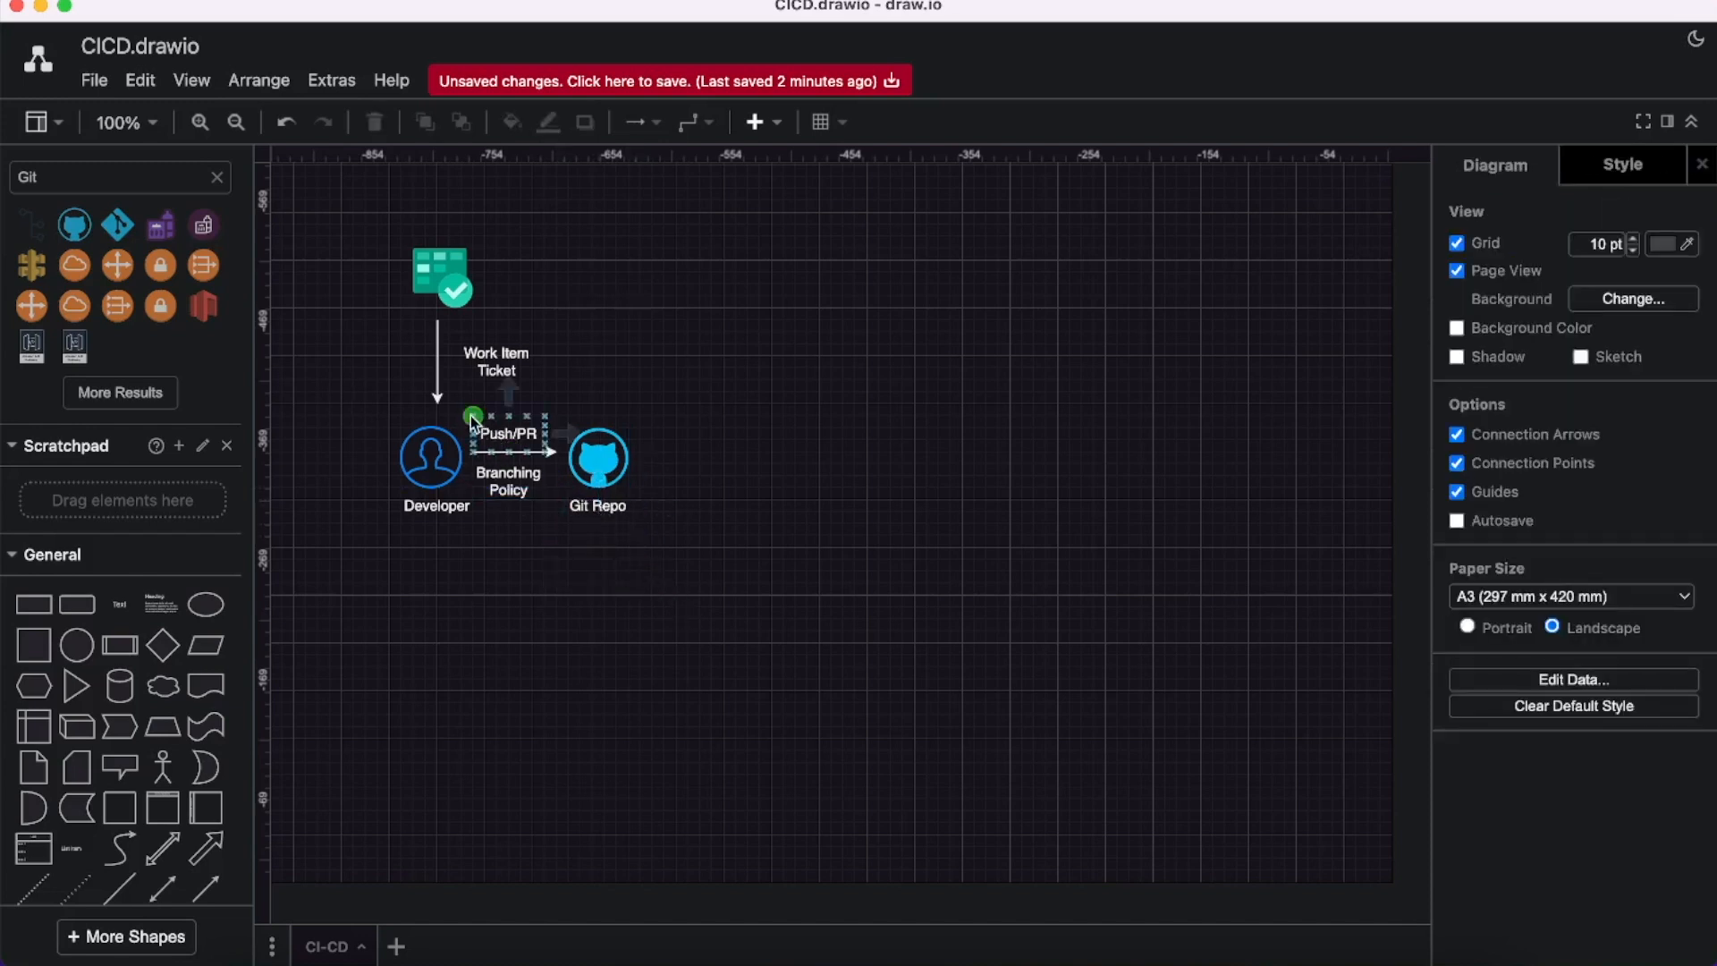
click(509, 432)
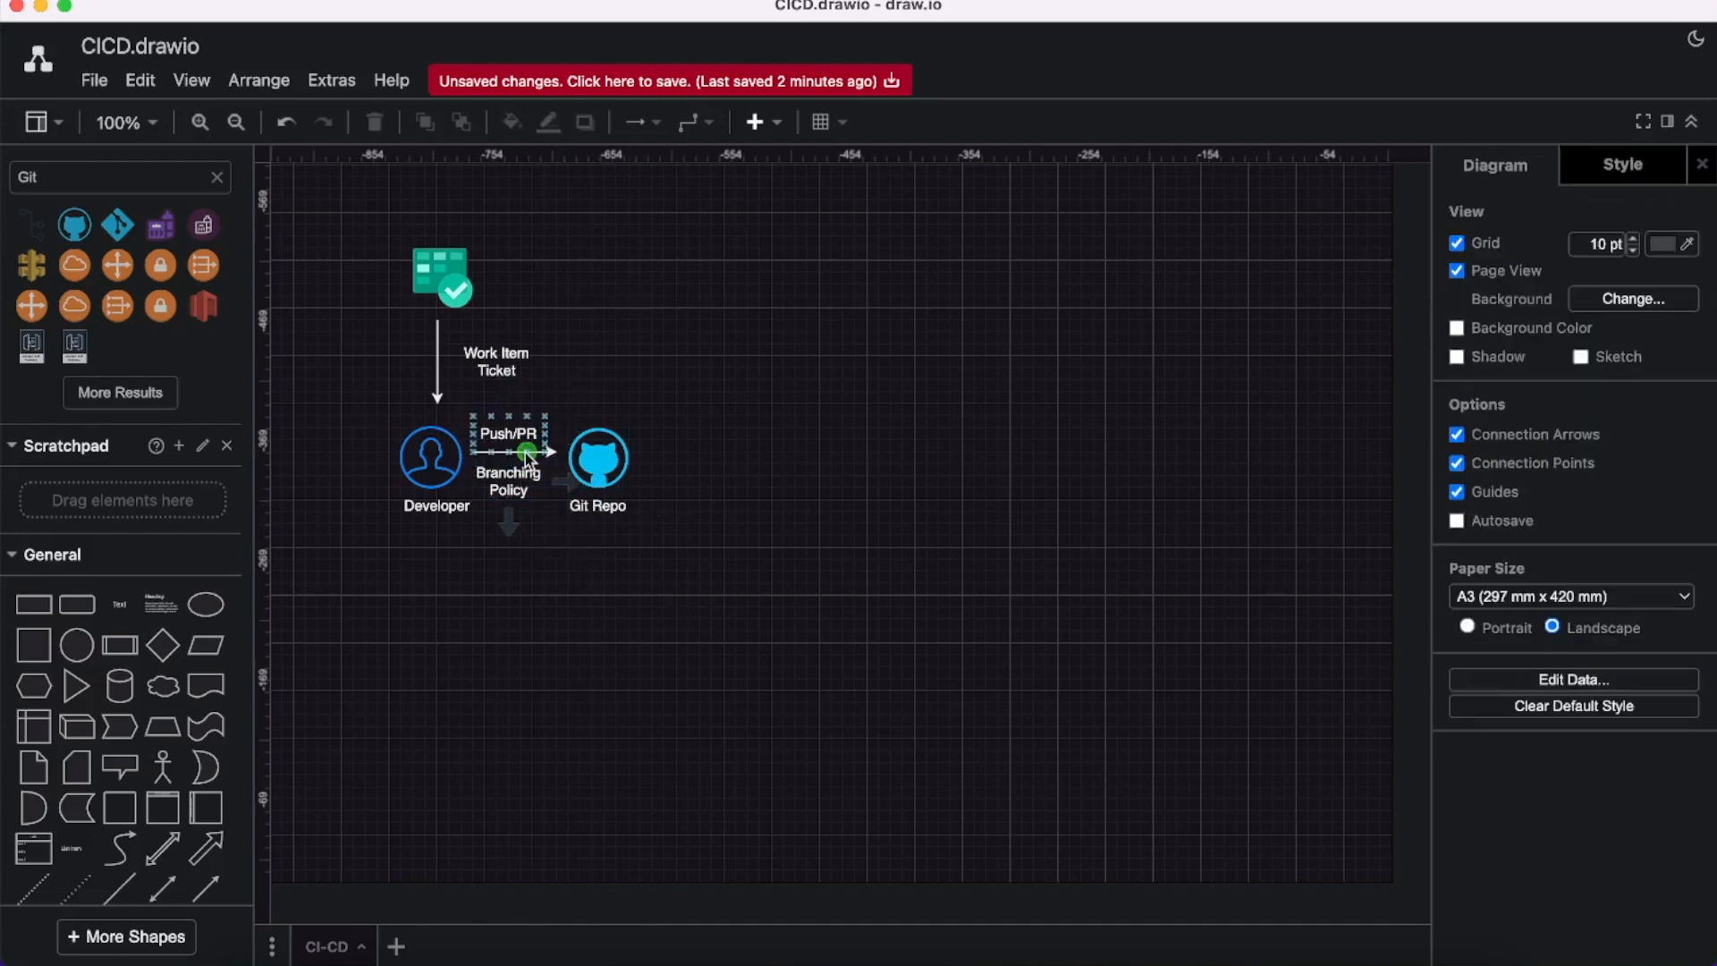
click(507, 432)
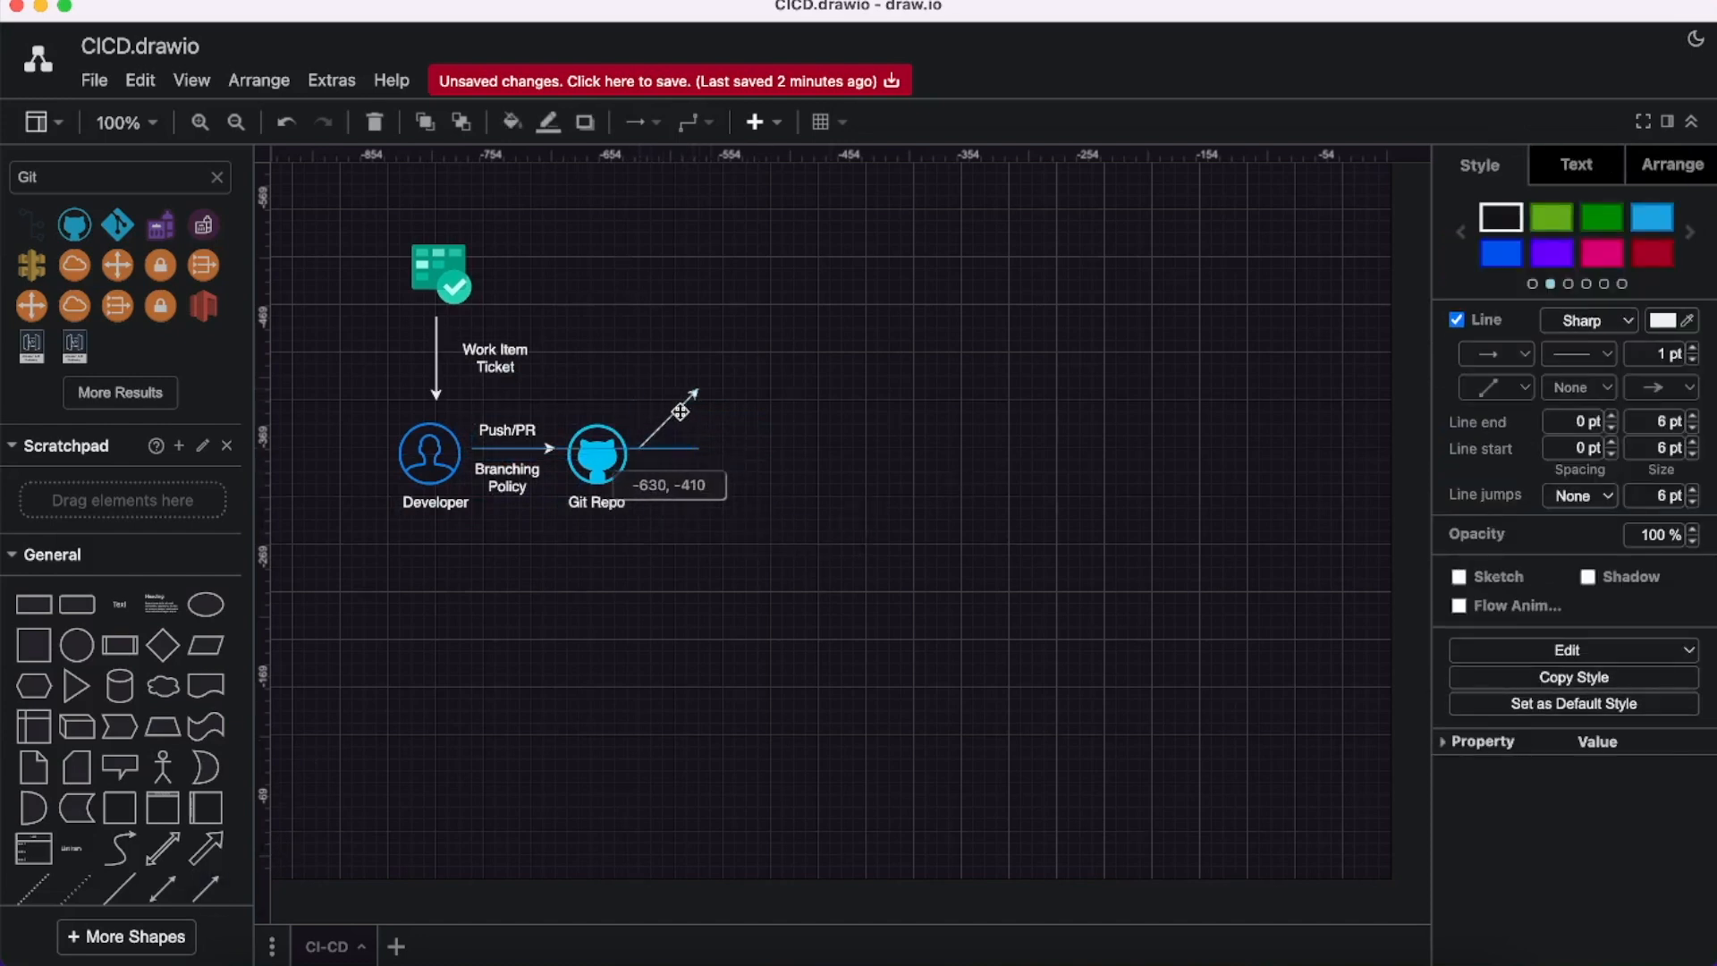
drag(692, 410, 692, 389)
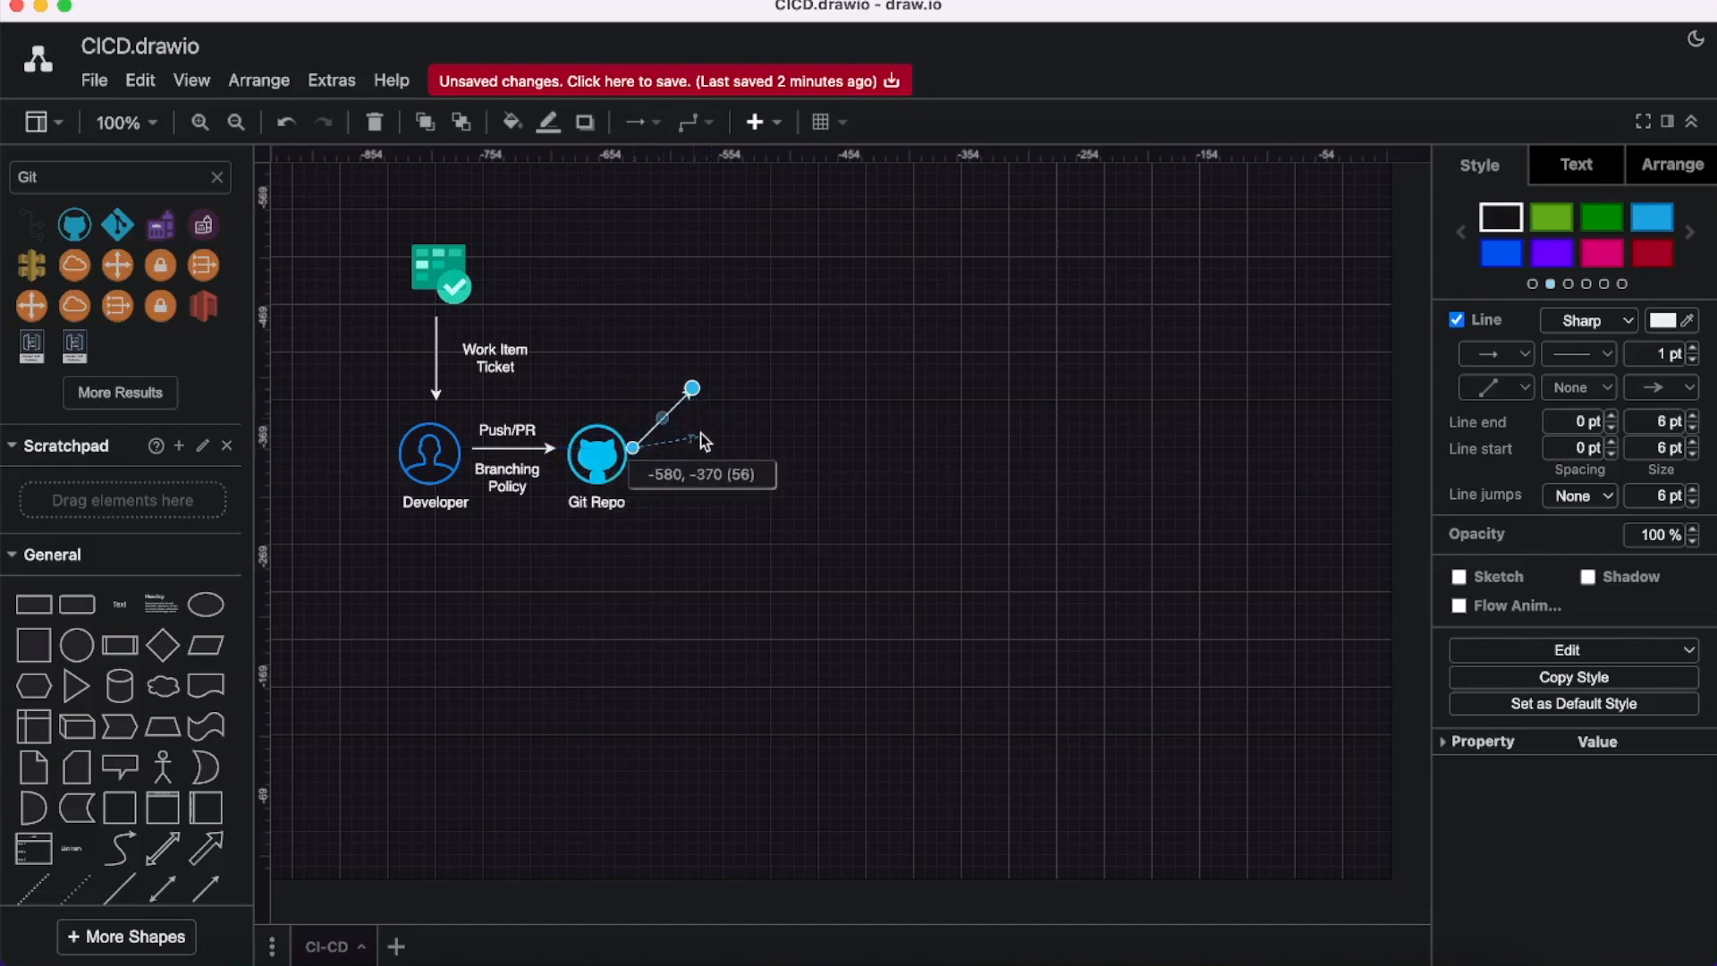
drag(692, 388, 698, 448)
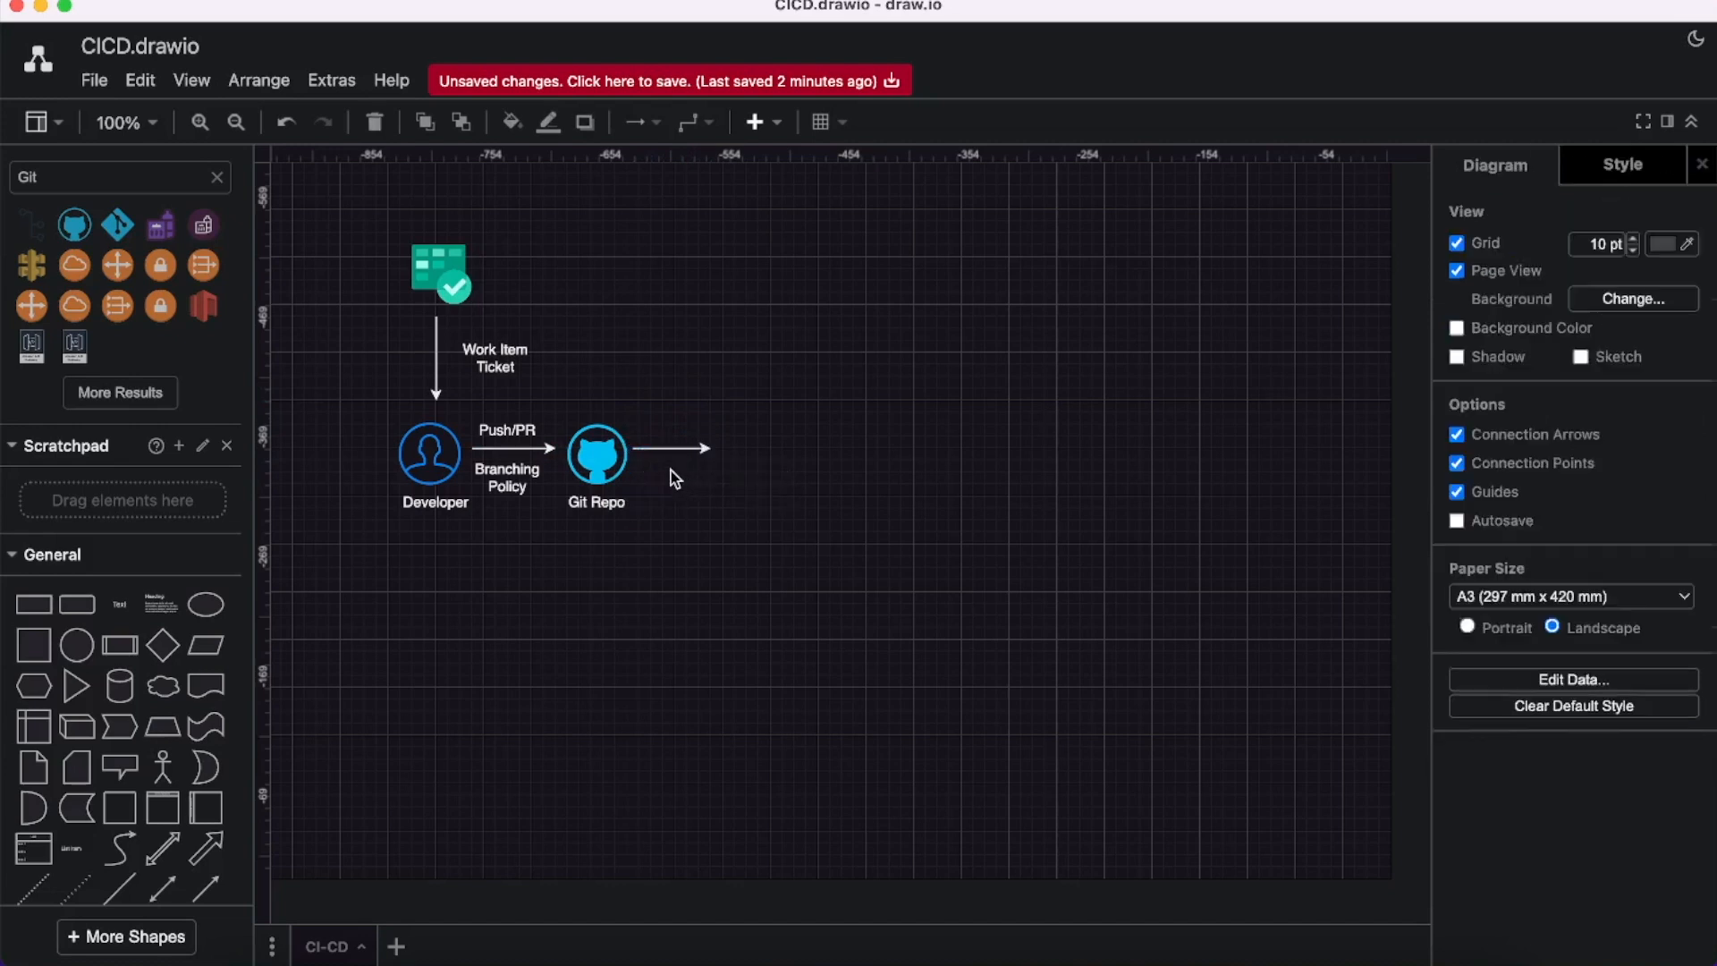
Label the arrow 'Request' and add a person icon captioned 'Approval Gates' at its end.
double_click(697, 478)
text(Request)
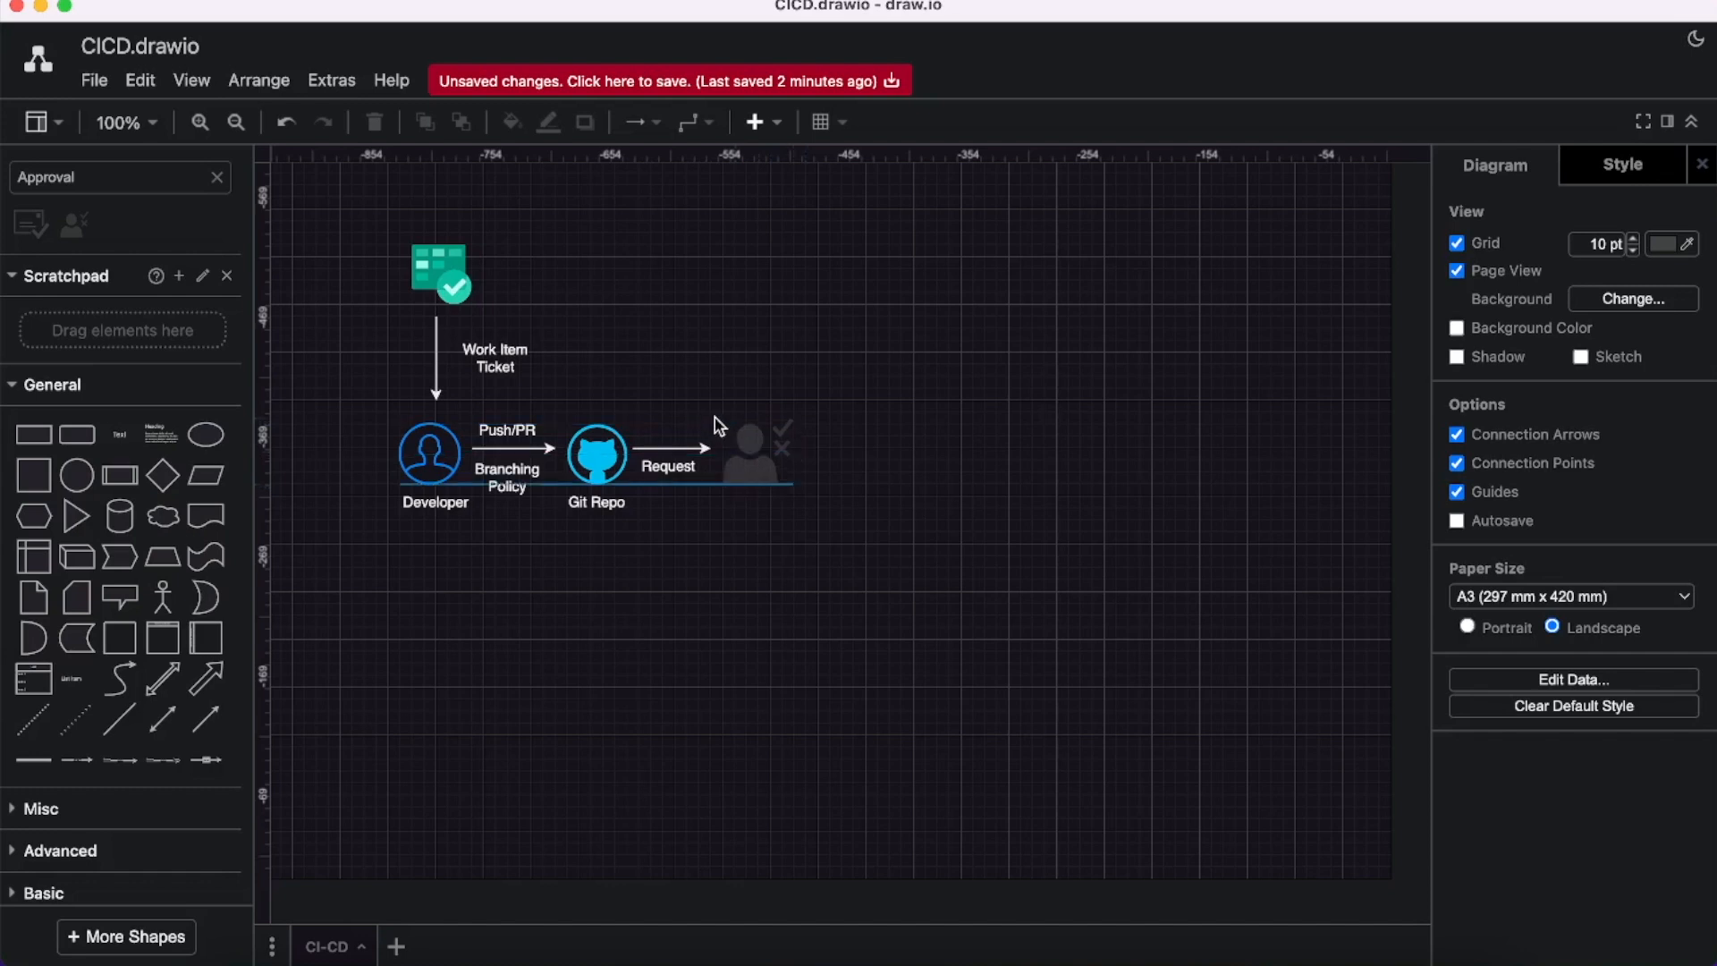
click(746, 449)
text(Approval Ga)
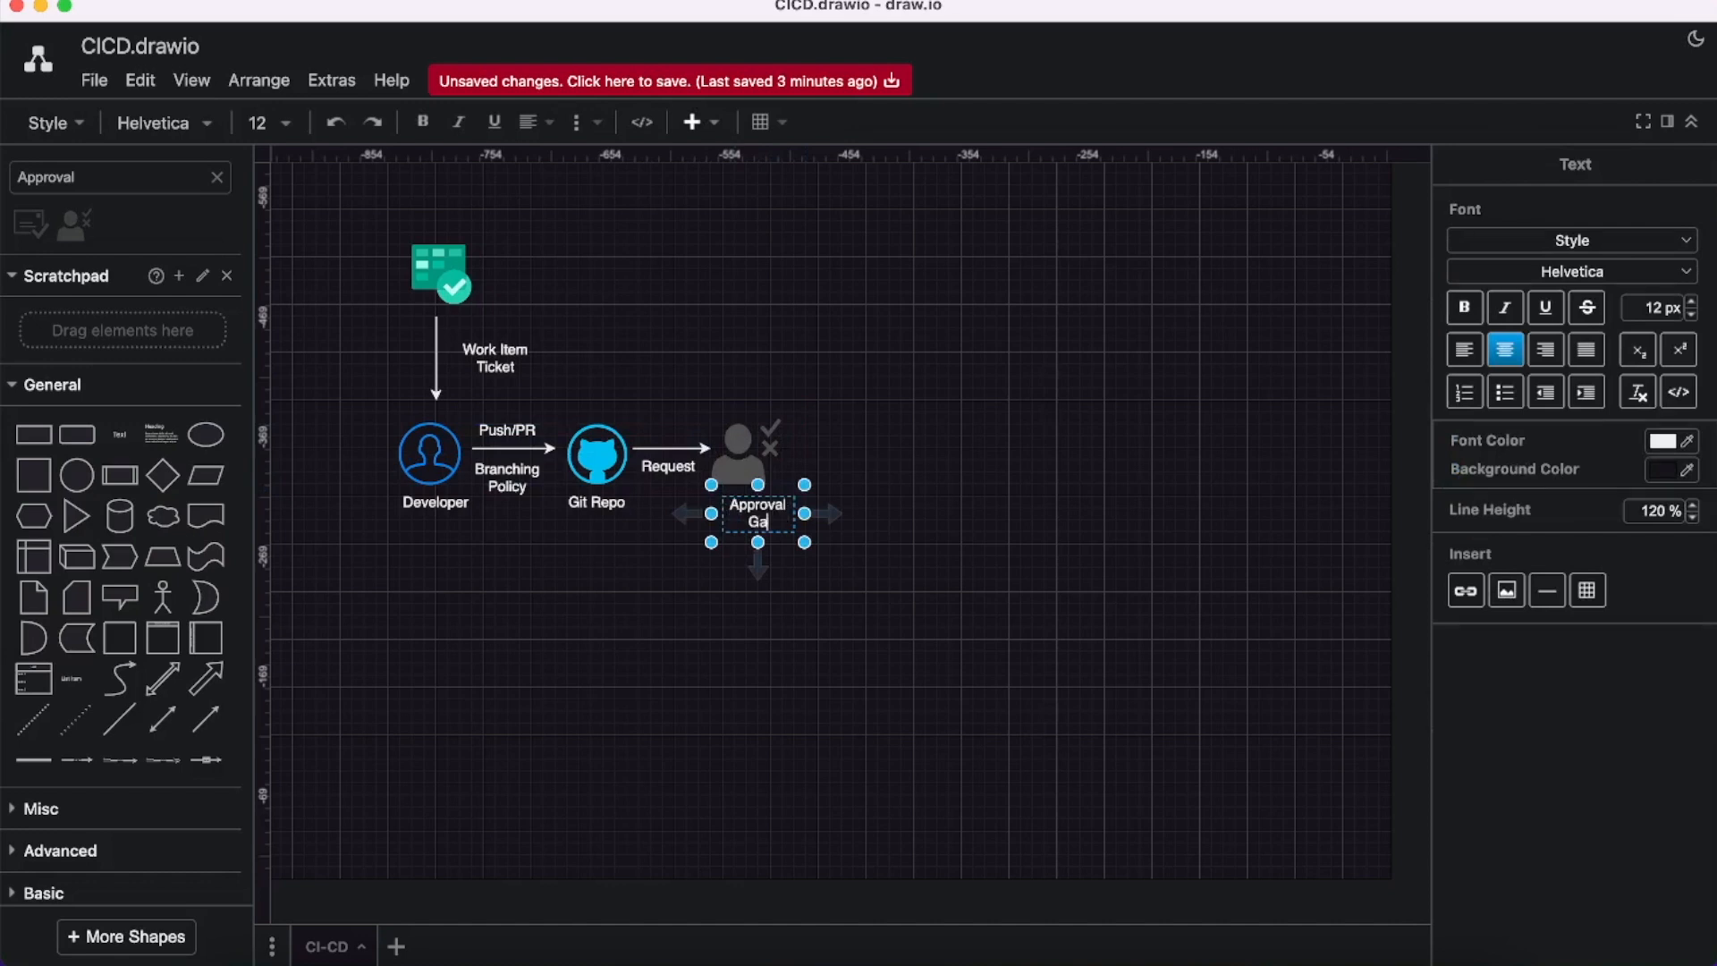
text(tes)
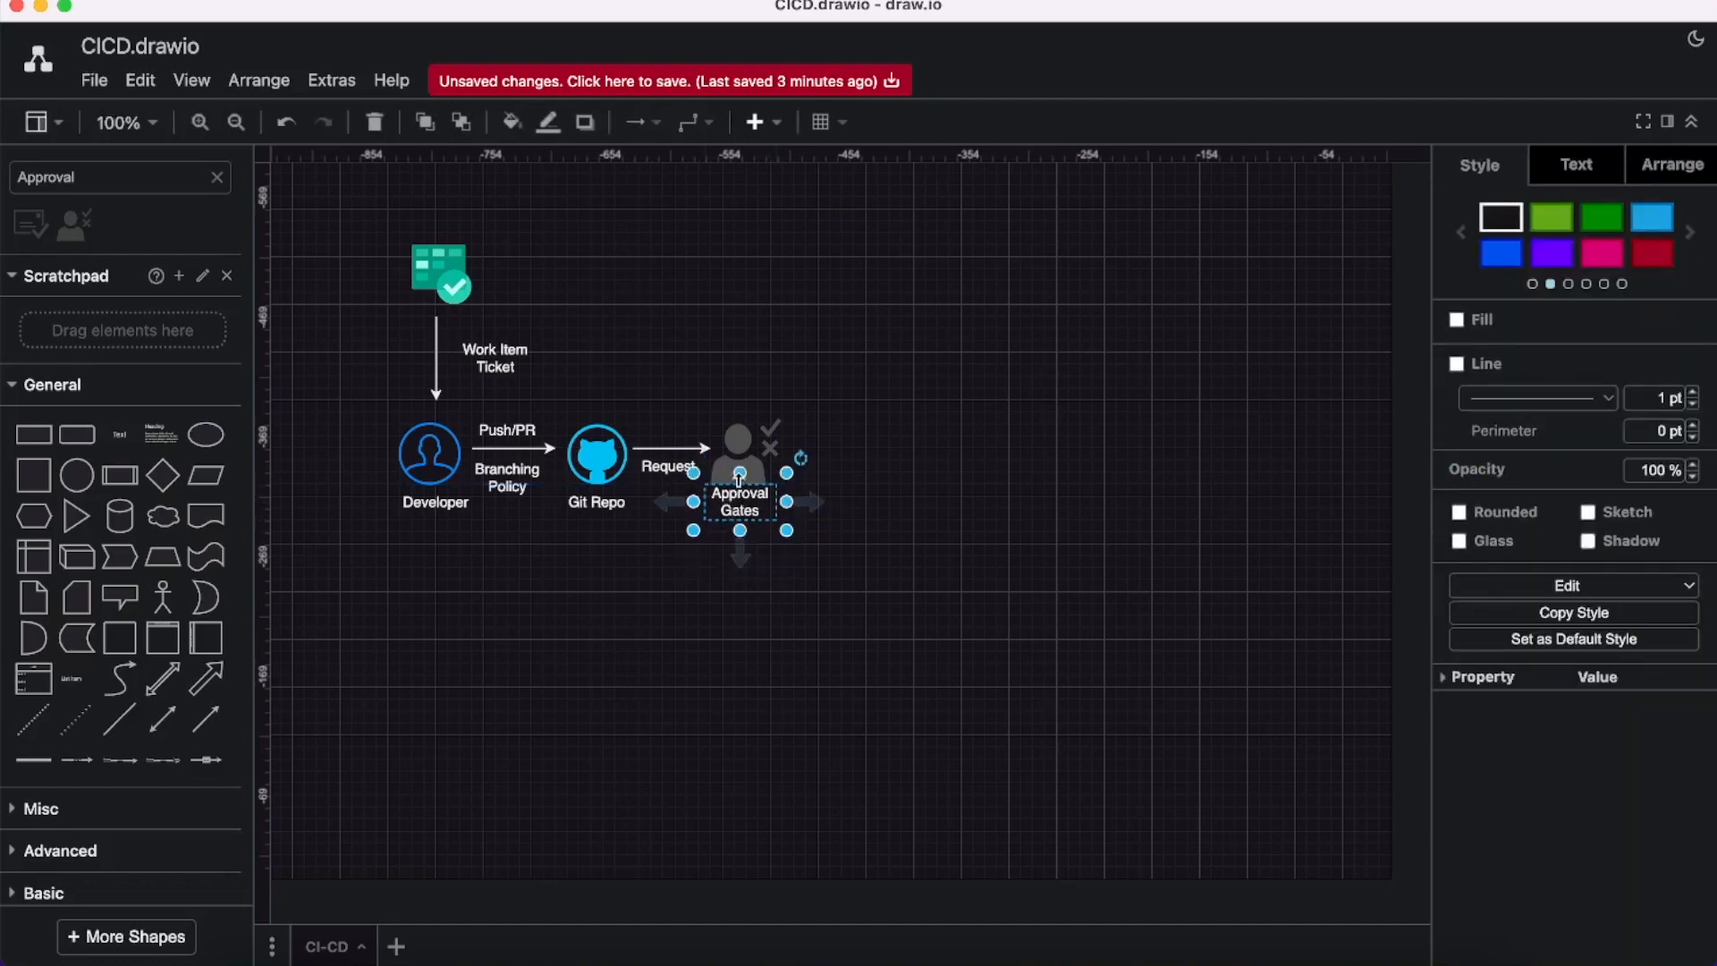
Fill the Approval Gates person icon with near-white colour EDEDED.
click(1458, 320)
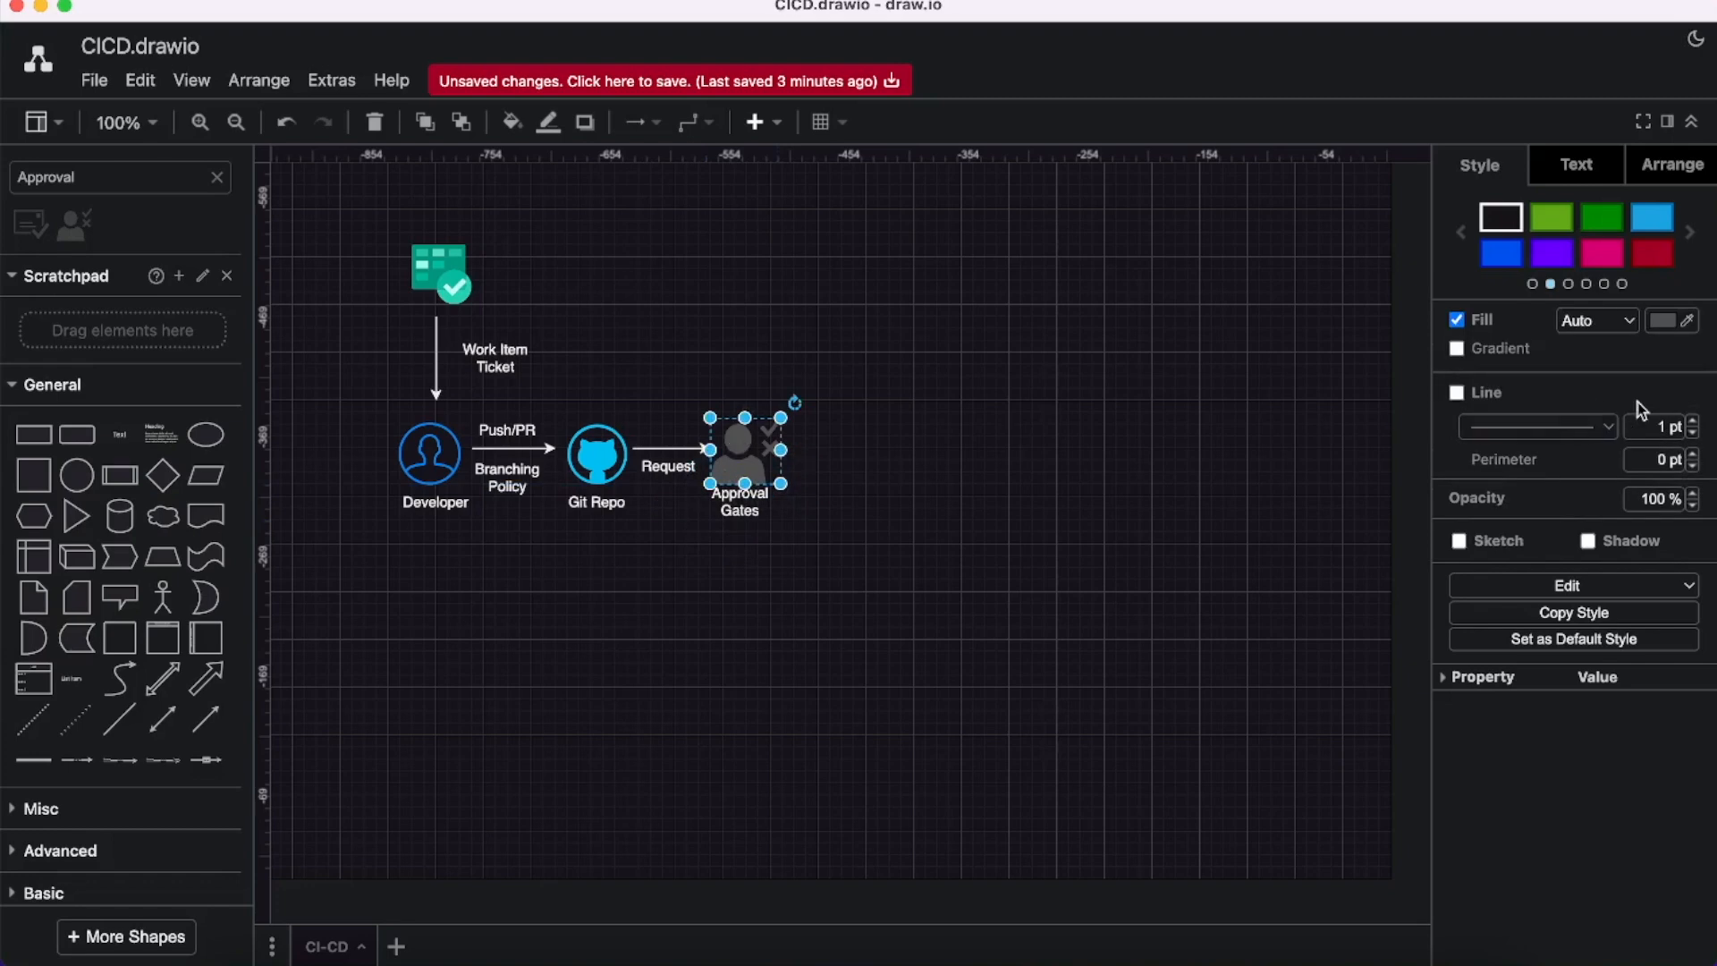
click(1663, 320)
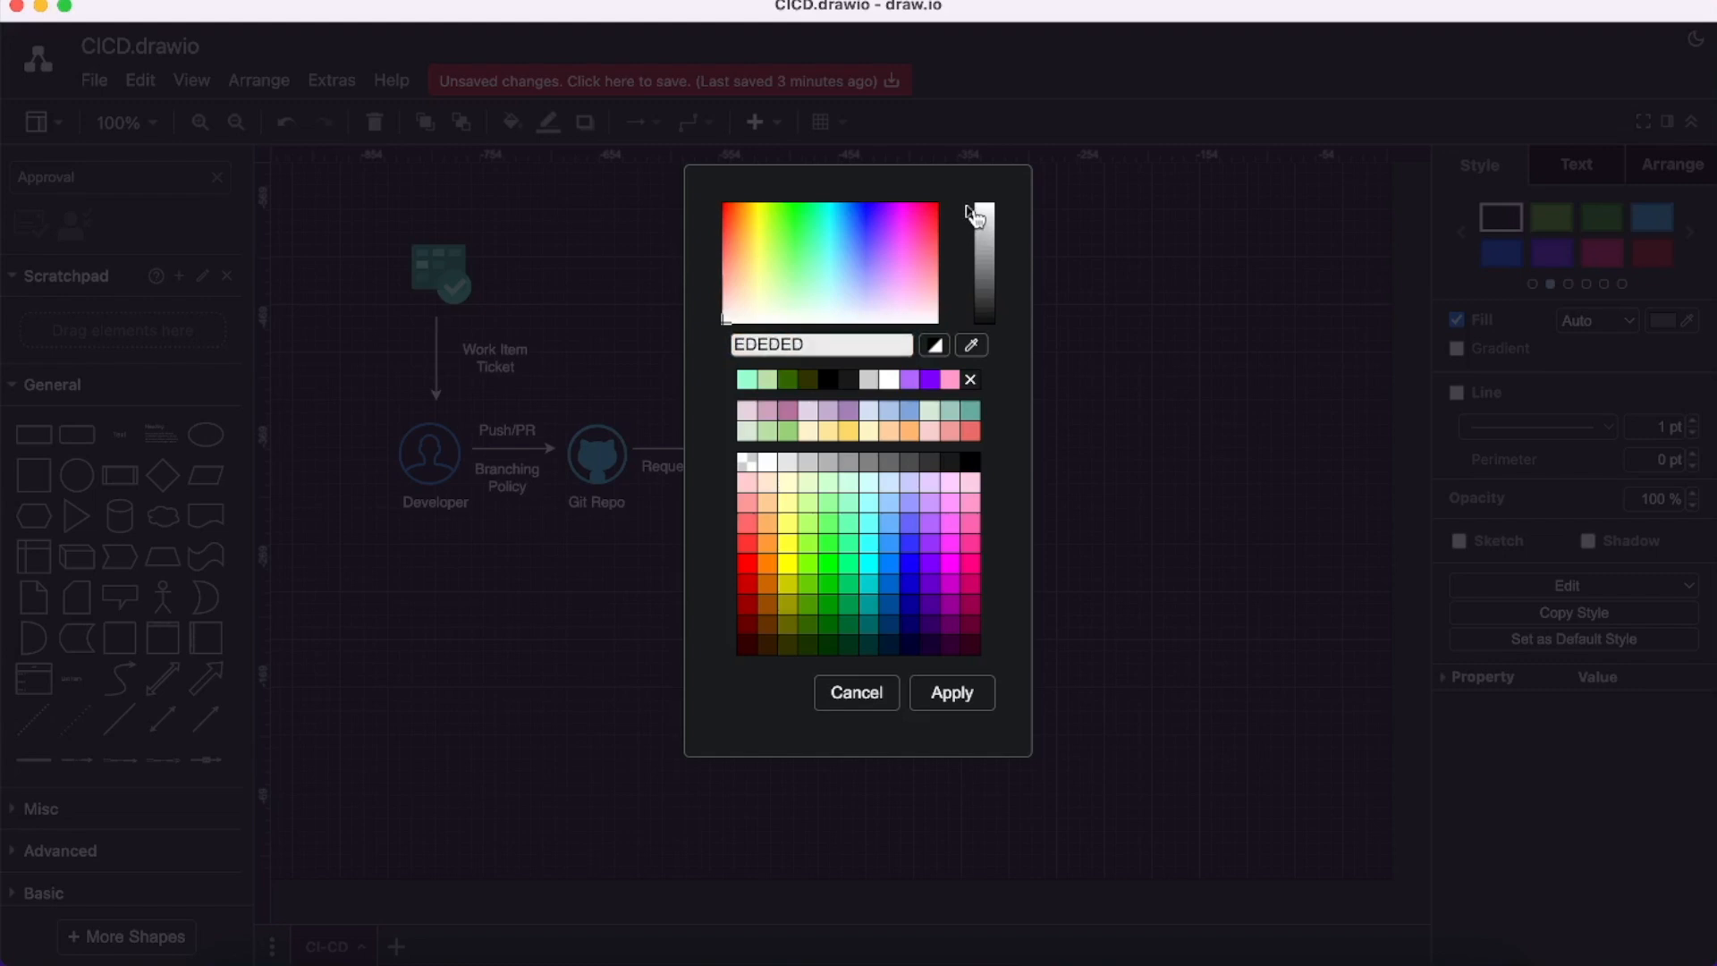
click(857, 692)
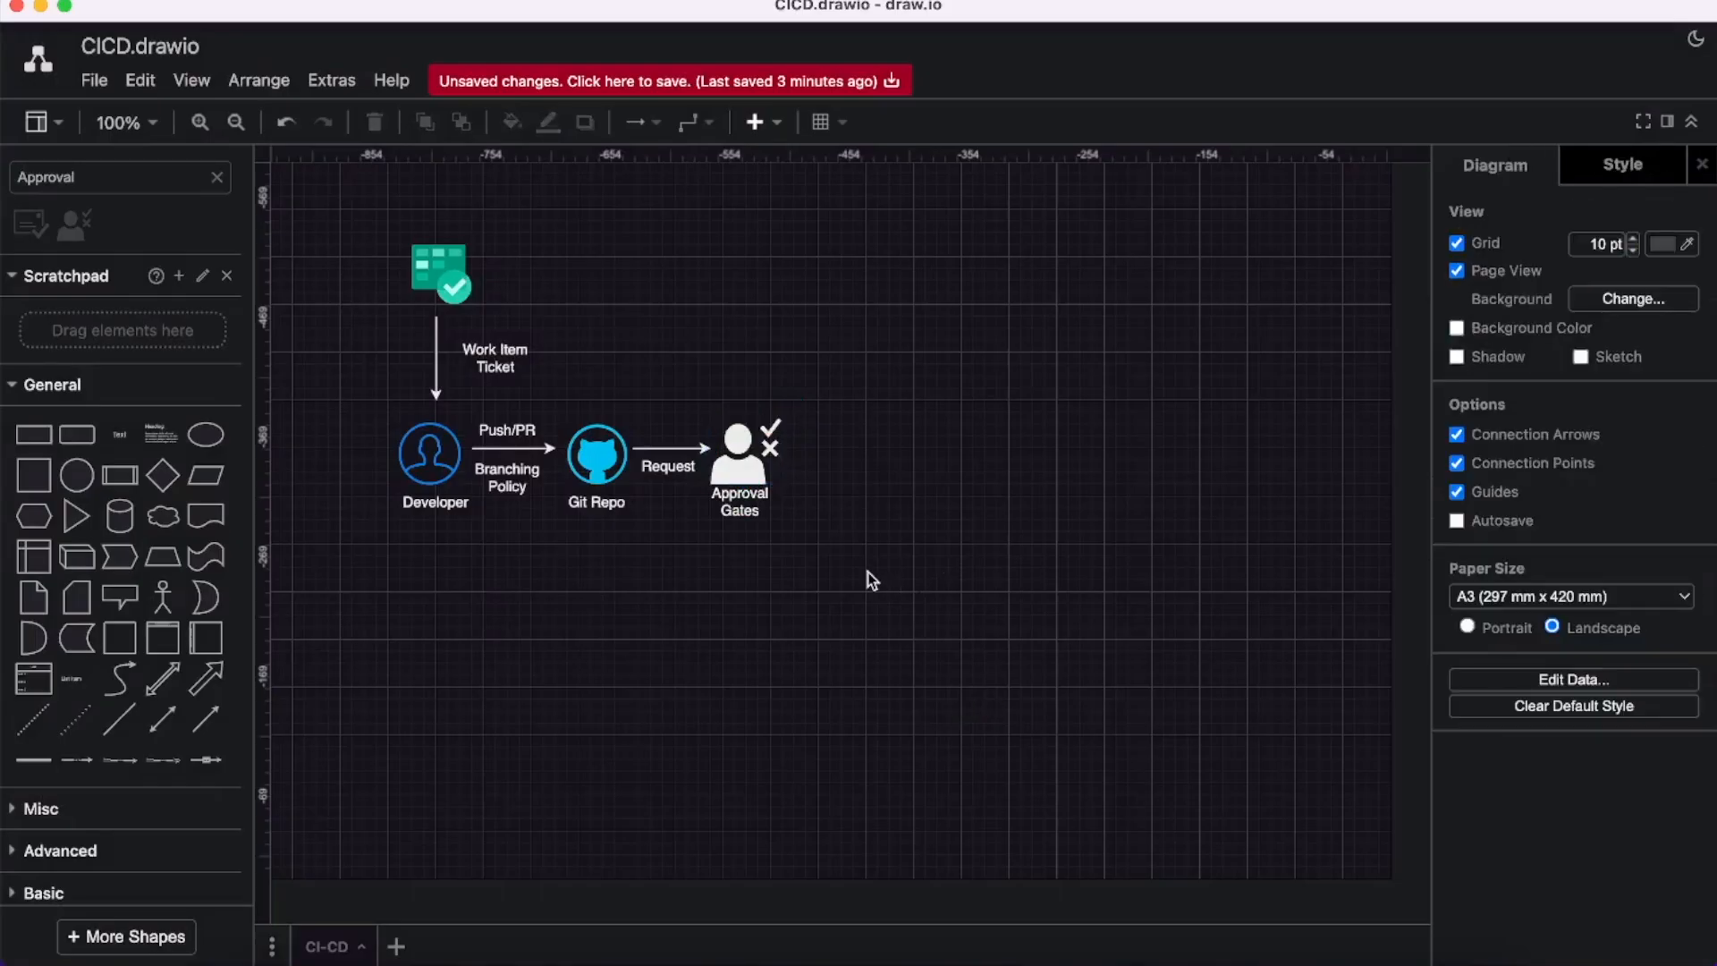
click(668, 449)
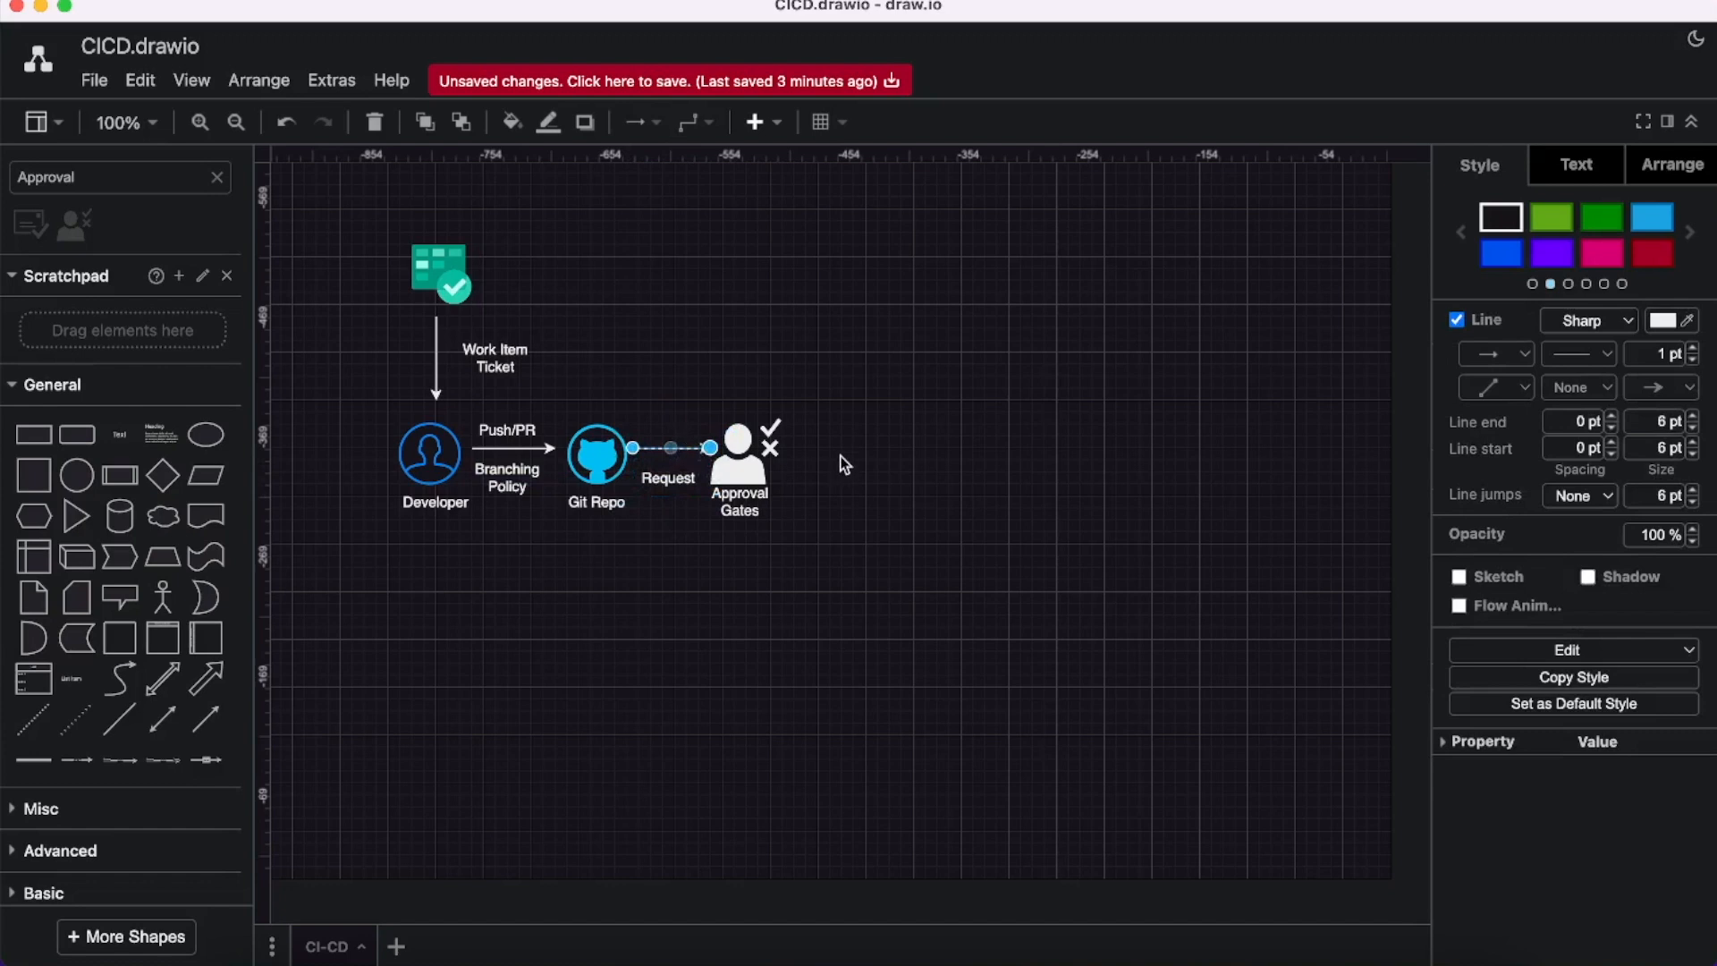
Draw a 'Trigger' arrow from Approval Gates to a blue Azure Pipelines rocket icon.
drag(709, 448, 843, 450)
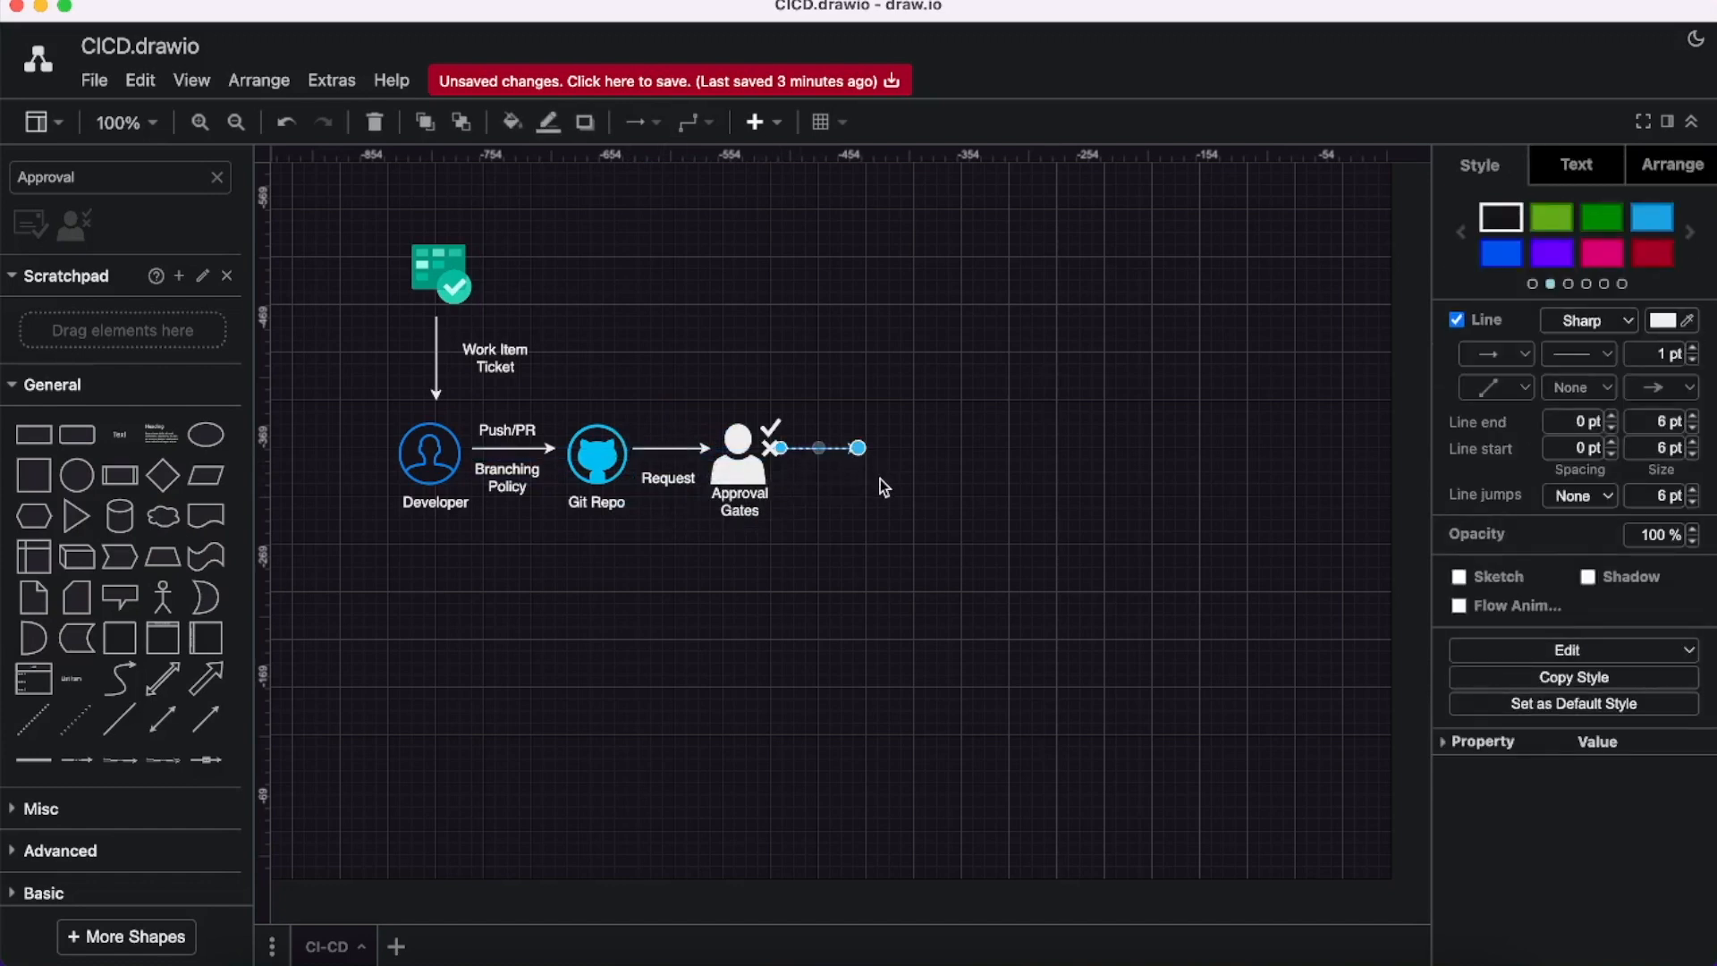
mouse_move(845, 468)
text(Trigger)
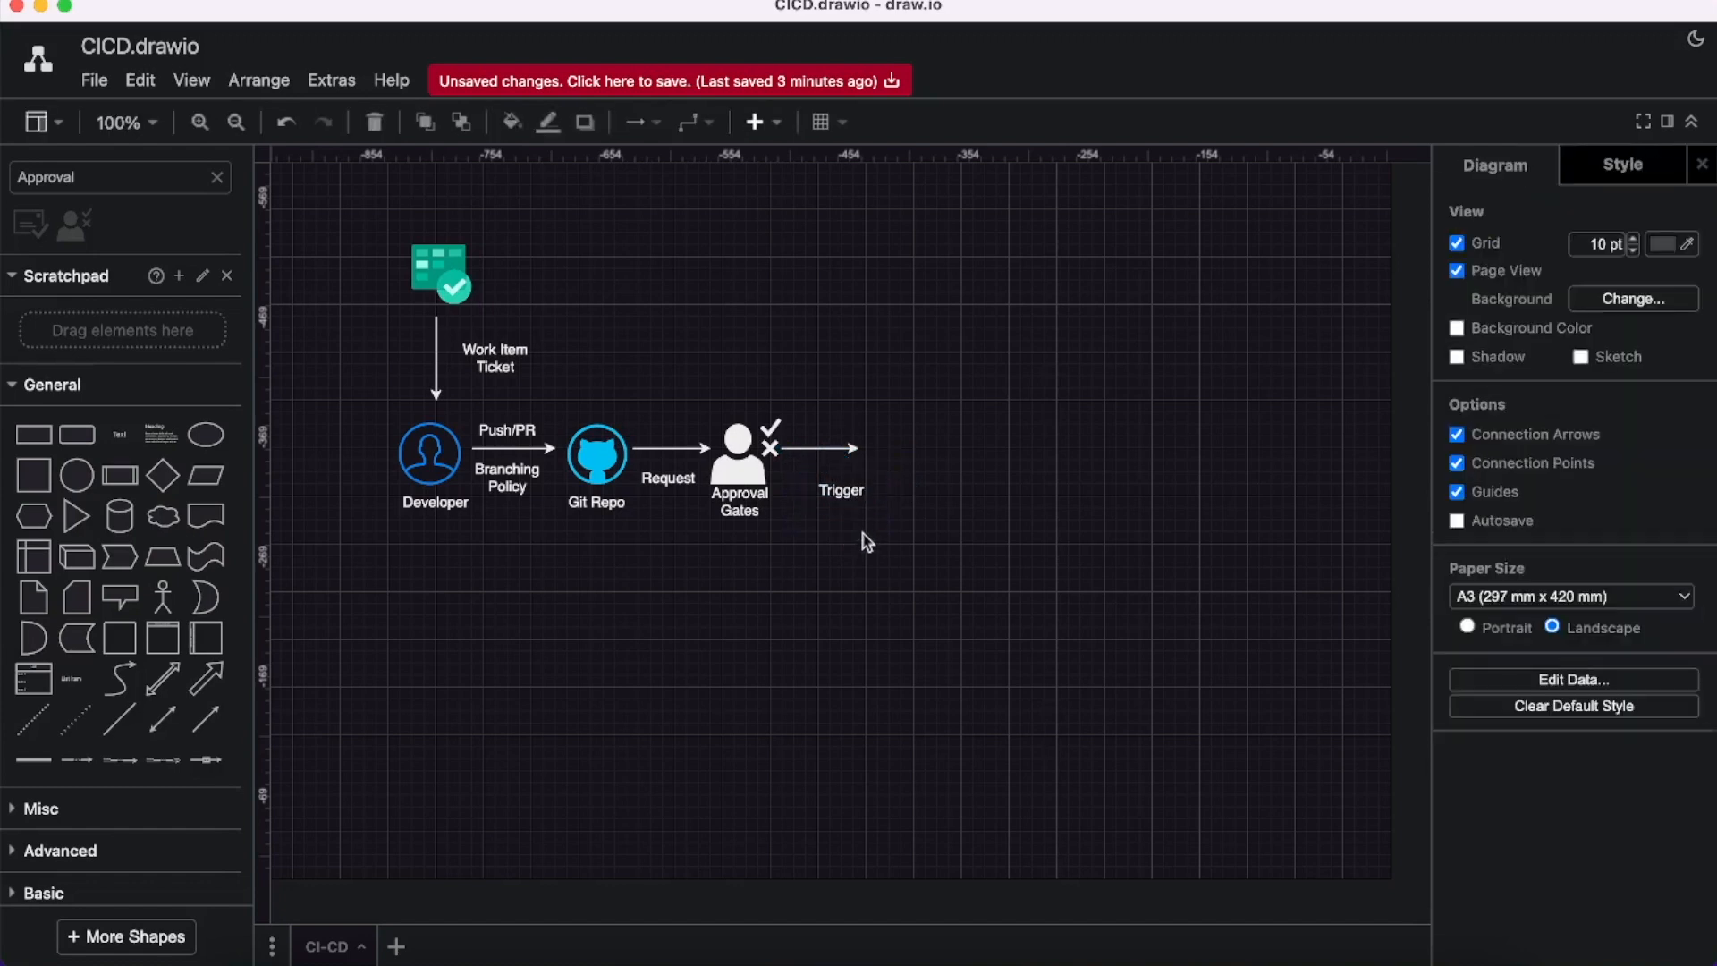
click(815, 465)
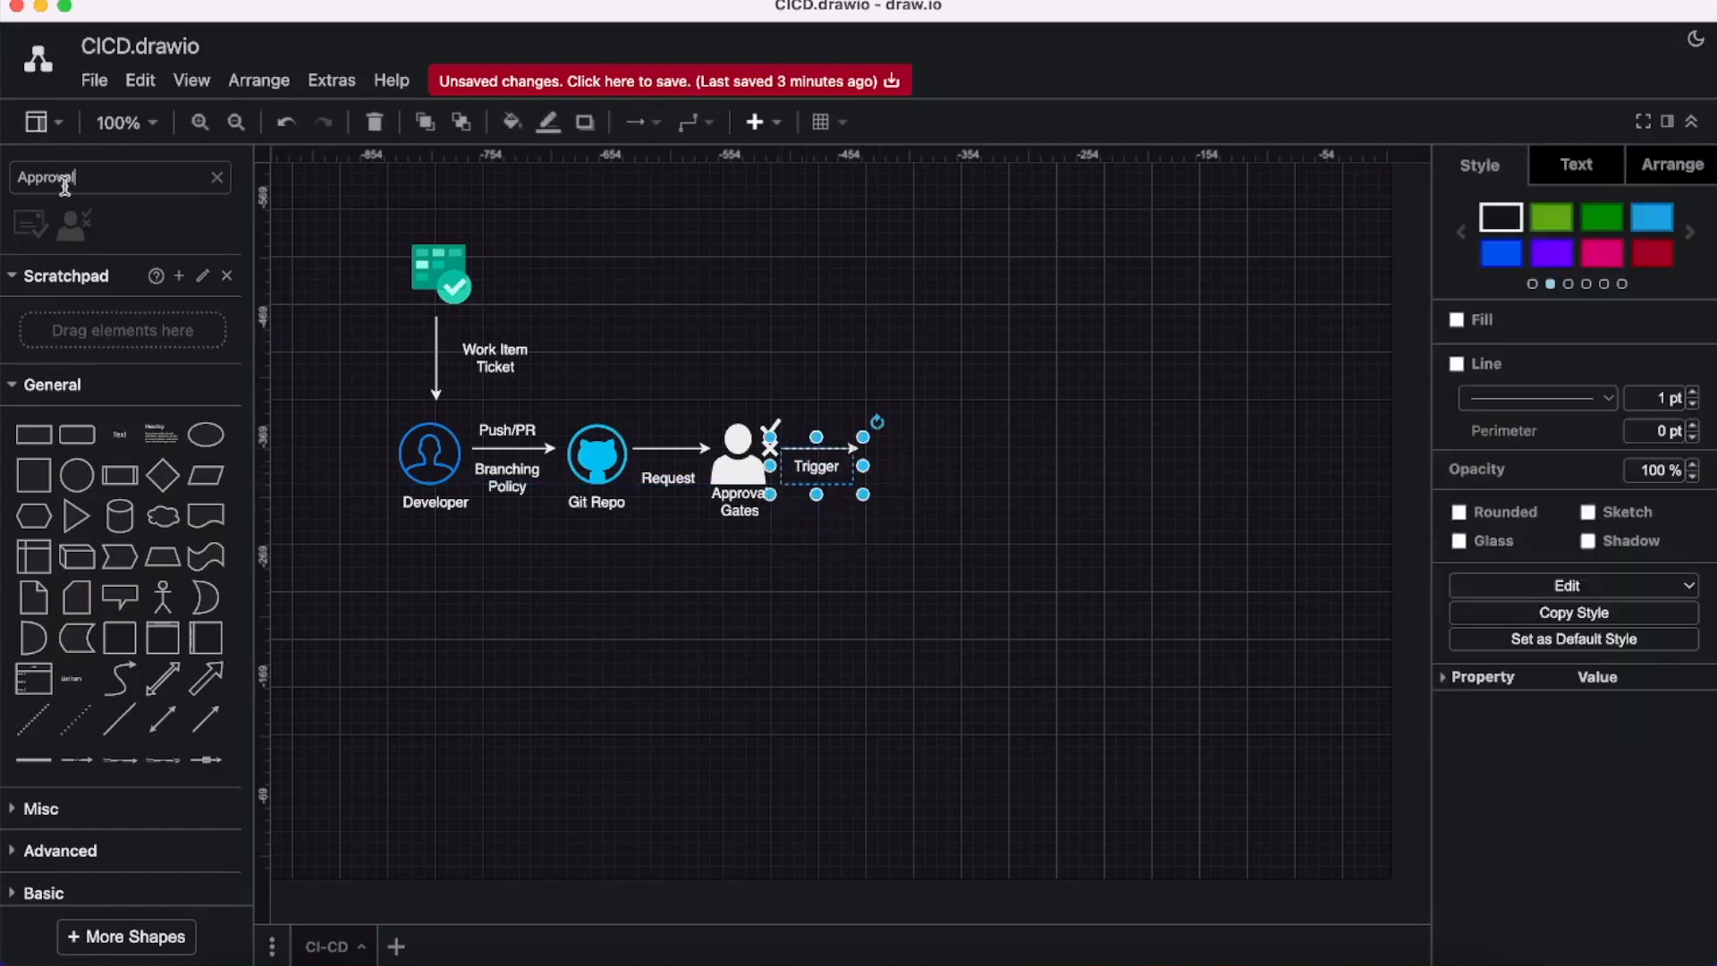
click(215, 177)
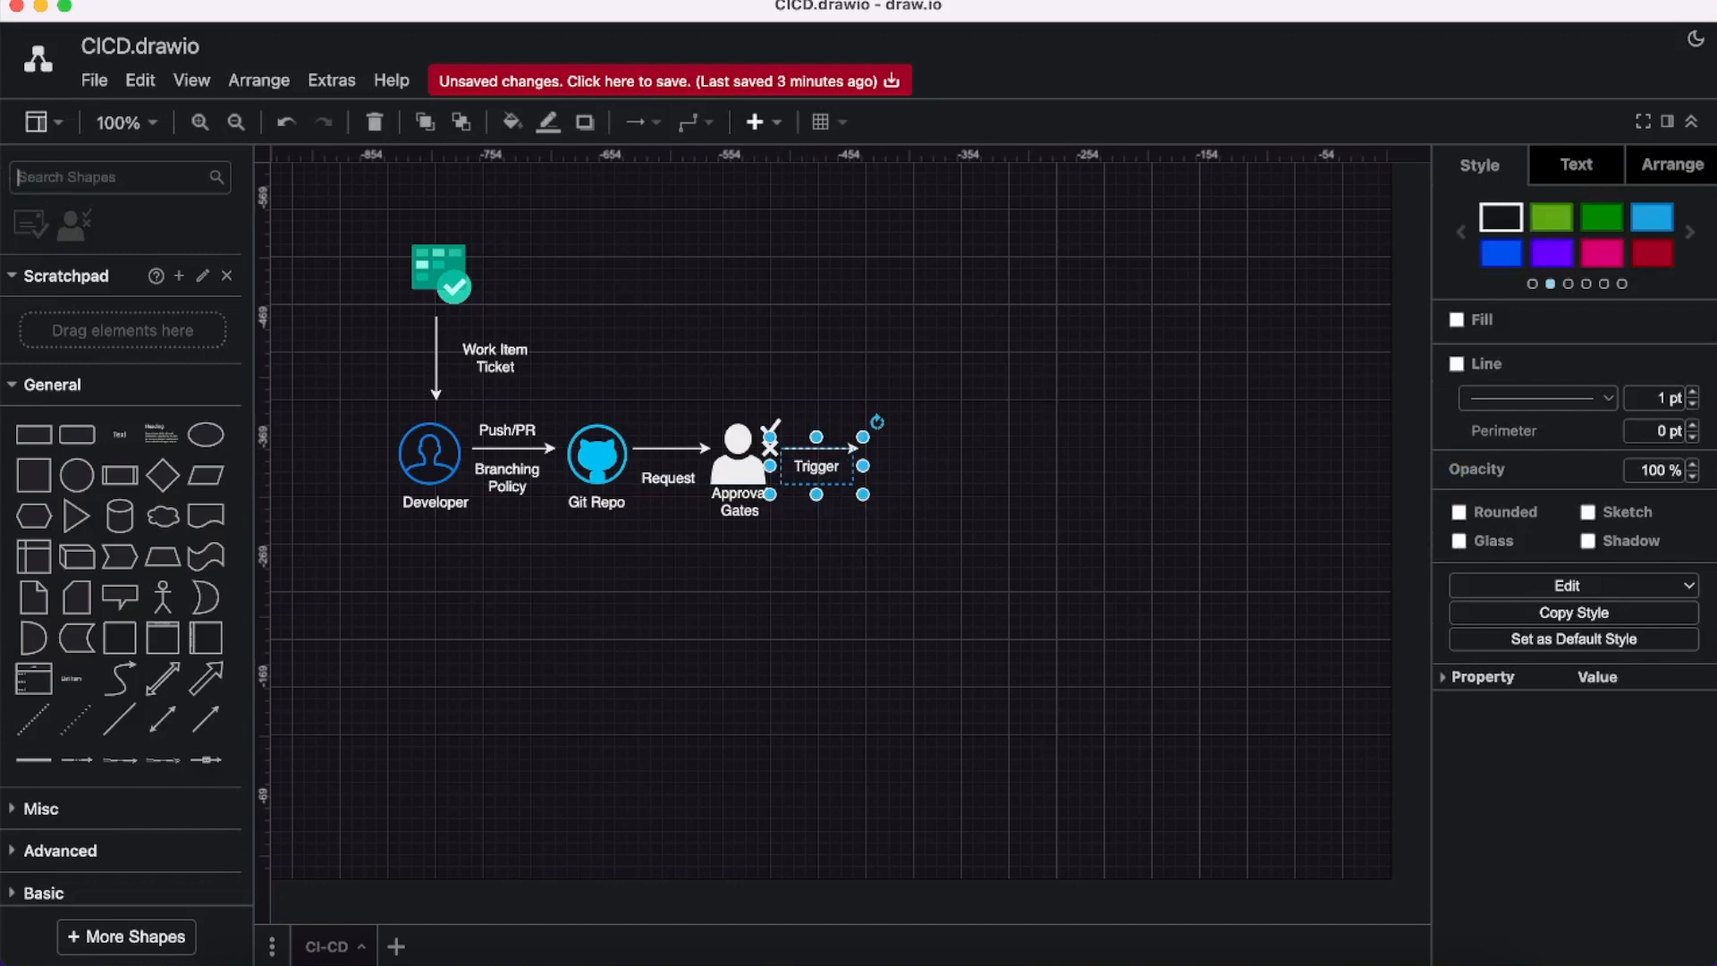
text(pipeline)
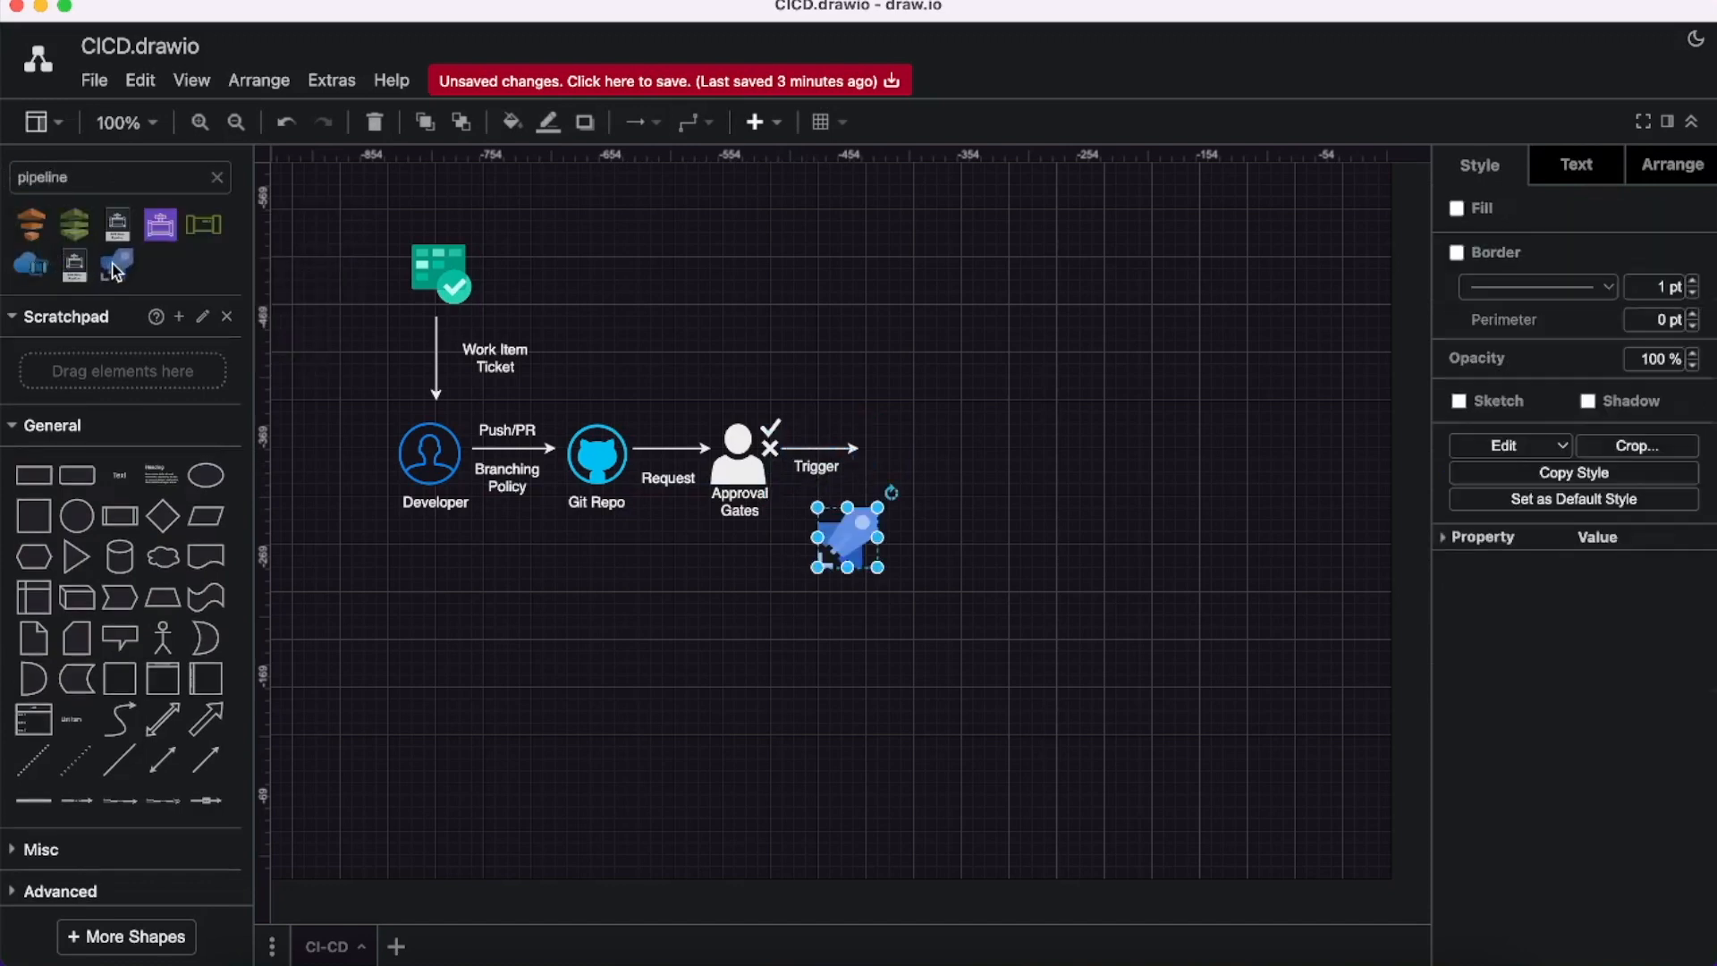
drag(847, 537, 894, 452)
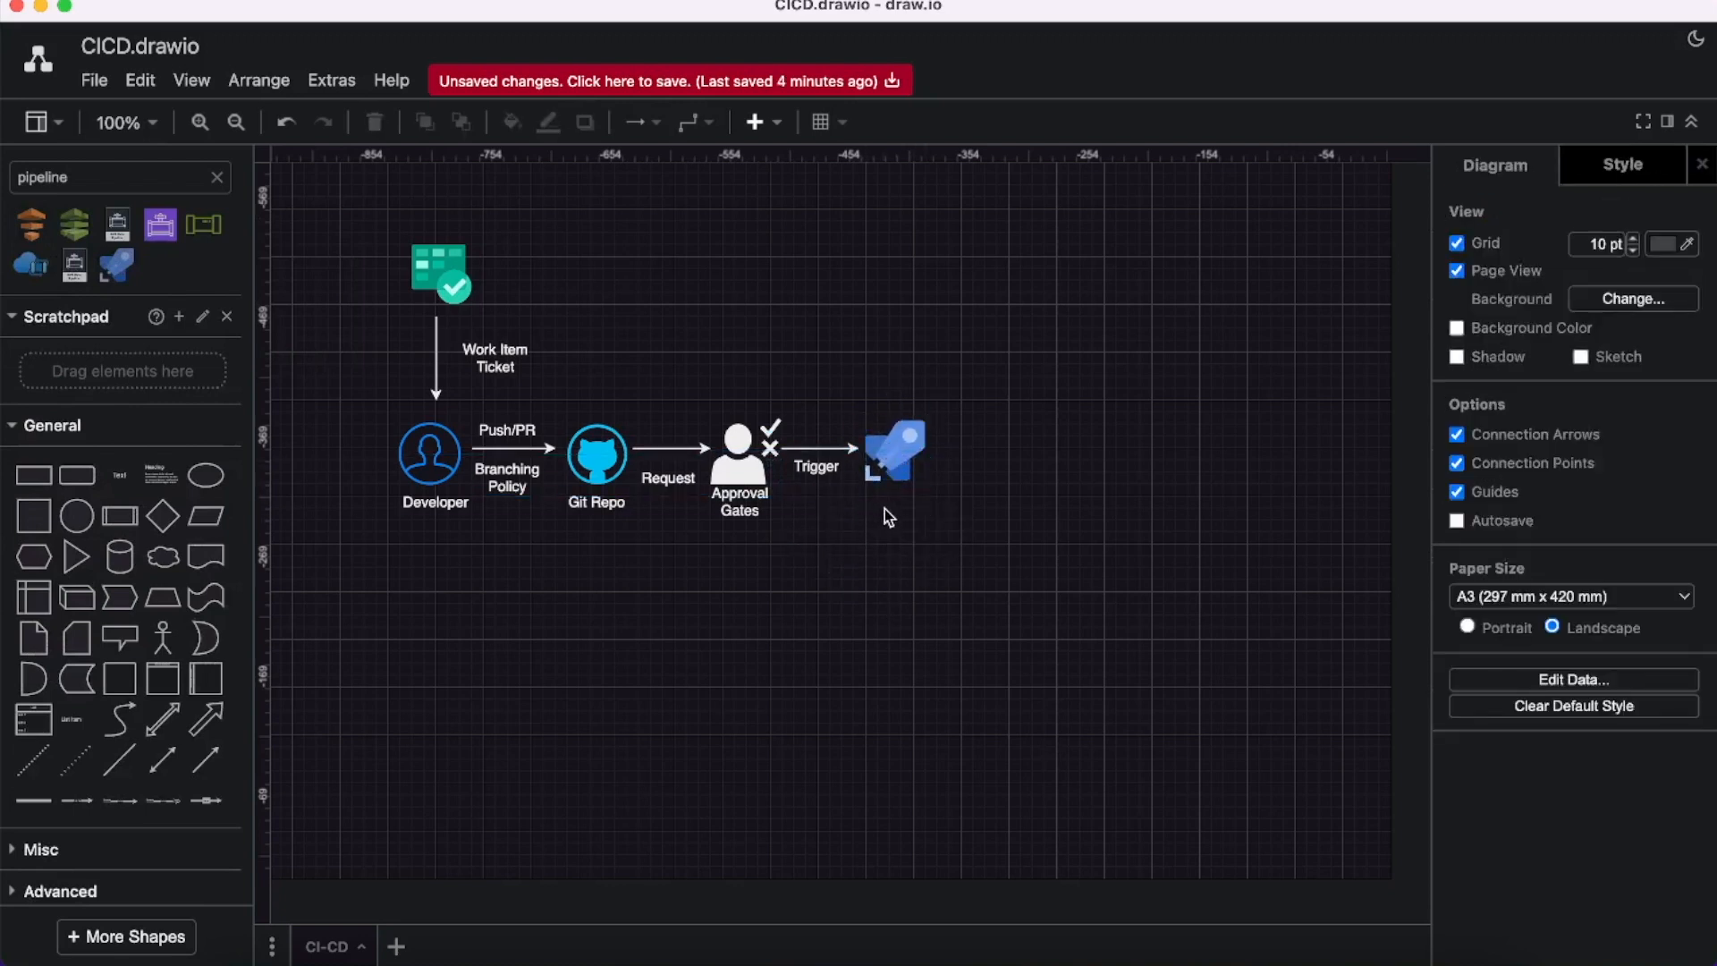
mouse_move(958, 537)
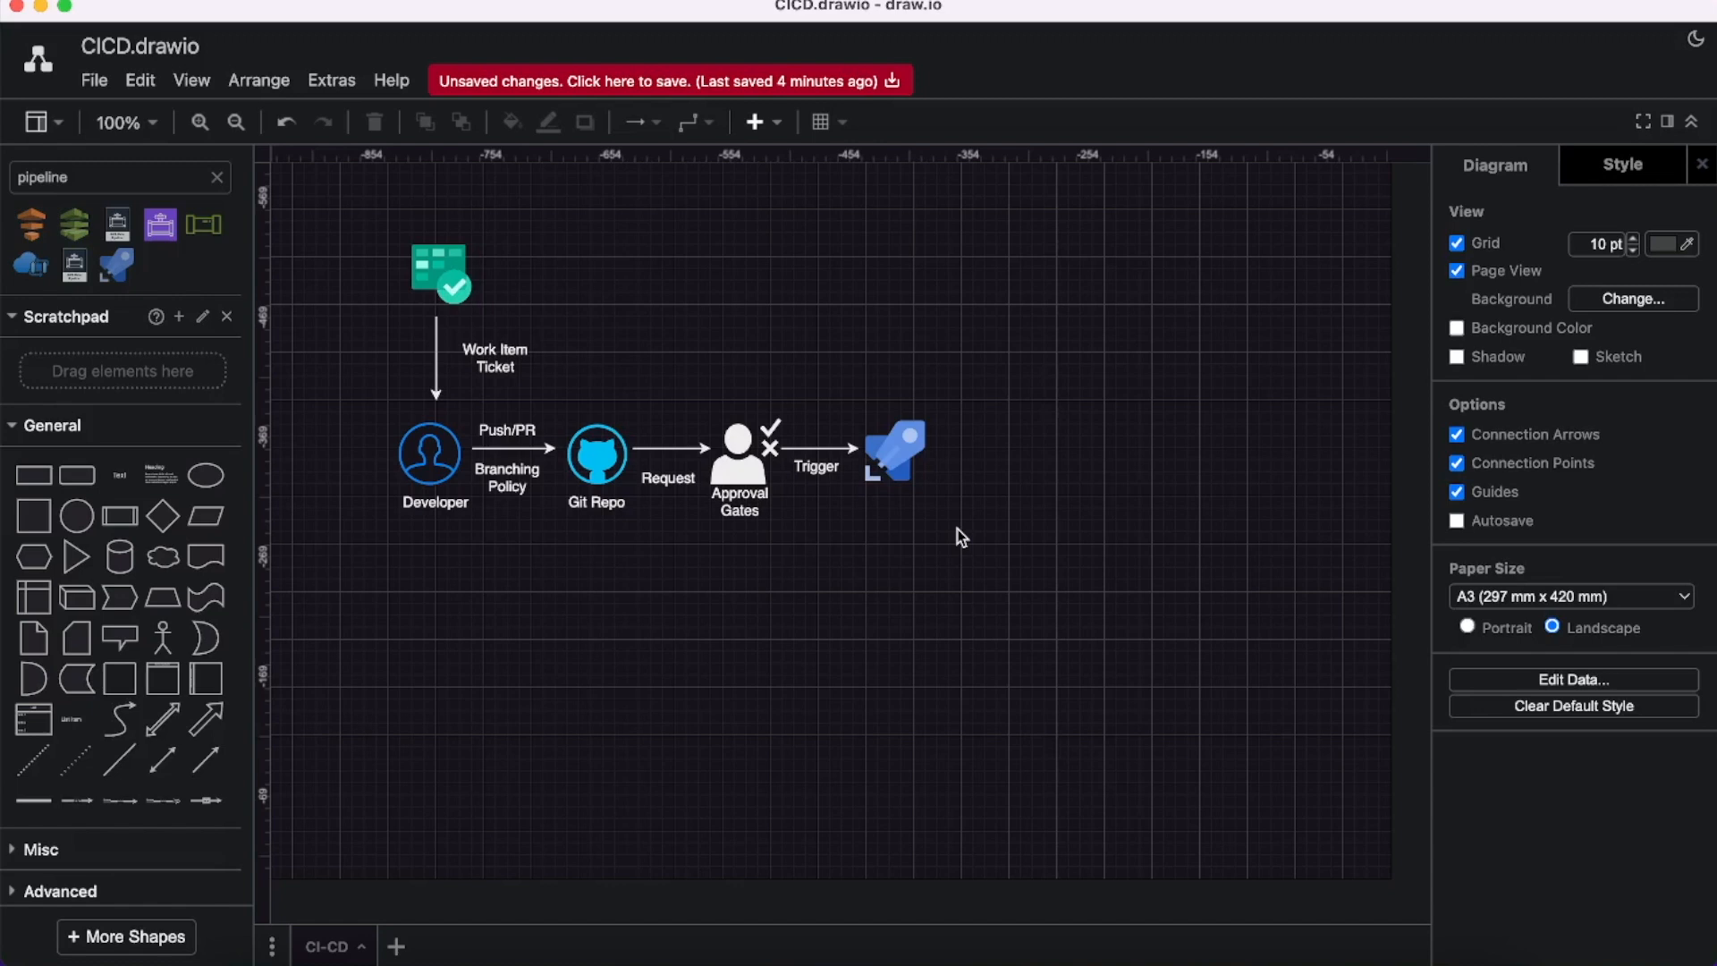
Caption the rocket icon 'Build Pipeline CI' and start a new arrow beneath it.
text(Build Pipeline)
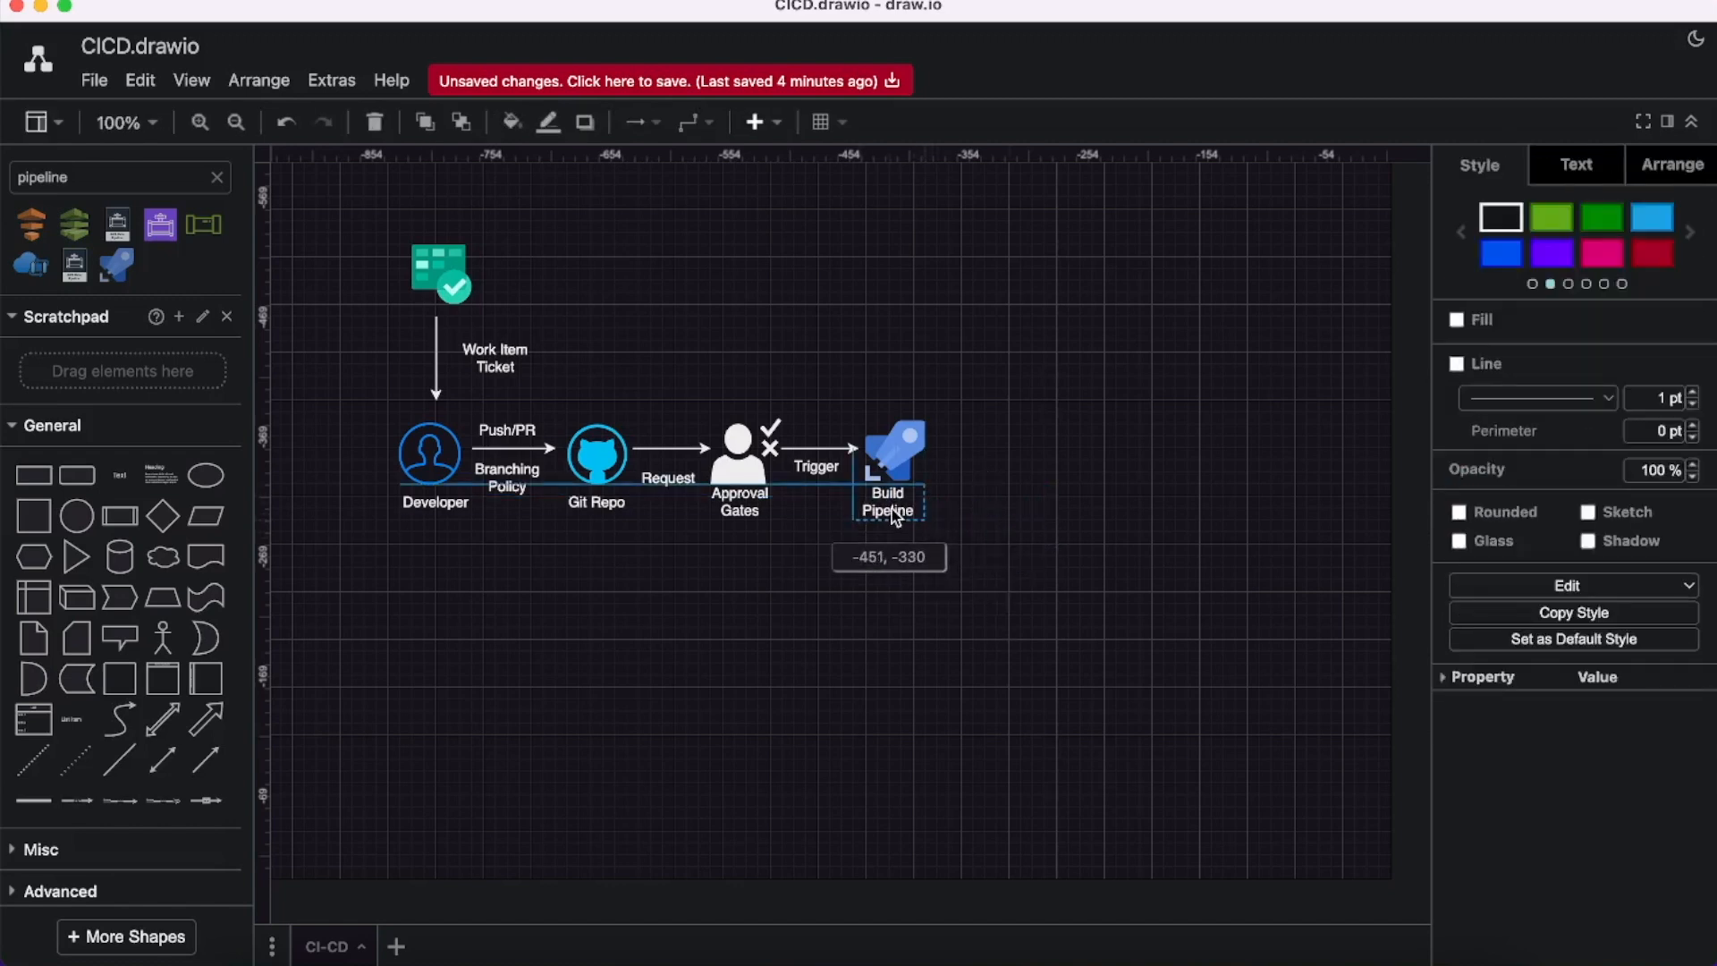
double_click(887, 501)
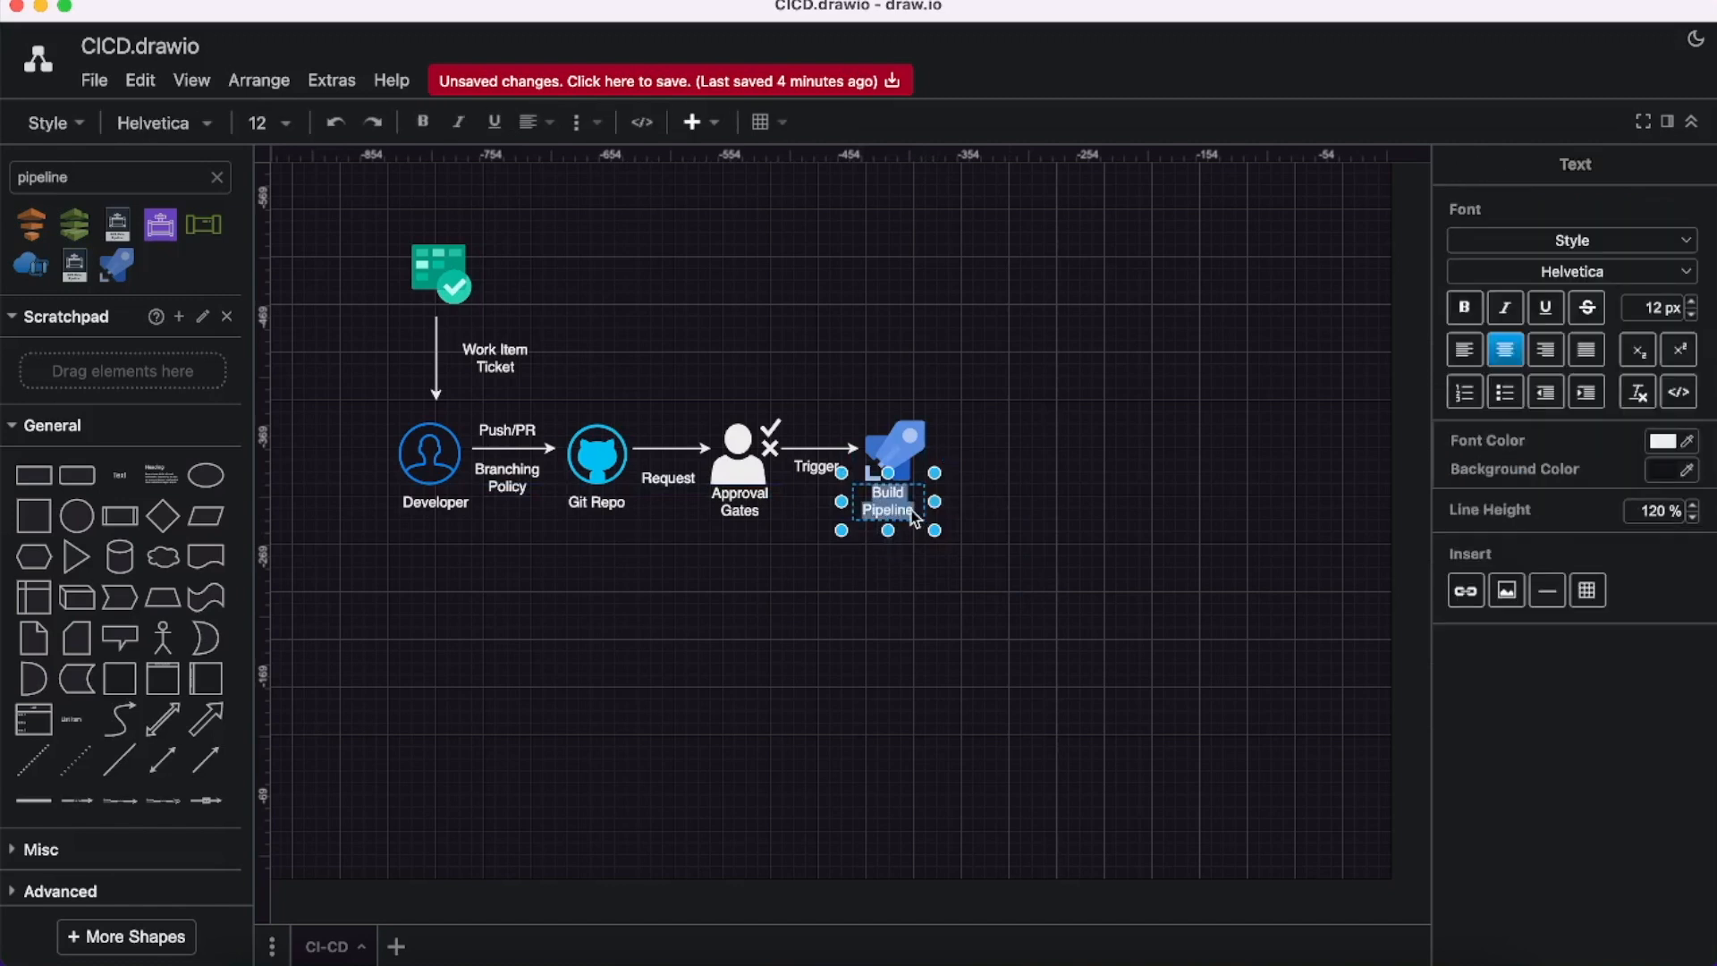
text(CI)
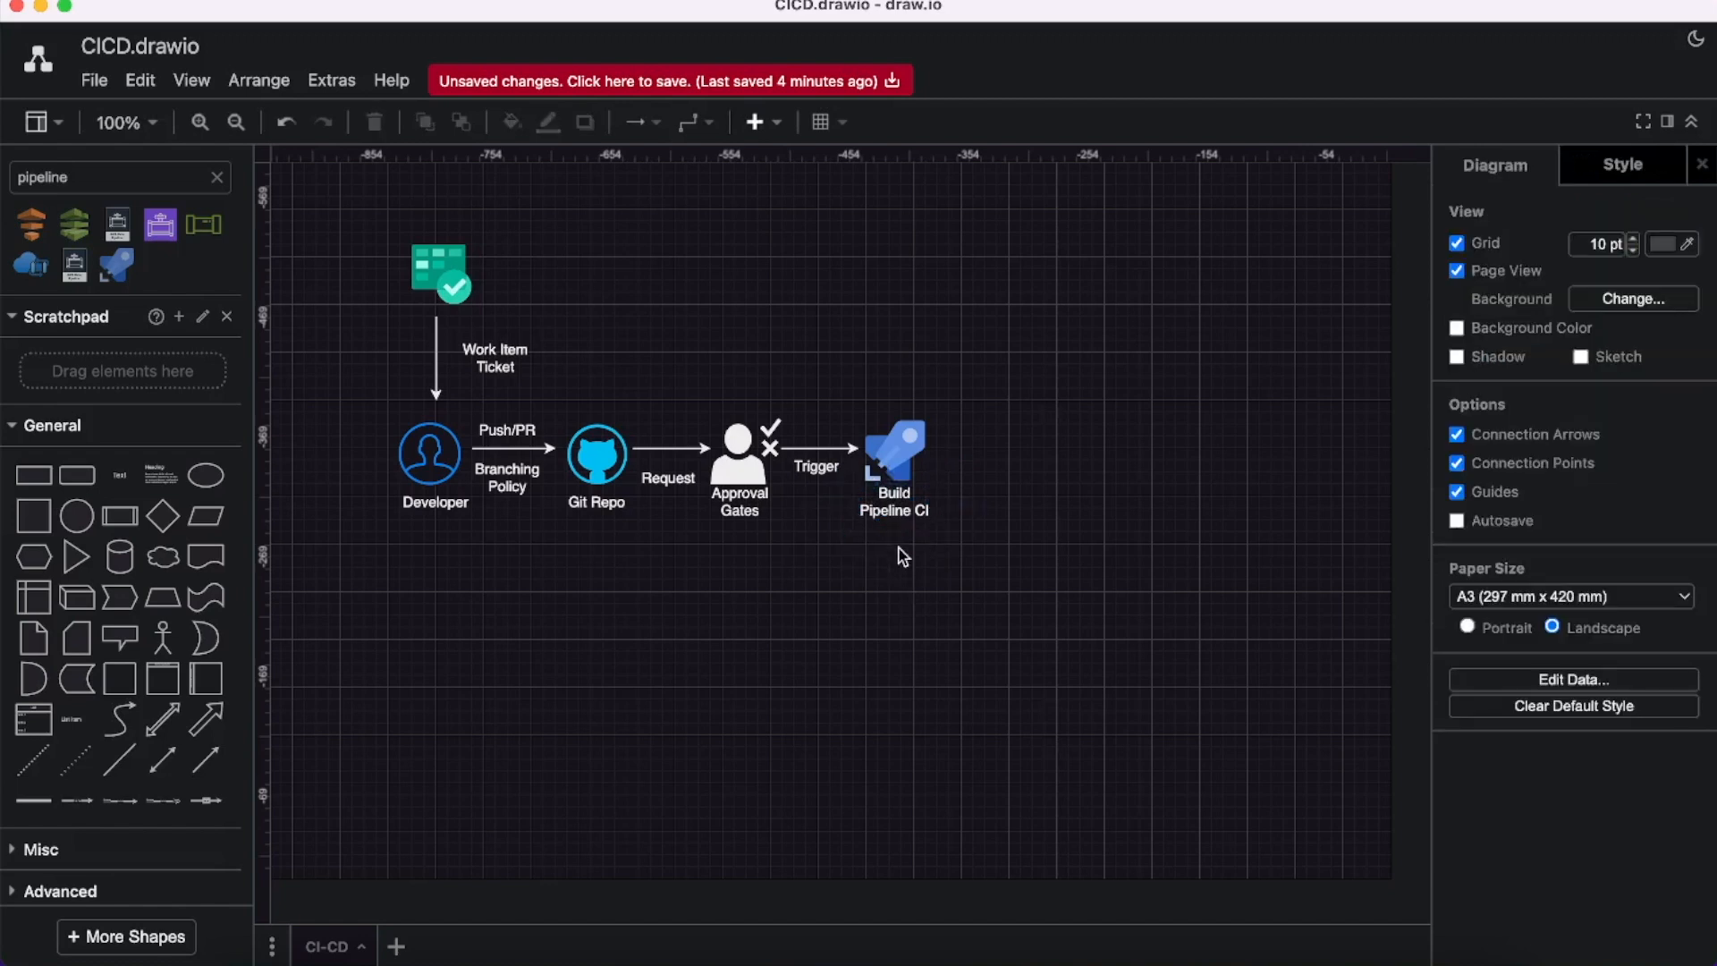
click(815, 447)
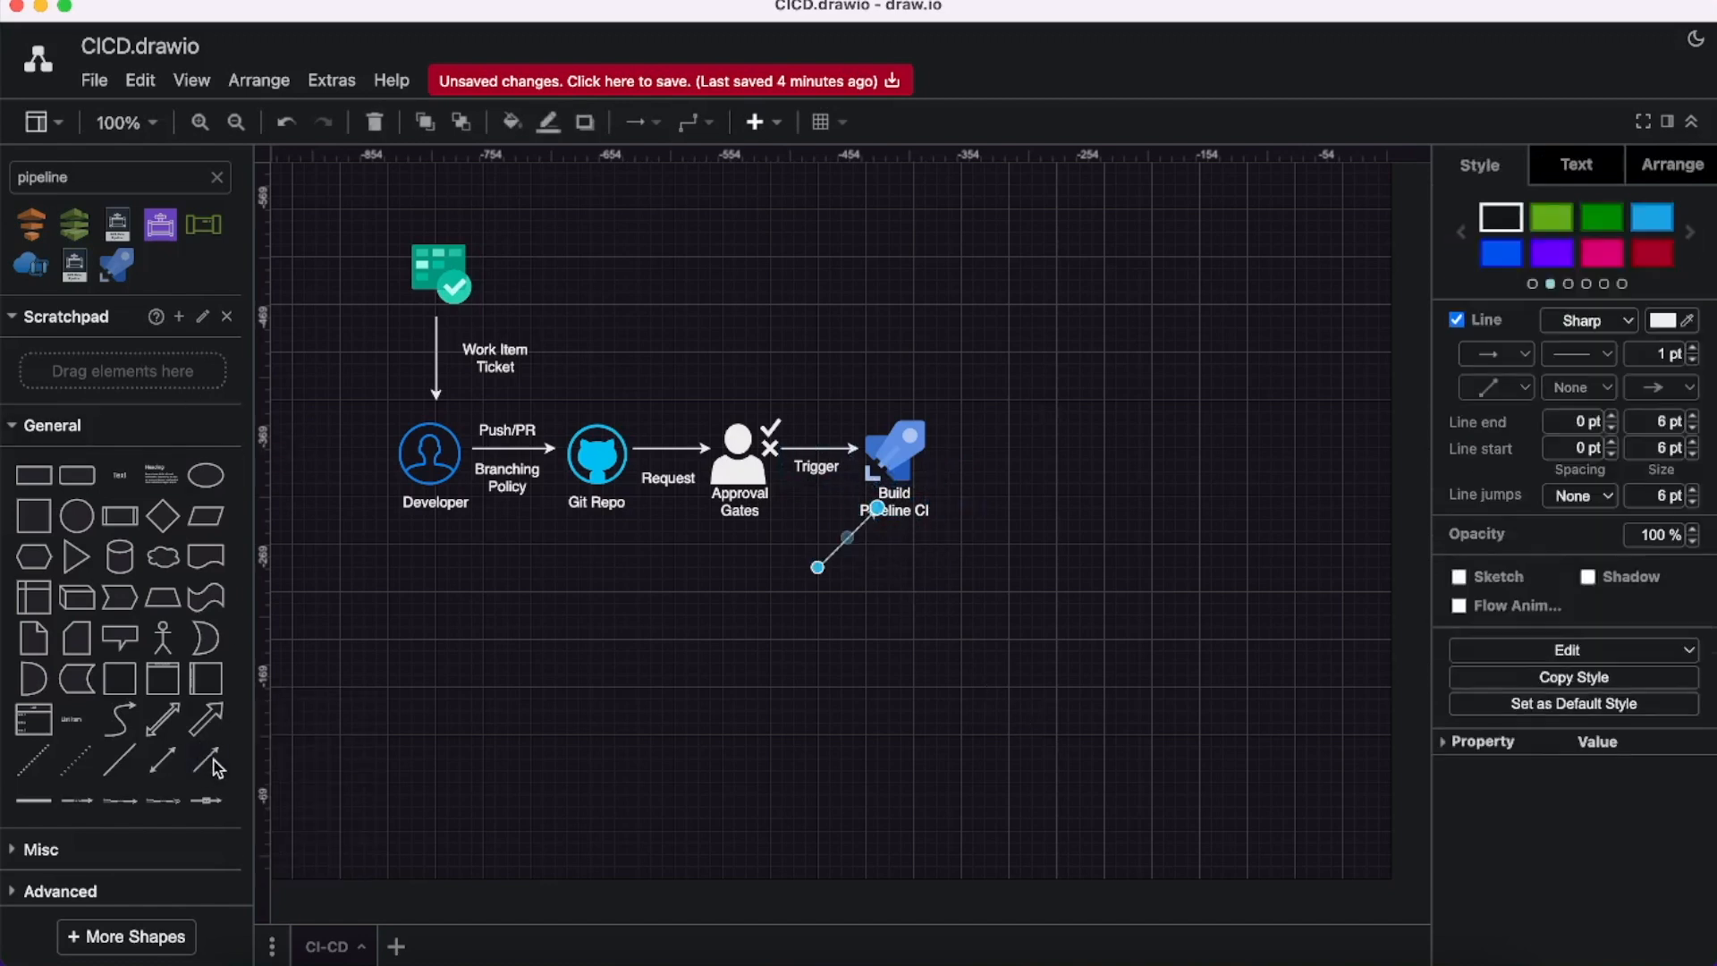
Drop an arrow from Build Pipeline CI to an orange icon captioned 'Build Job'.
drag(877, 507, 942, 356)
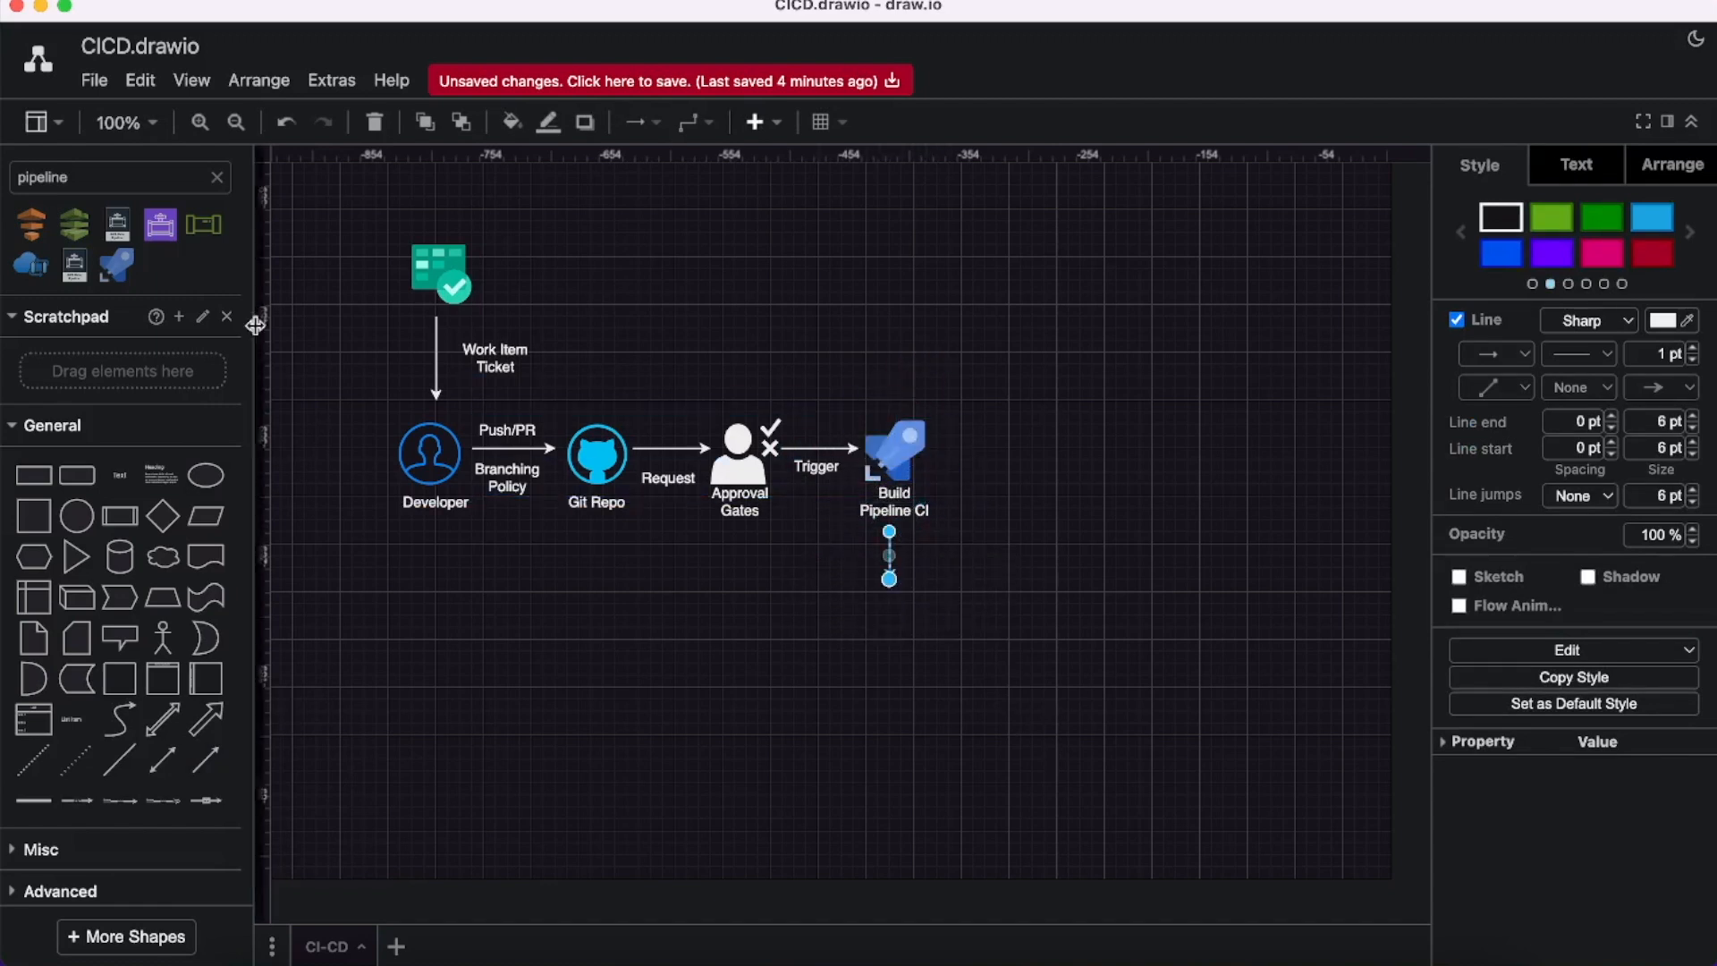
text(build)
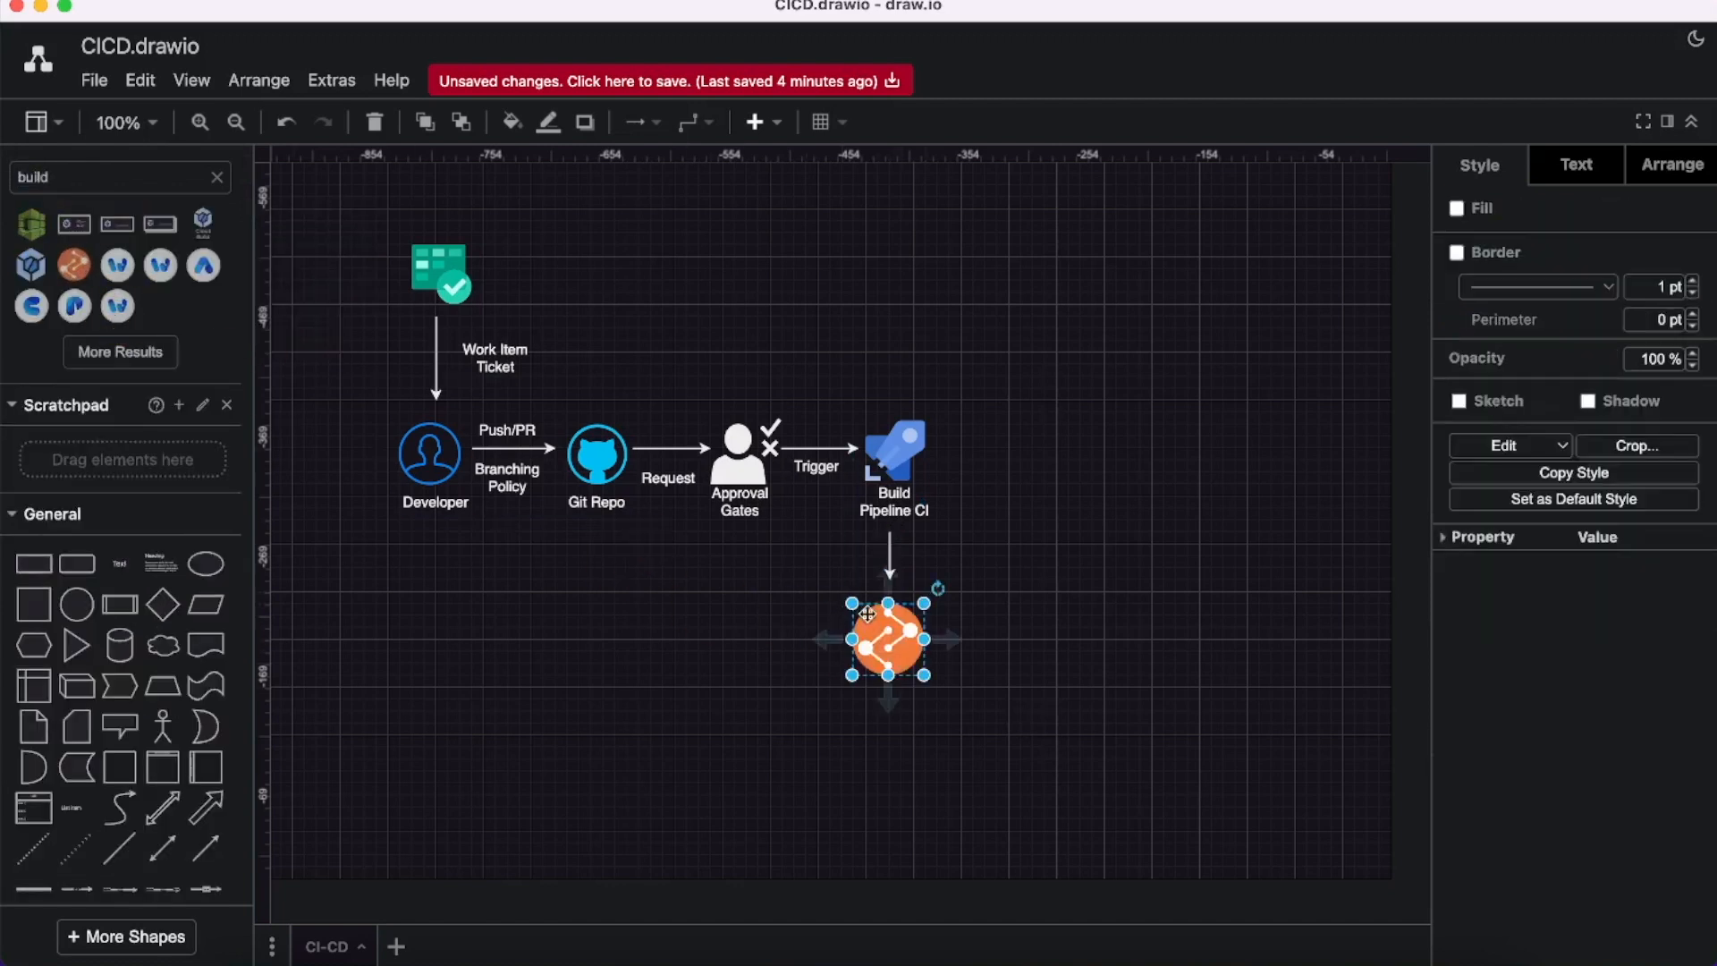
double_click(889, 640)
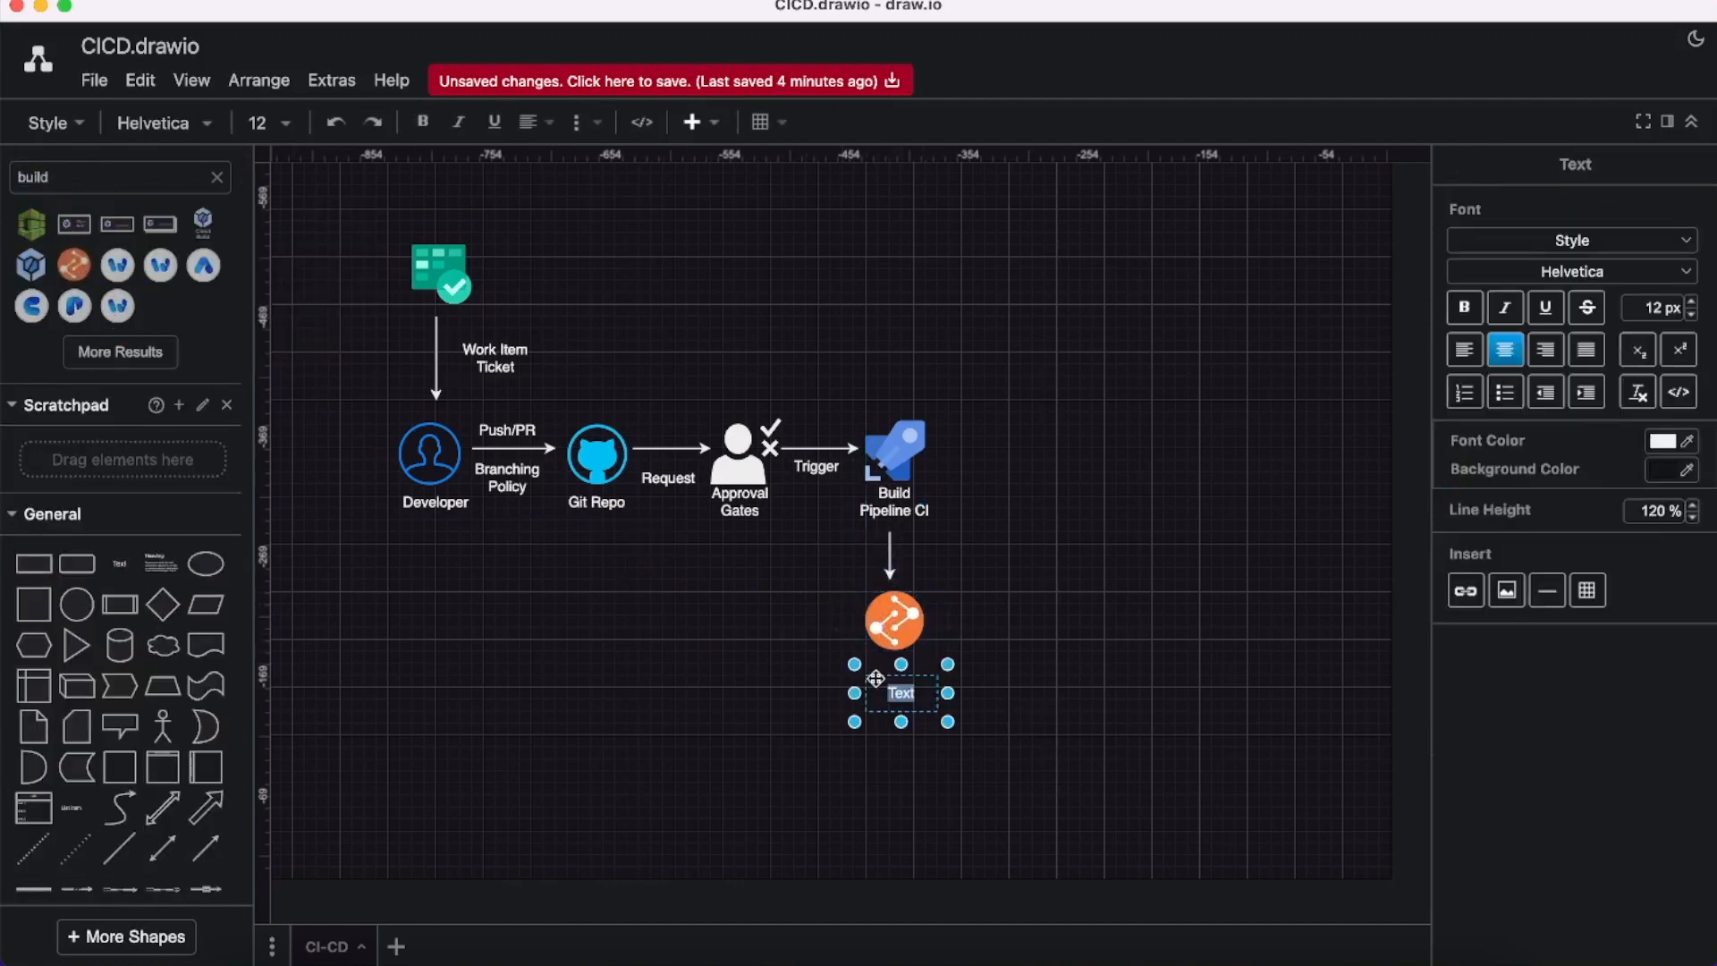
text(Build Job)
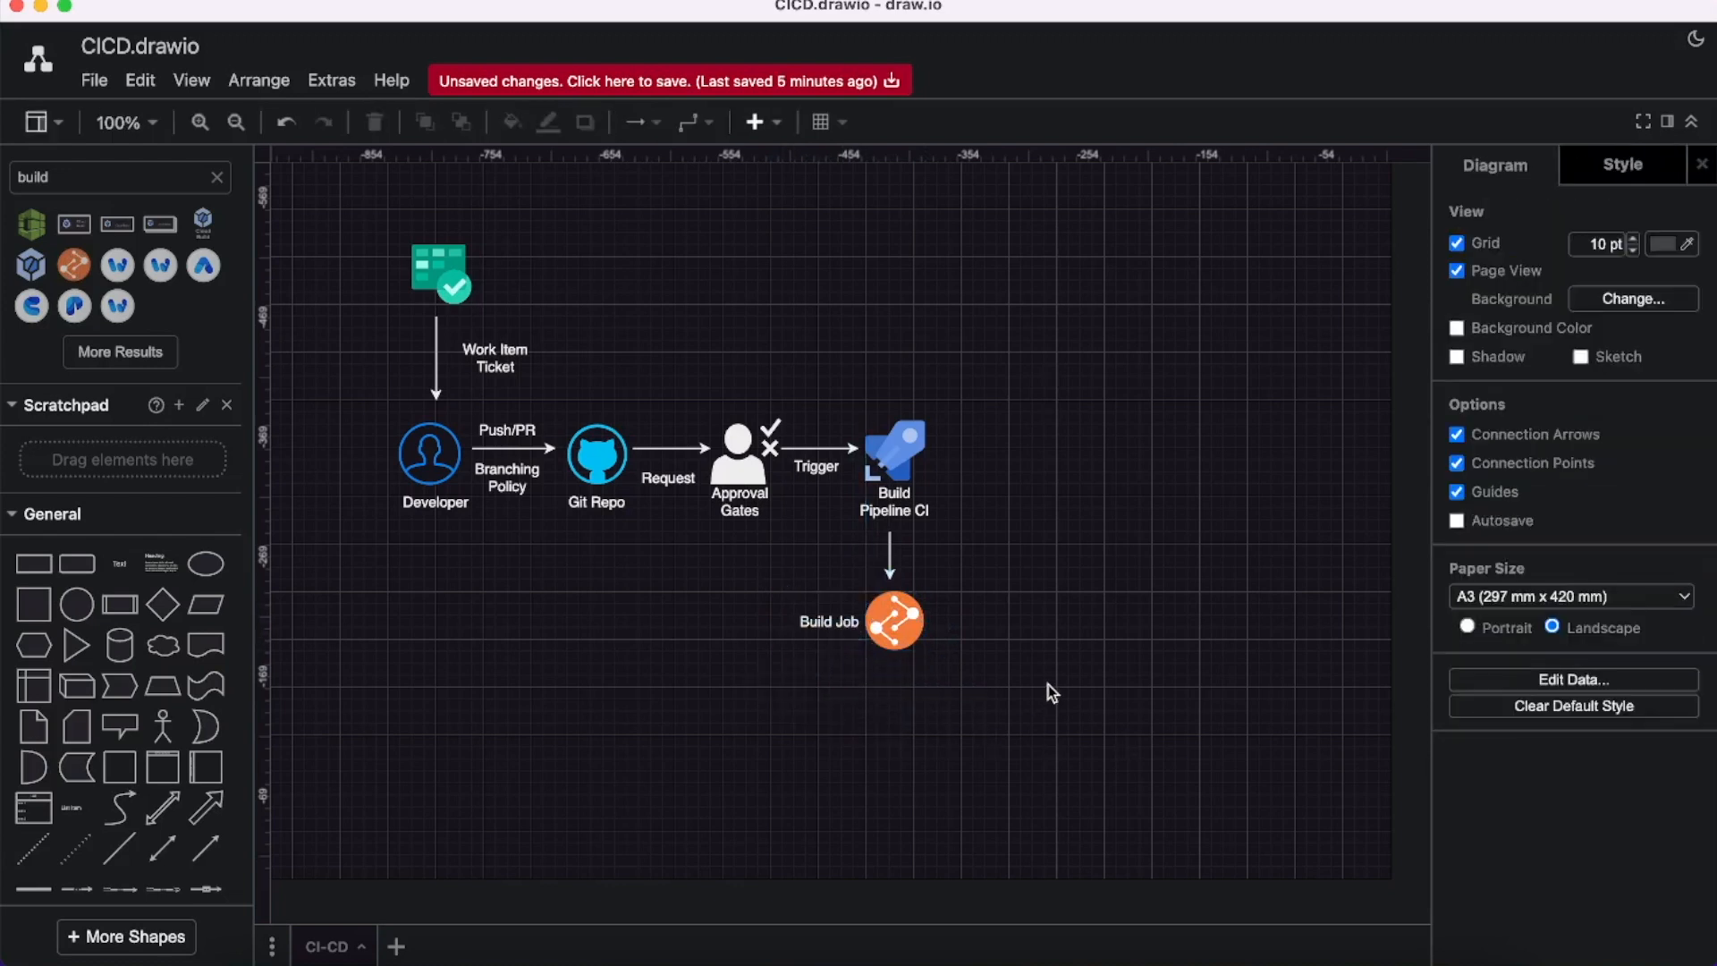
mouse_move(946, 595)
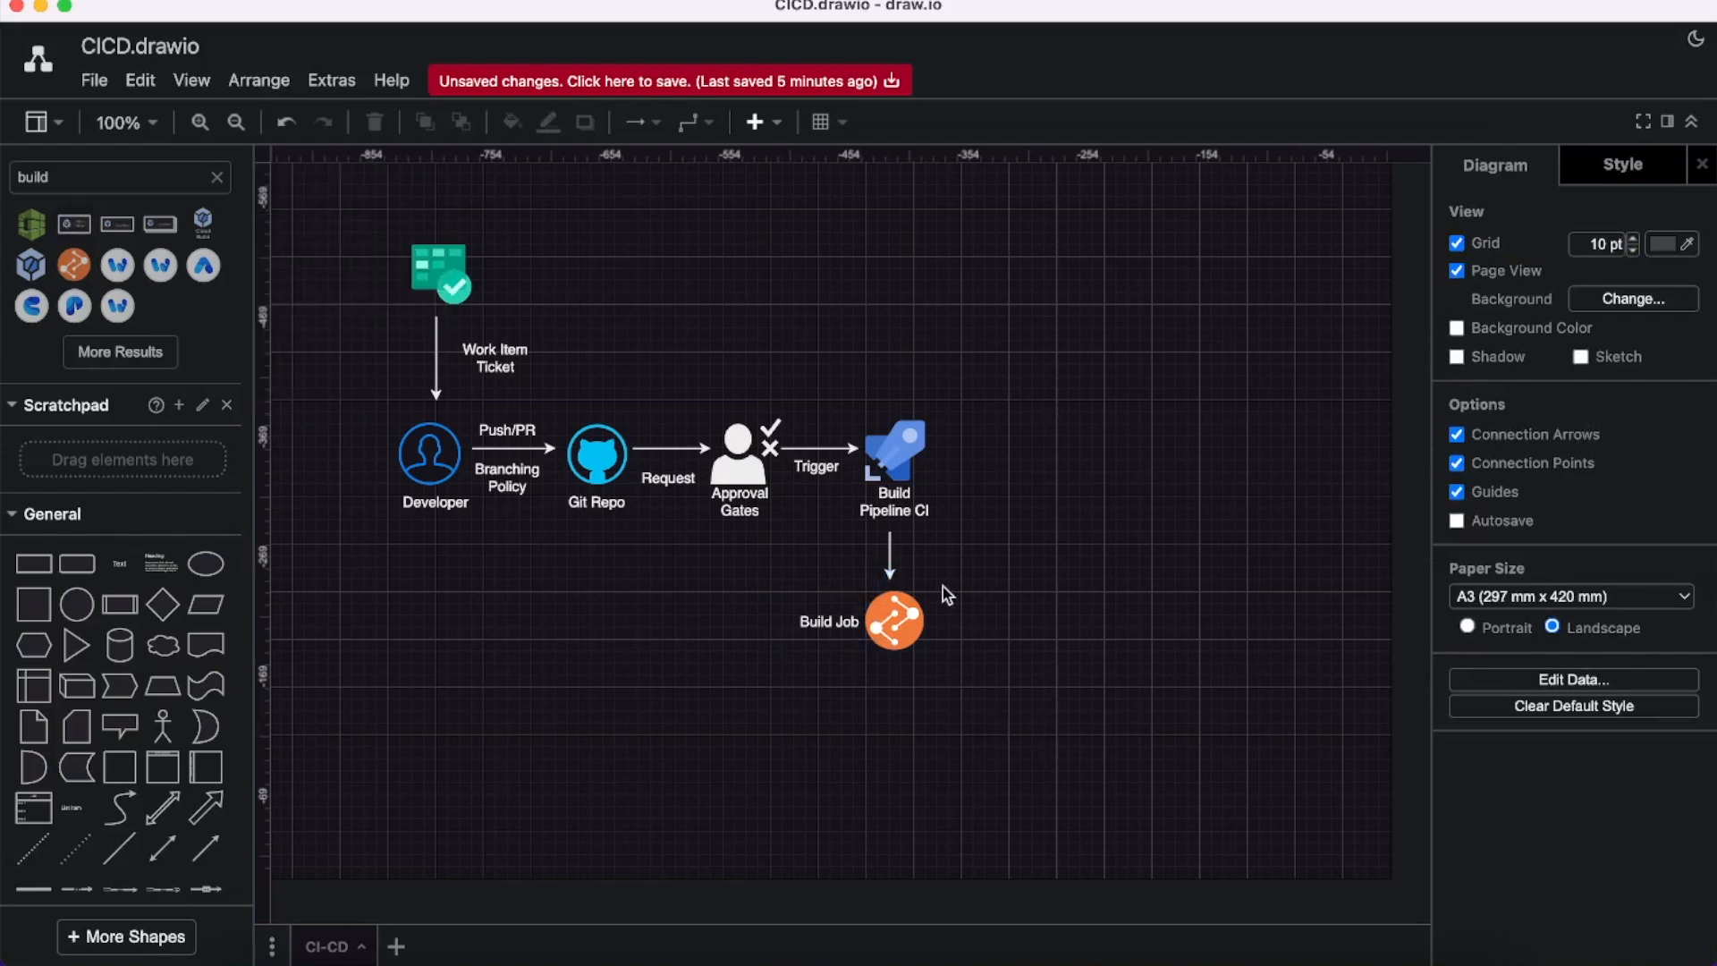
mouse_move(898, 564)
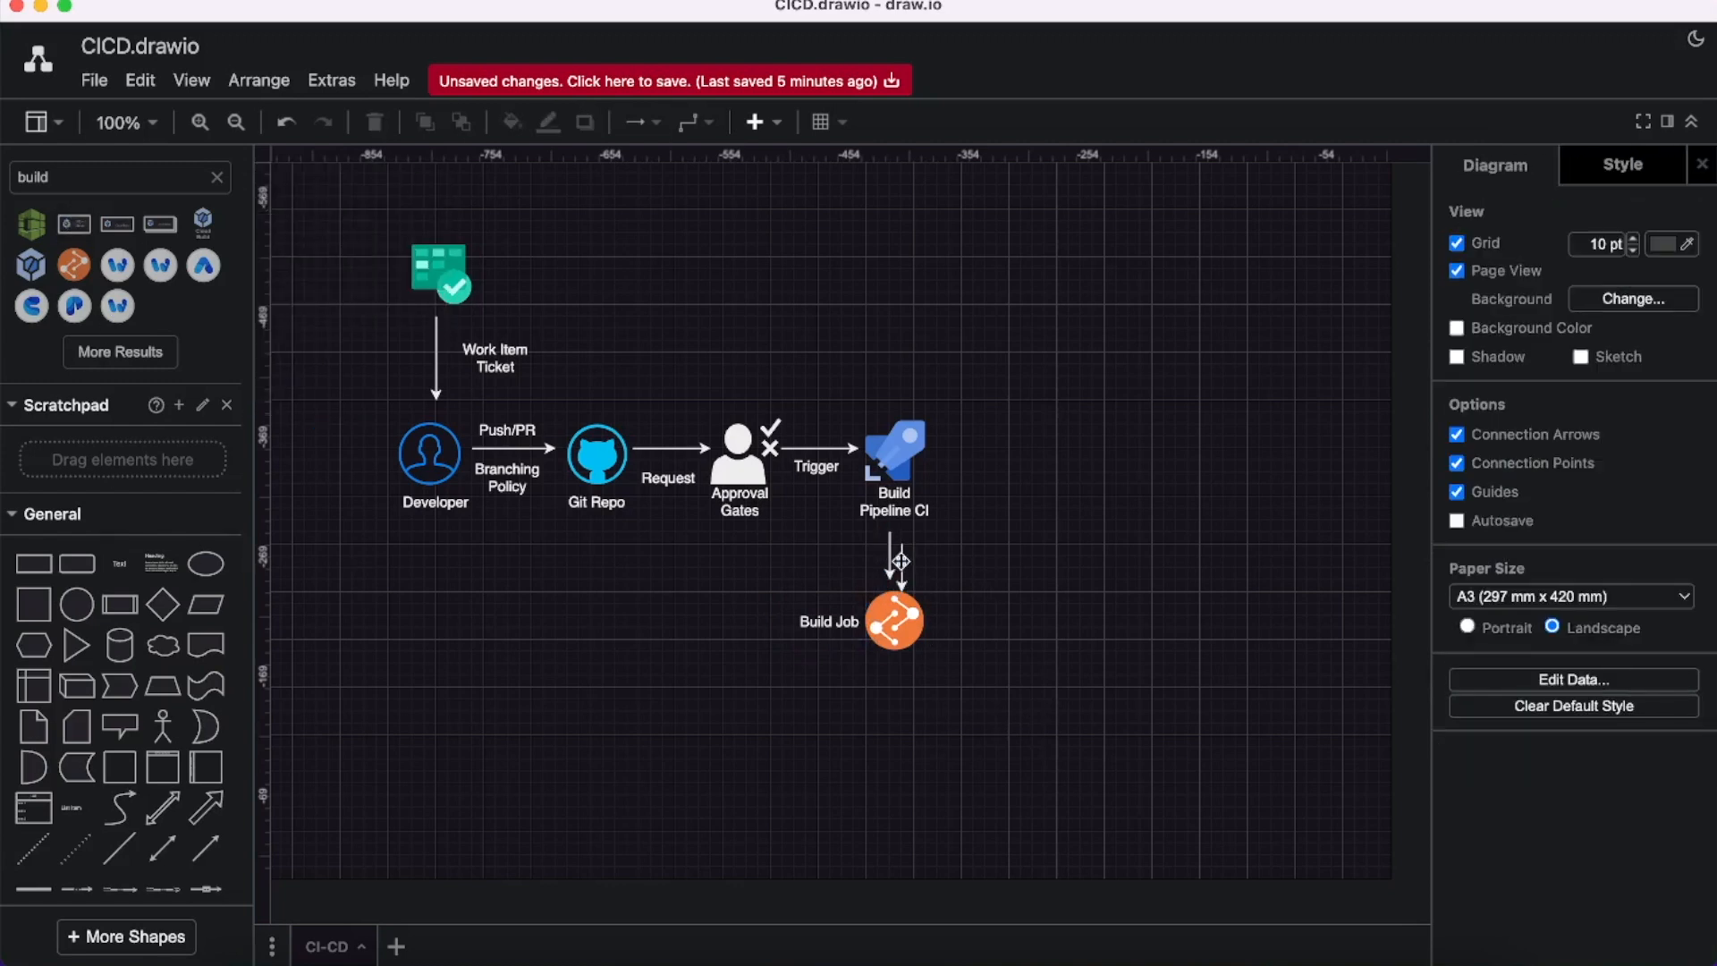
Stretch the rounded Build Job container taller around the orange job icon and its arrow.
click(889, 585)
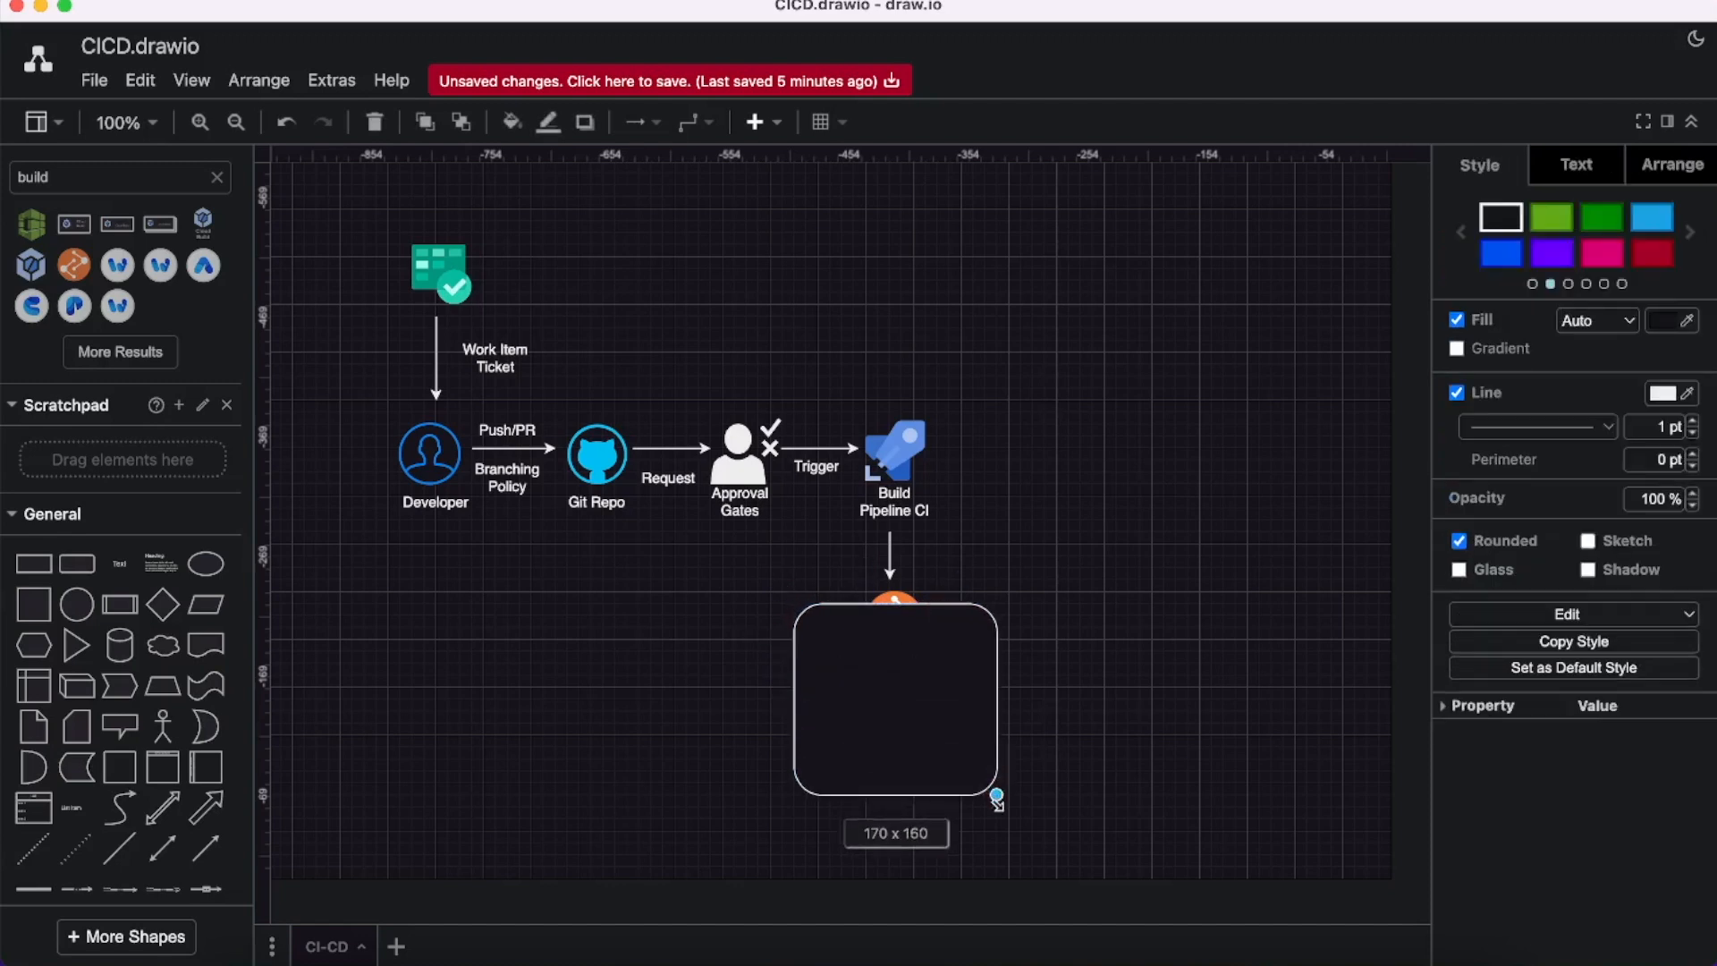
drag(995, 794, 999, 867)
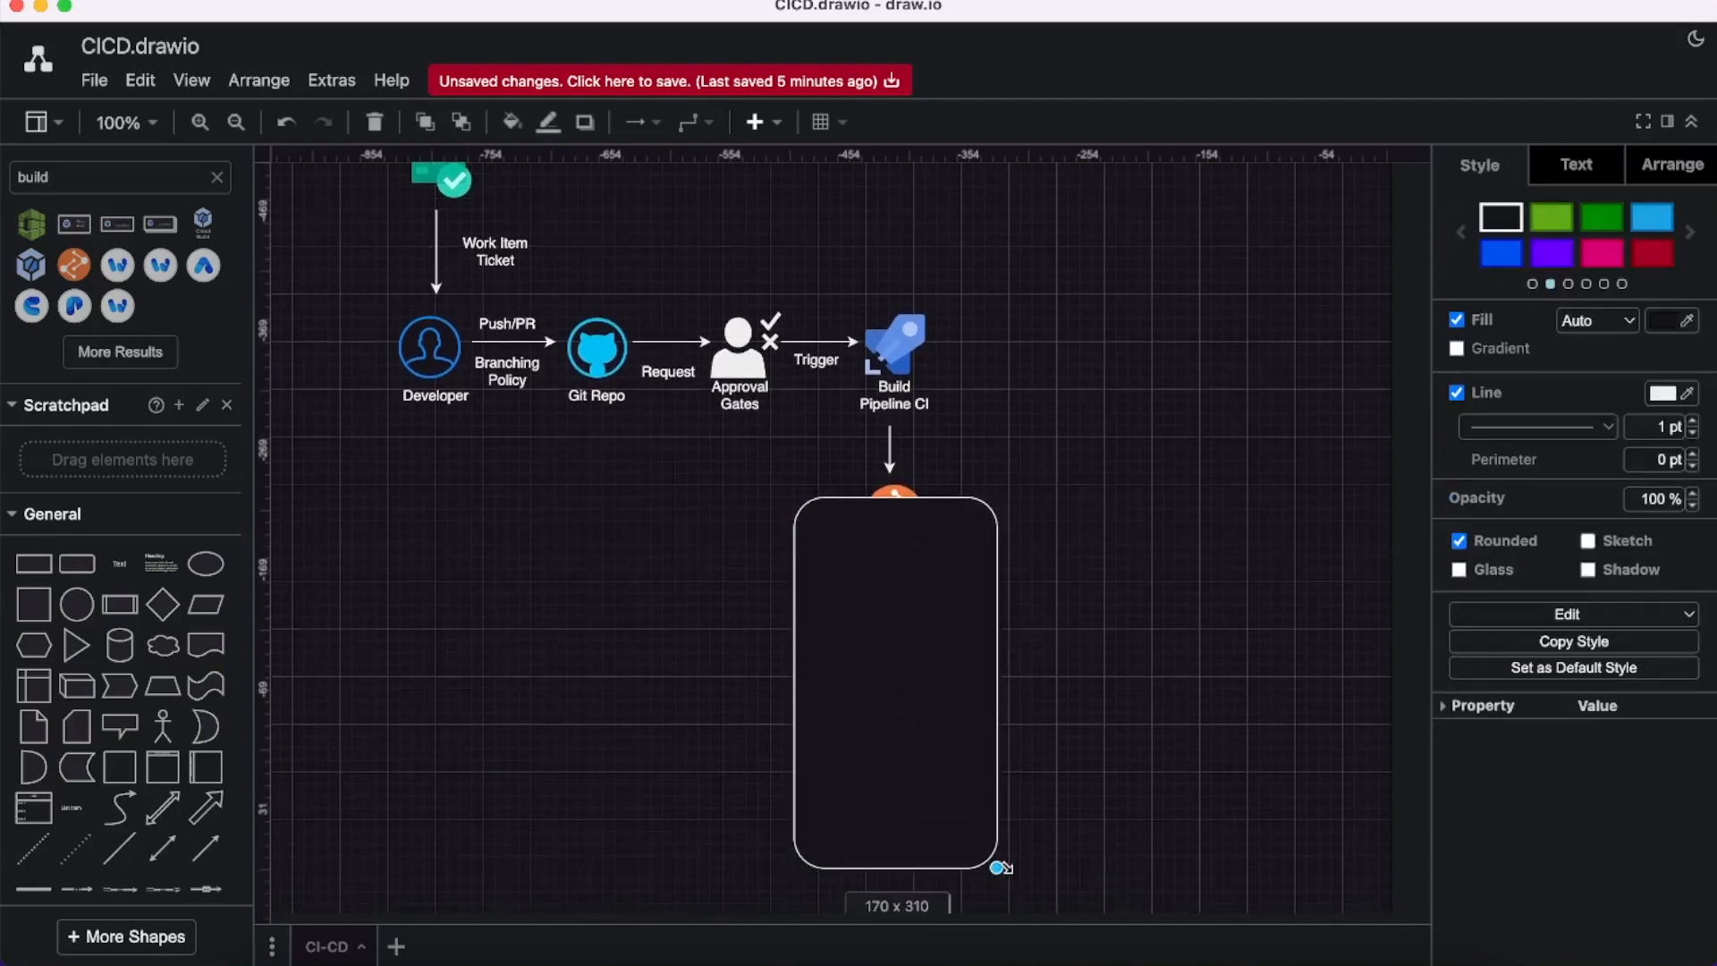
right_click(894, 679)
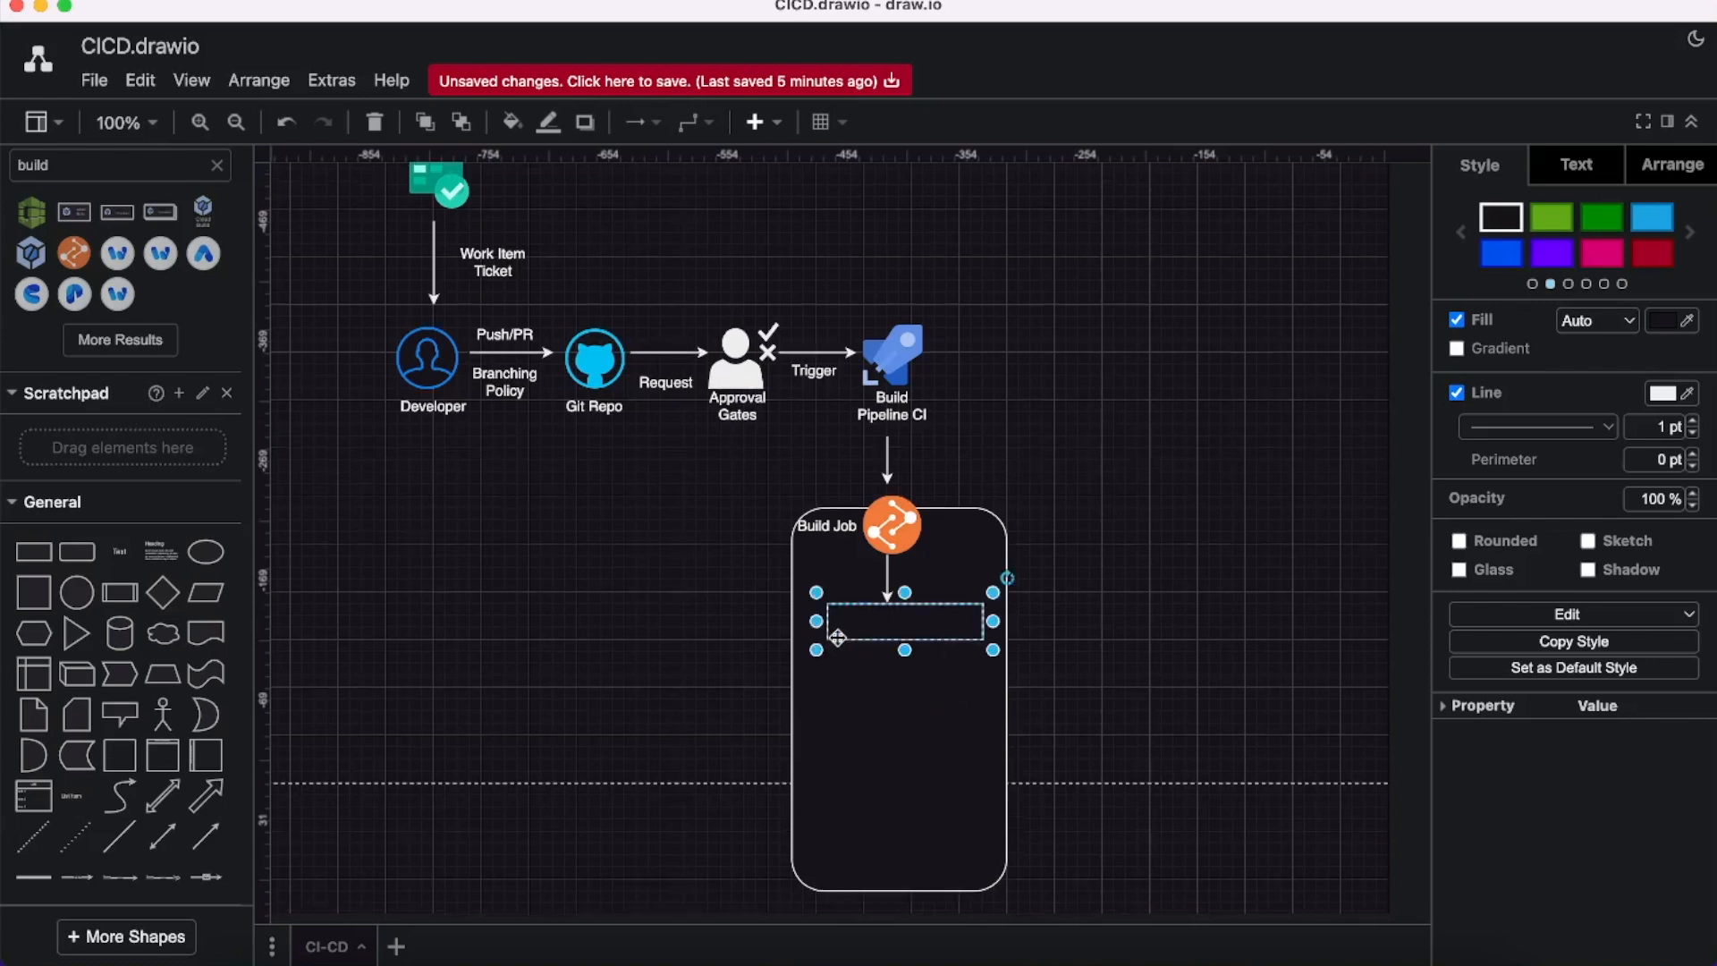
Name the first steps Build Solution, Run Tests, and Validate and Scan.
text(Build Solution)
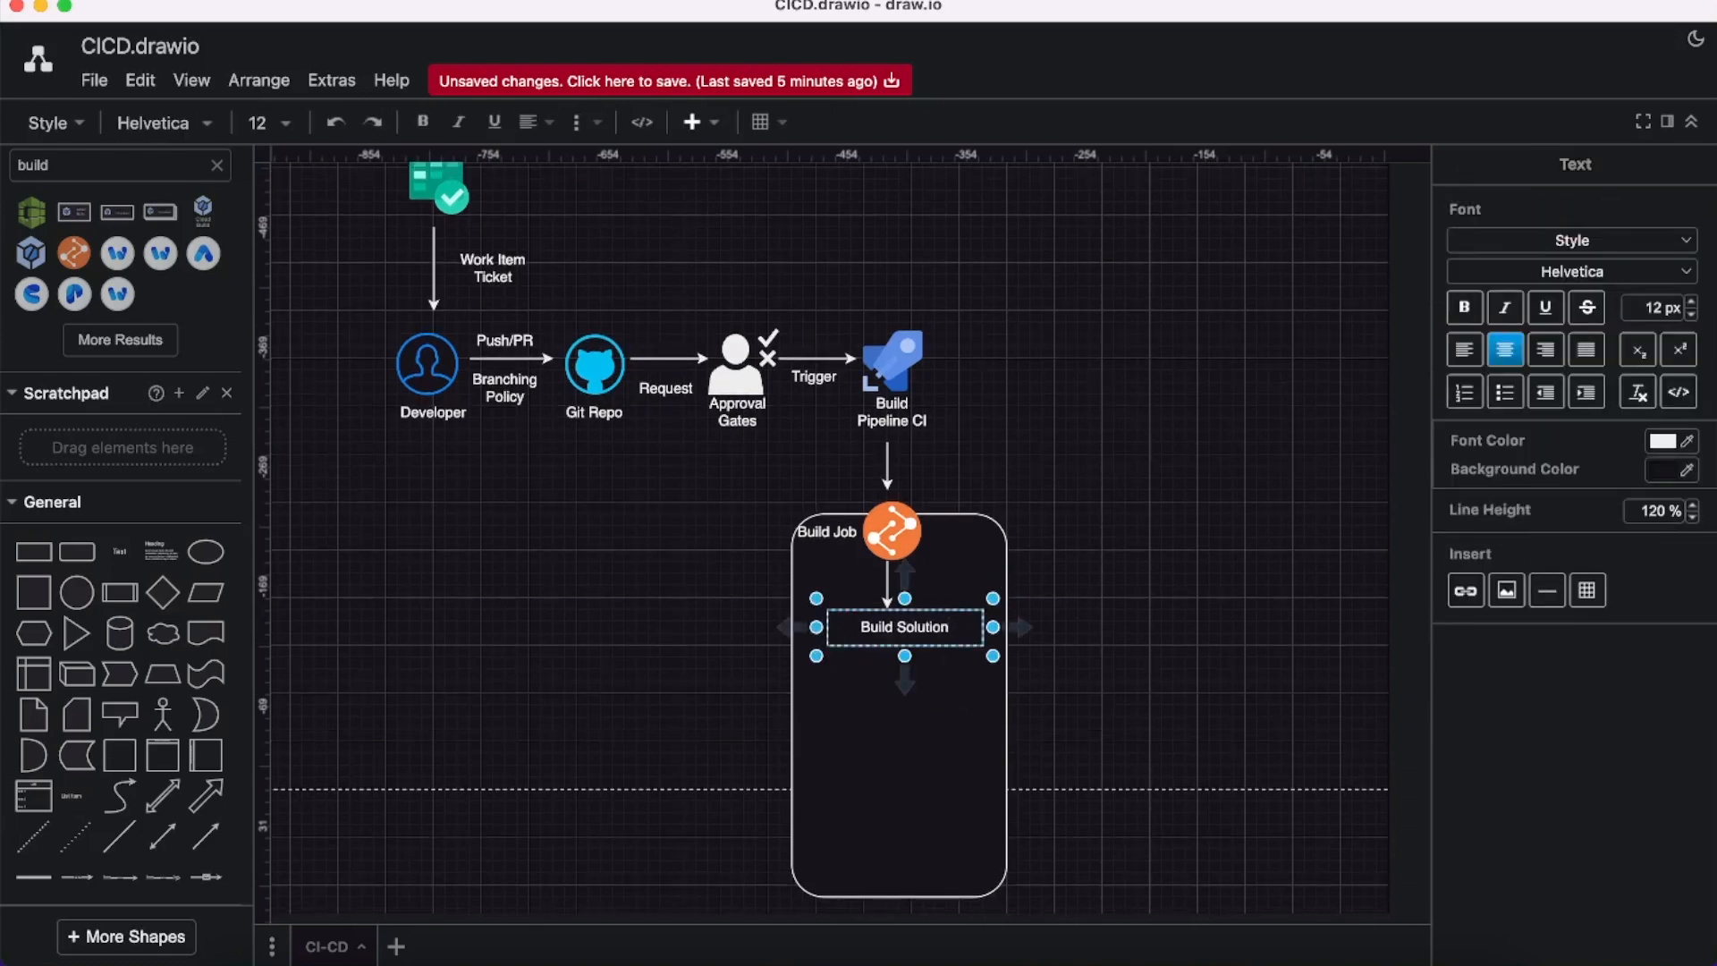
double_click(900, 628)
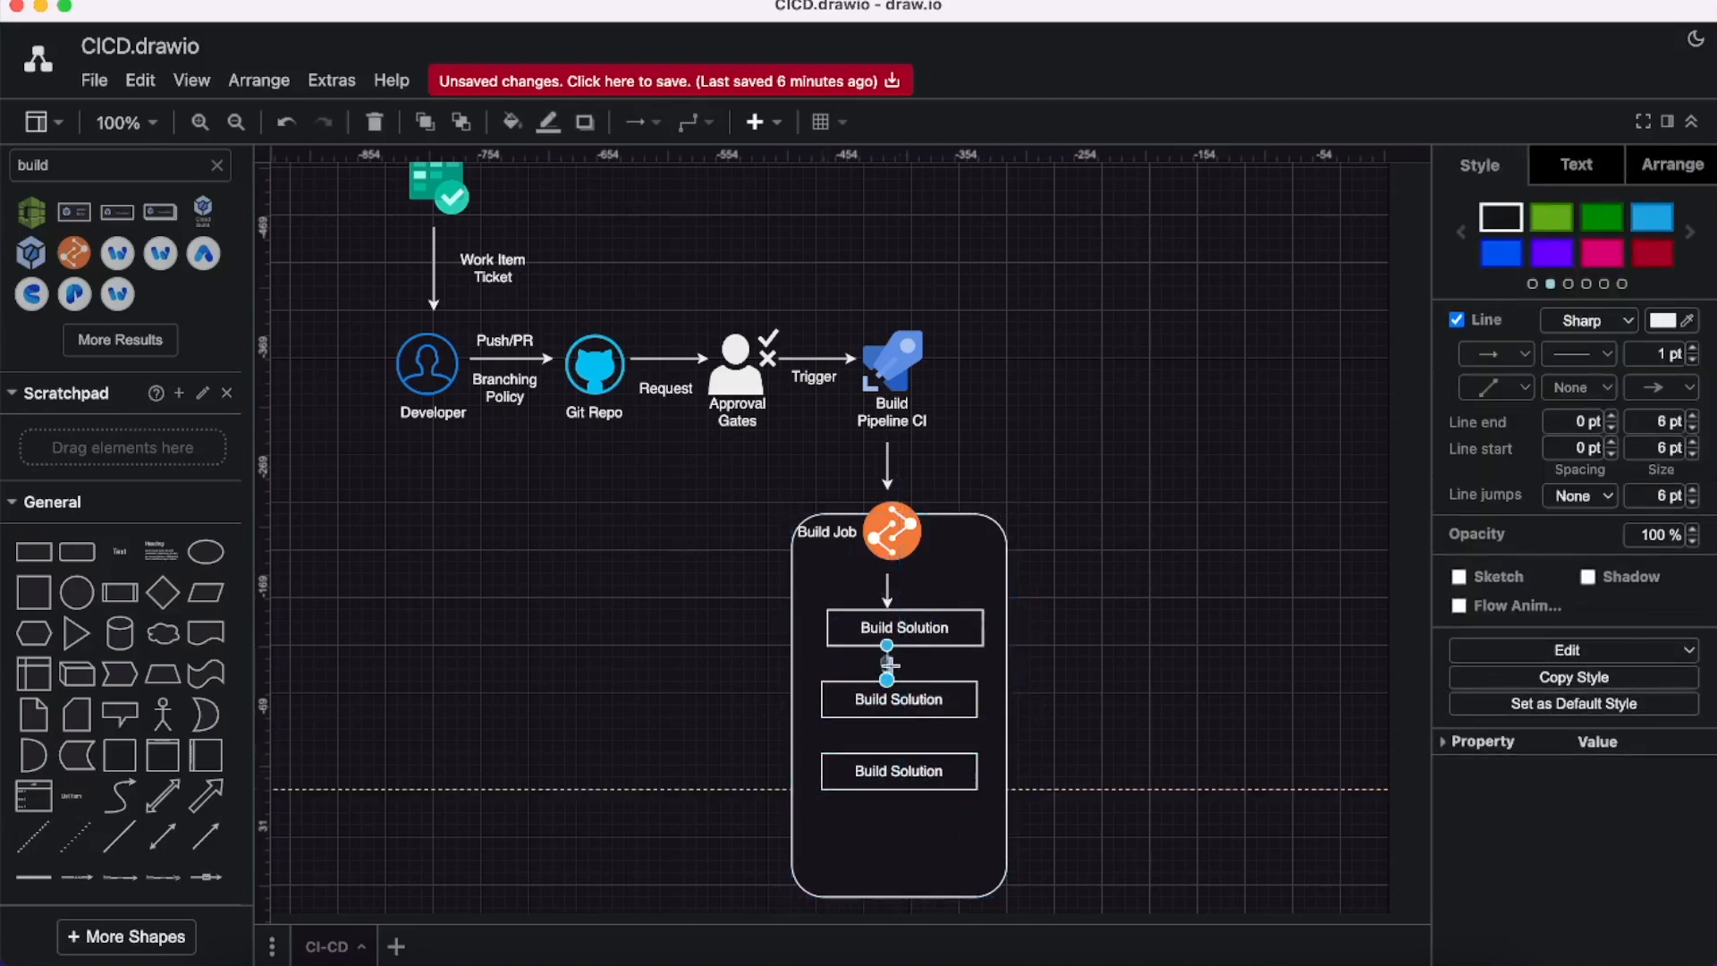
double_click(899, 699)
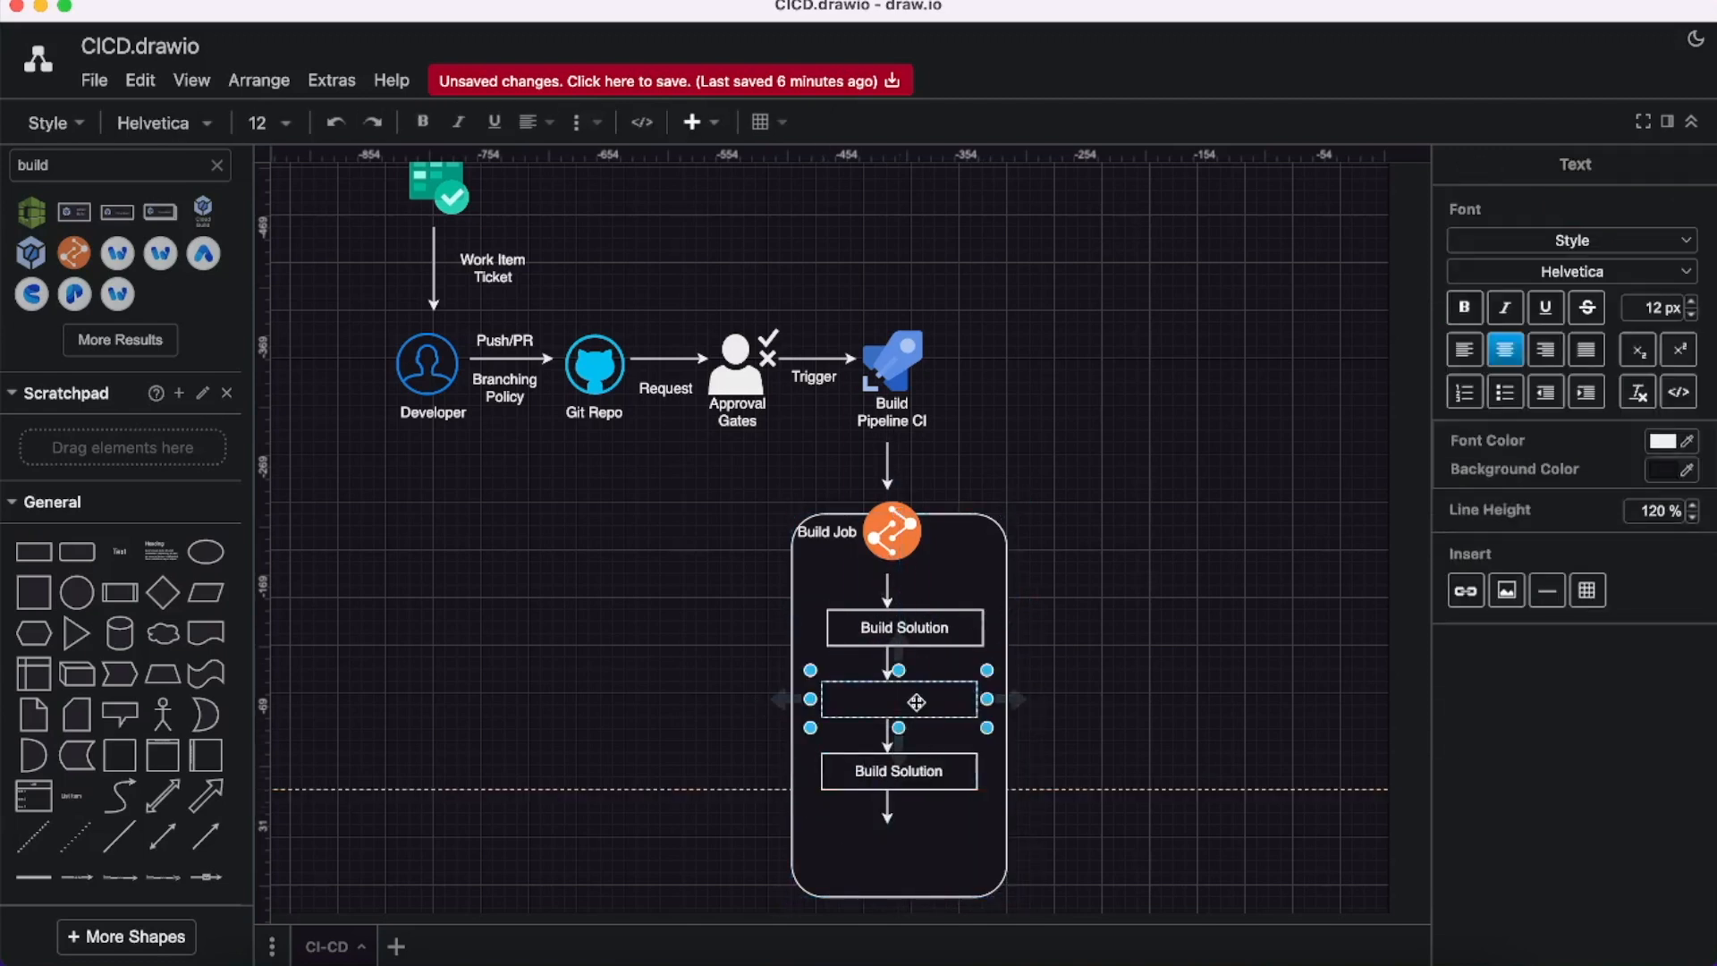
text(Run Tests)
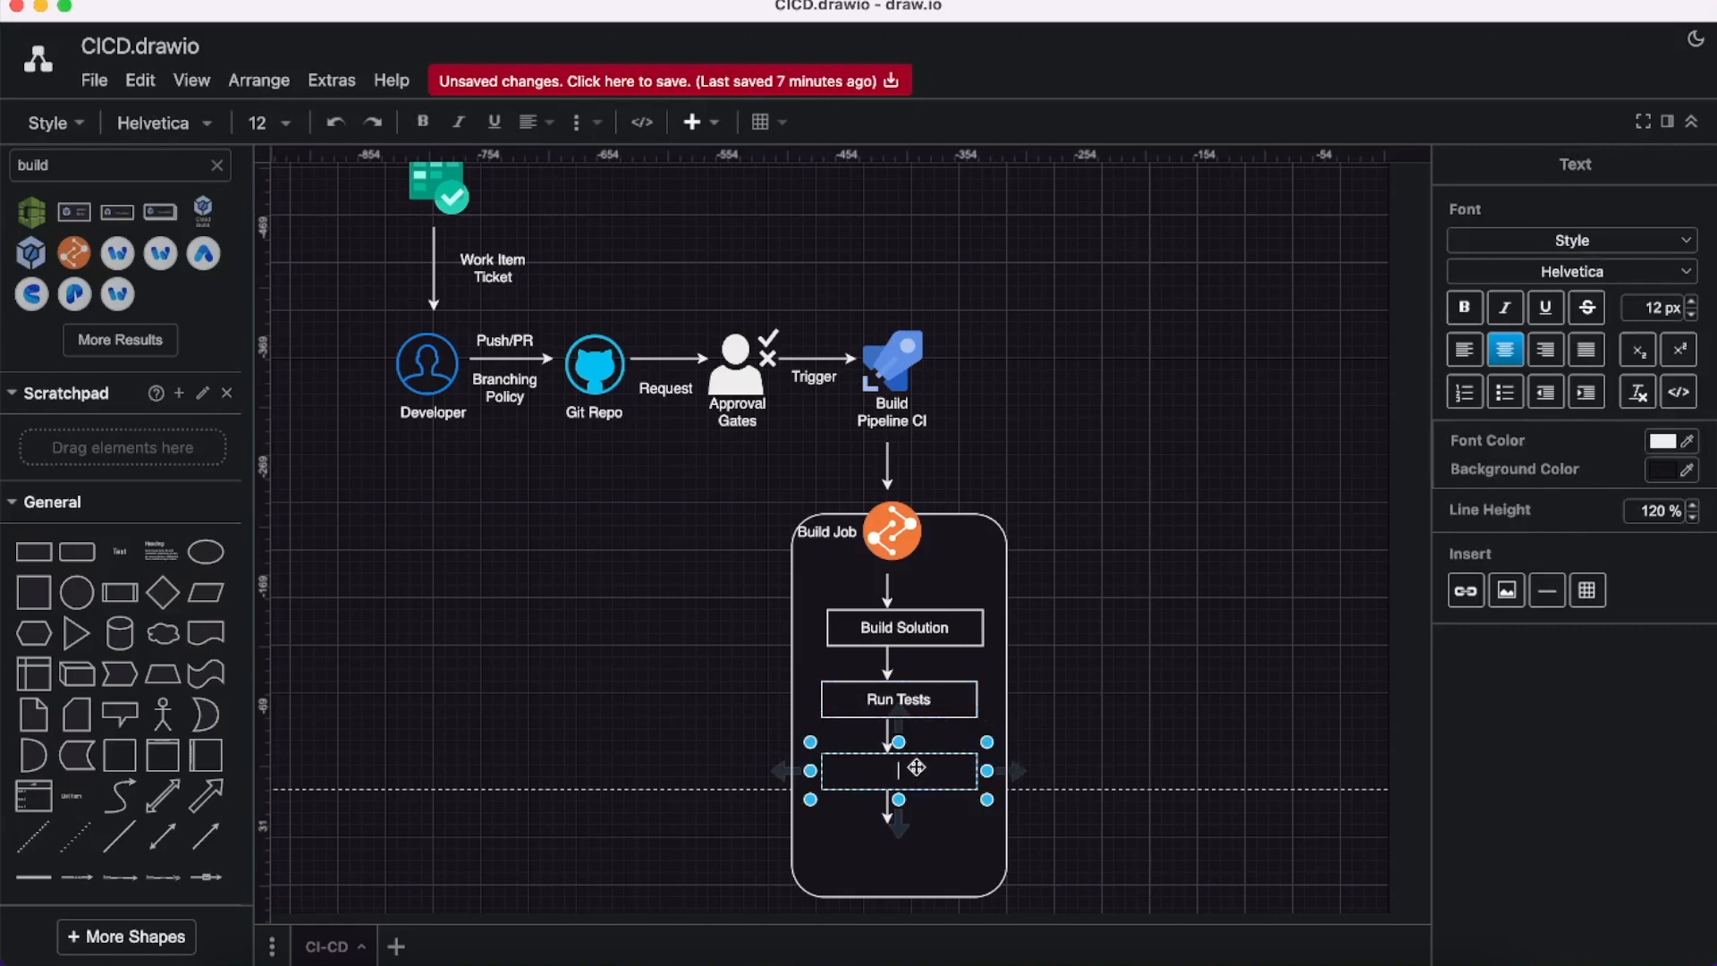
text(Validate and Scan)
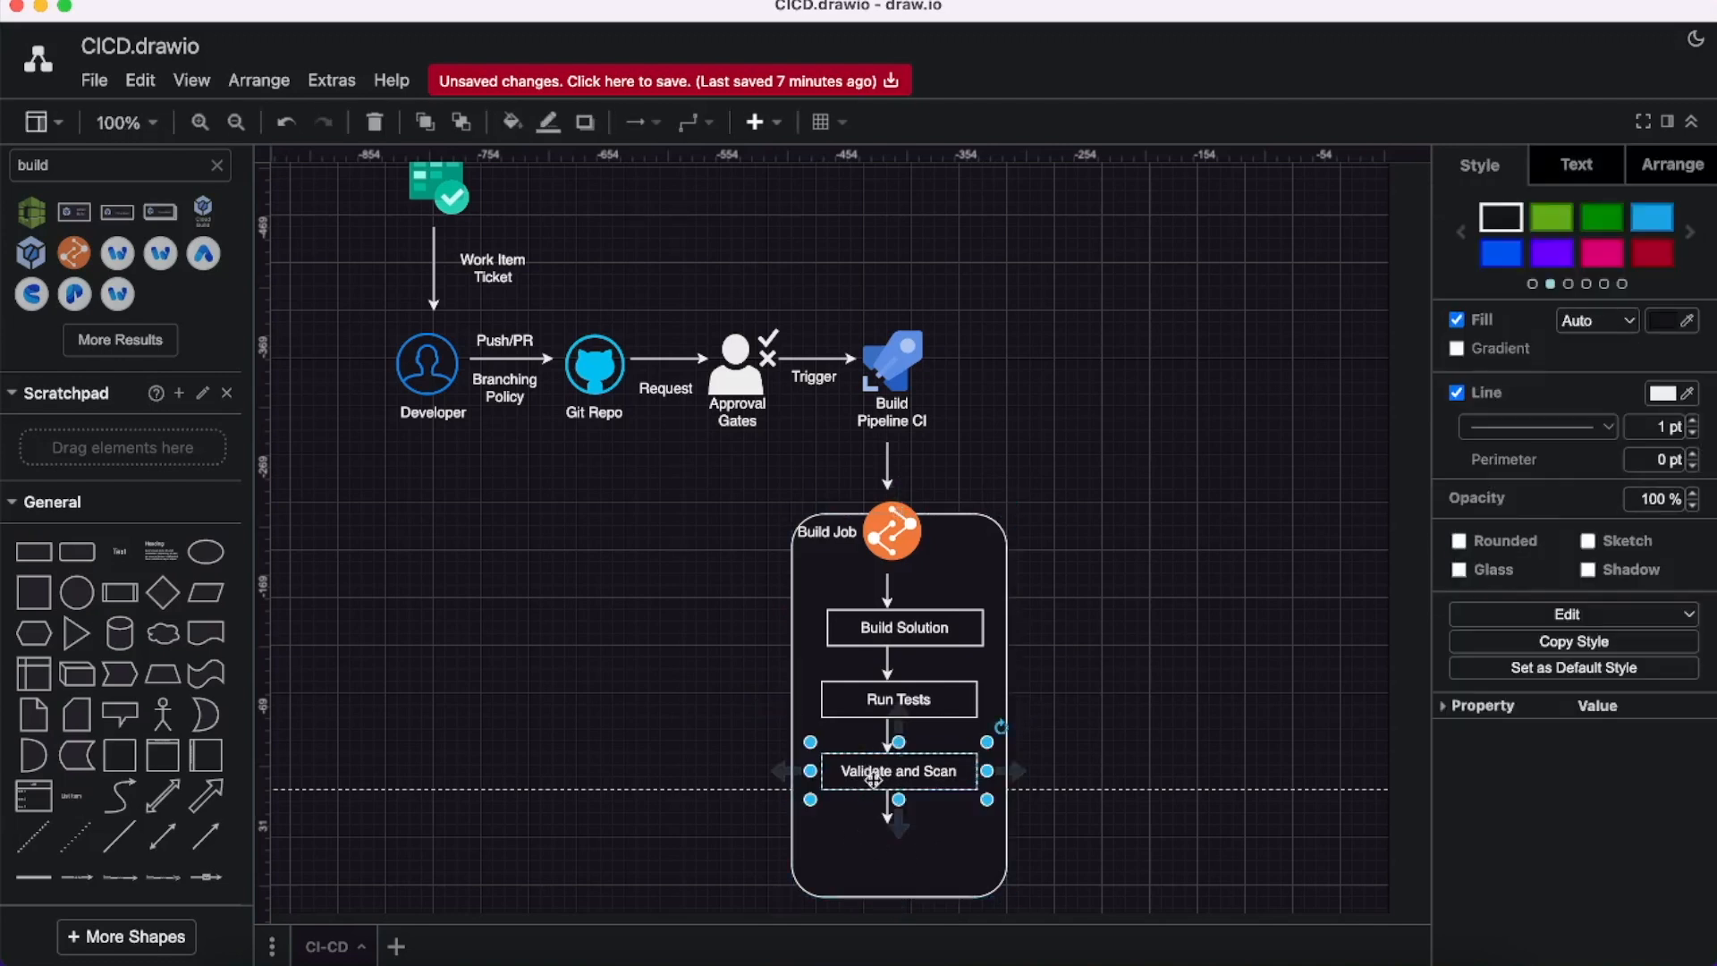
Add a bottom step copy named Package and Publish Artifacts.
drag(898, 771, 898, 855)
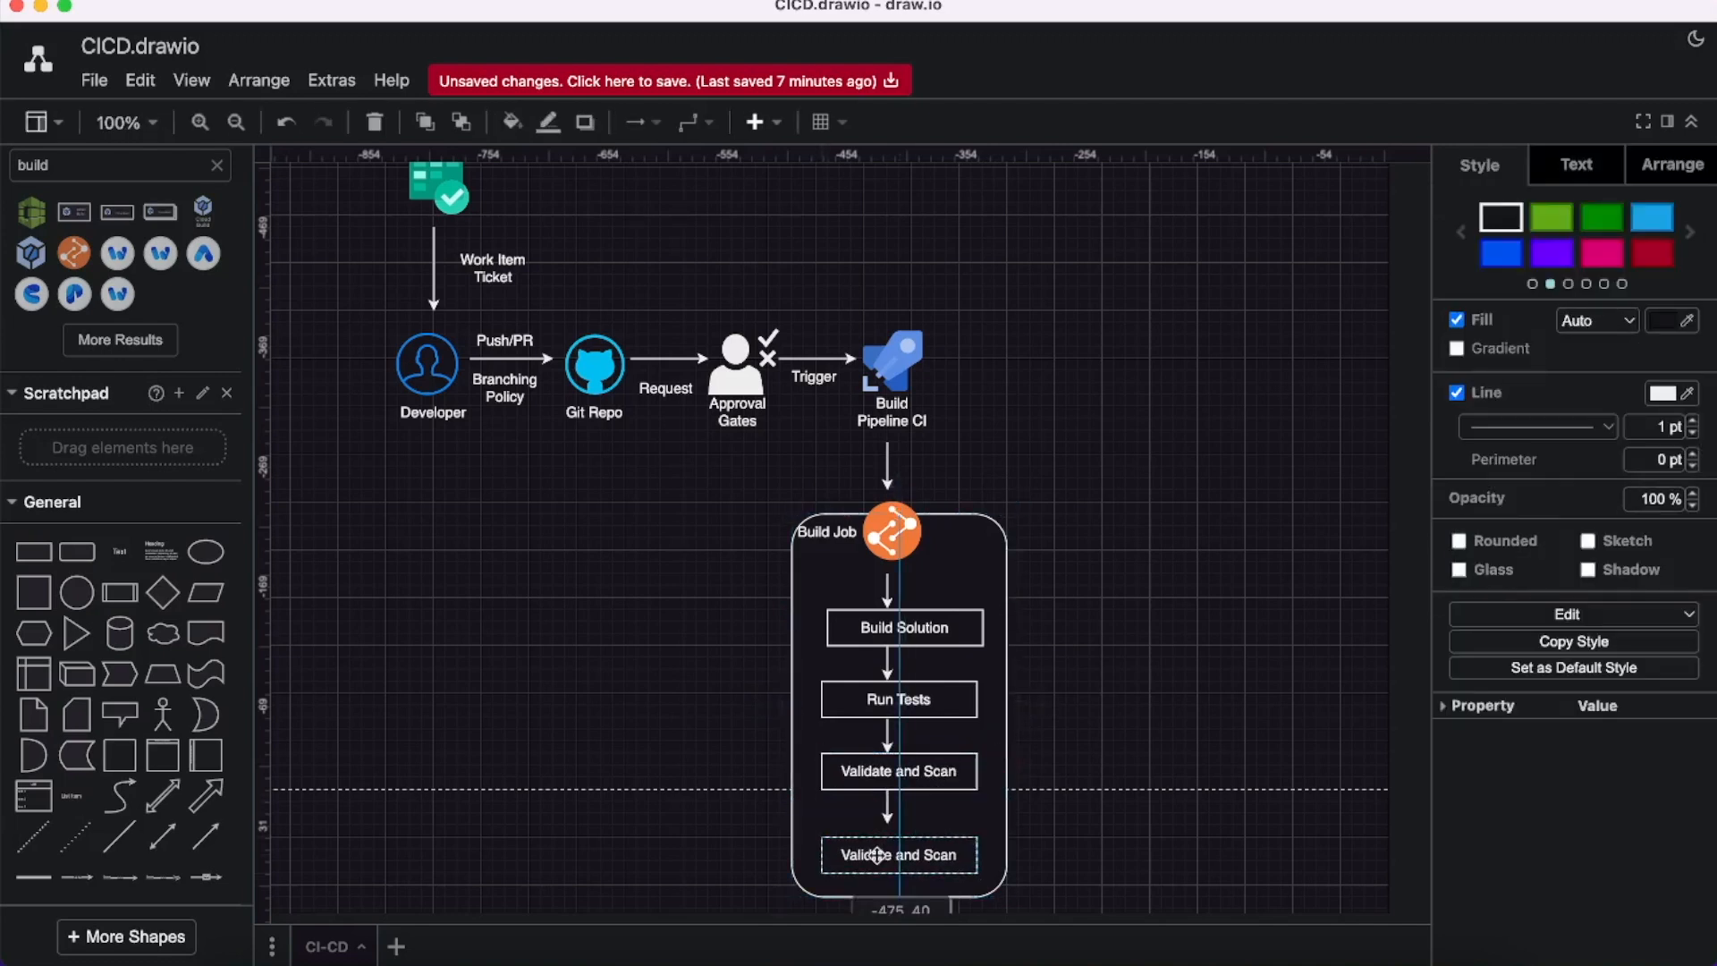
double_click(898, 854)
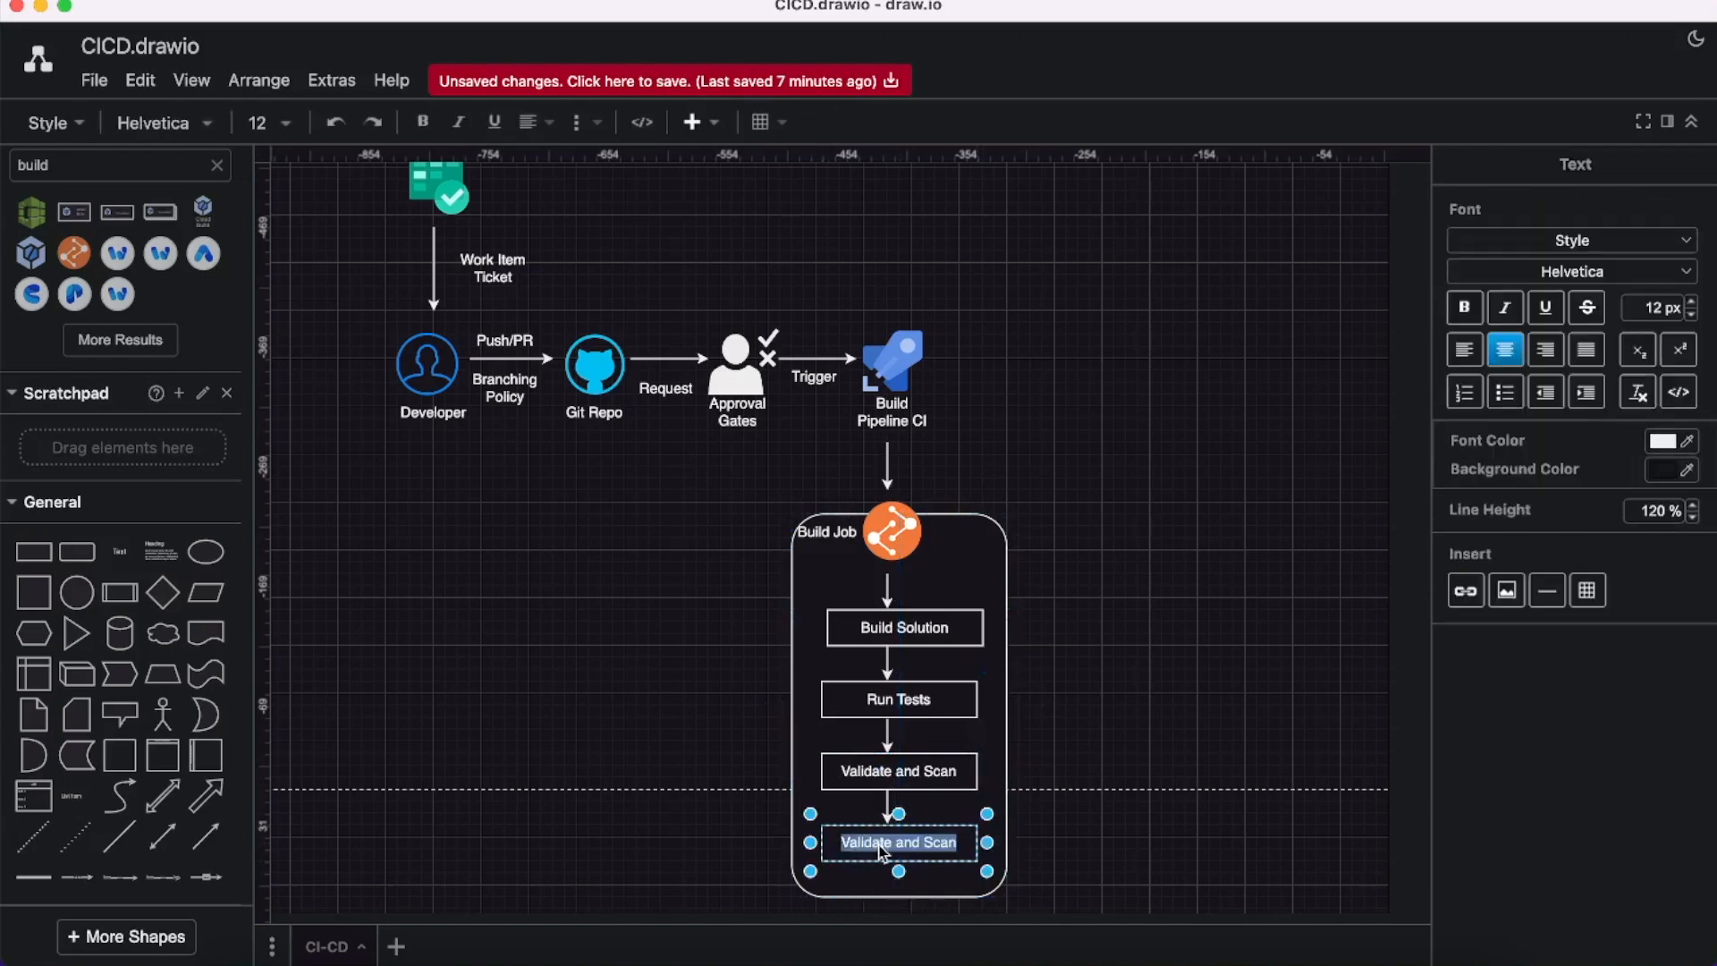
text(Packahe)
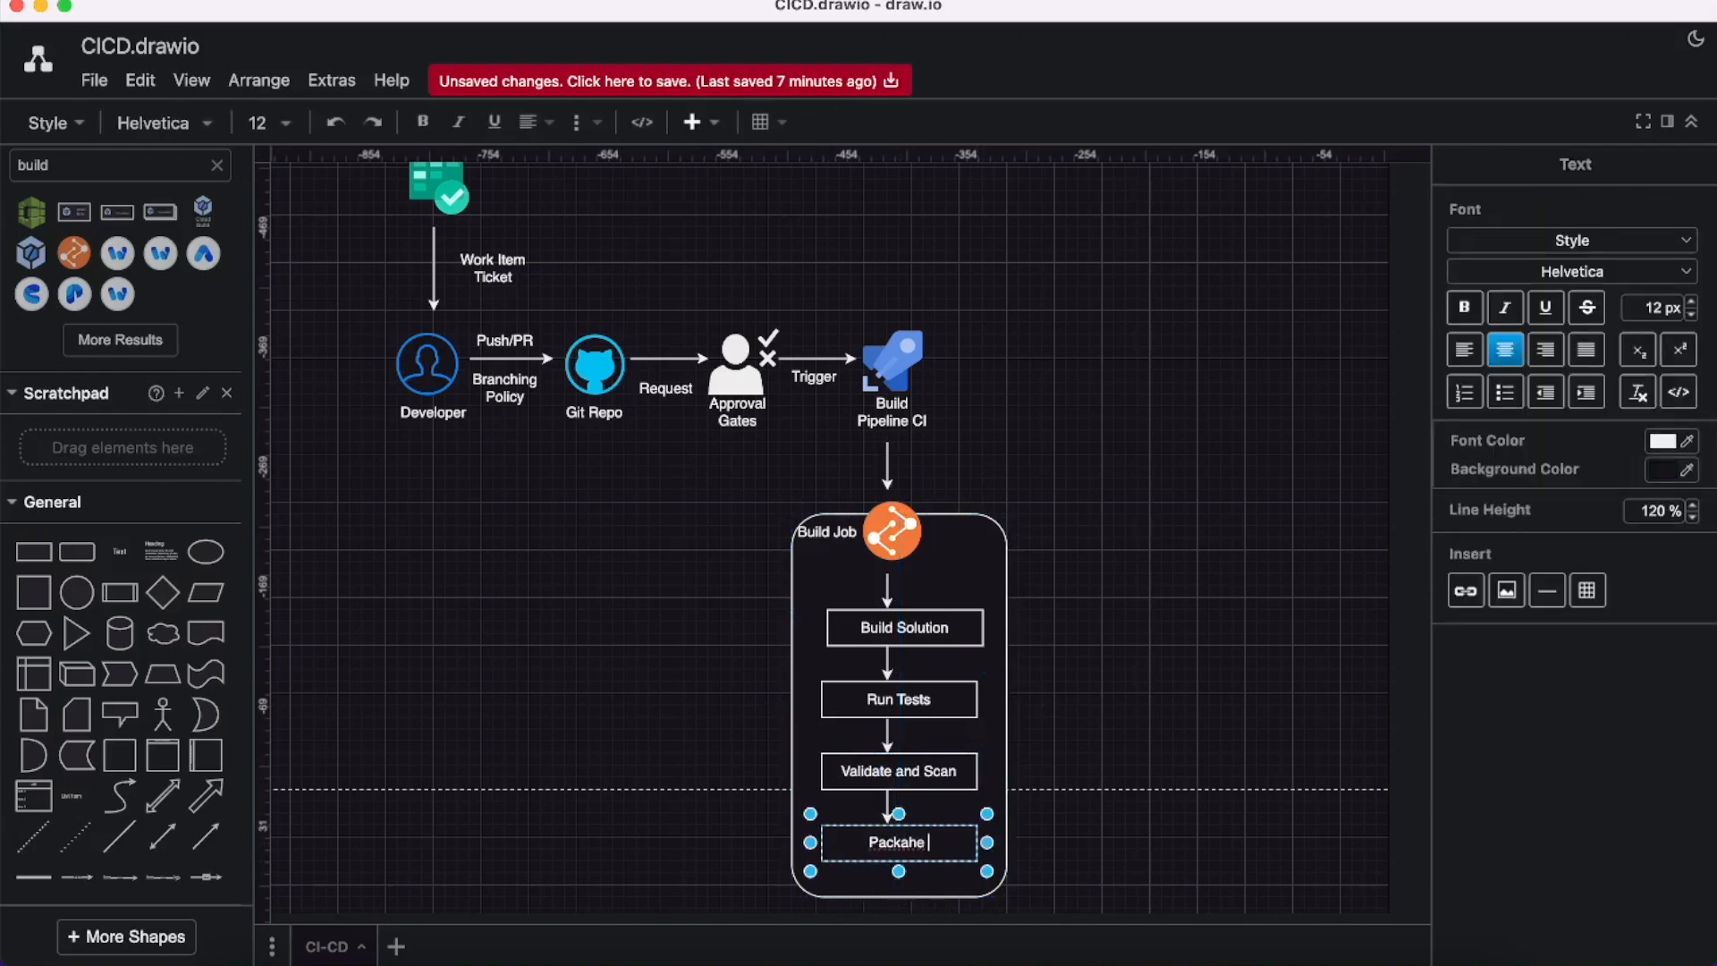
text(Package ad)
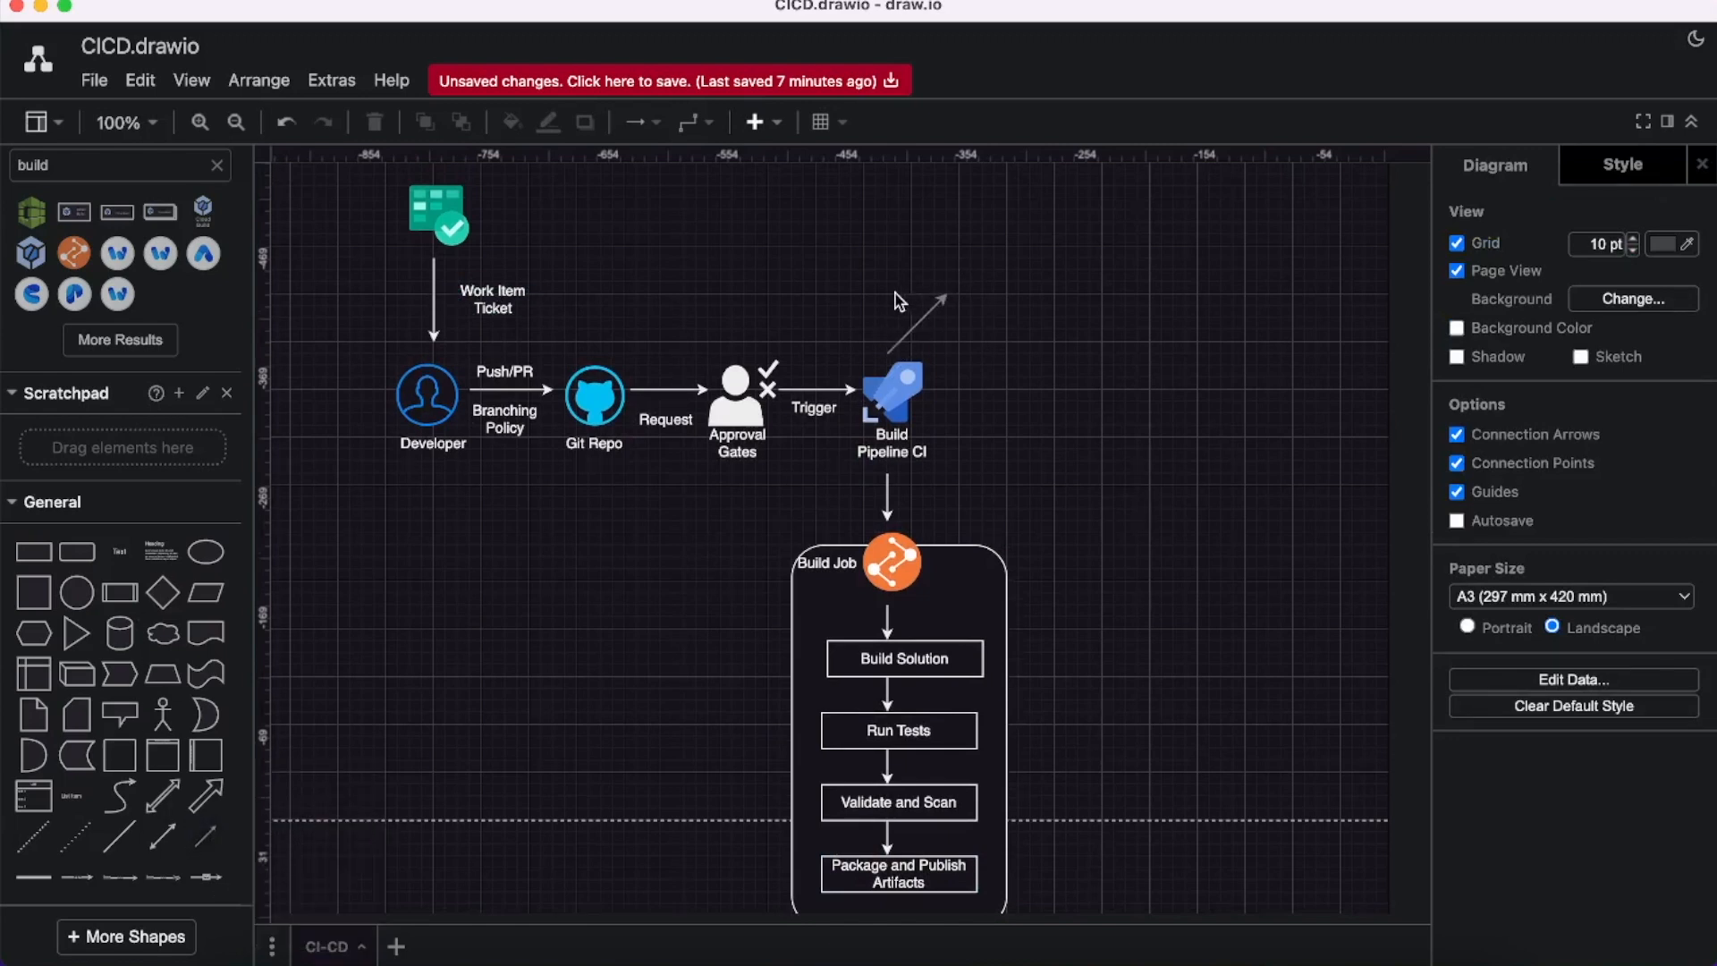
Link Build Pipeline CI upward to a pink Artifacts icon at the top right.
click(921, 323)
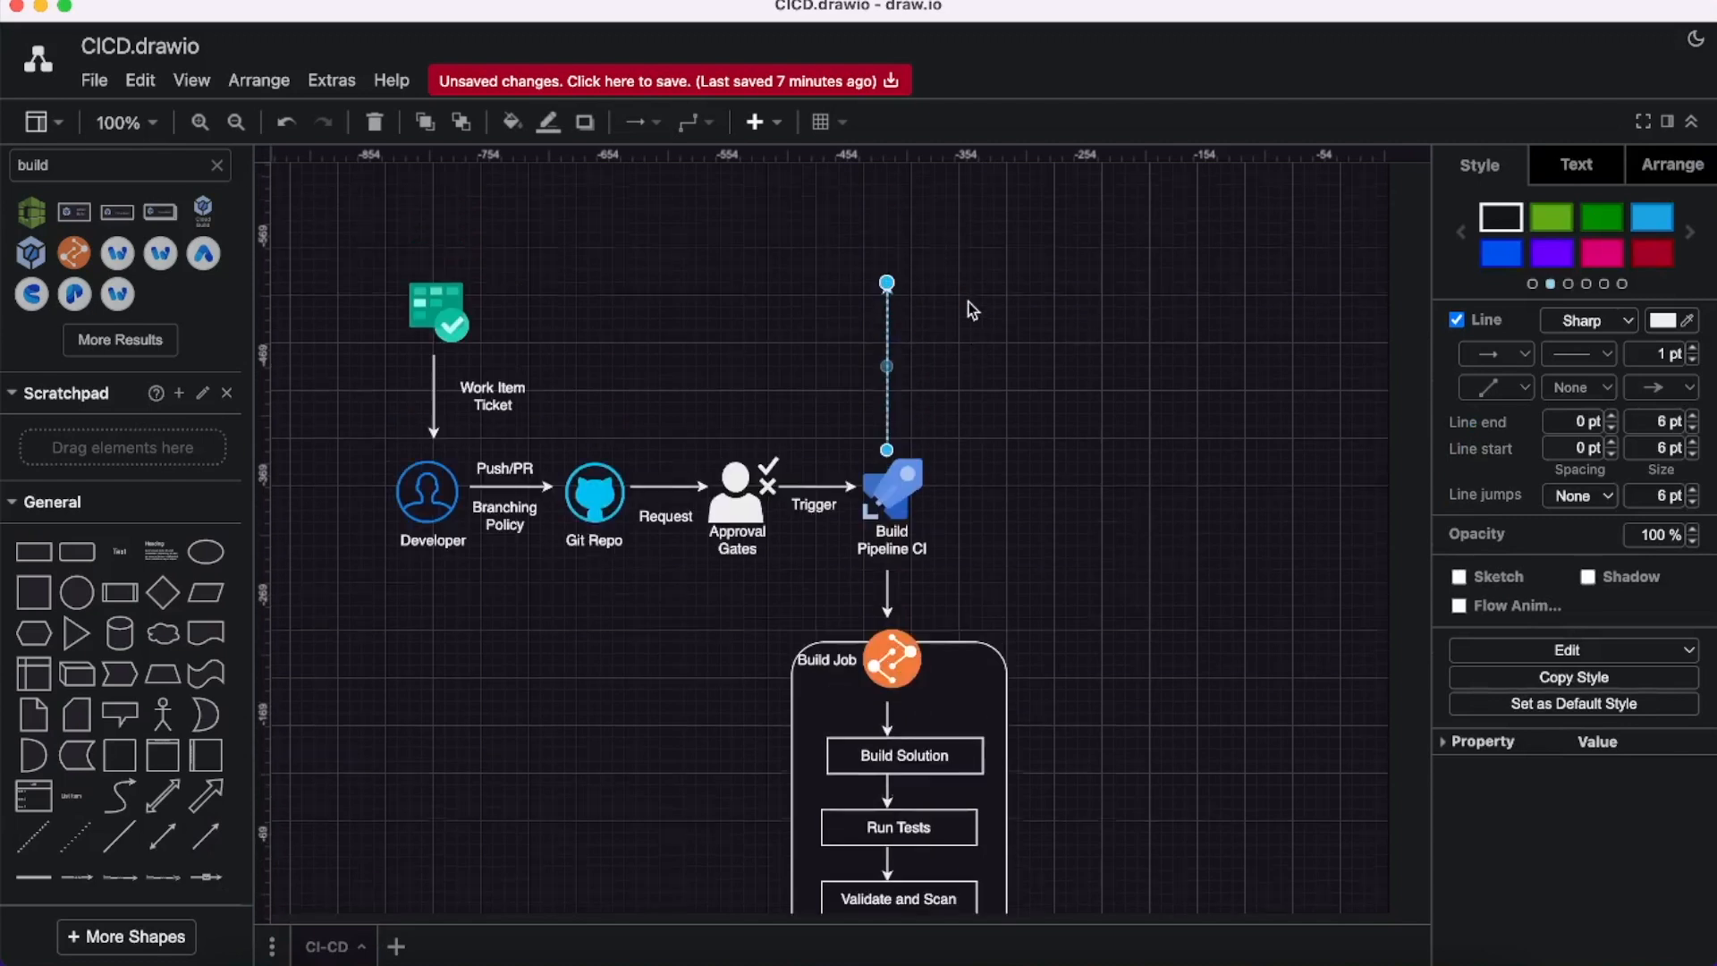
mouse_move(75, 552)
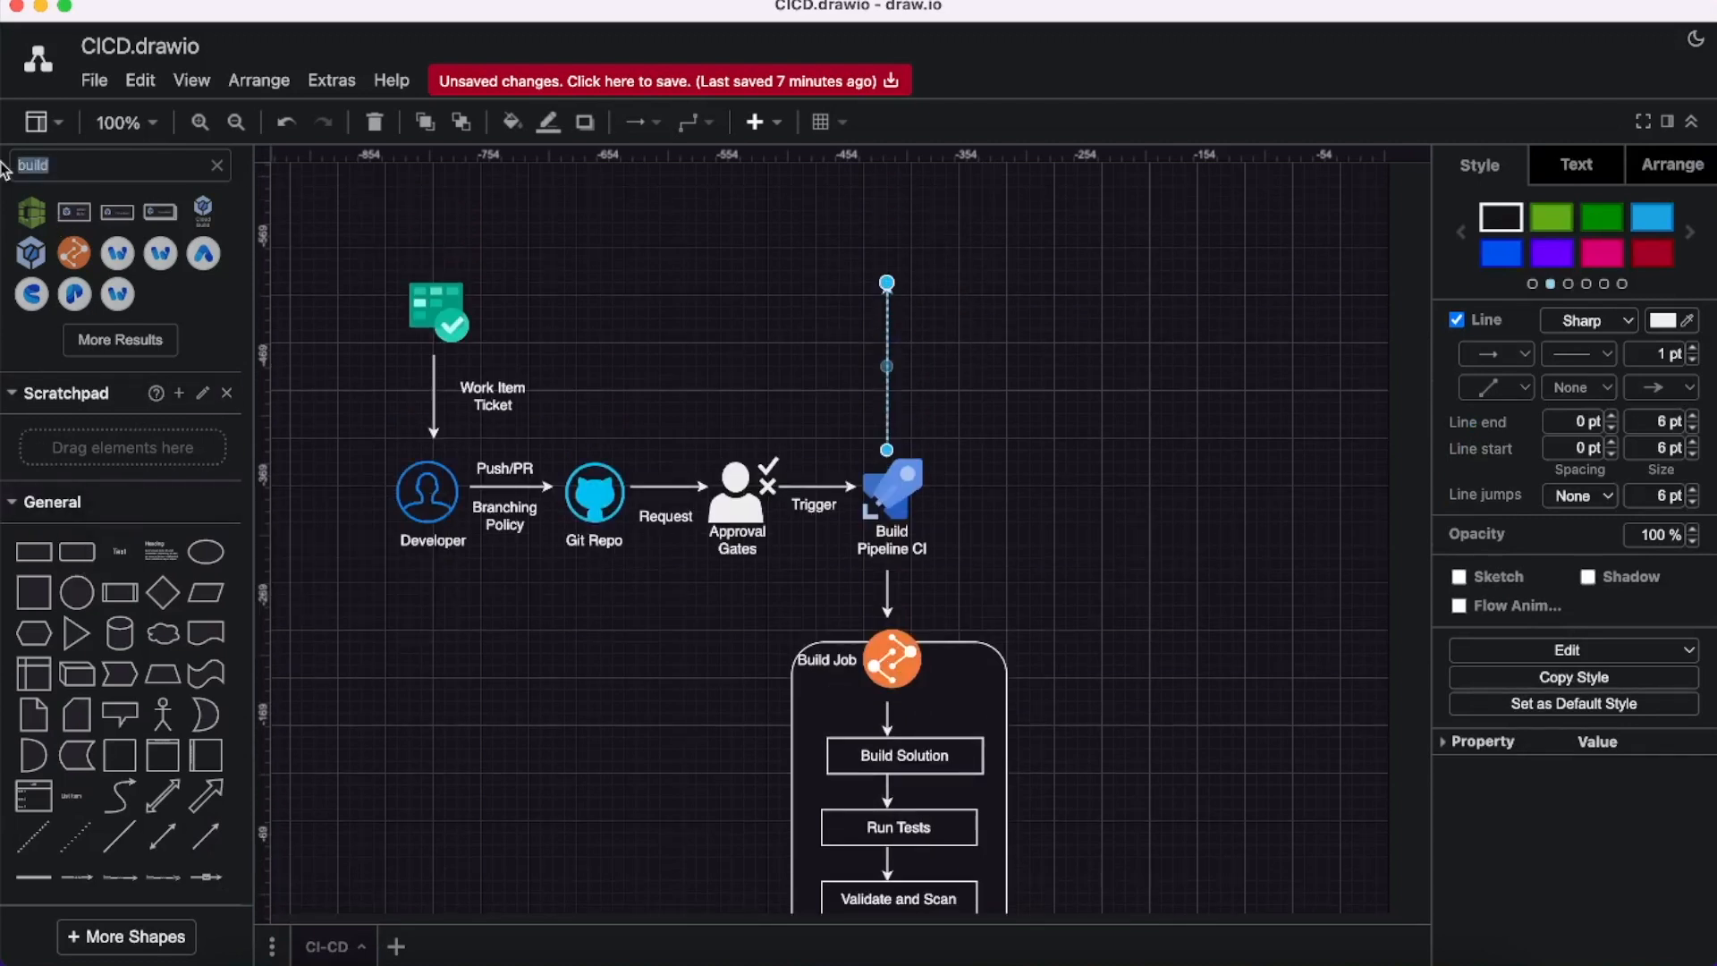
text(Artifacts)
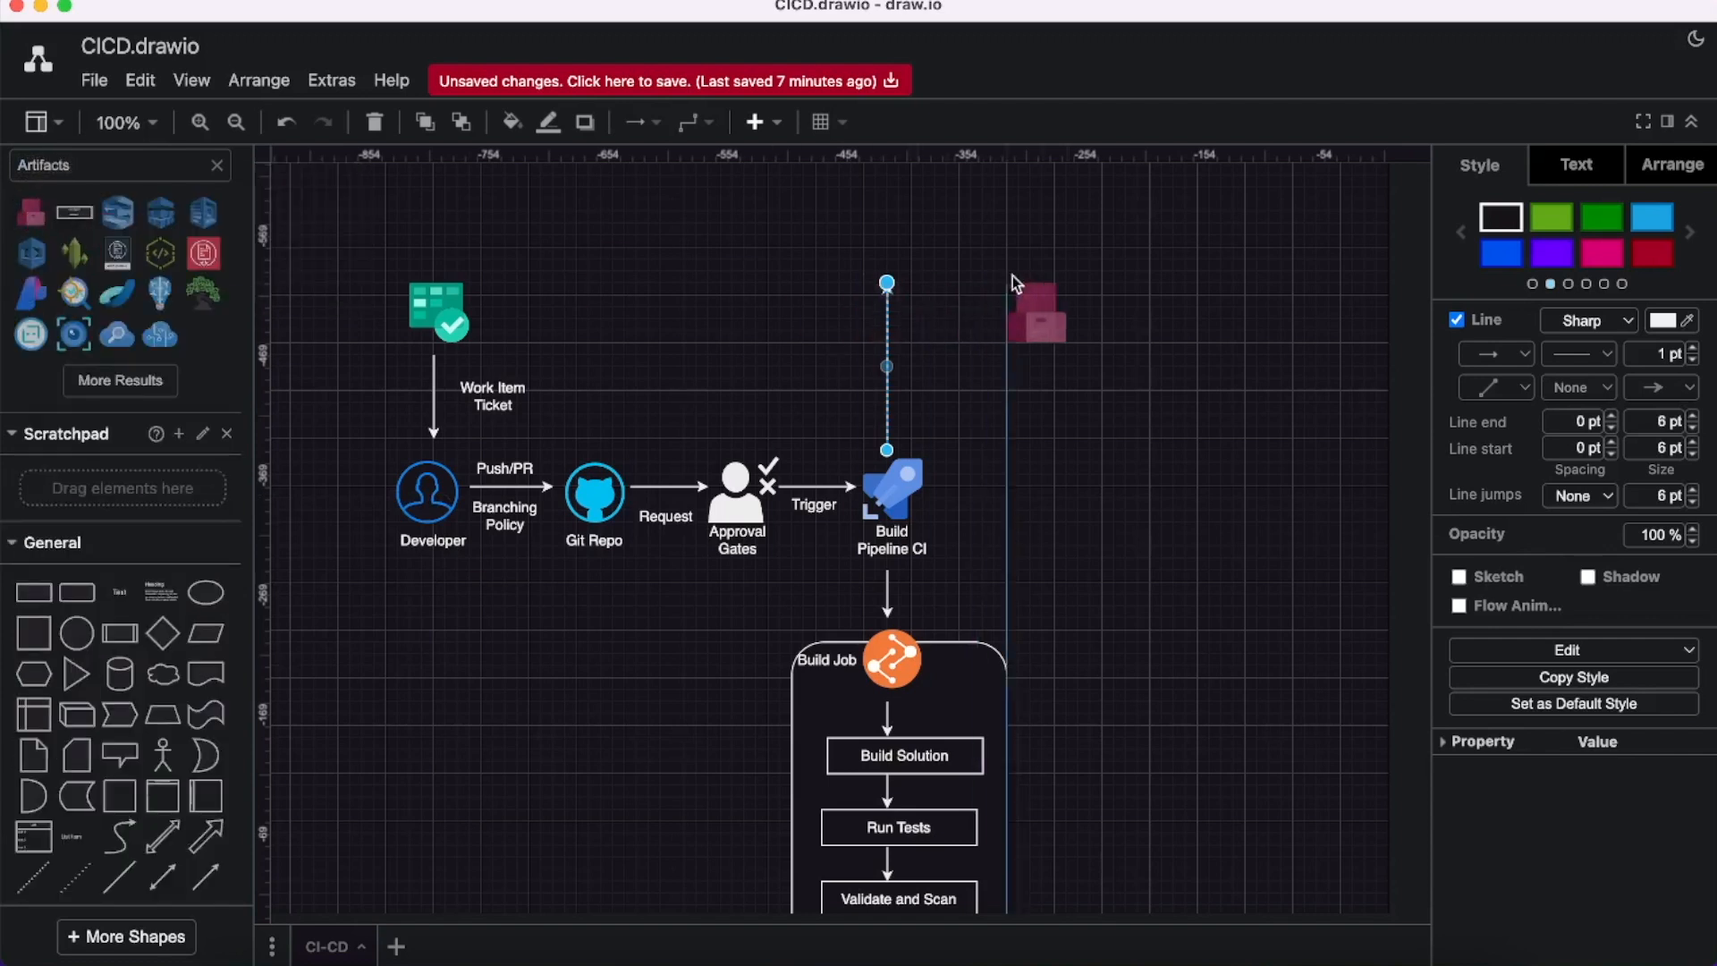
drag(1035, 307, 1095, 263)
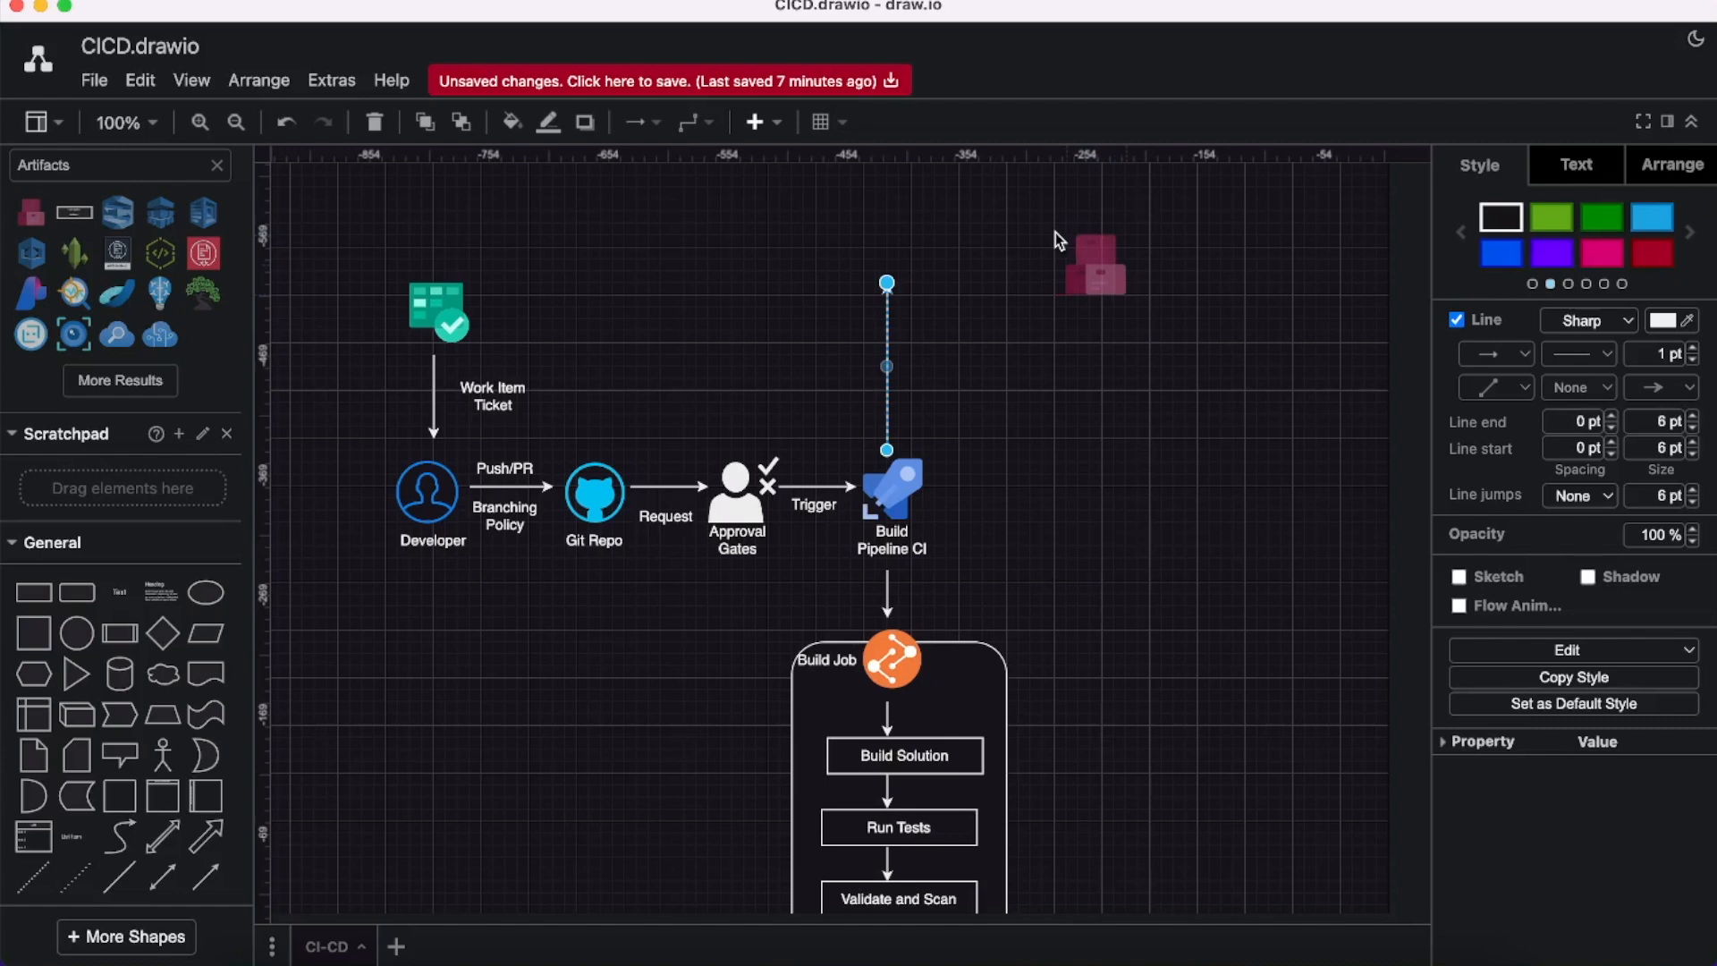
click(1092, 263)
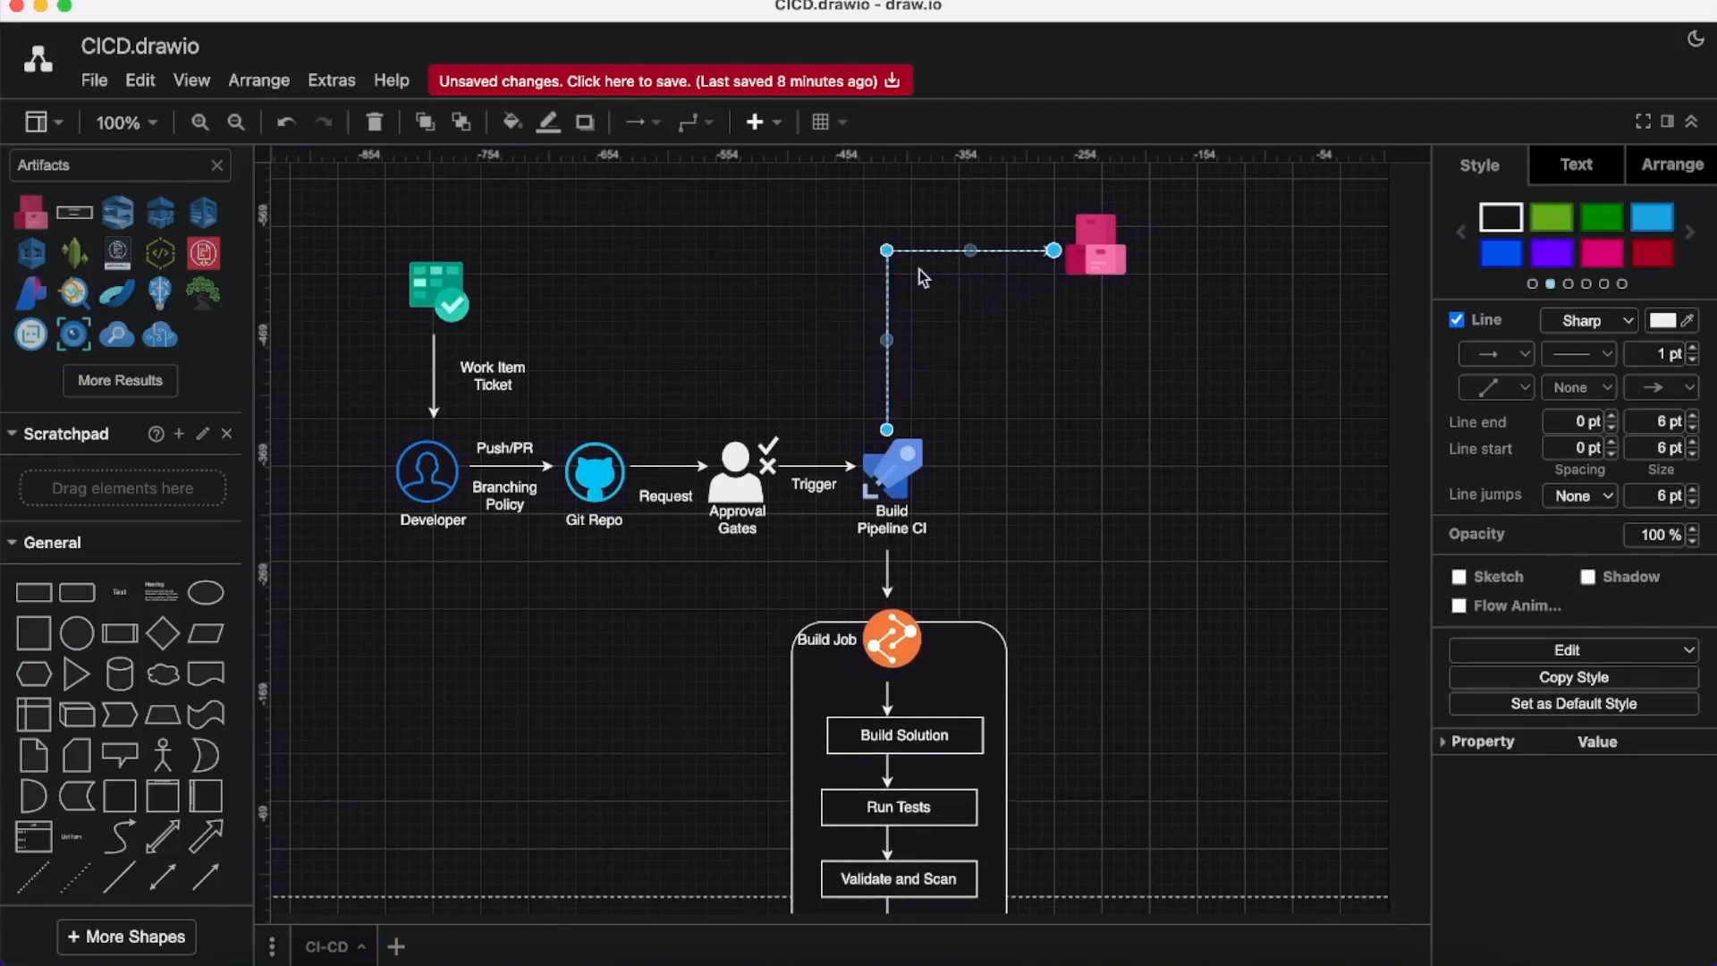
Place a second Approval Gates after Build Pipeline CI leading to a rocket icon.
click(1133, 394)
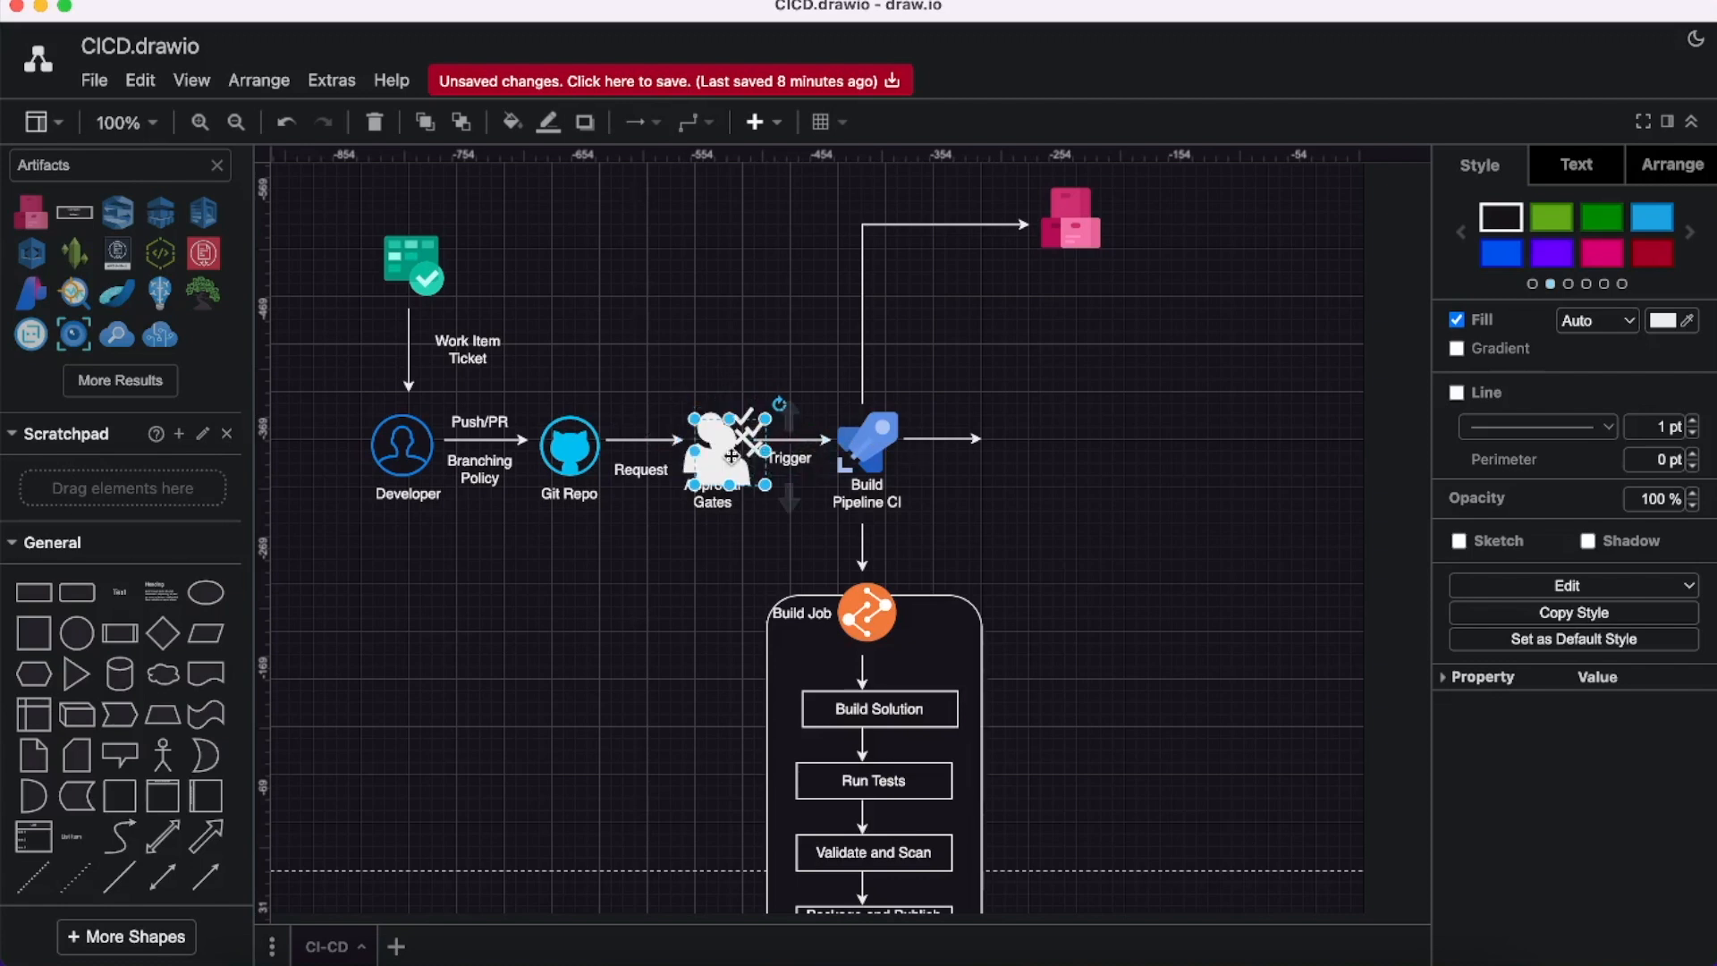
drag(728, 449, 1001, 438)
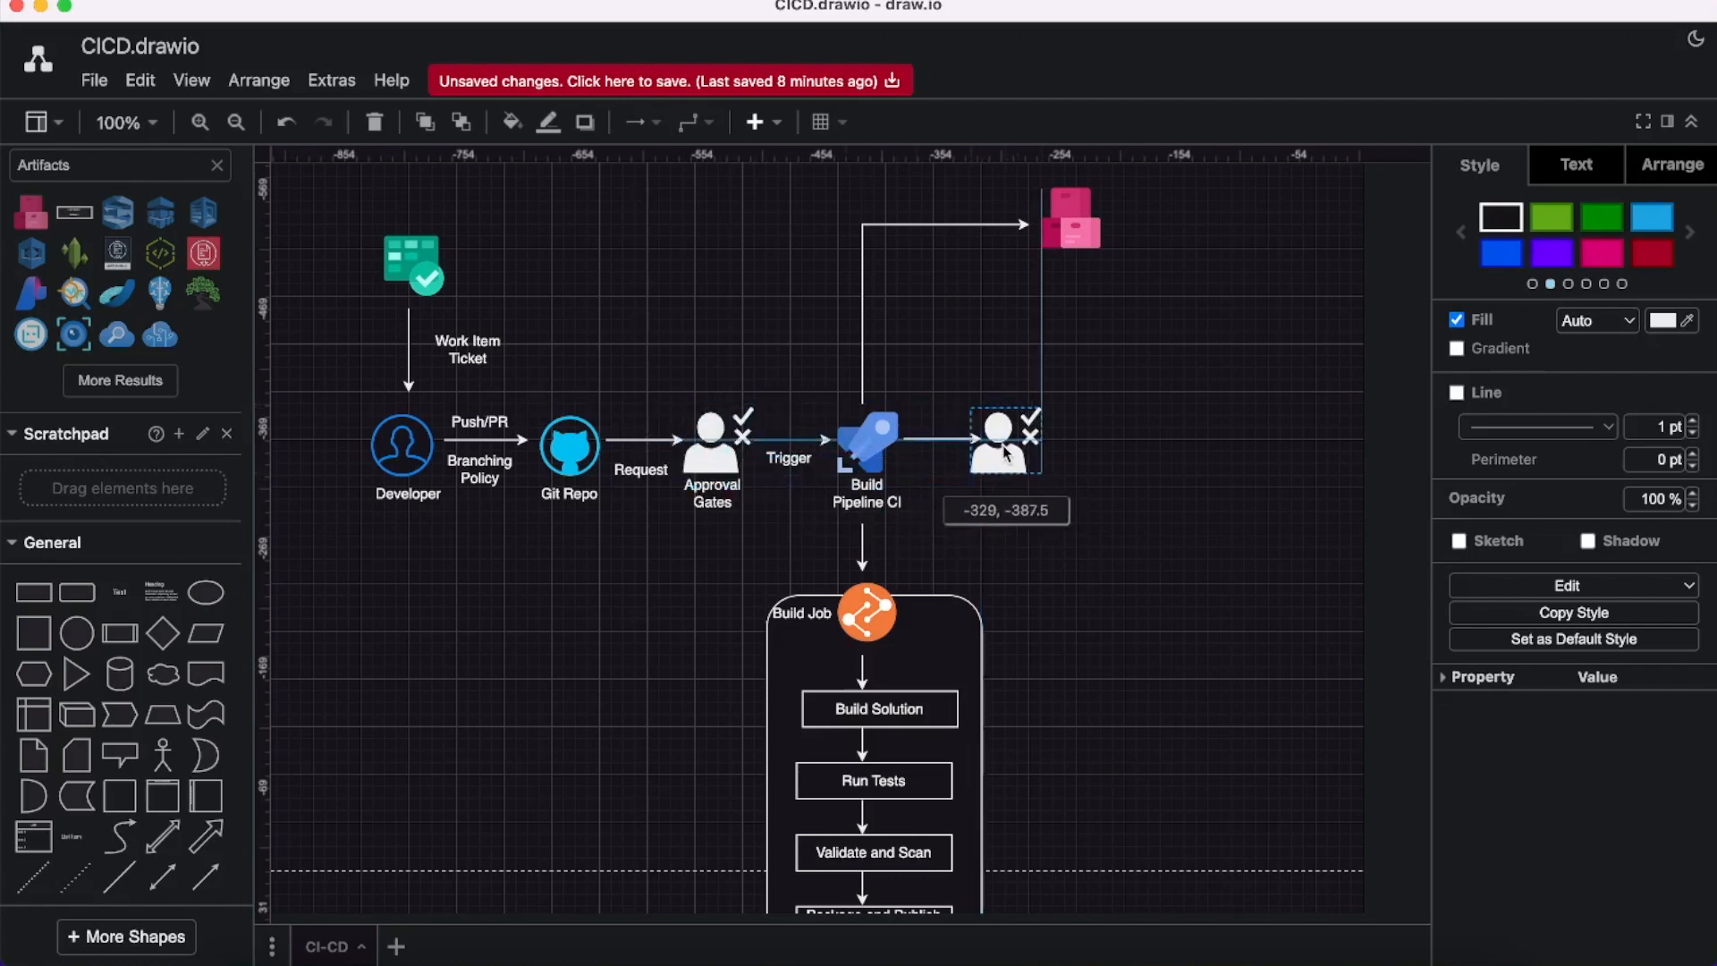
click(1087, 537)
text(Release)
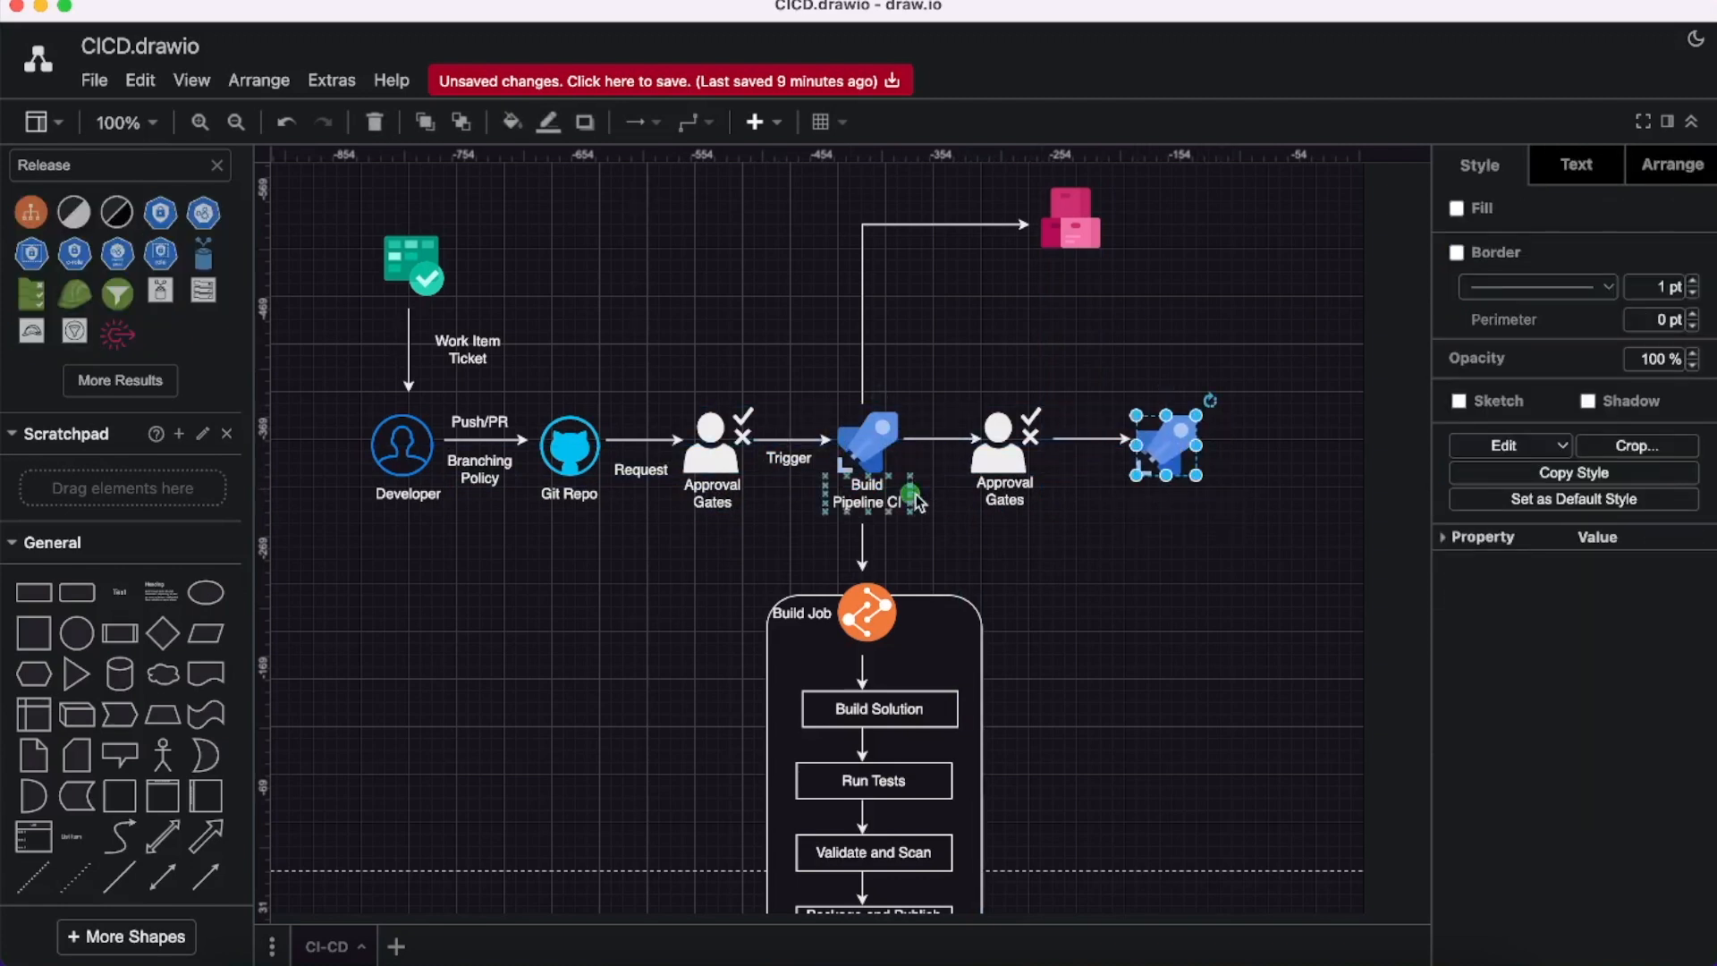
Label the rocket icon Release Pipeline Job and position its caption.
double_click(1166, 443)
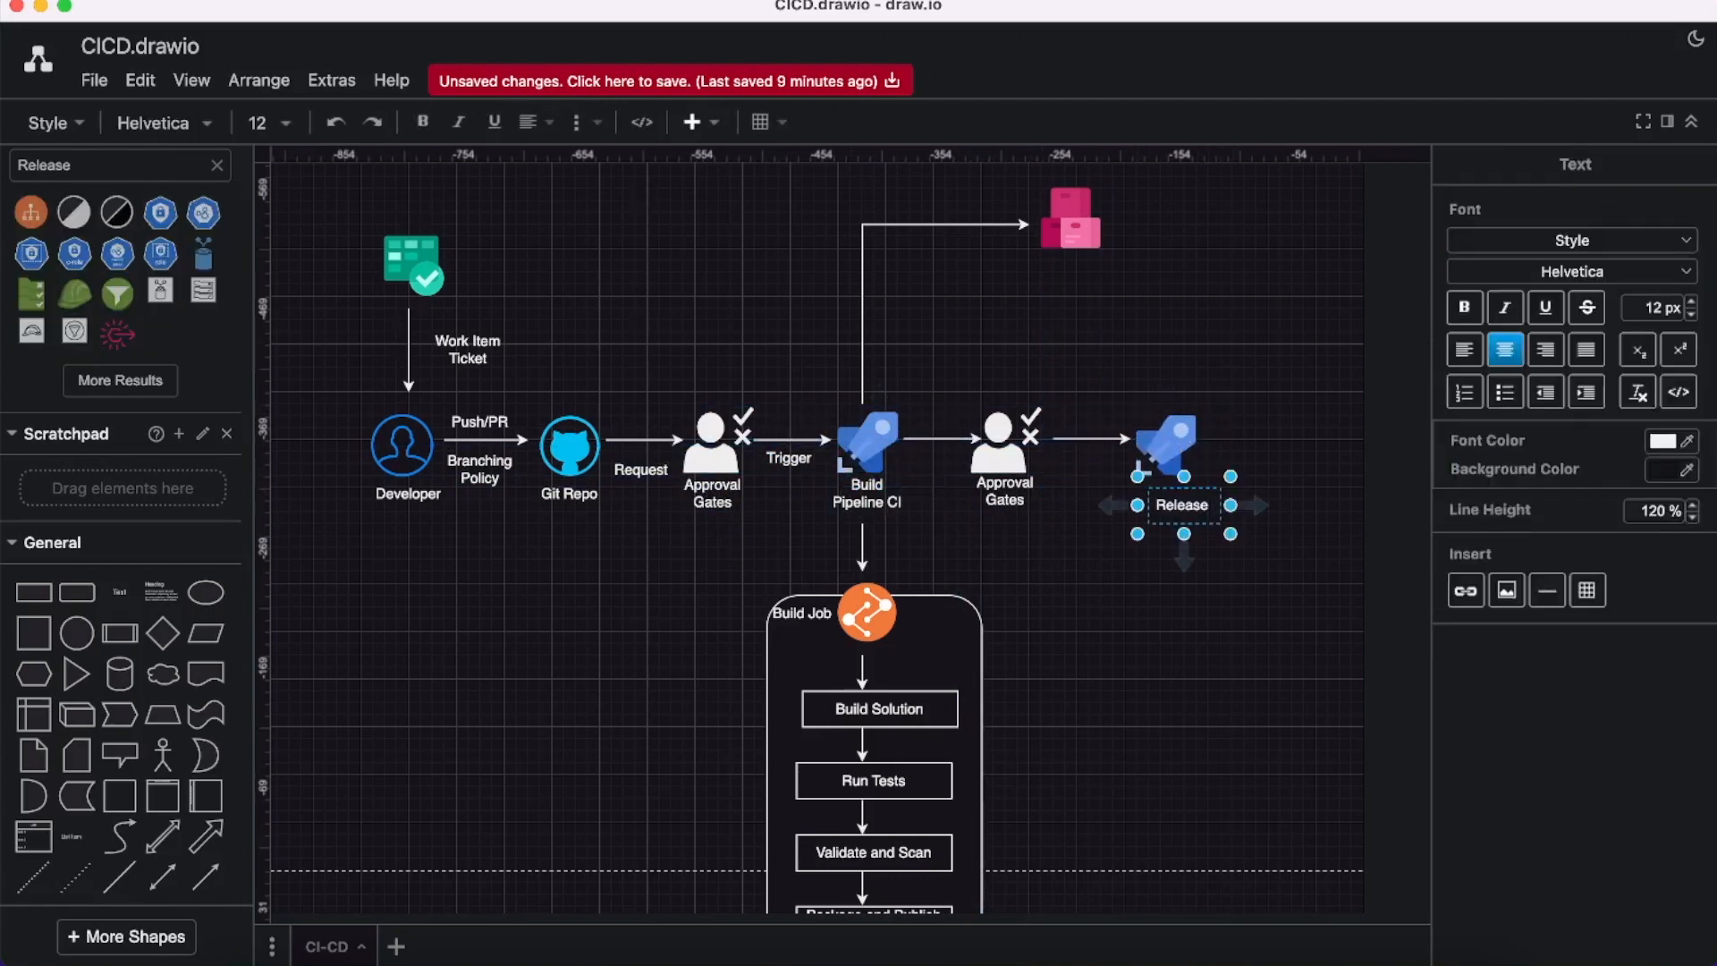
text(Pipeline Job)
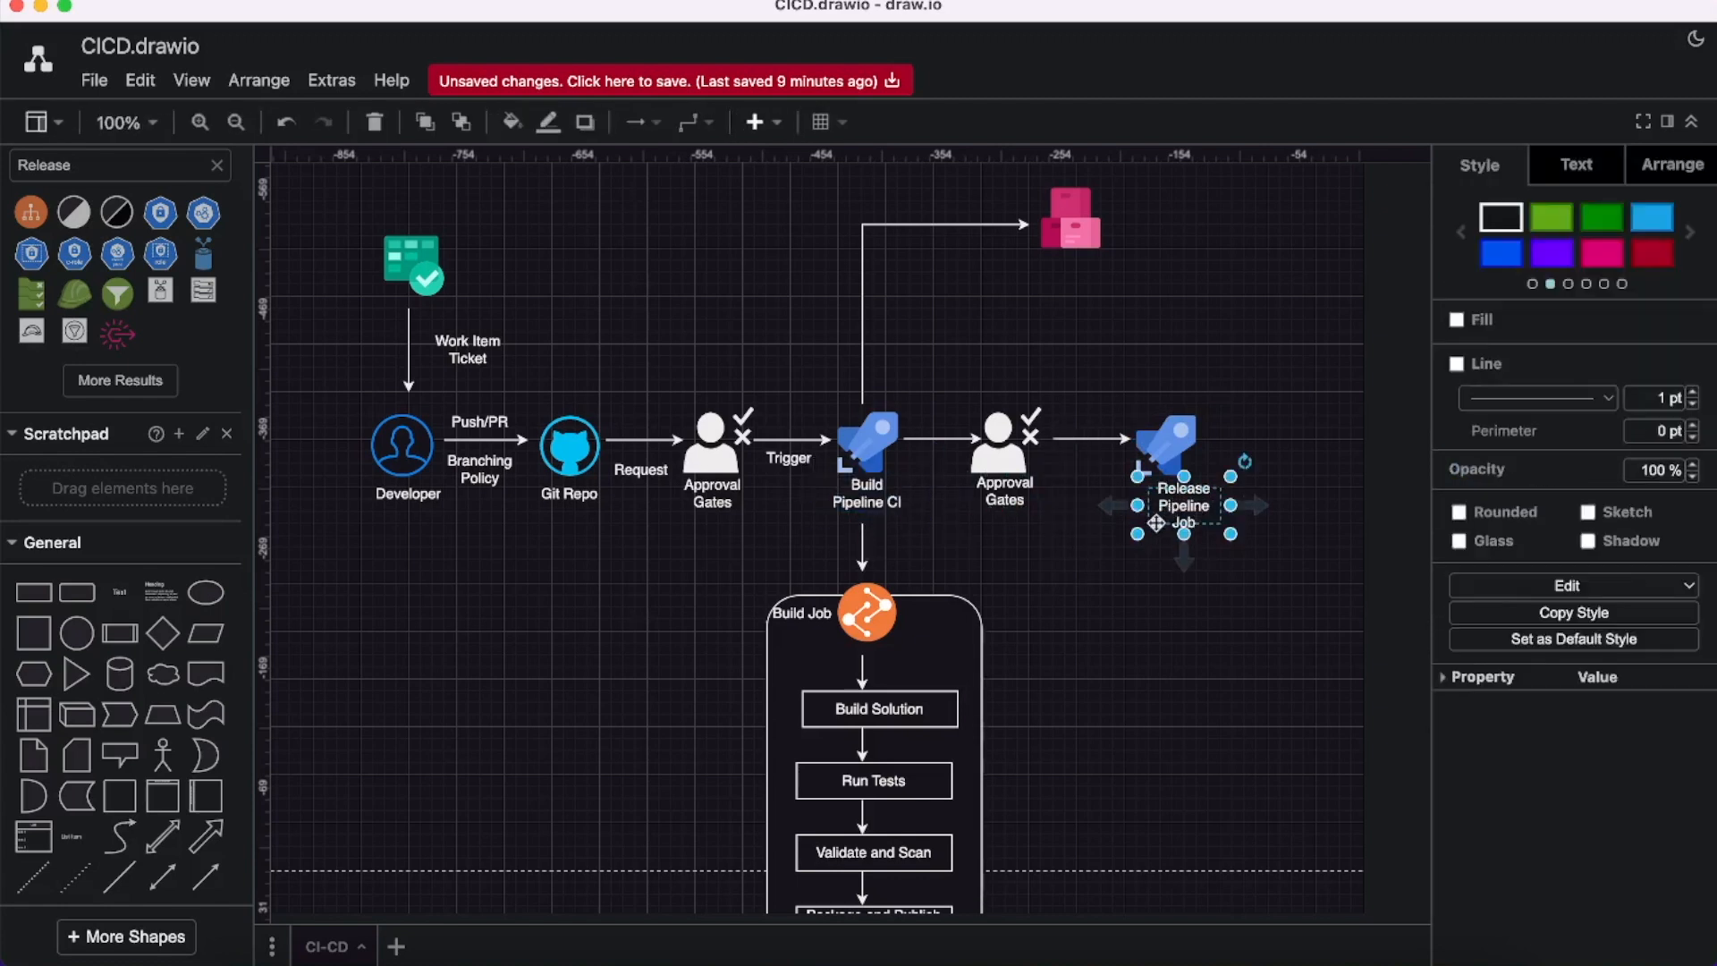
drag(1181, 507, 1165, 511)
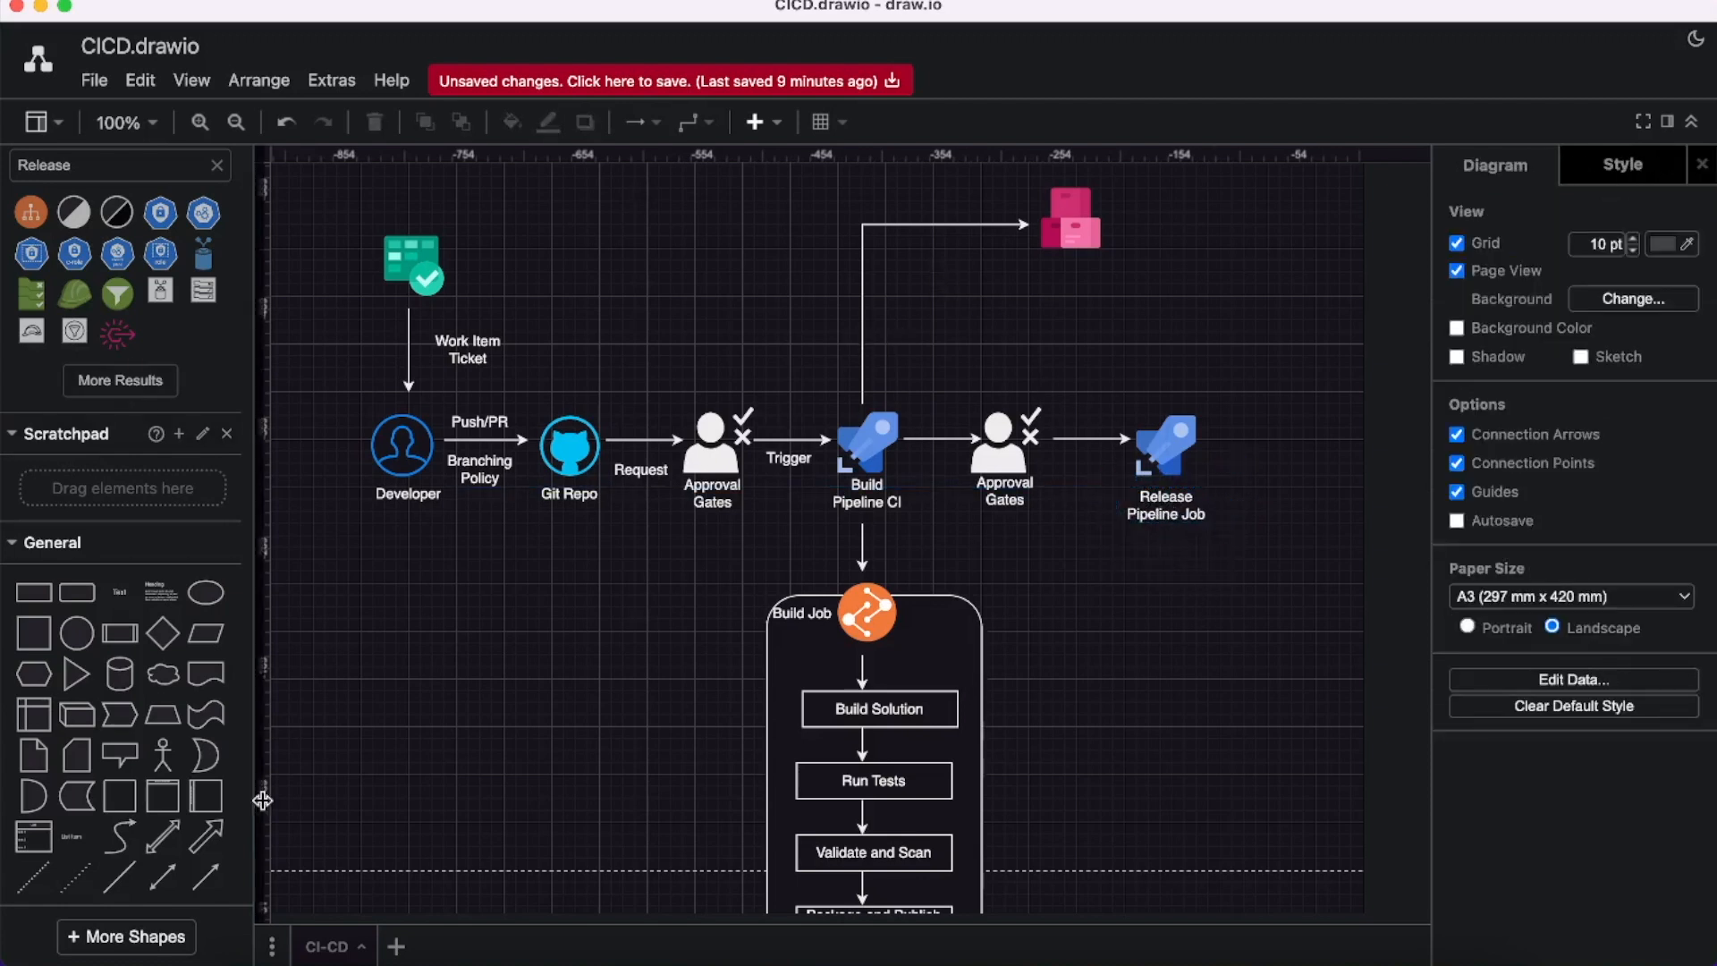
click(843, 537)
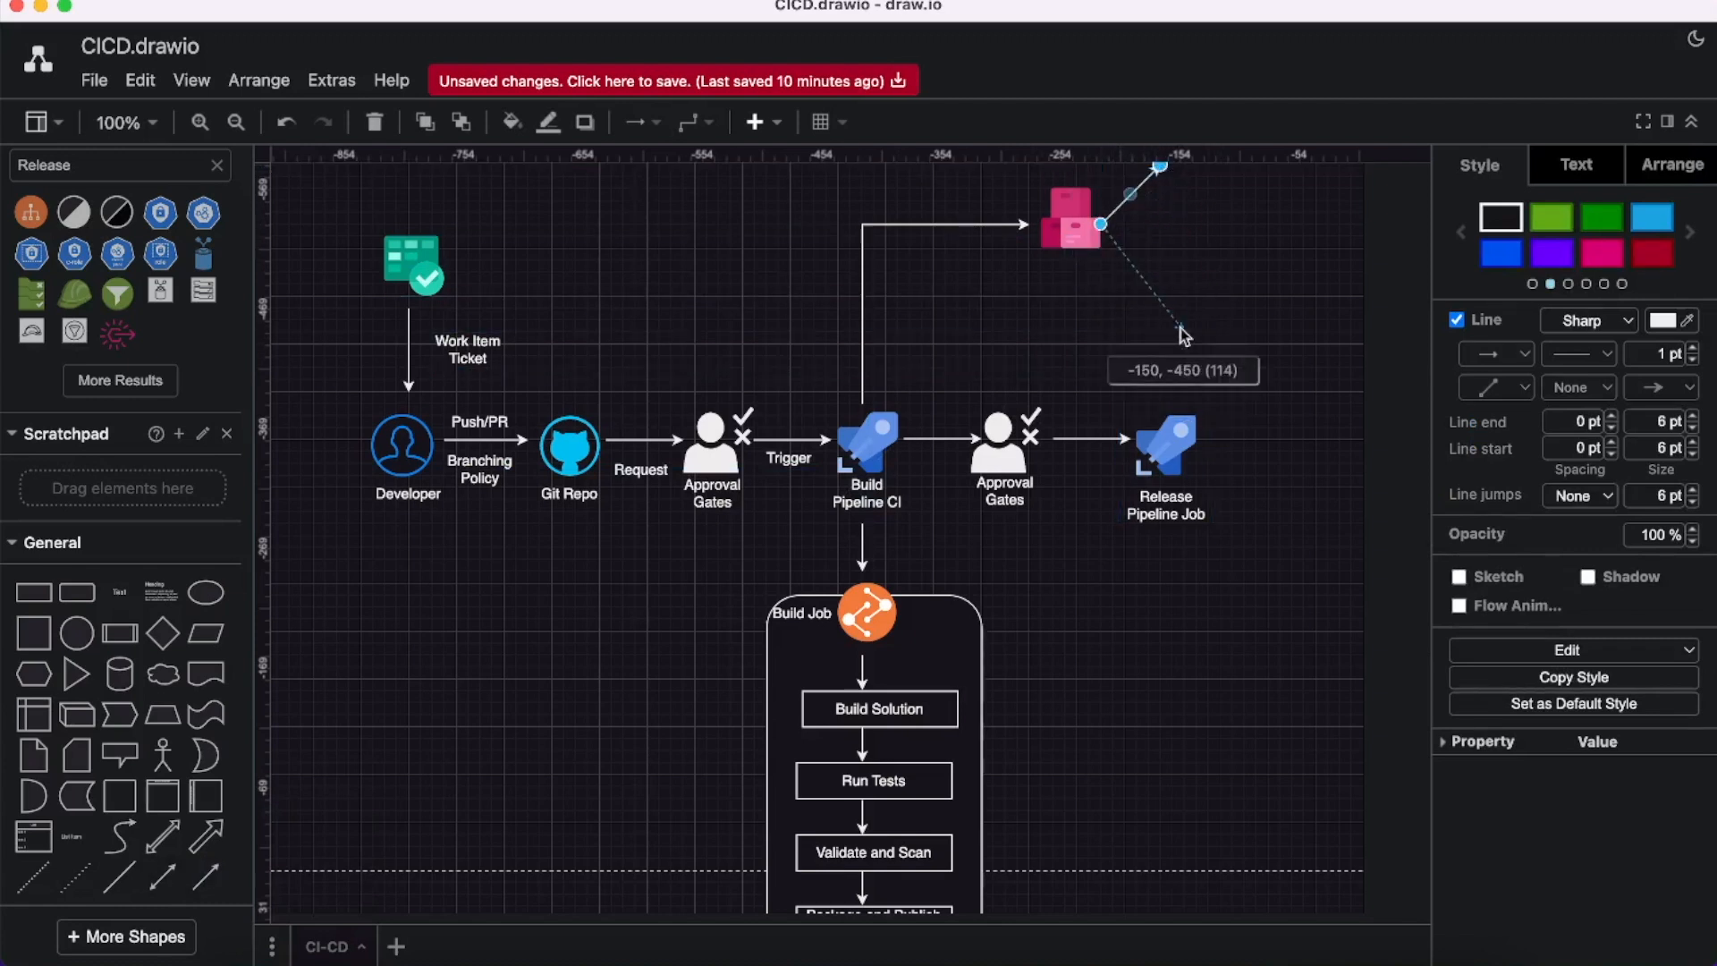
Draw an arrow from the artifacts icon into Release Pipeline Job.
drag(1183, 333, 1172, 404)
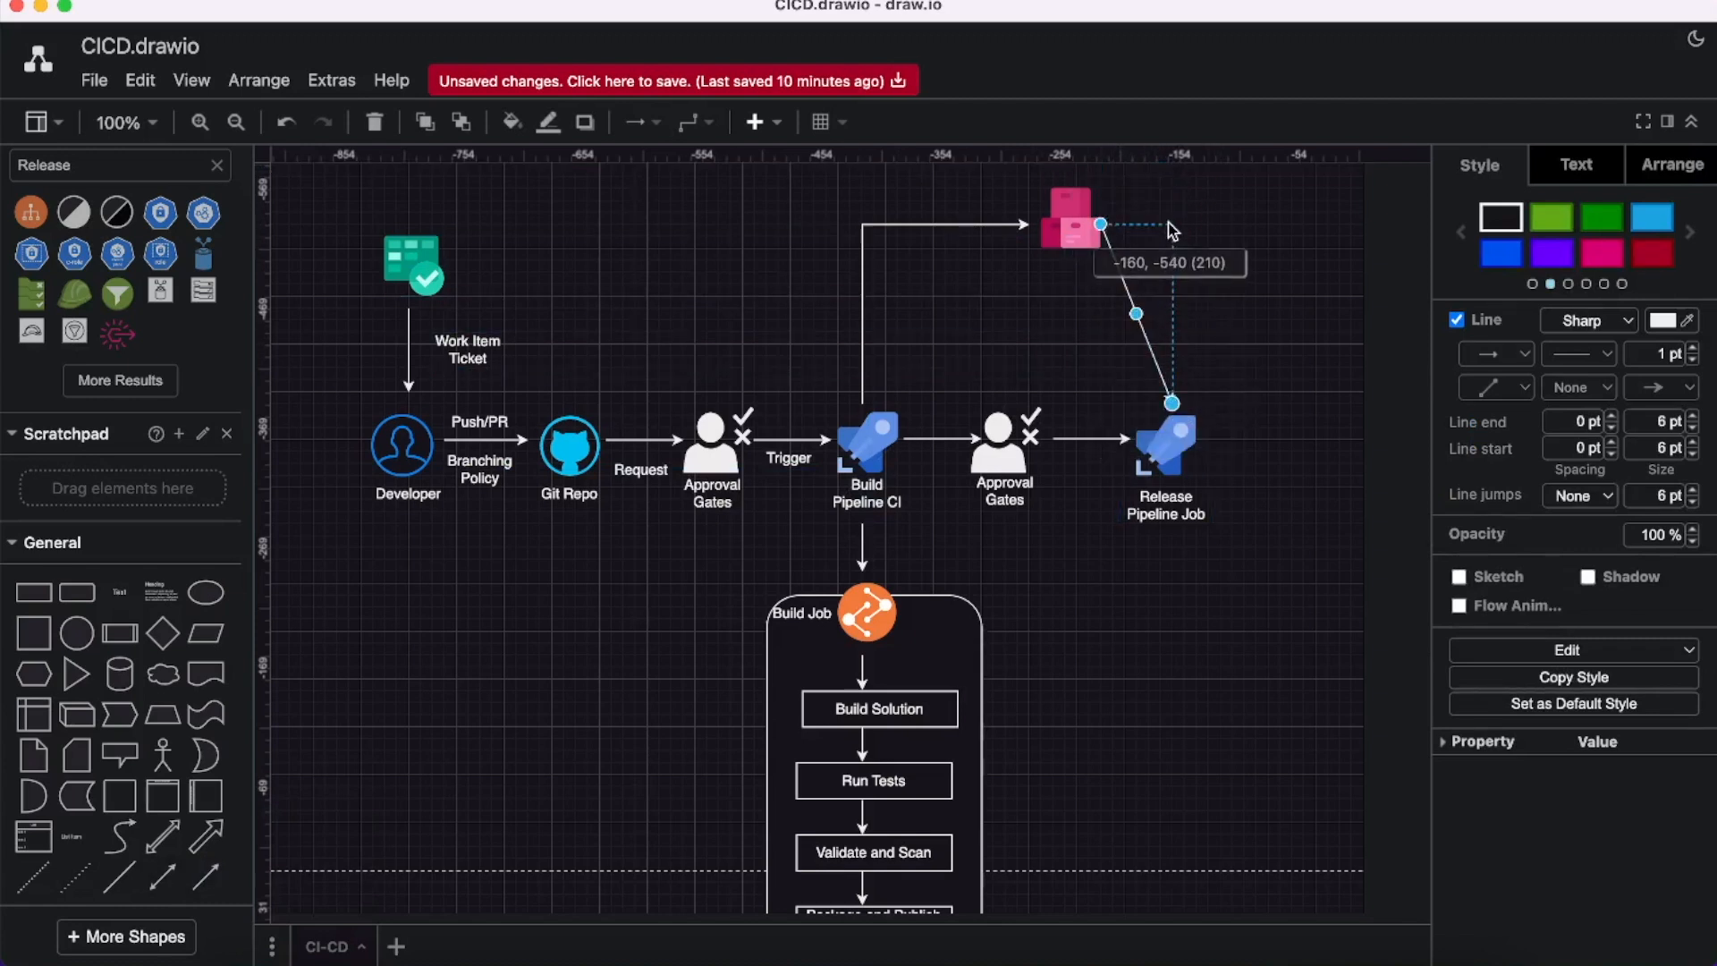
drag(1171, 401, 1027, 224)
text(development)
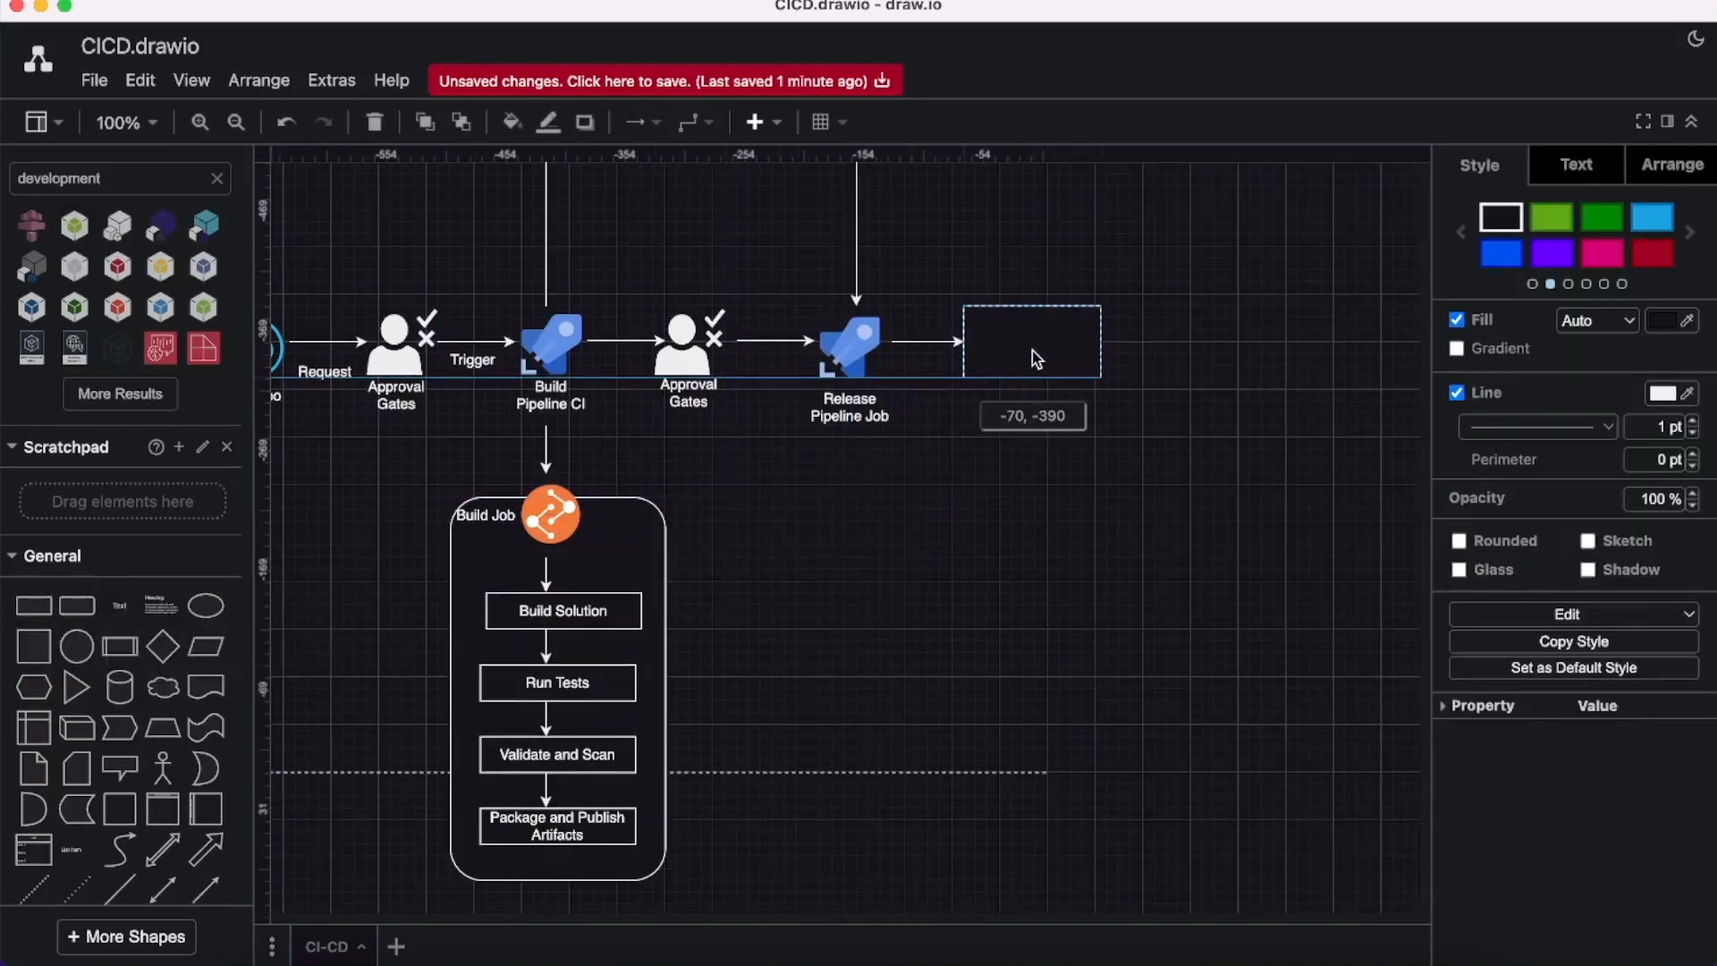
Label the box Development Deployment and draw an arrow down from it.
double_click(1030, 342)
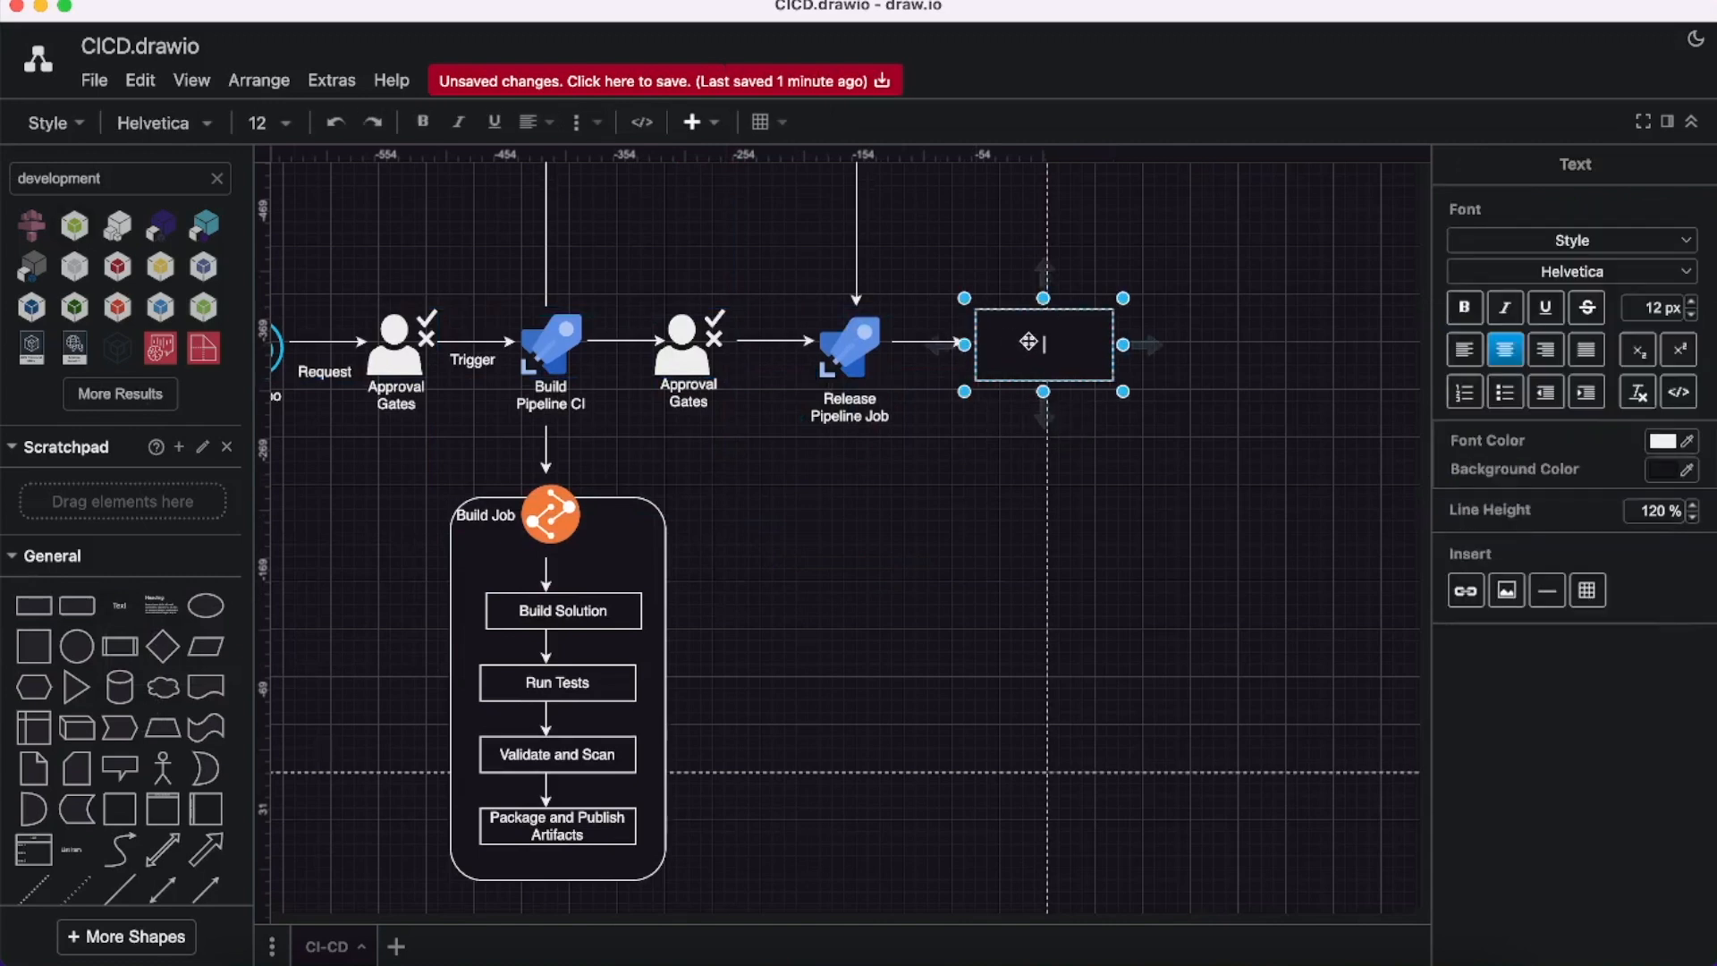
text(Development)
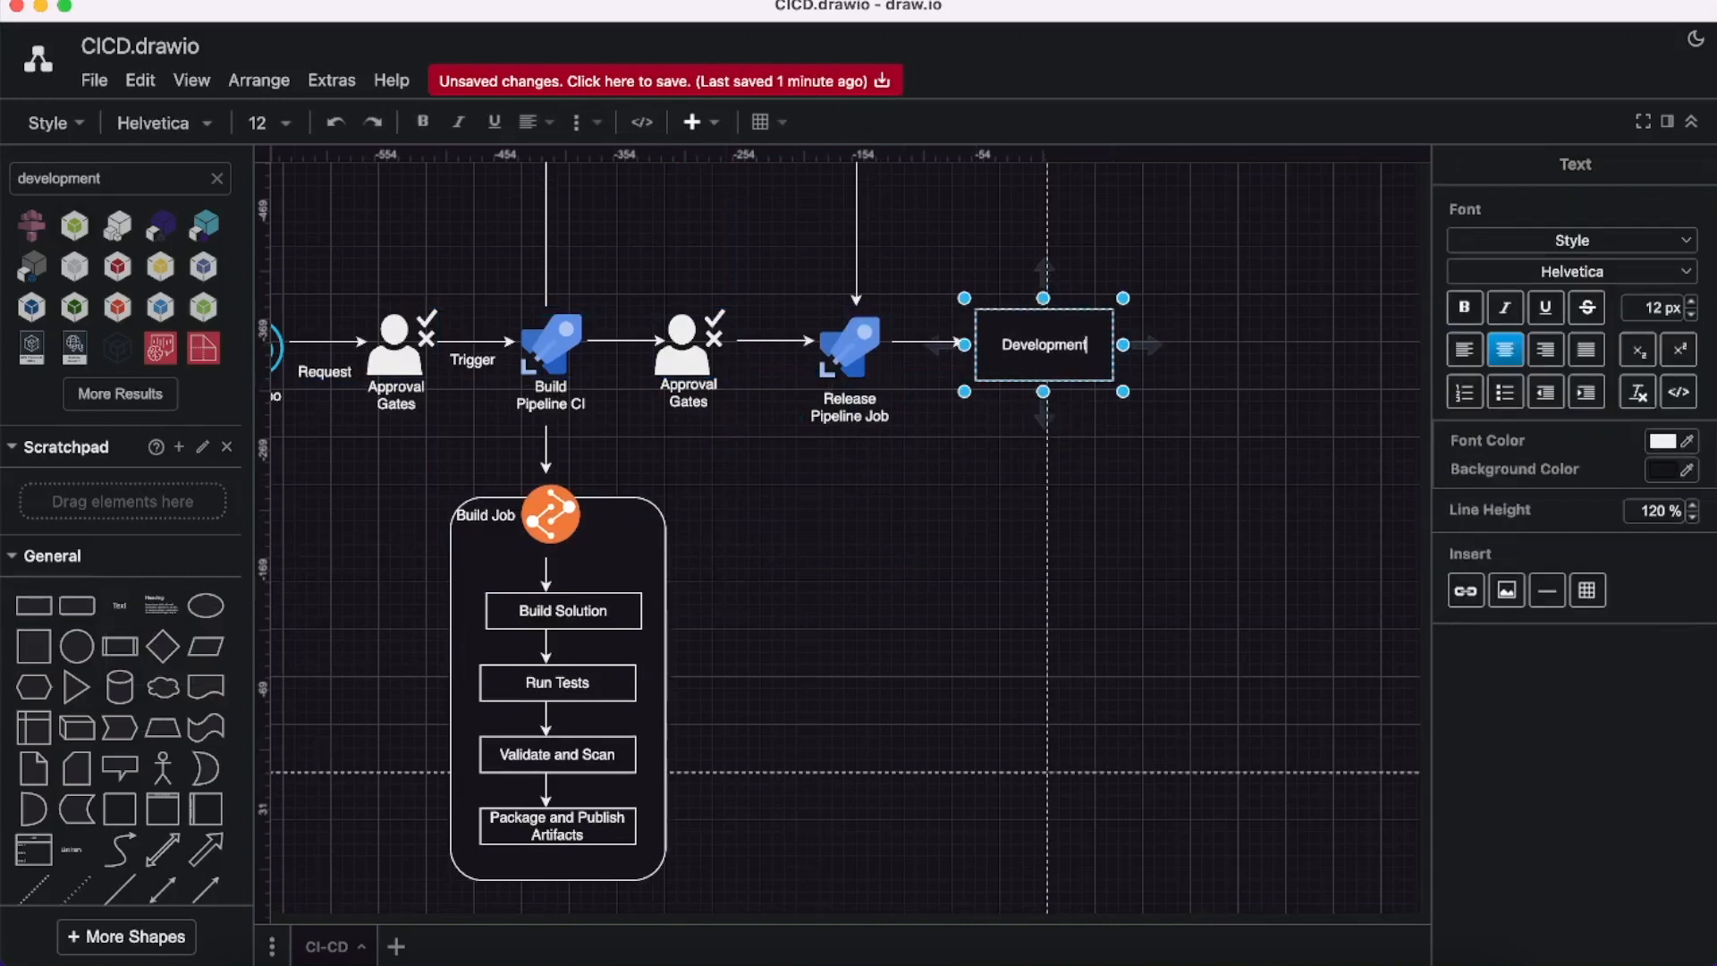
text(Dep)
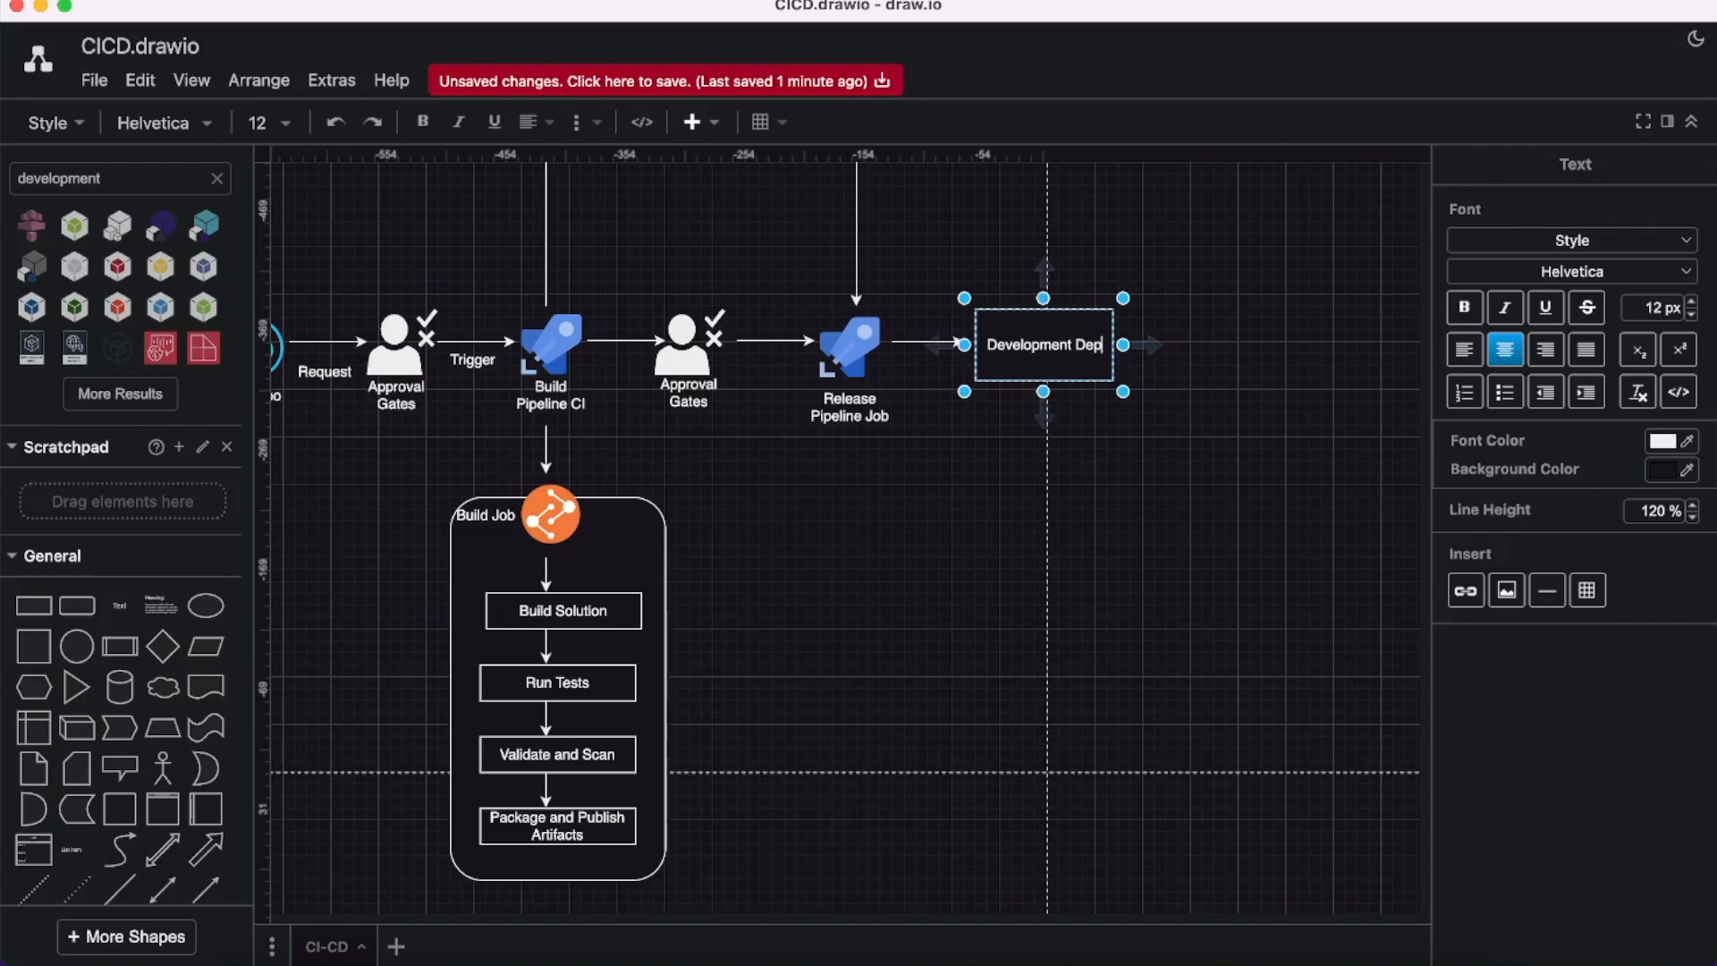
text(loyment)
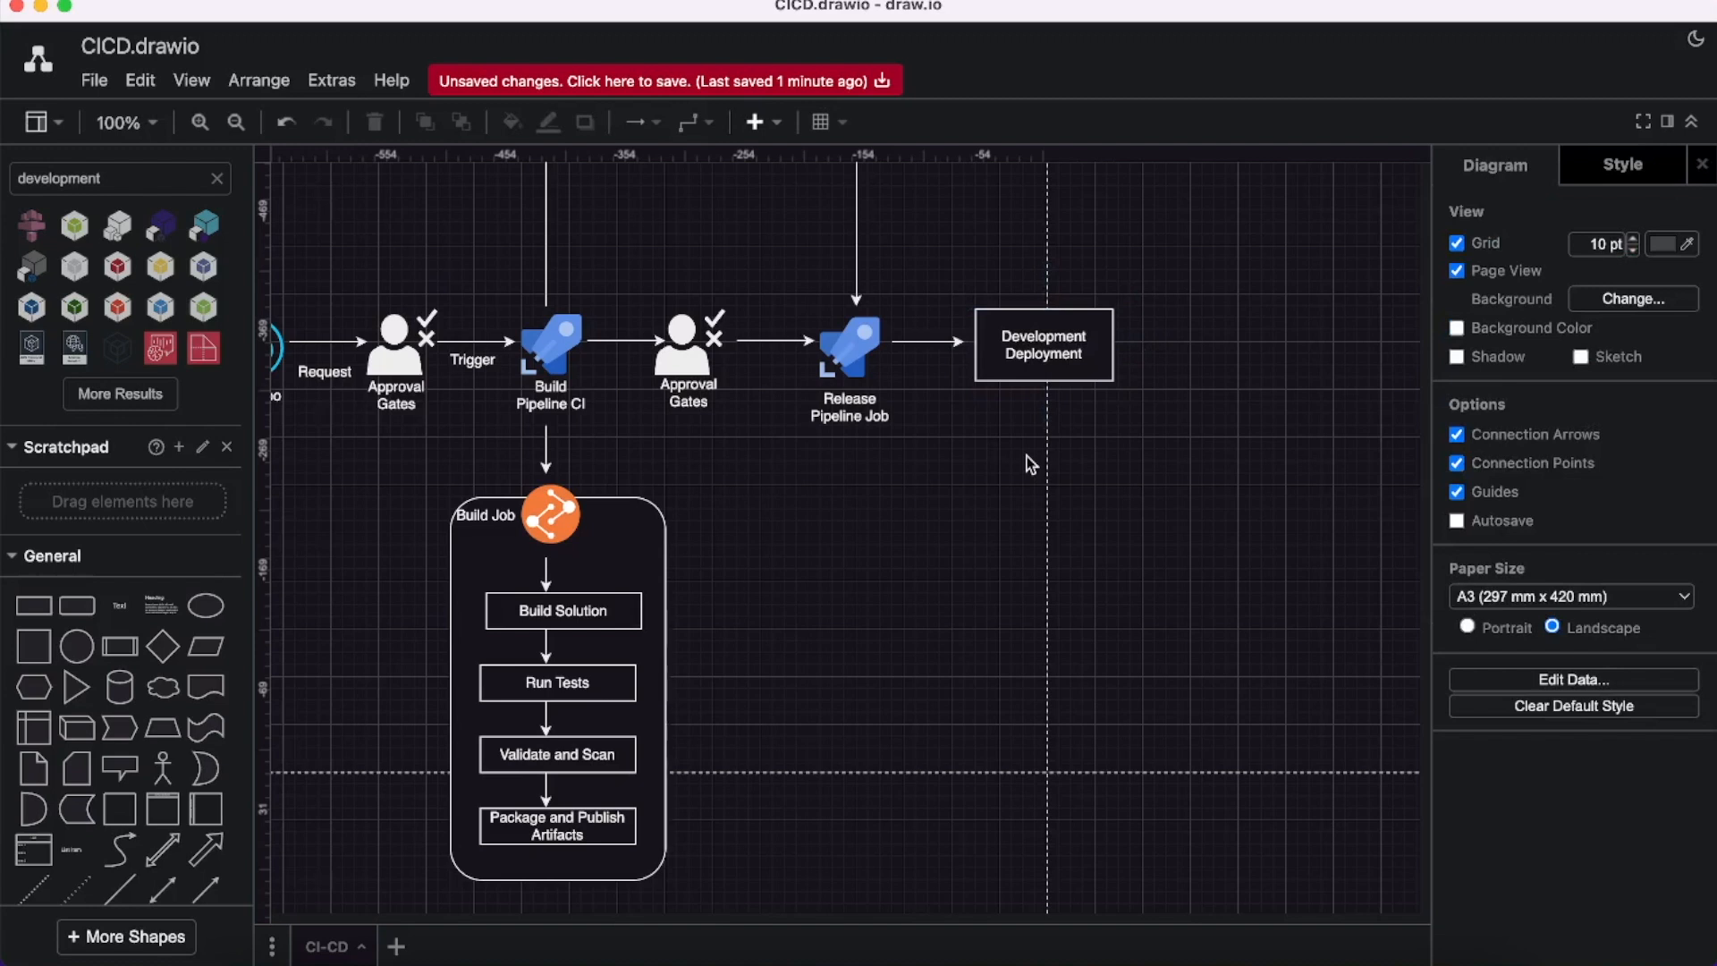
mouse_move(1029, 462)
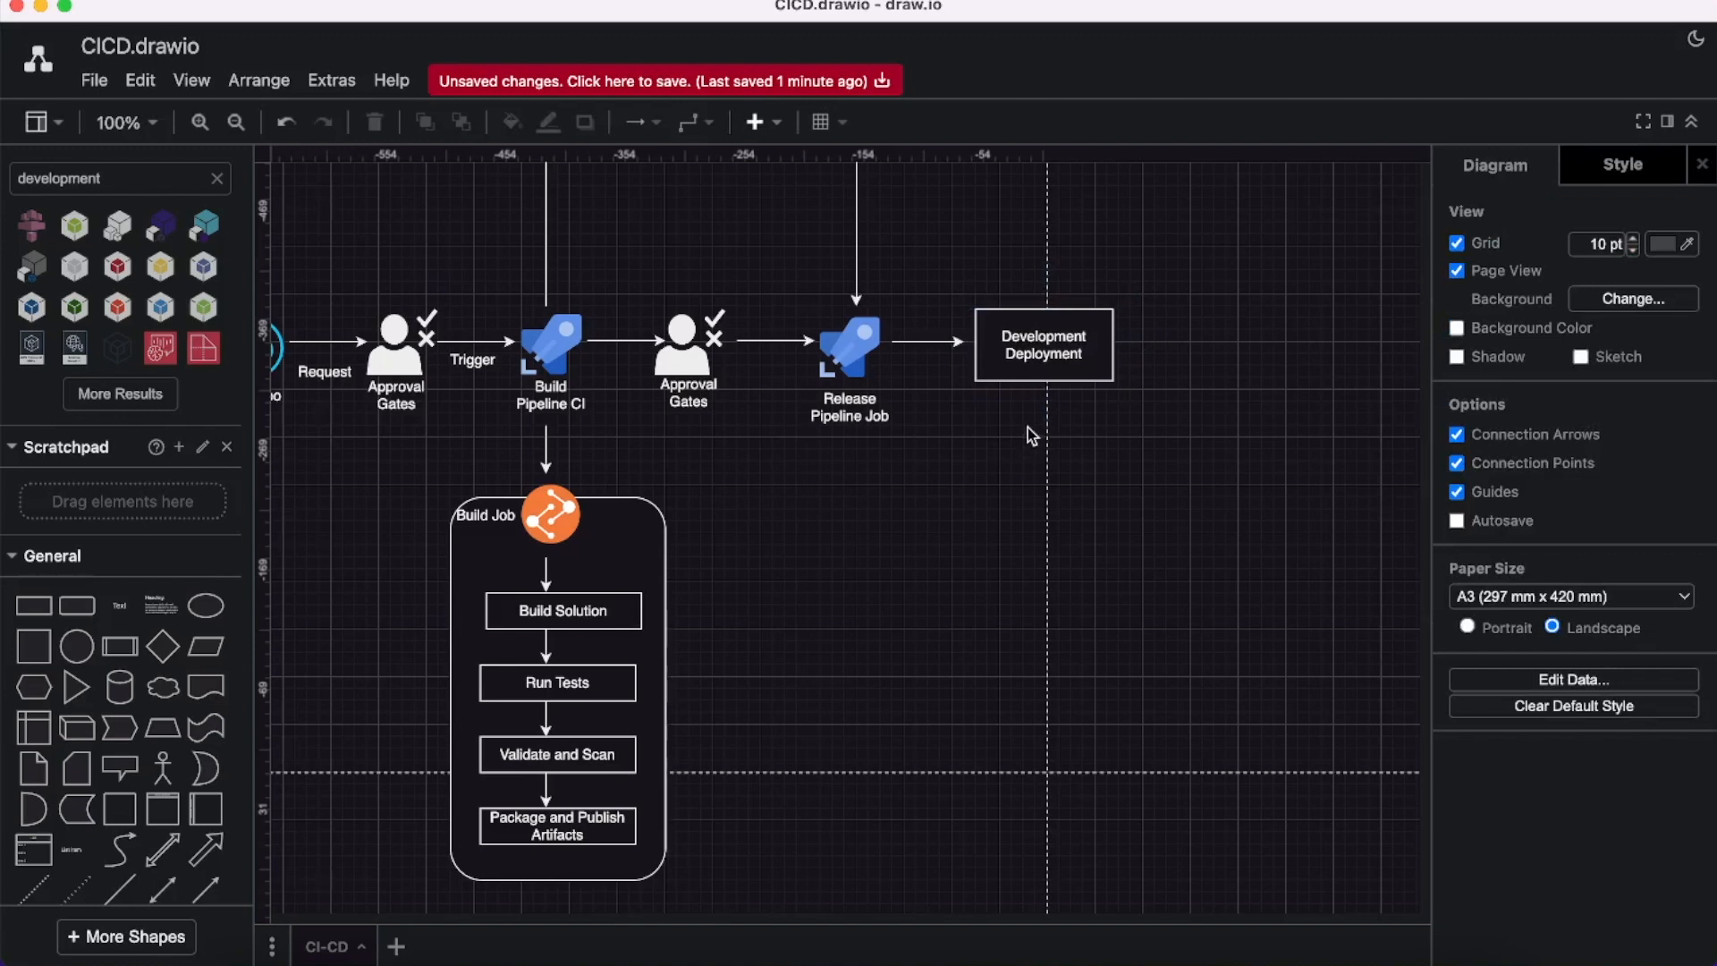
mouse_move(255, 874)
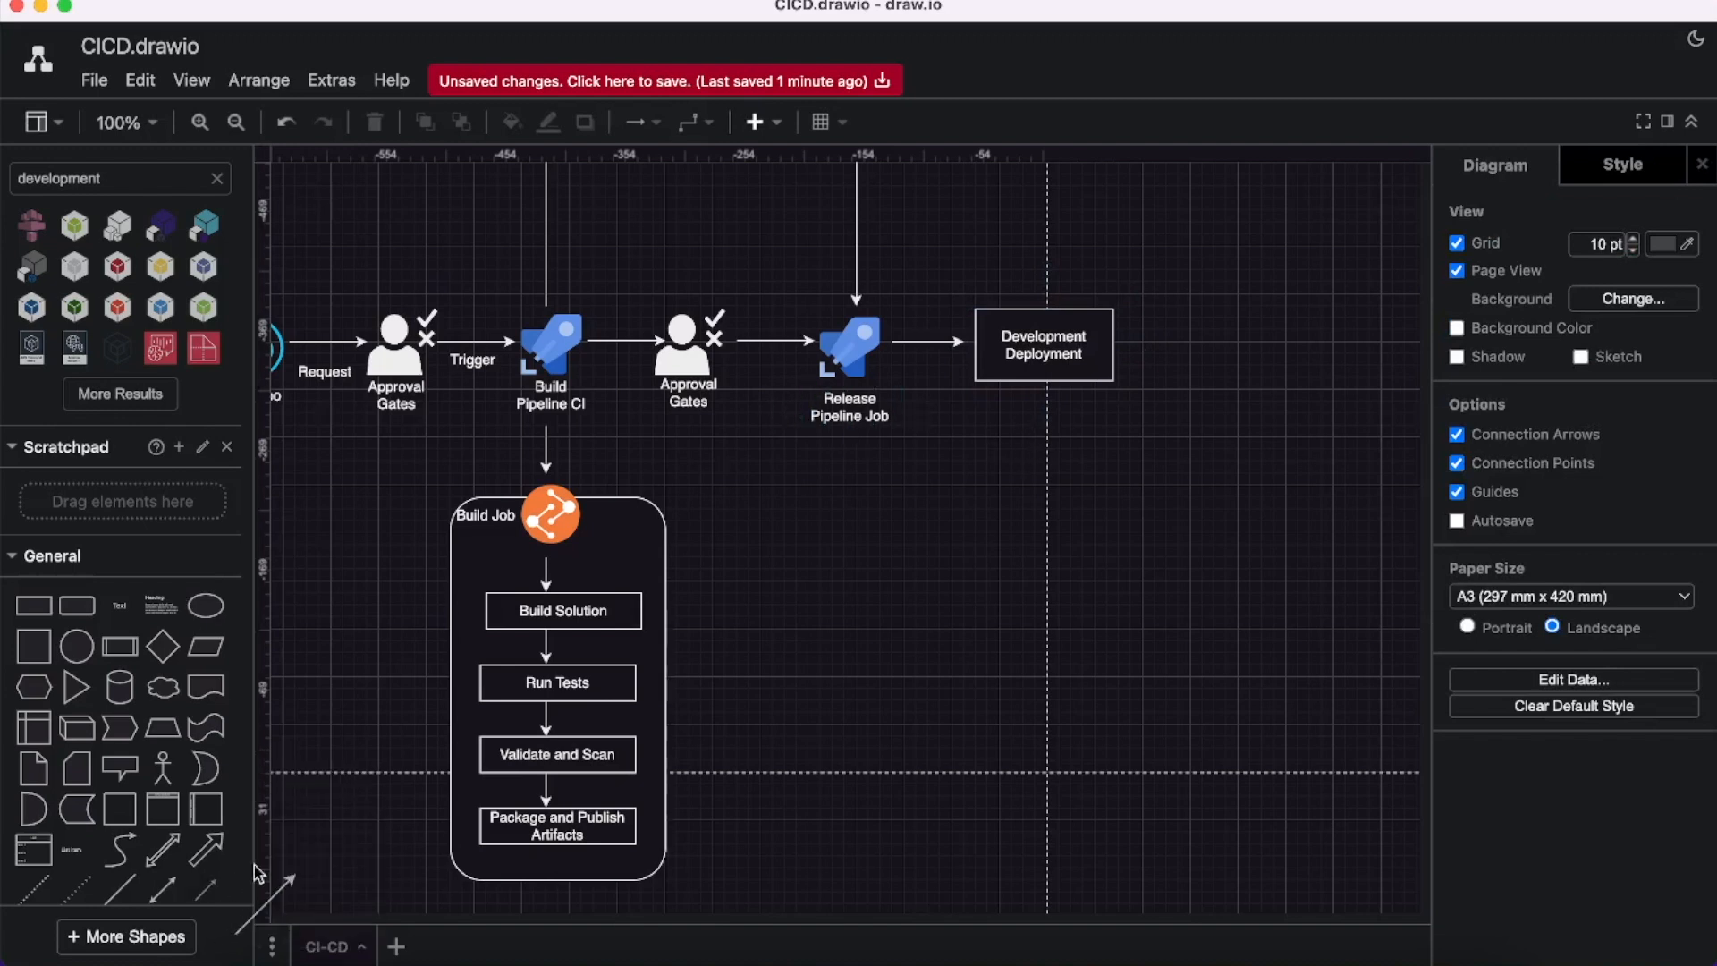
mouse_move(1041, 346)
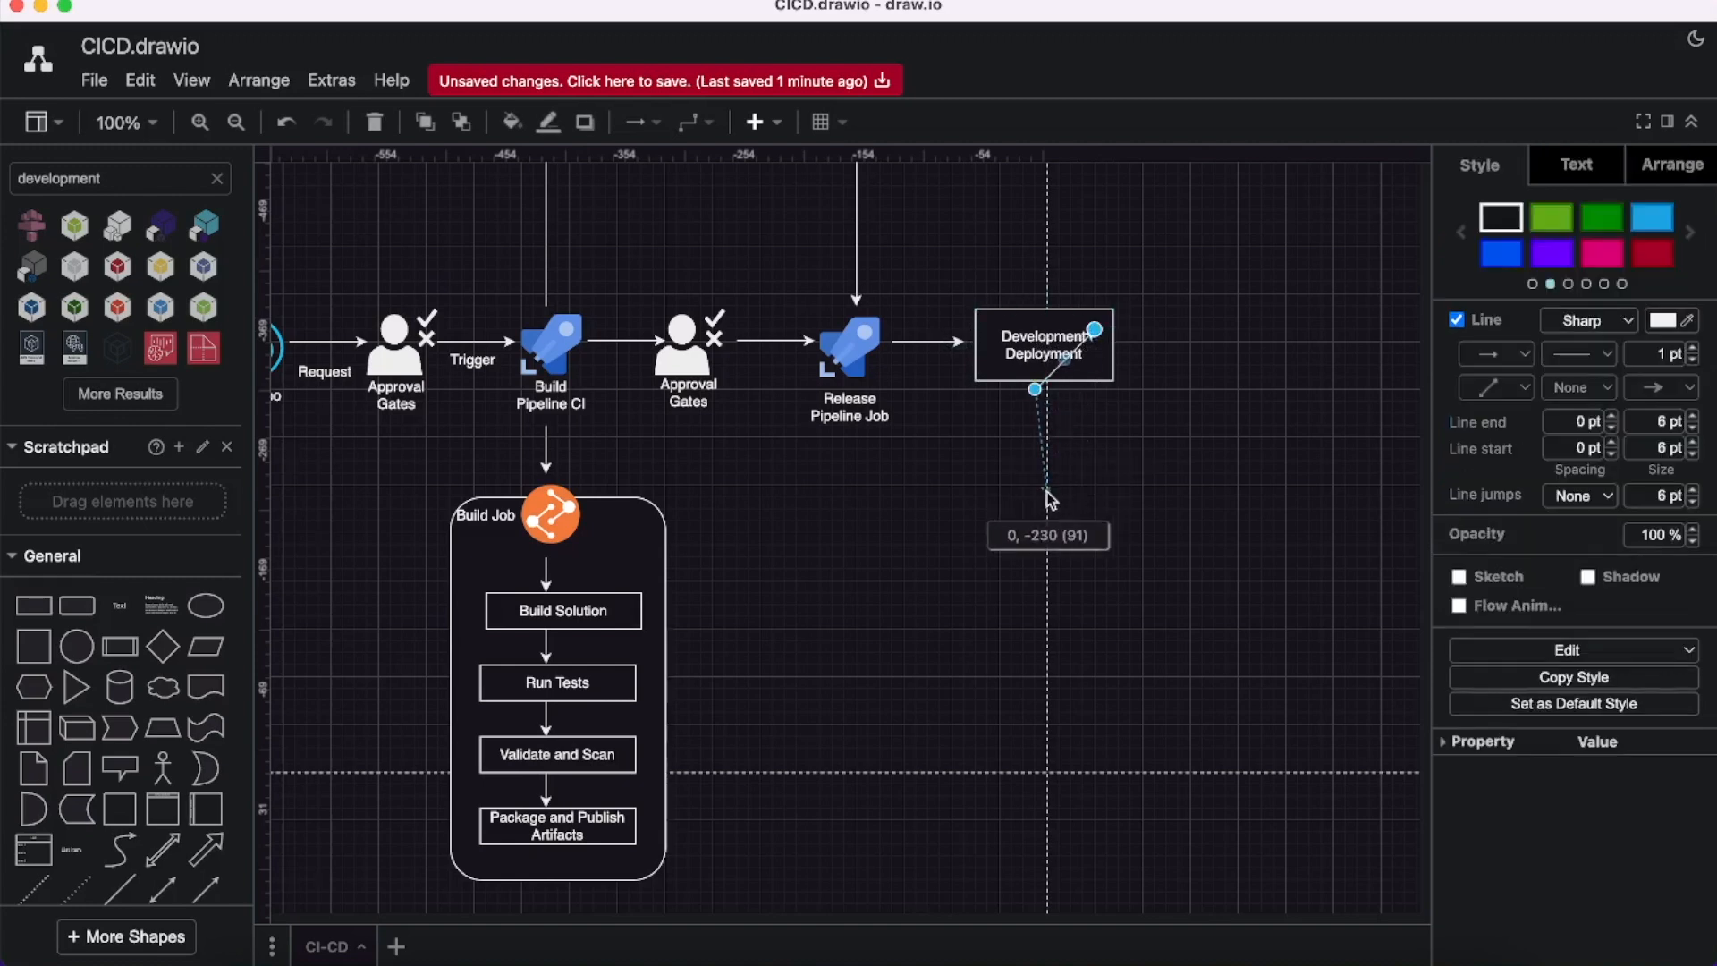
drag(1049, 492, 1035, 474)
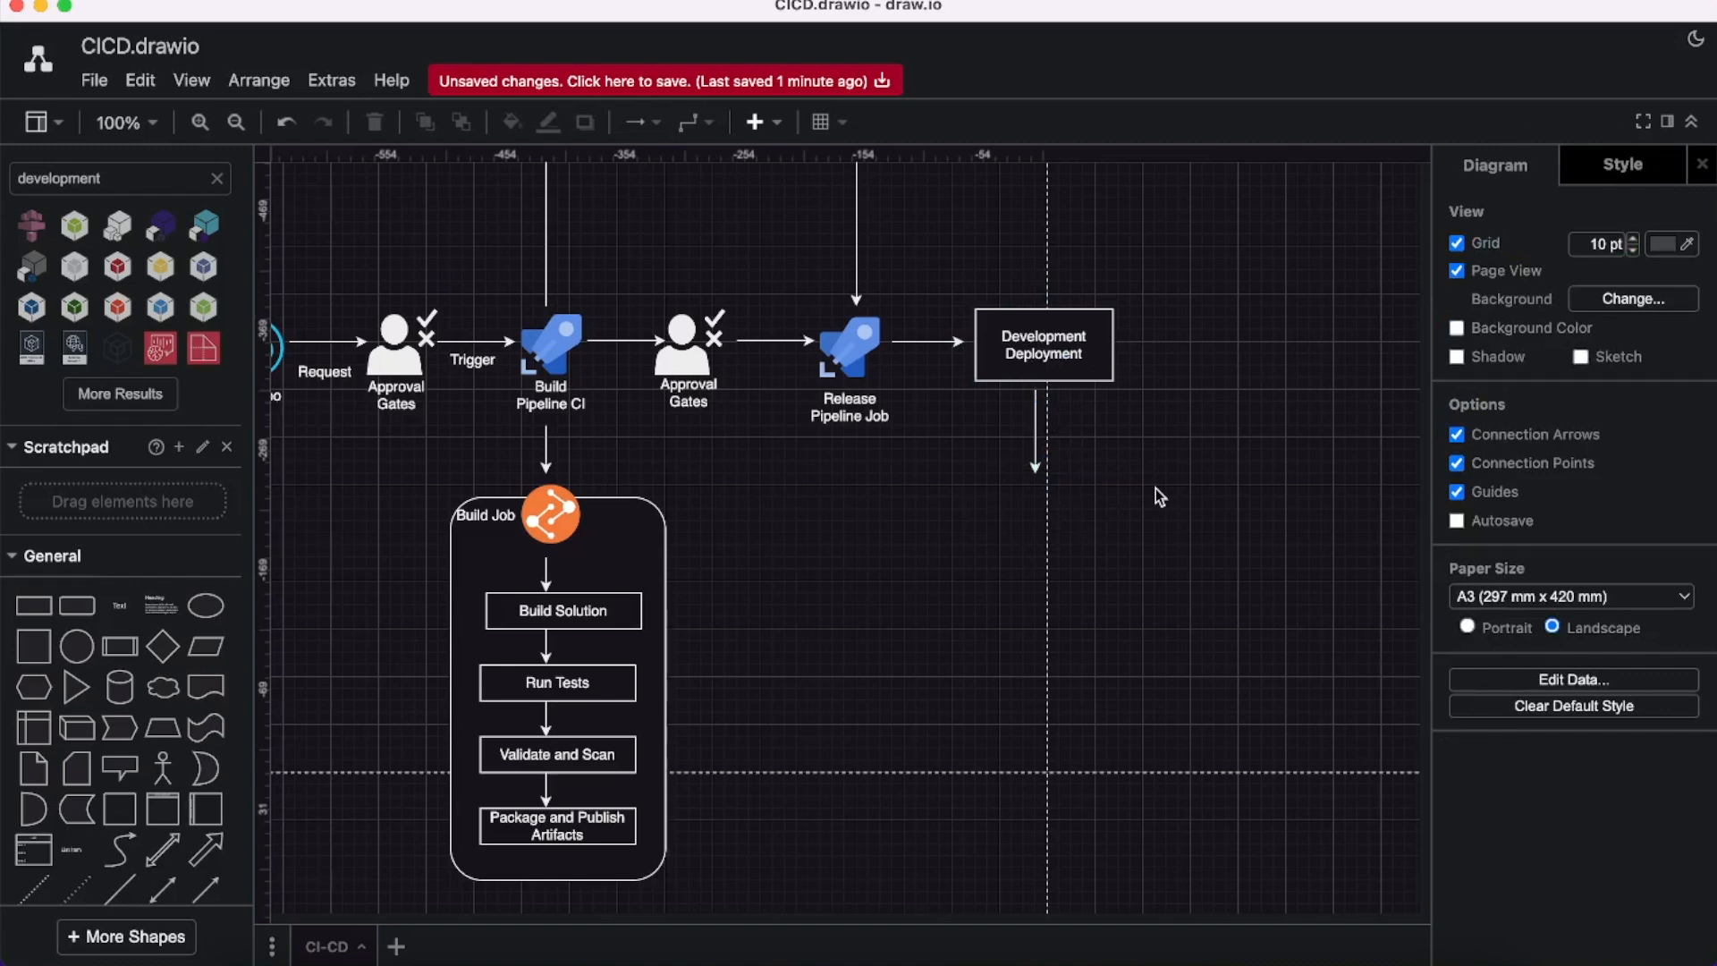
mouse_move(971, 569)
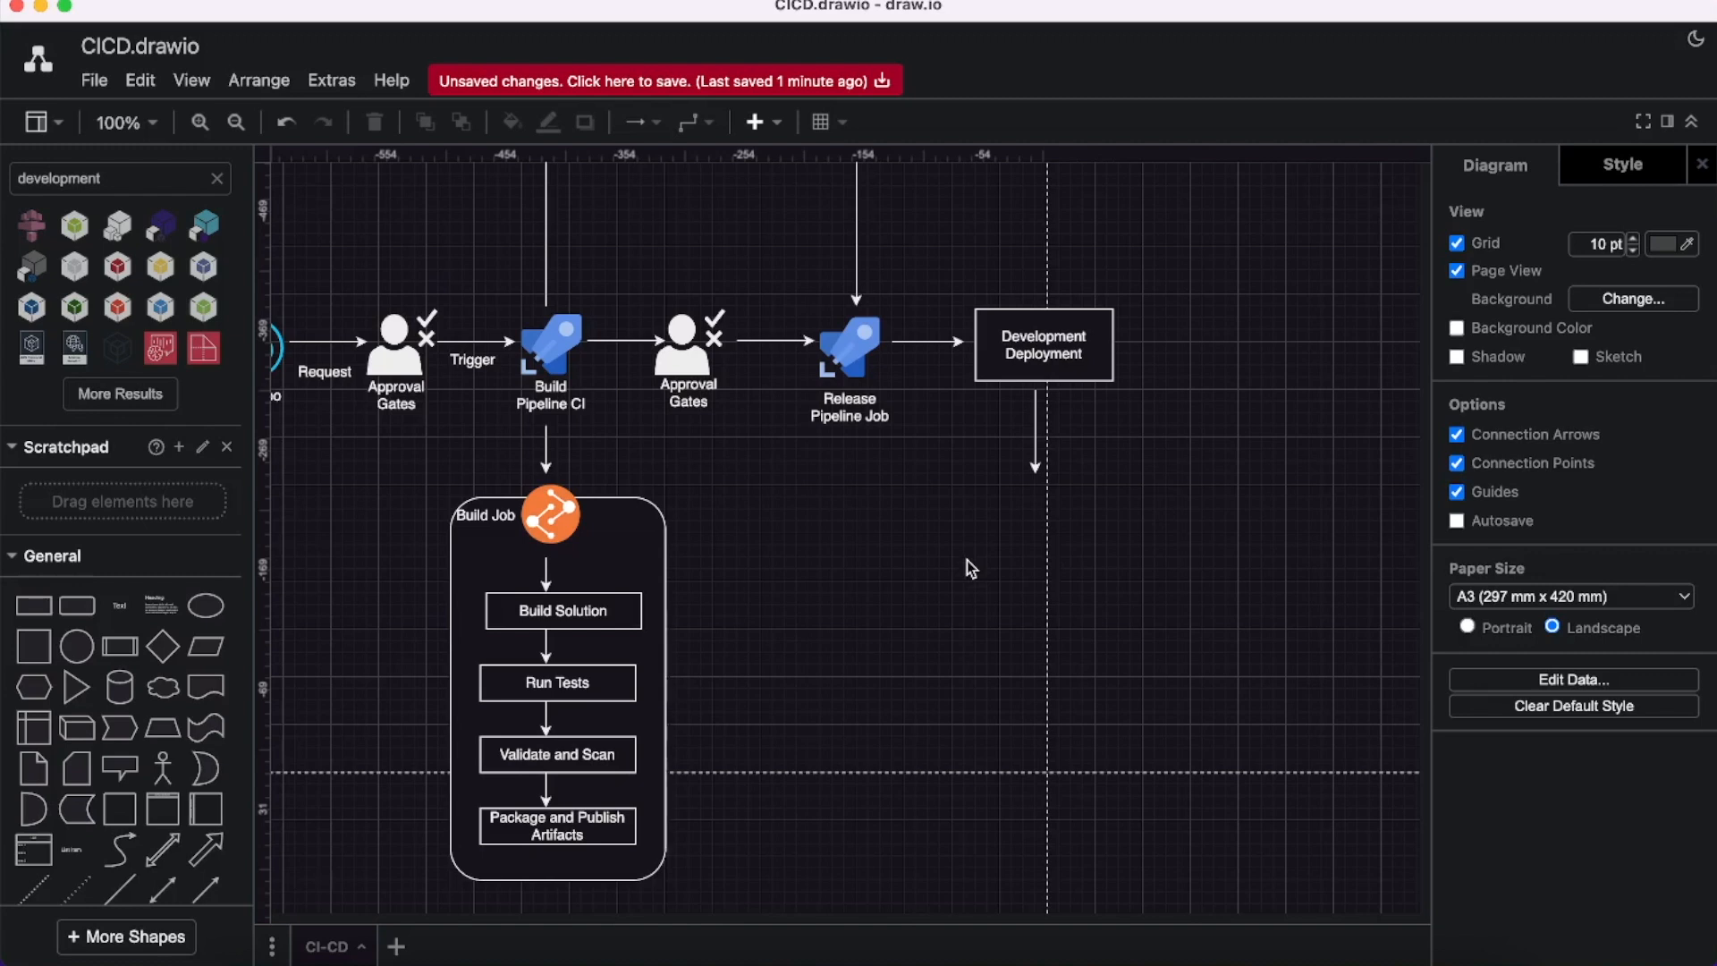
mouse_move(1013, 577)
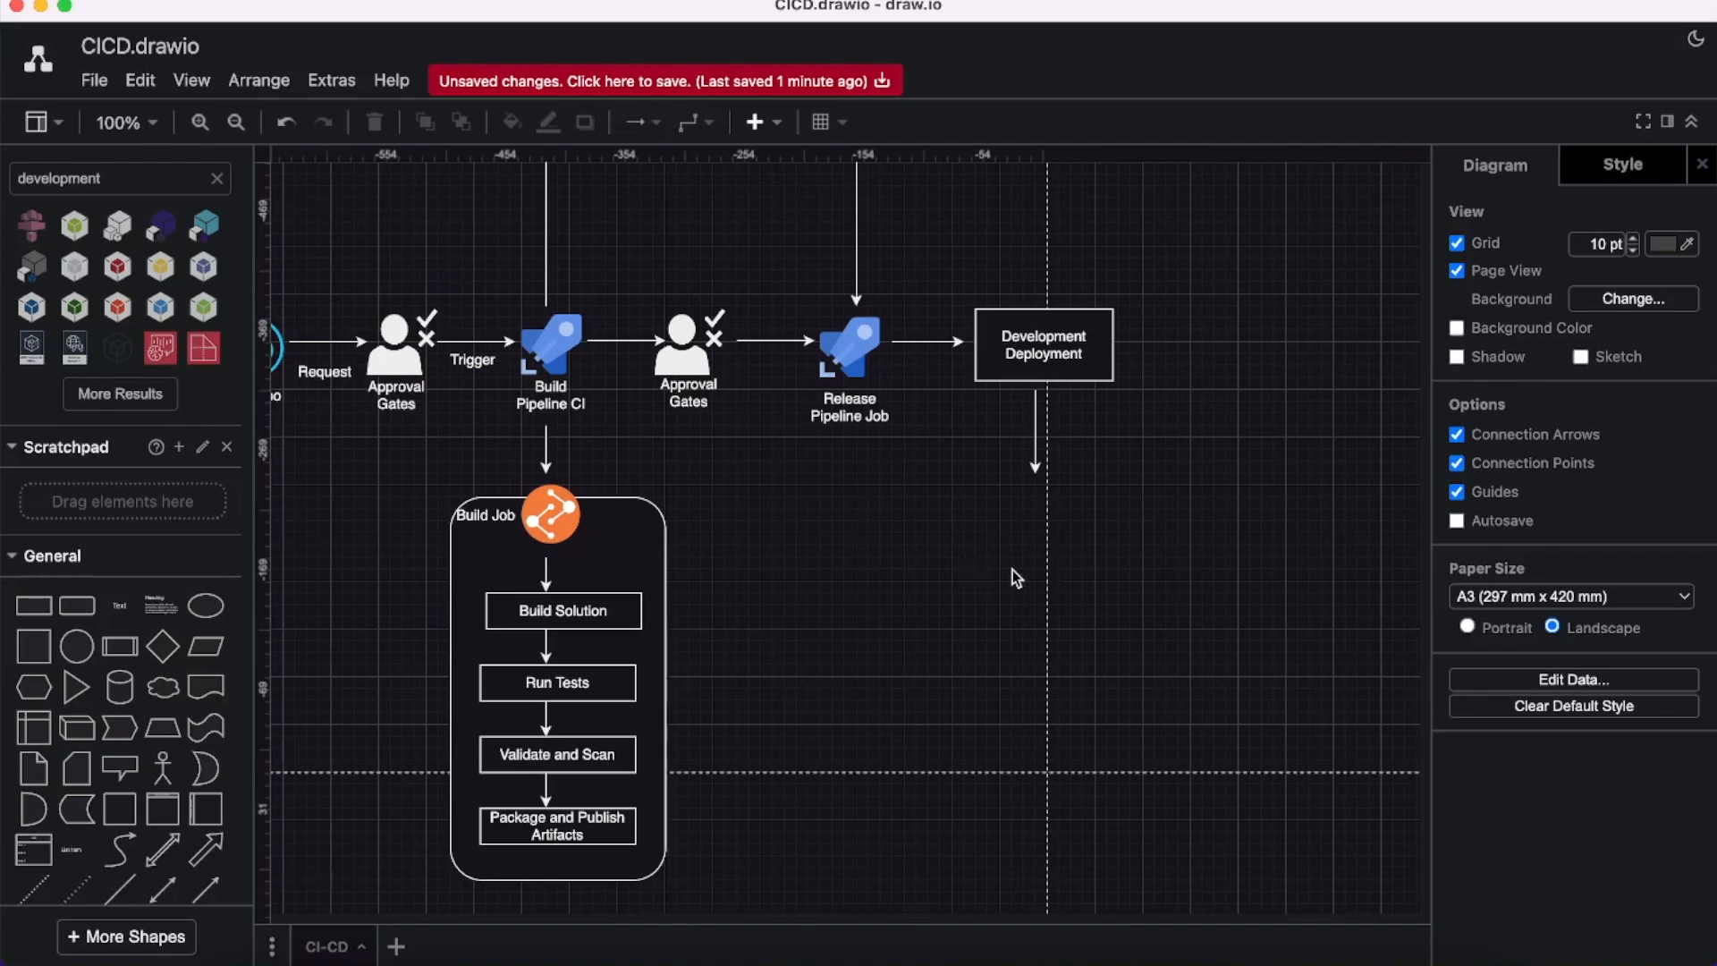
mouse_move(720, 654)
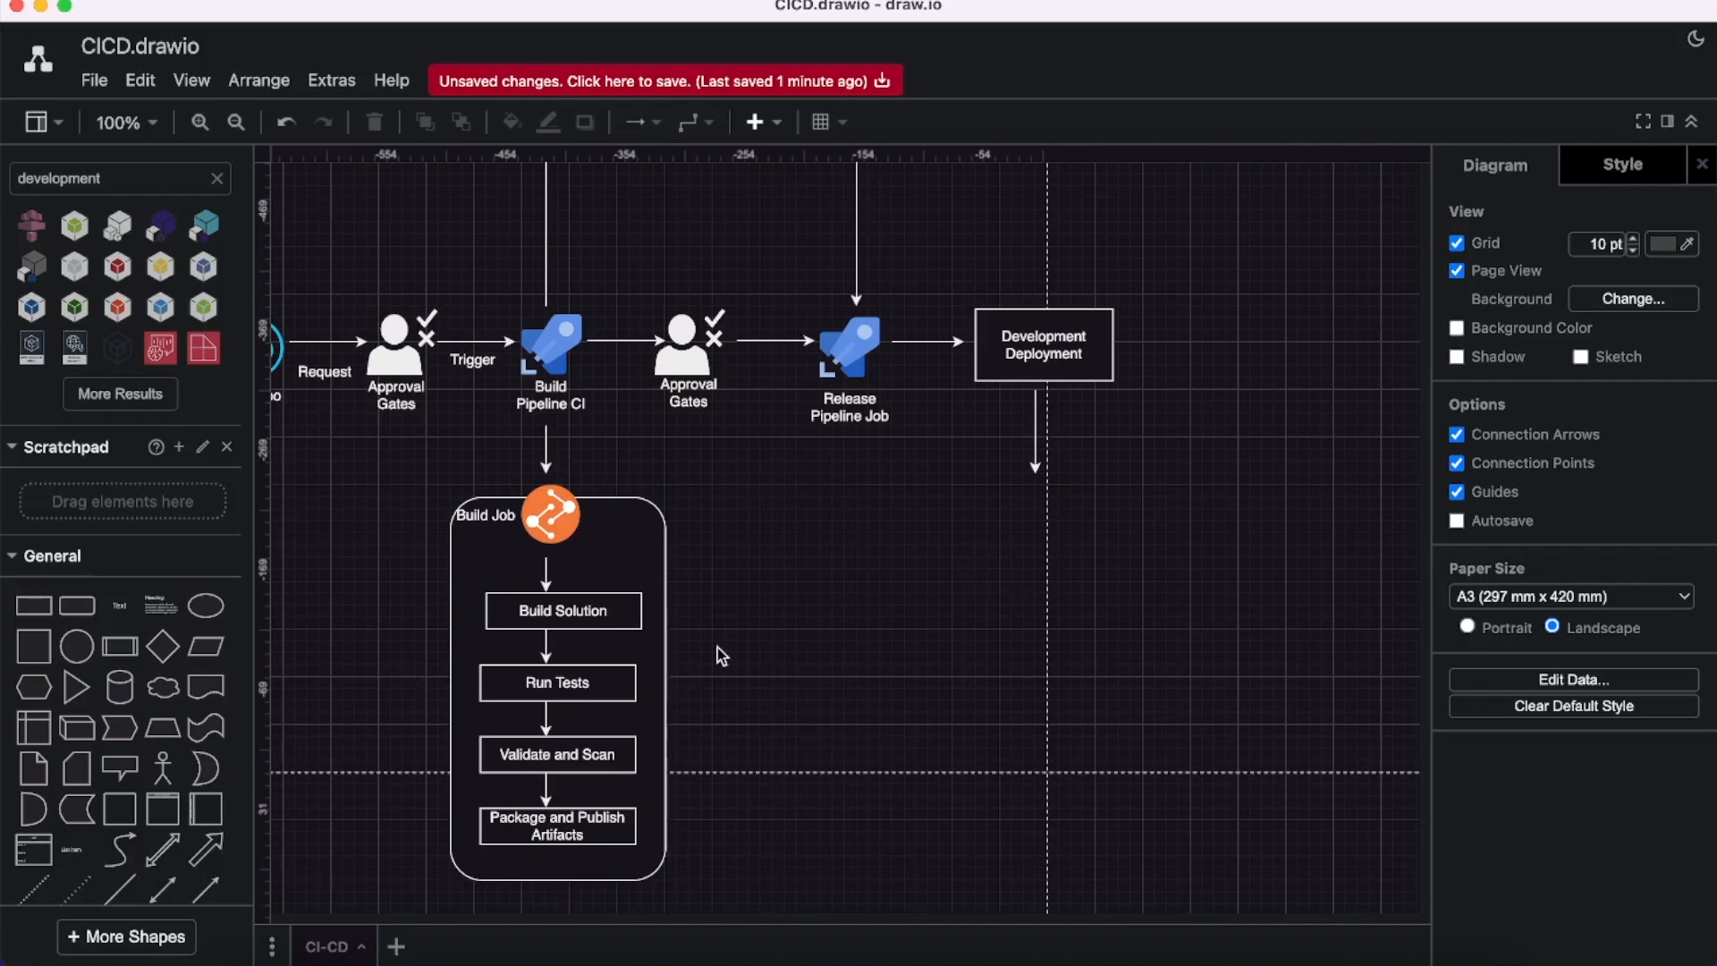
mouse_move(1008, 499)
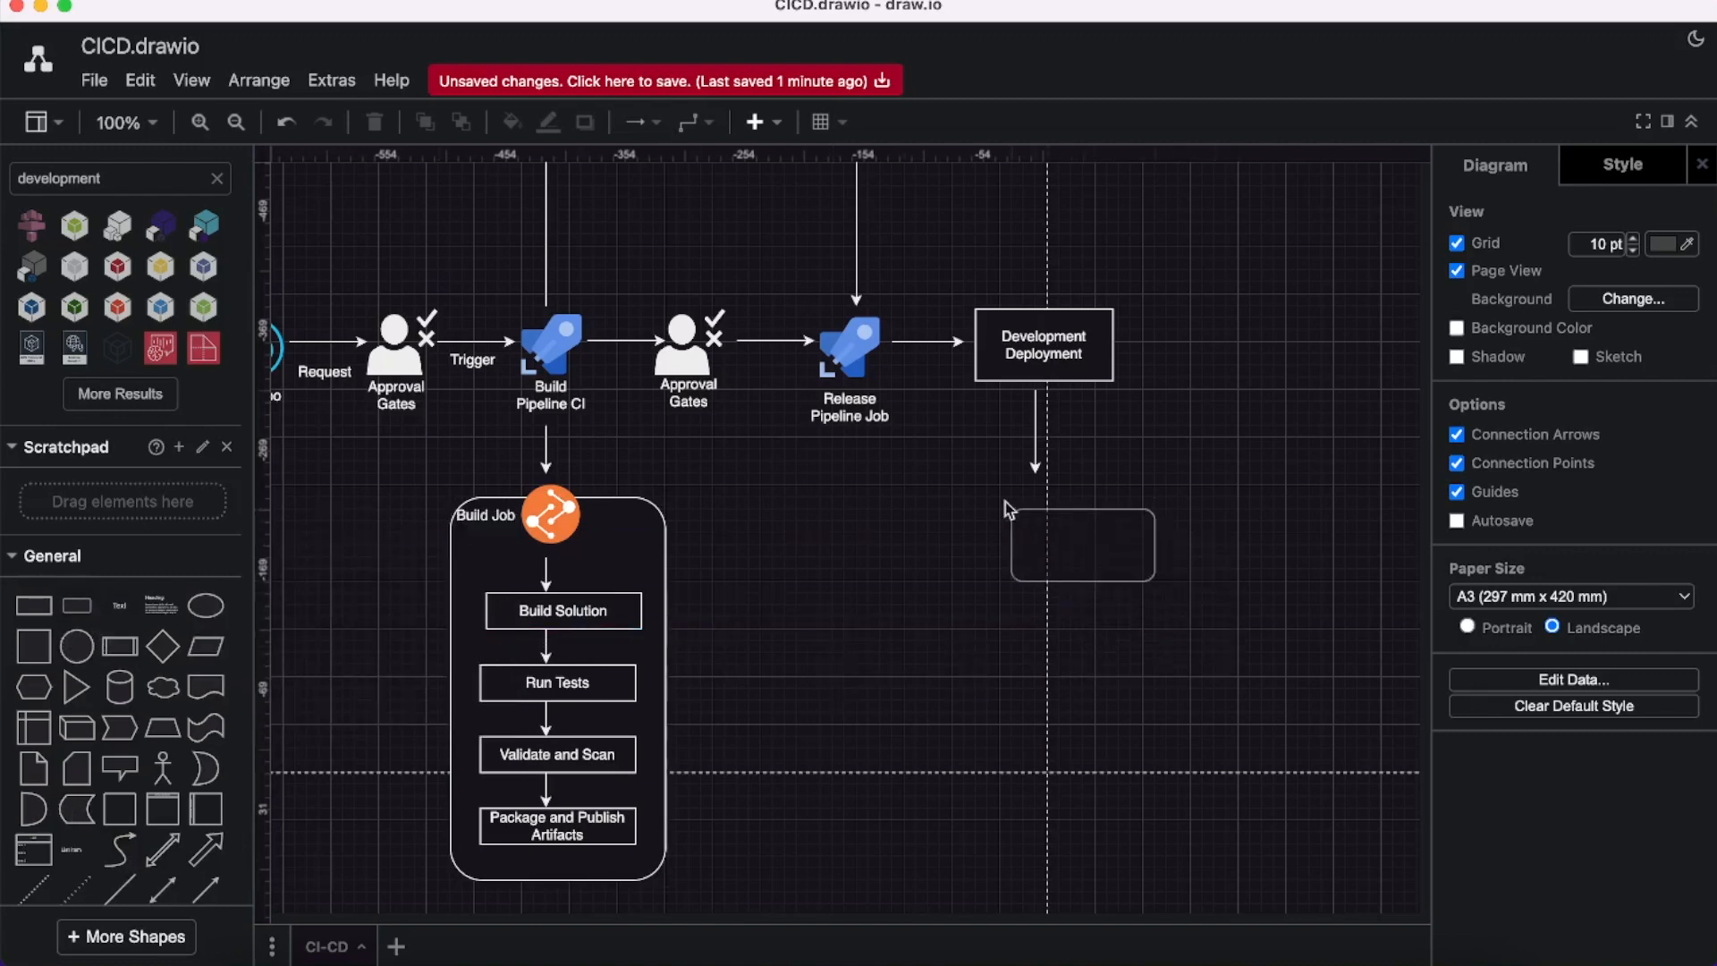
Add a rounded Dev box under the arrow with a shrunken pink heart icon inside.
click(1045, 517)
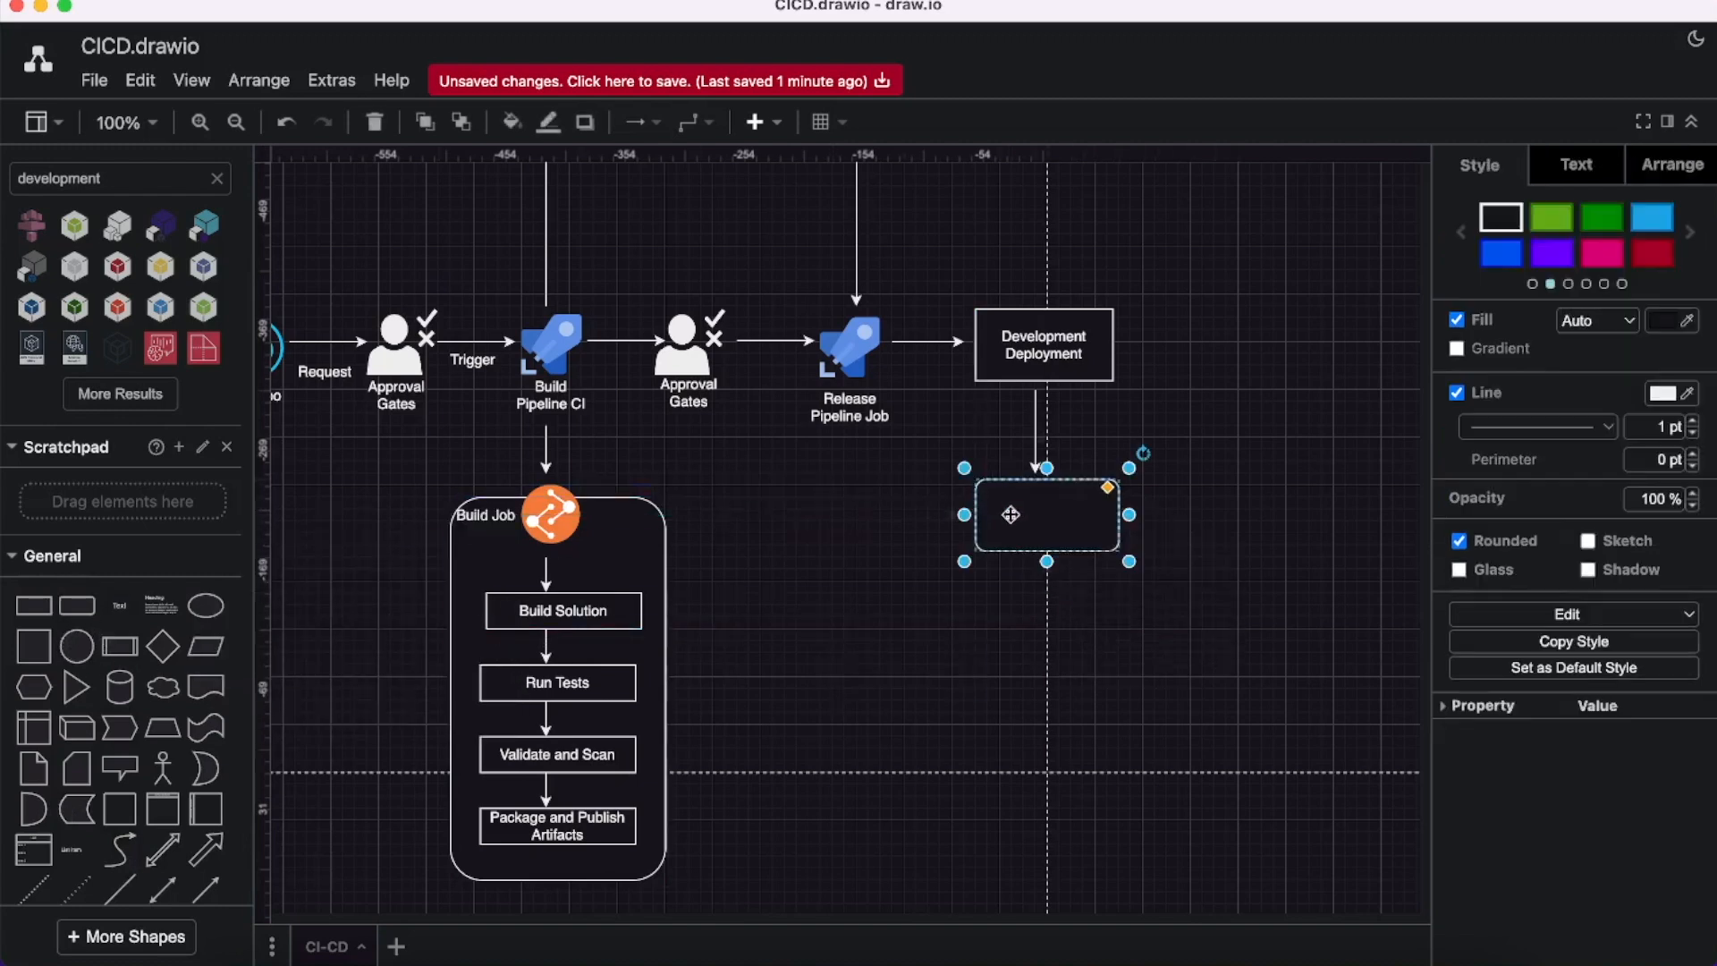
double_click(1043, 516)
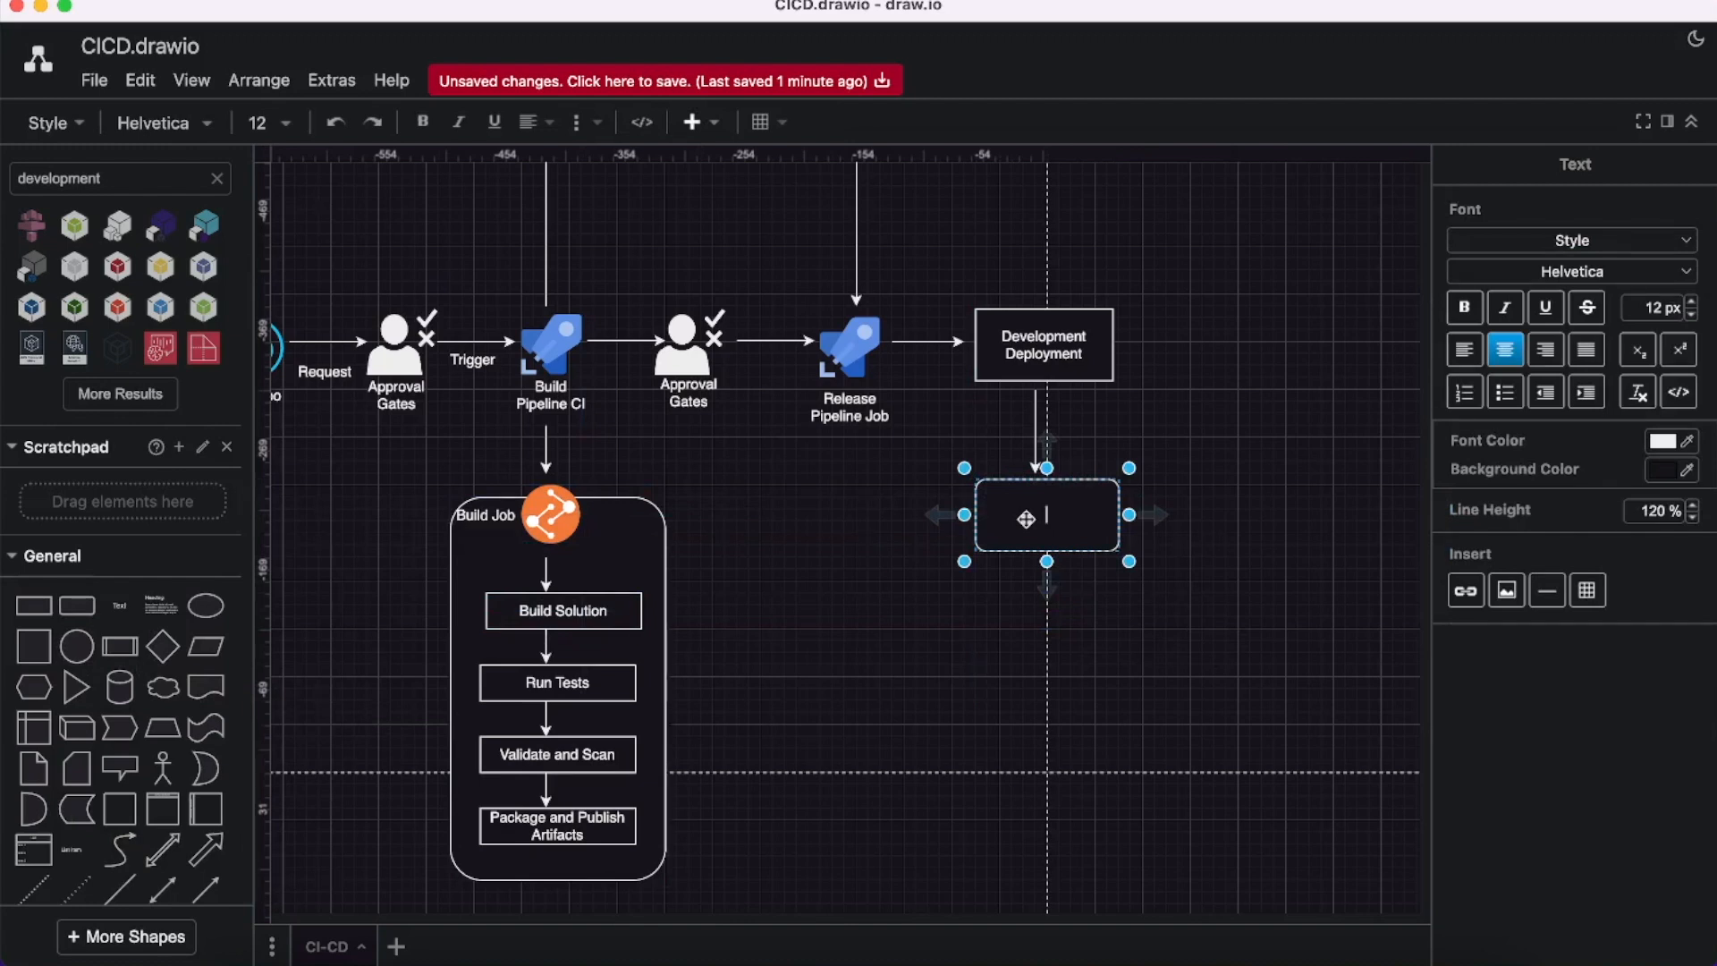
text(Dev)
click(121, 178)
text(Dashboard)
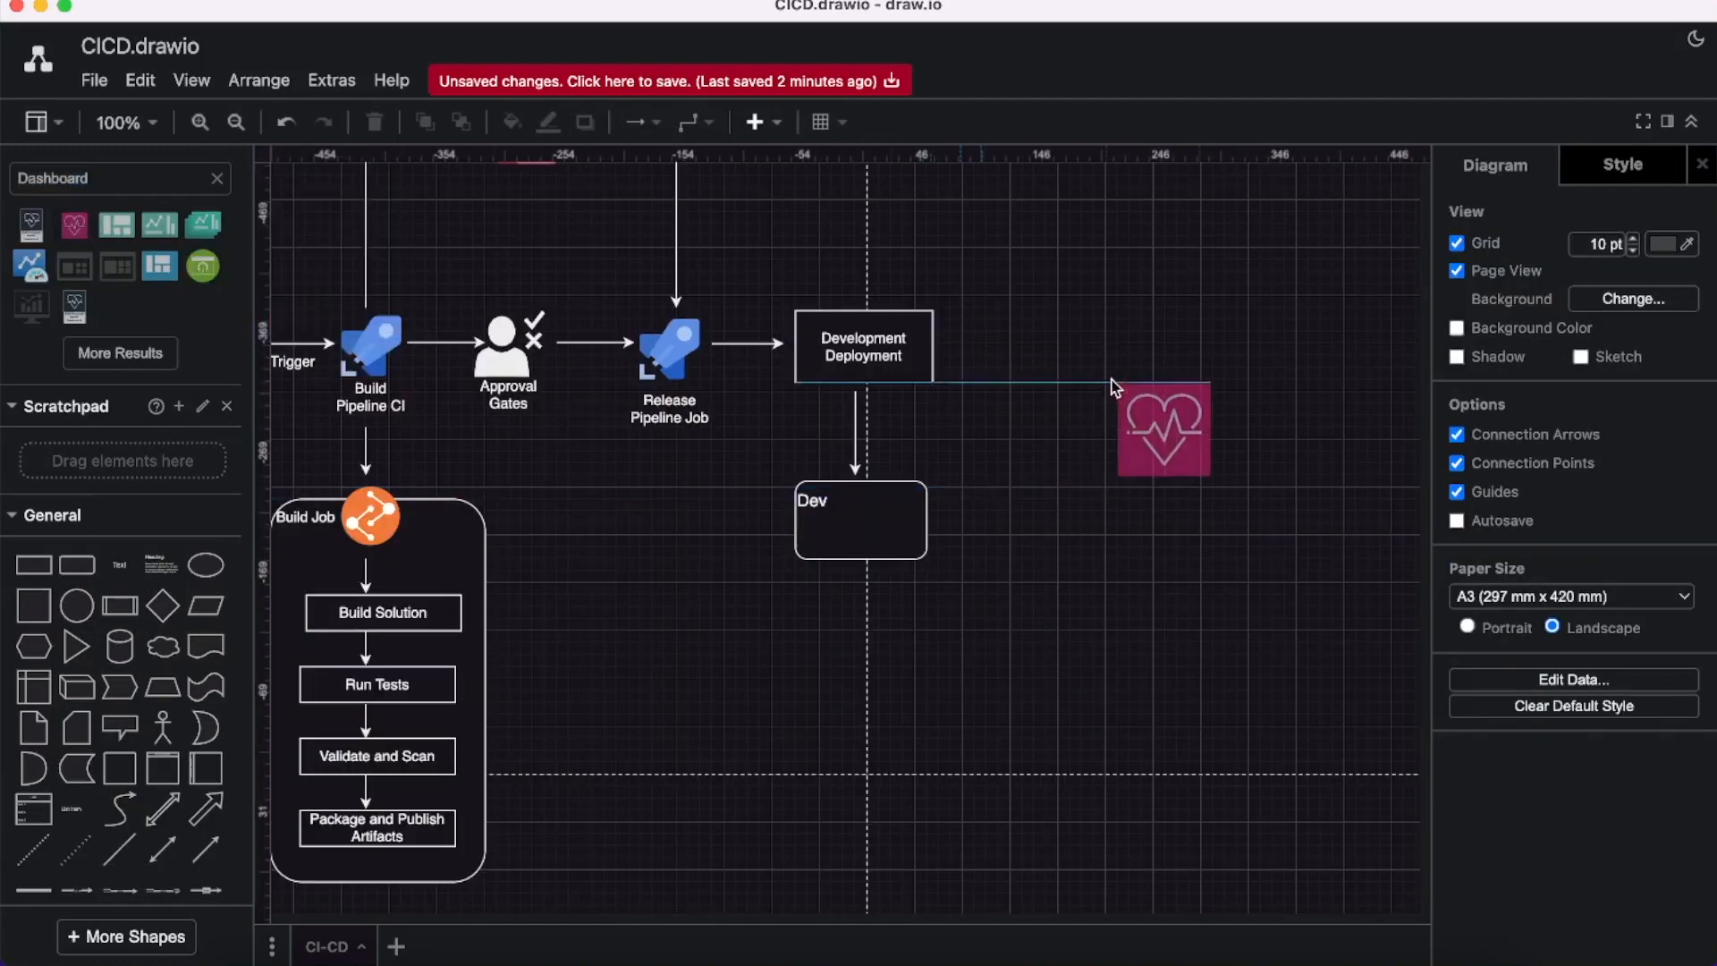
drag(1164, 429, 841, 665)
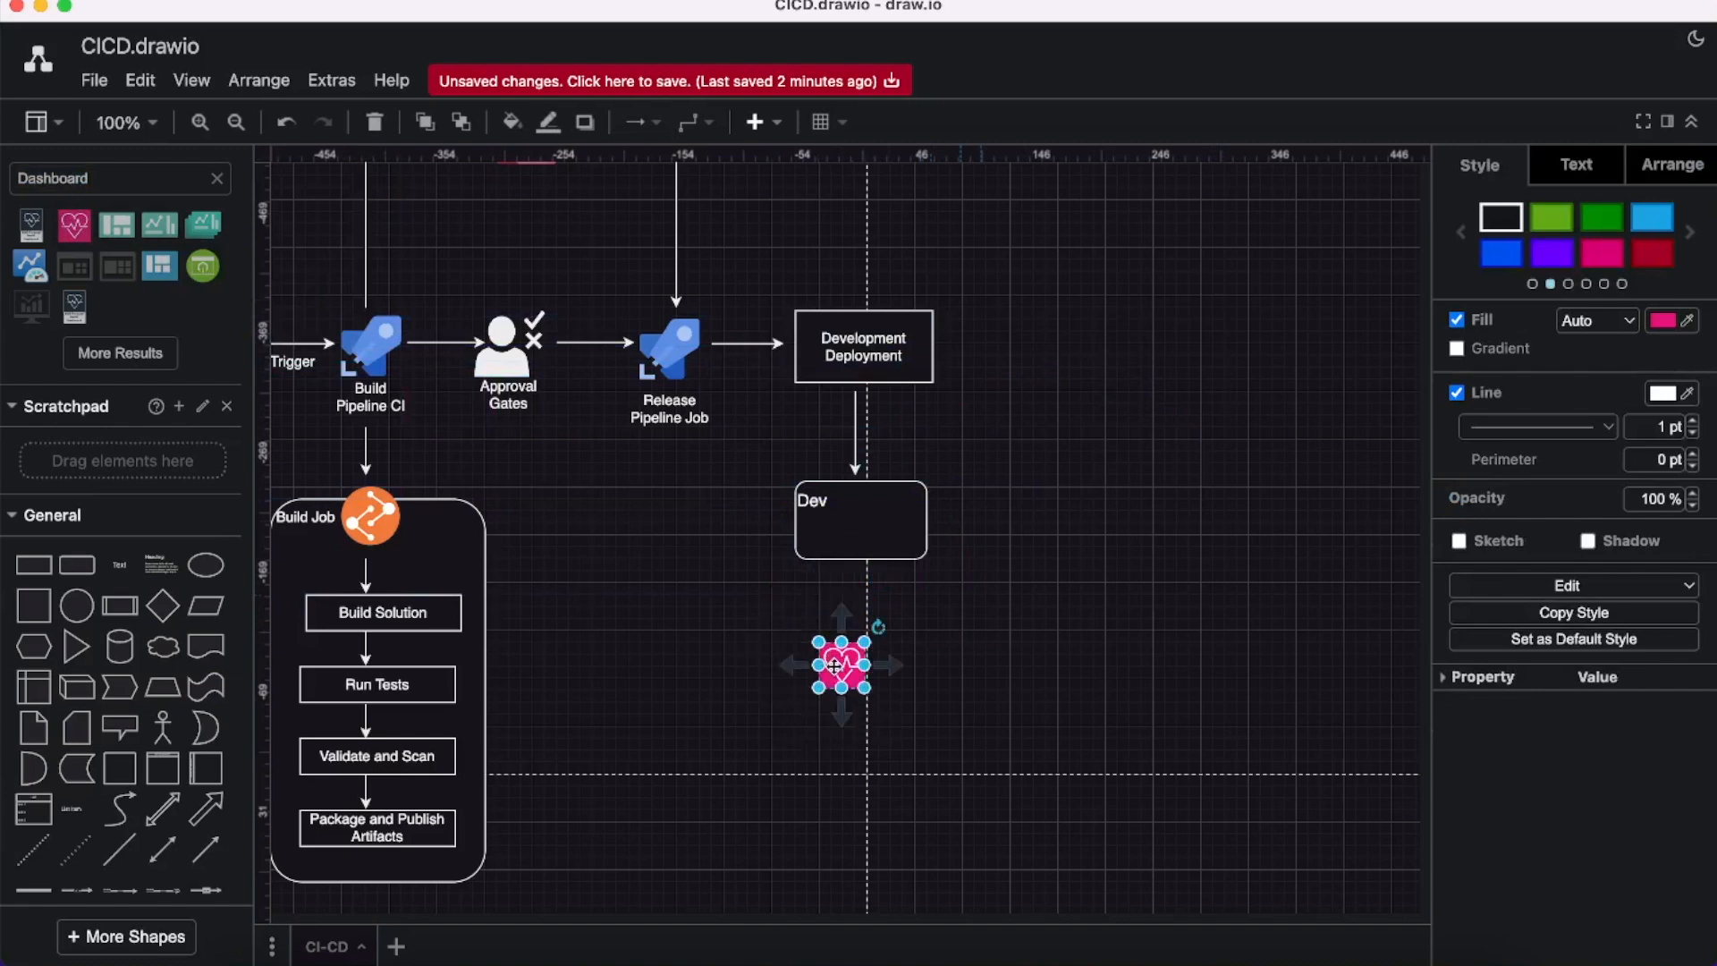
drag(841, 665, 829, 535)
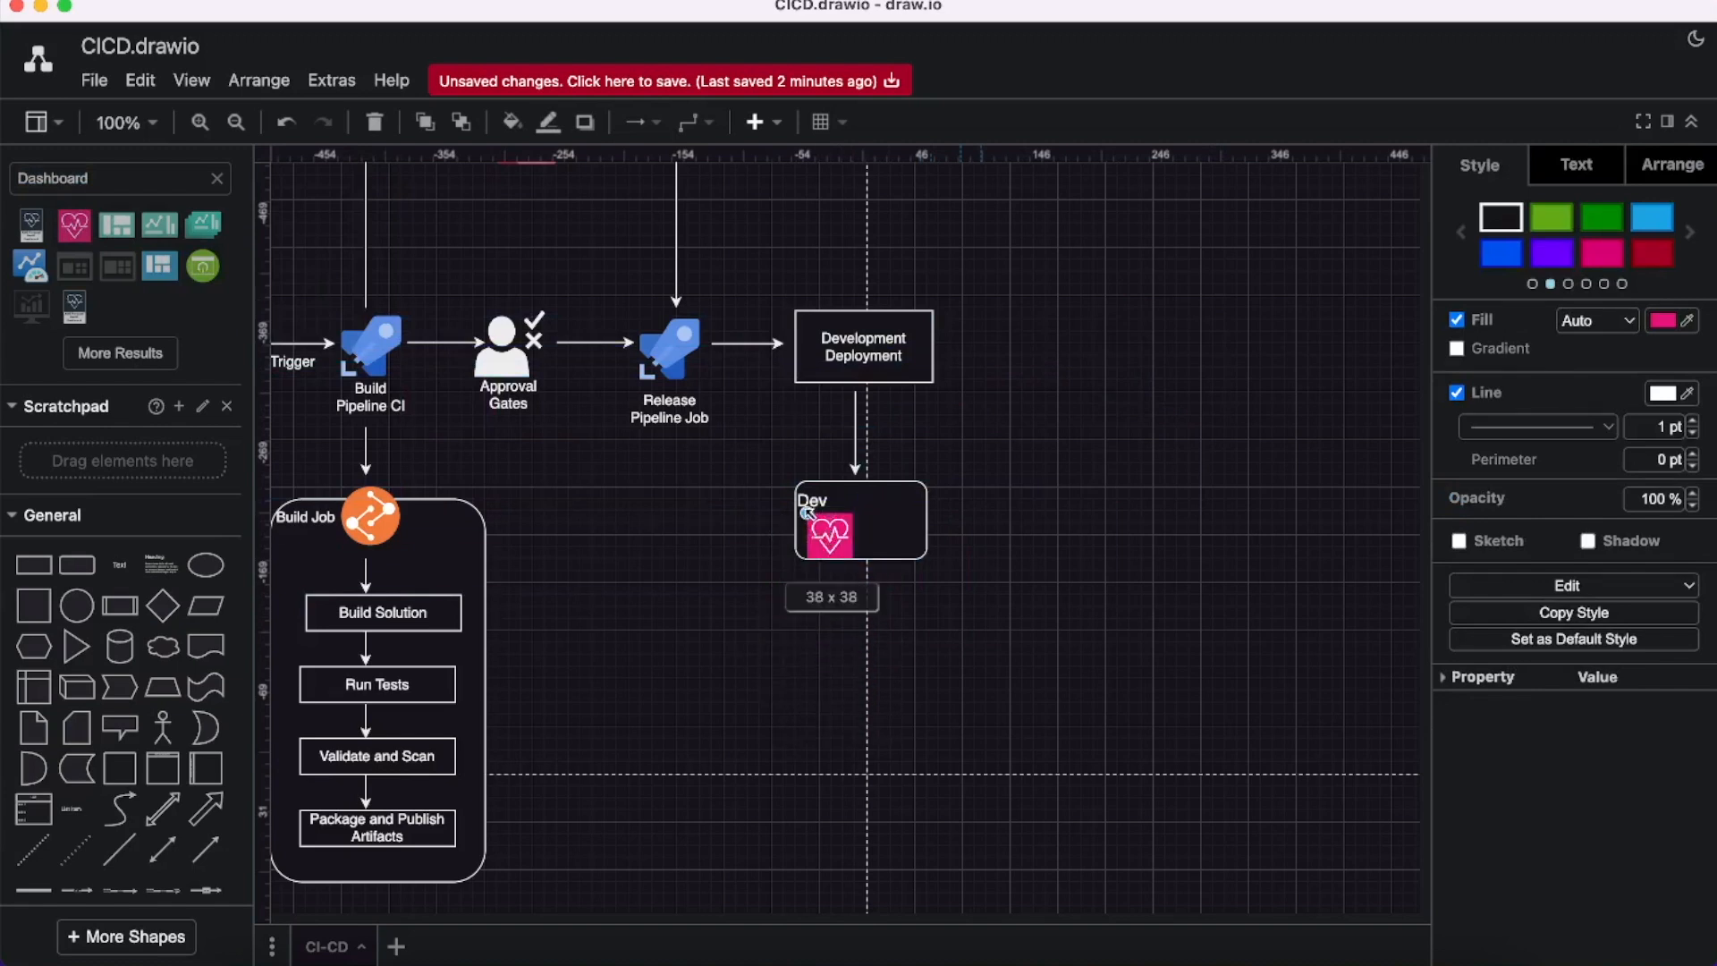
click(829, 536)
text(web)
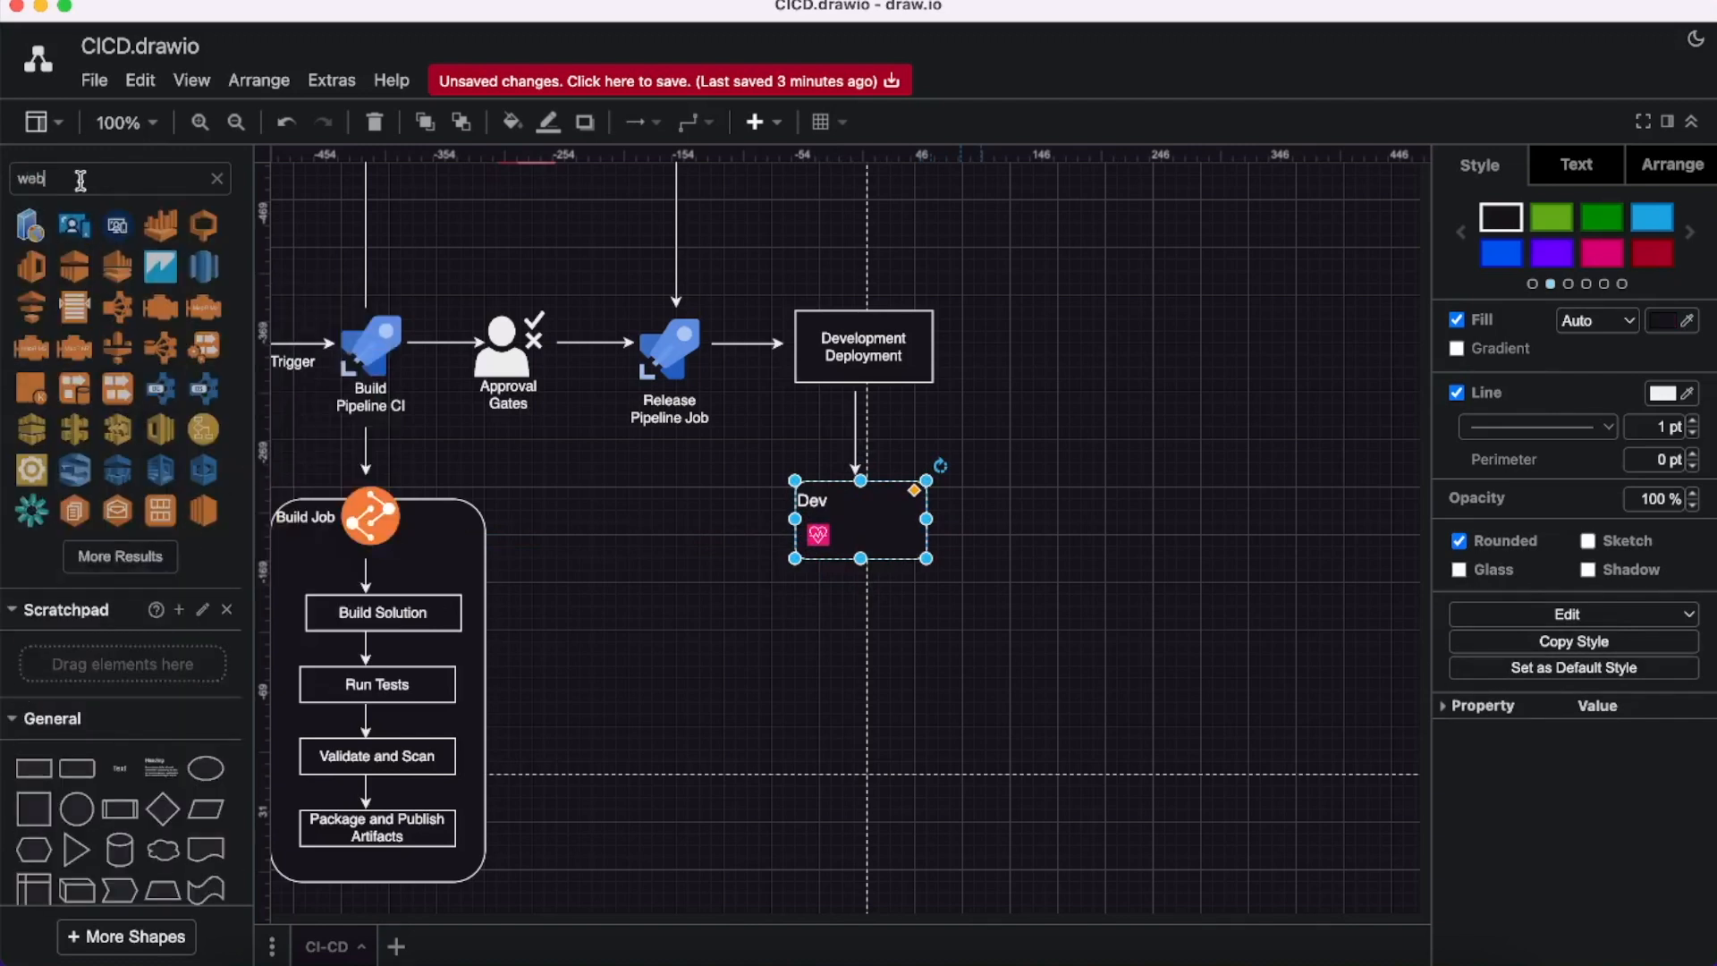
Finish the Dev Application label and place an Azure web app icon inside it.
text(internet)
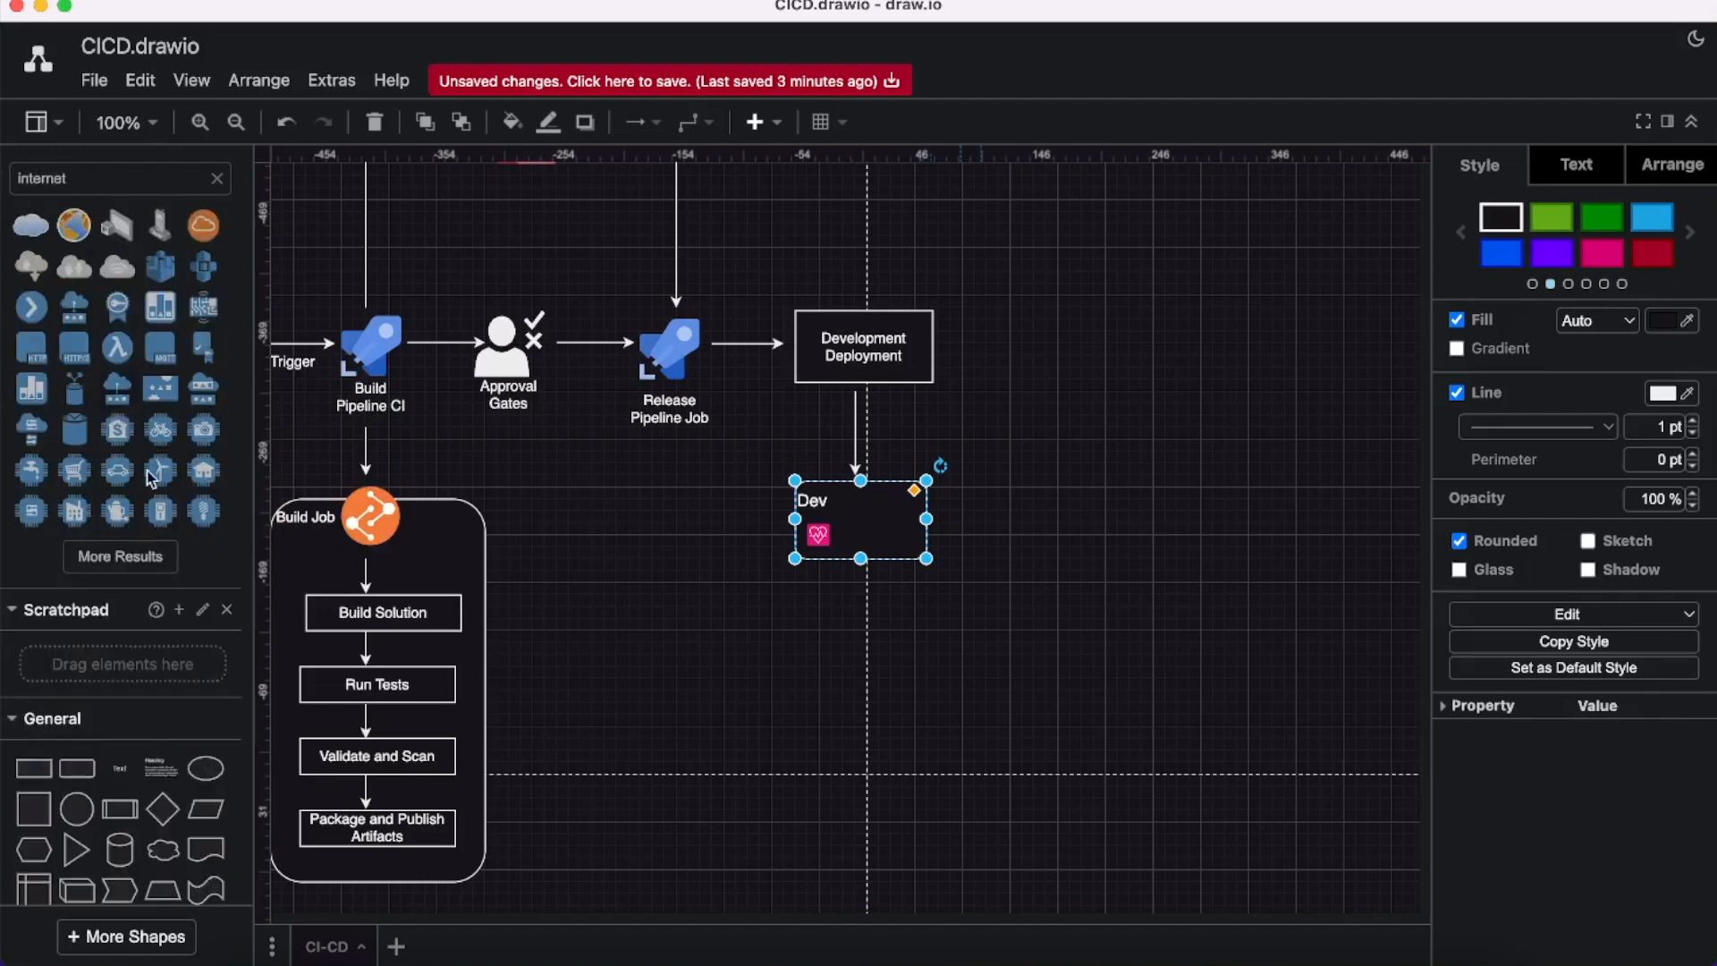
text(application)
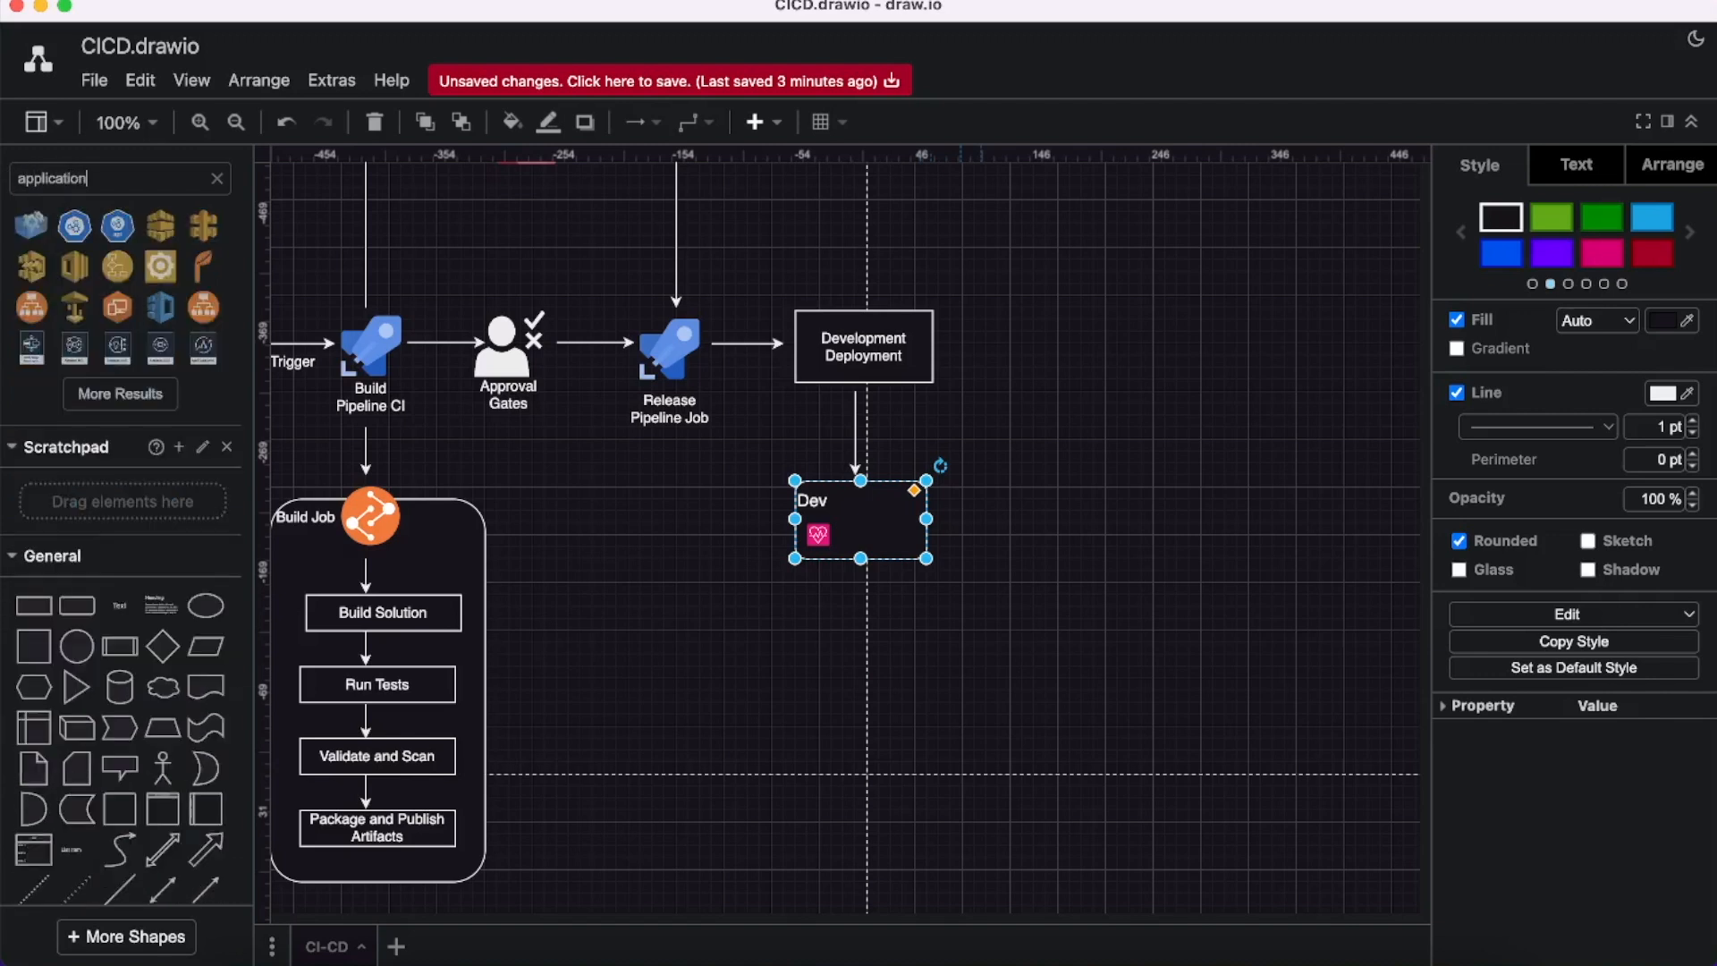
text(web)
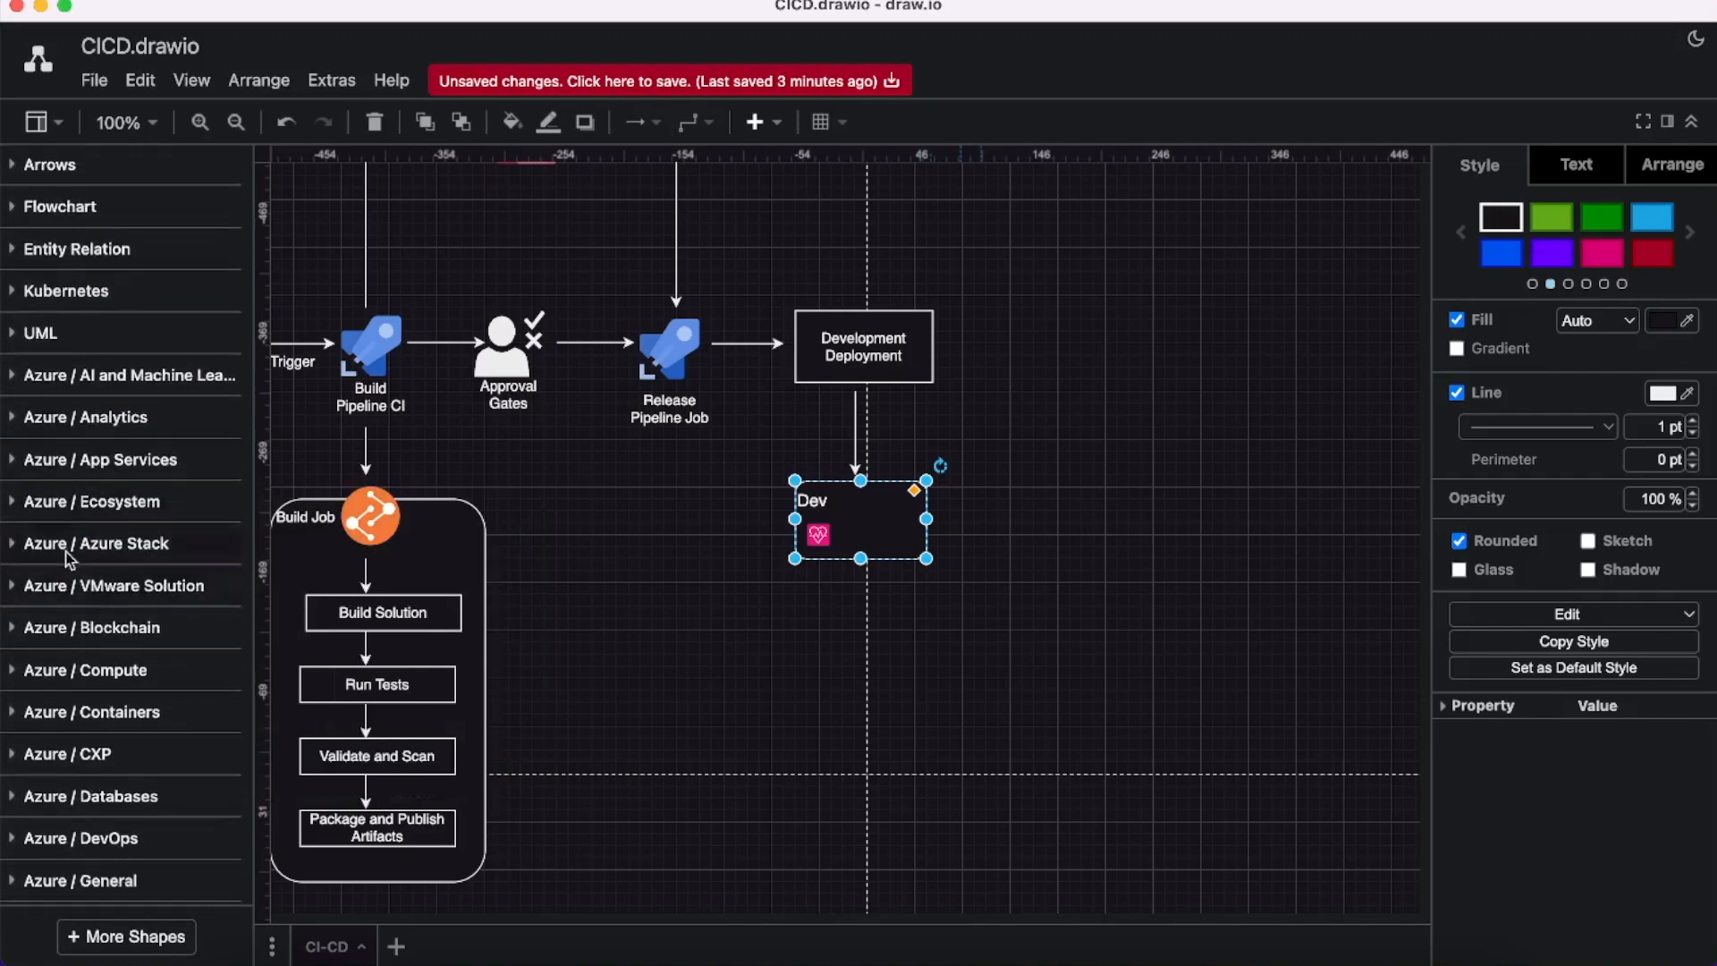
click(101, 459)
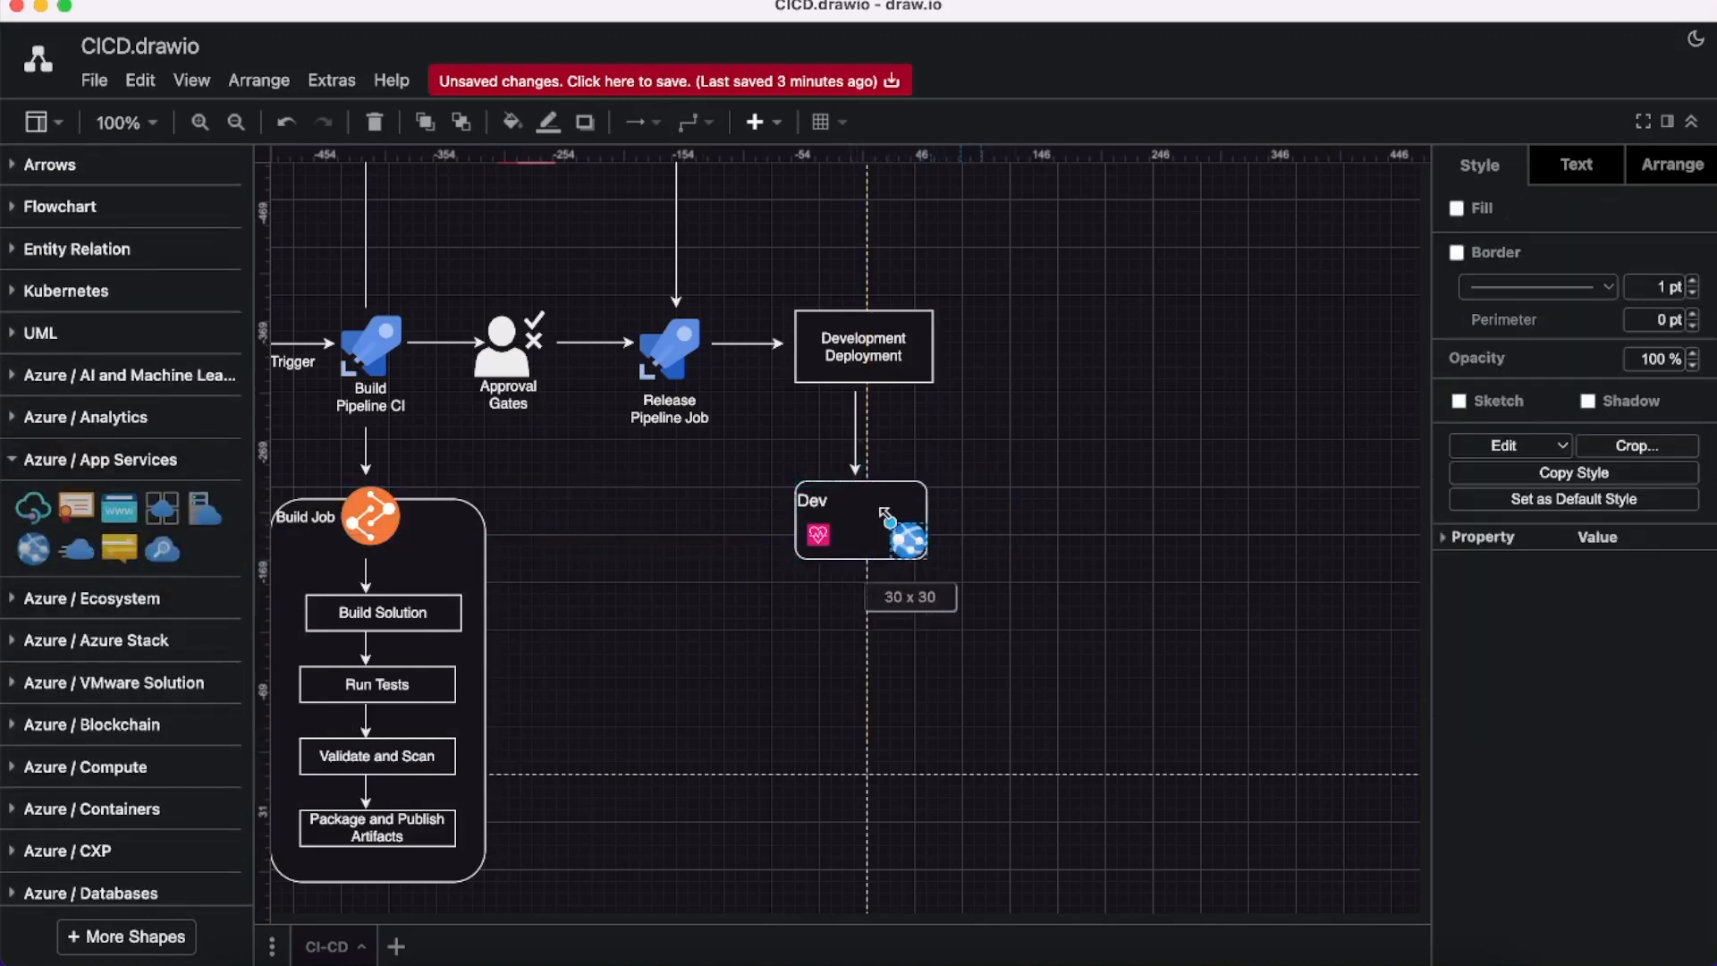
drag(889, 519, 876, 530)
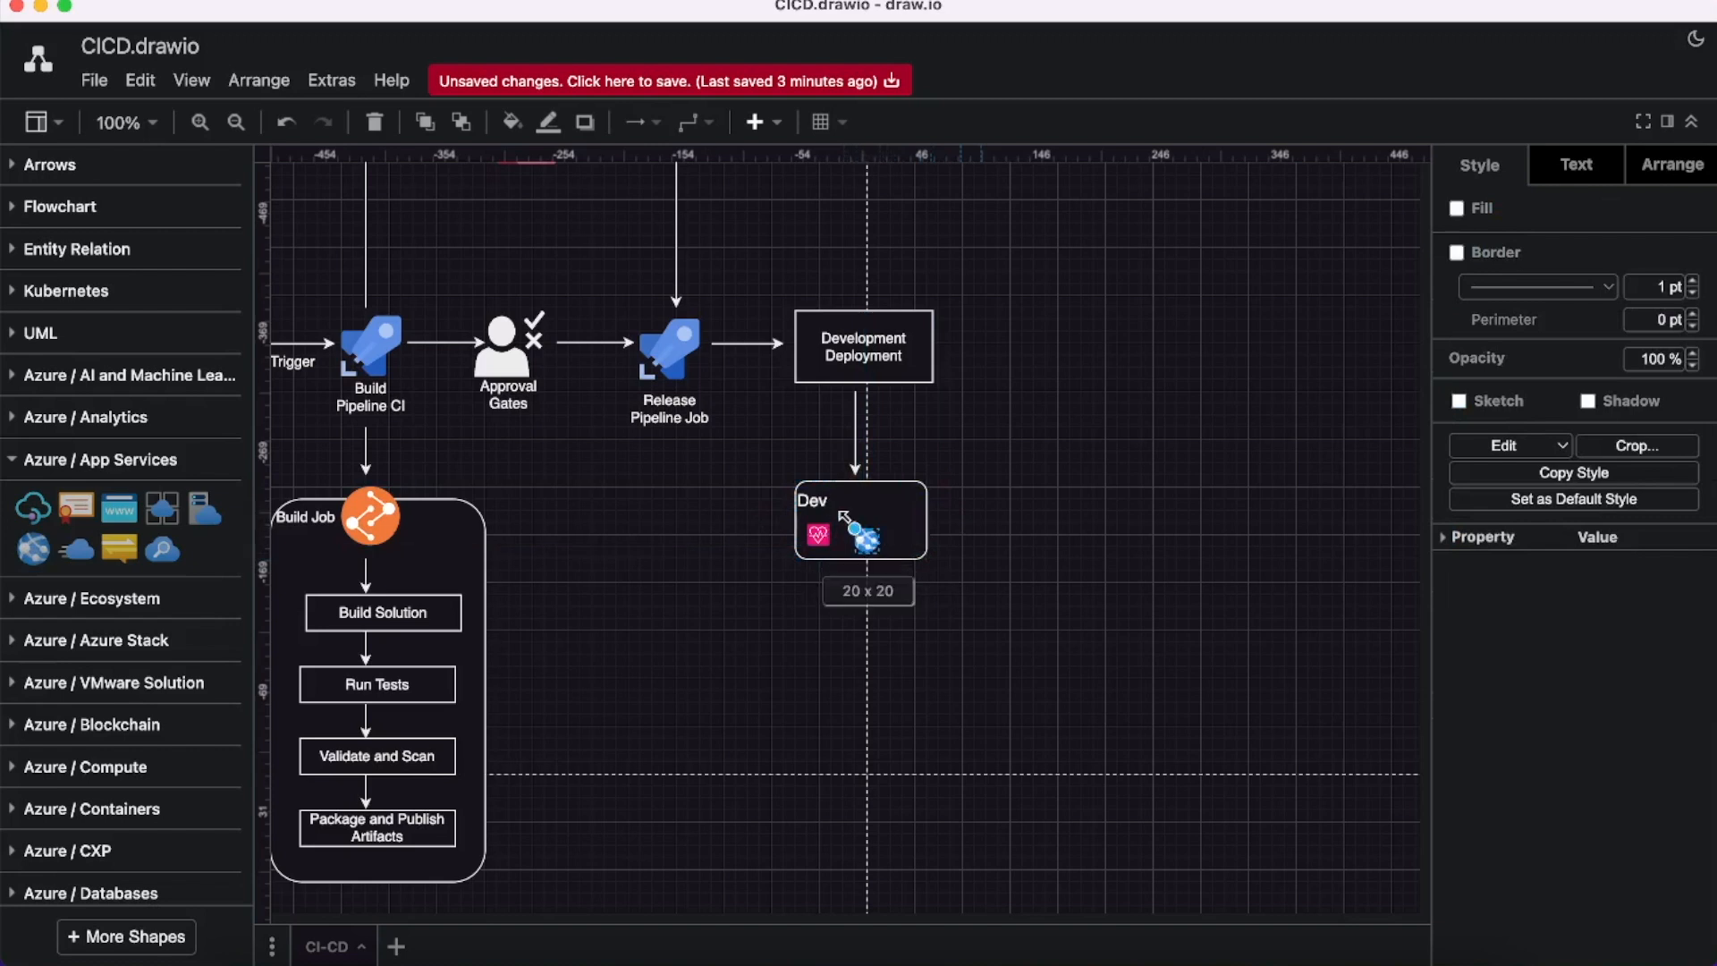
click(1055, 548)
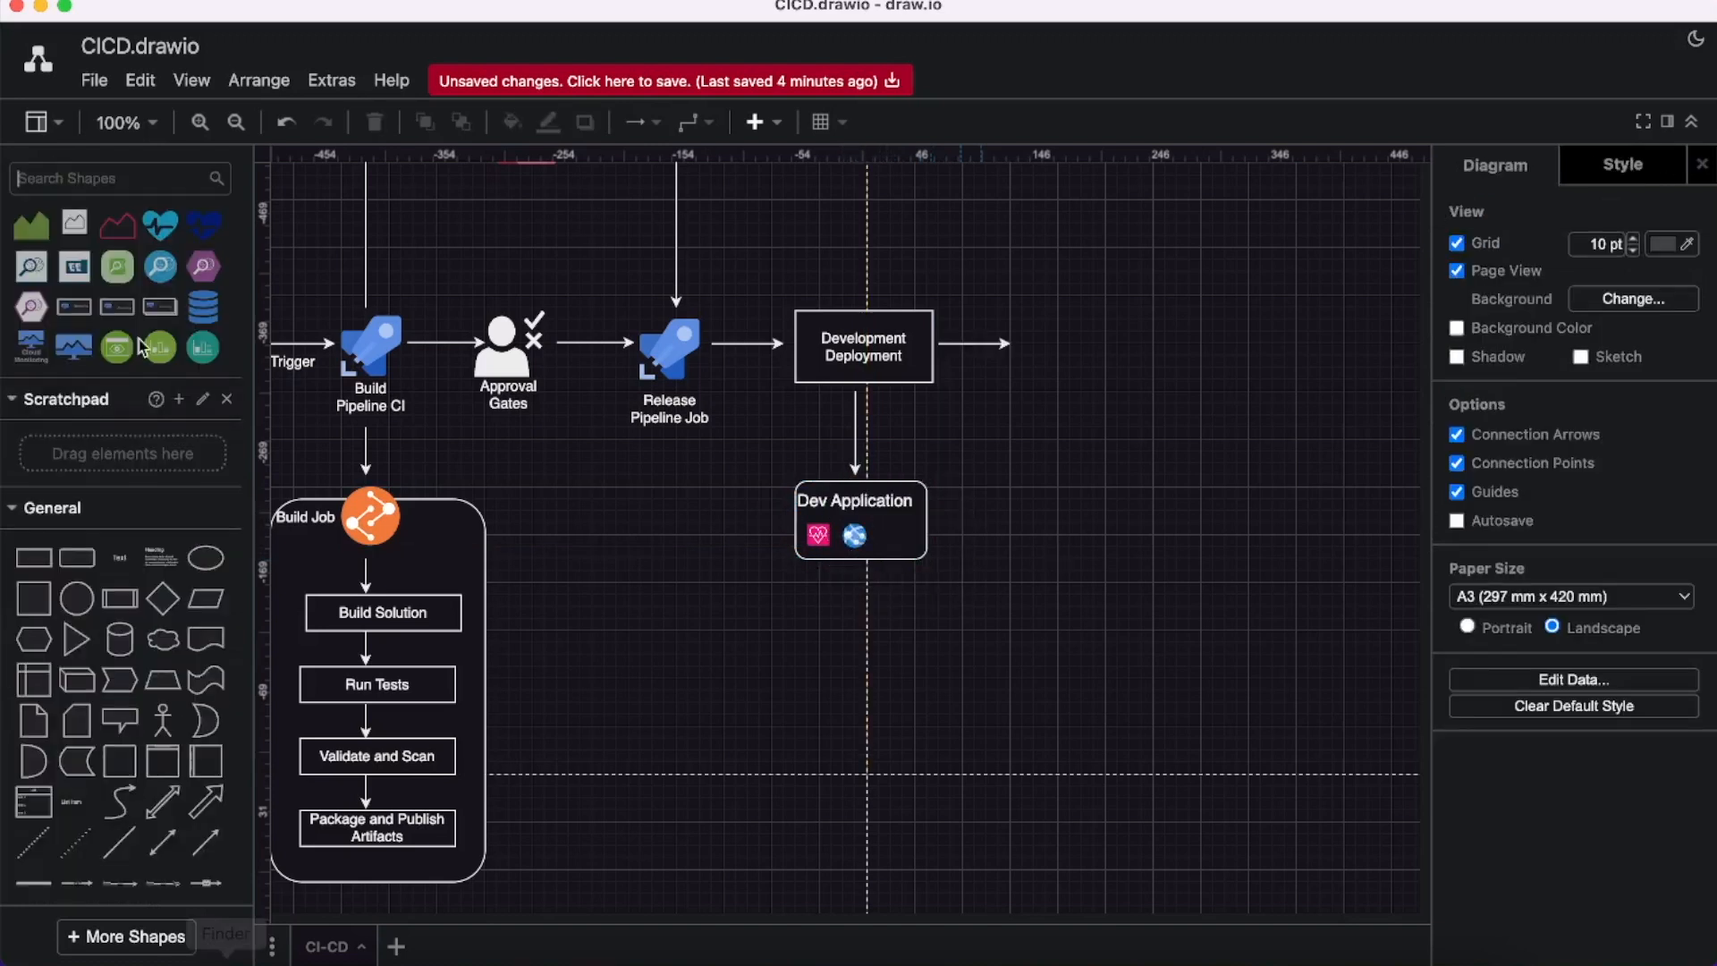
text(monitorin)
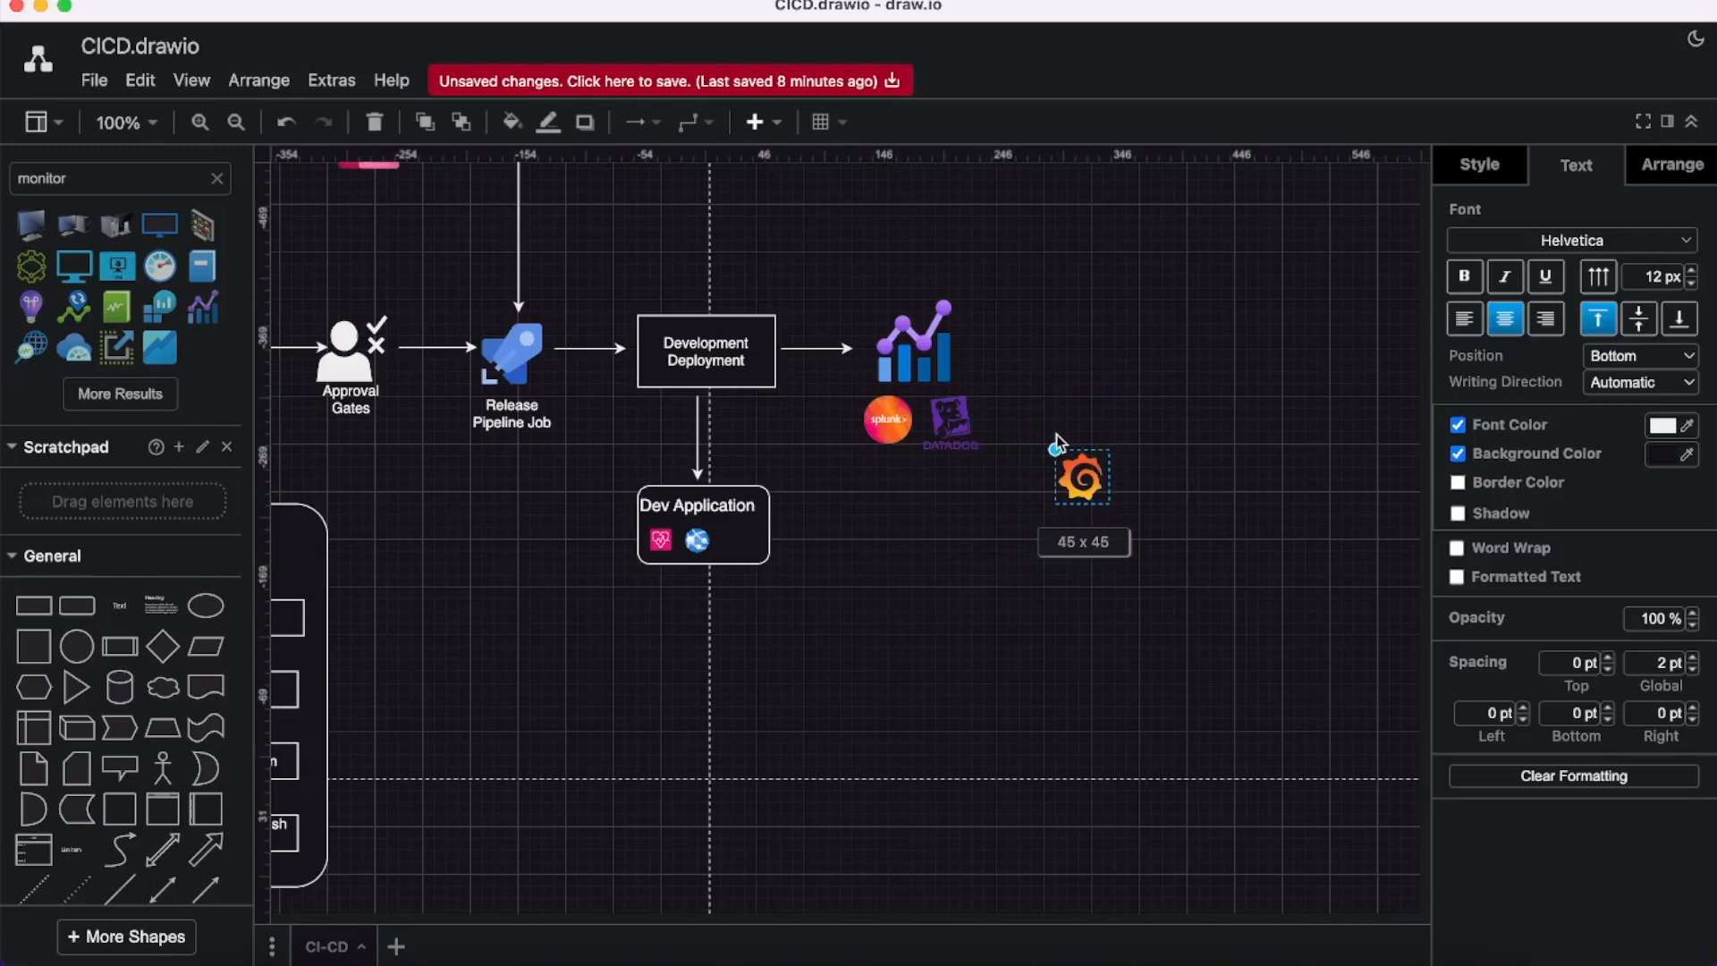
Add the Grafana logo beside the Splunk and Datadog monitoring icons.
drag(1082, 477, 1021, 423)
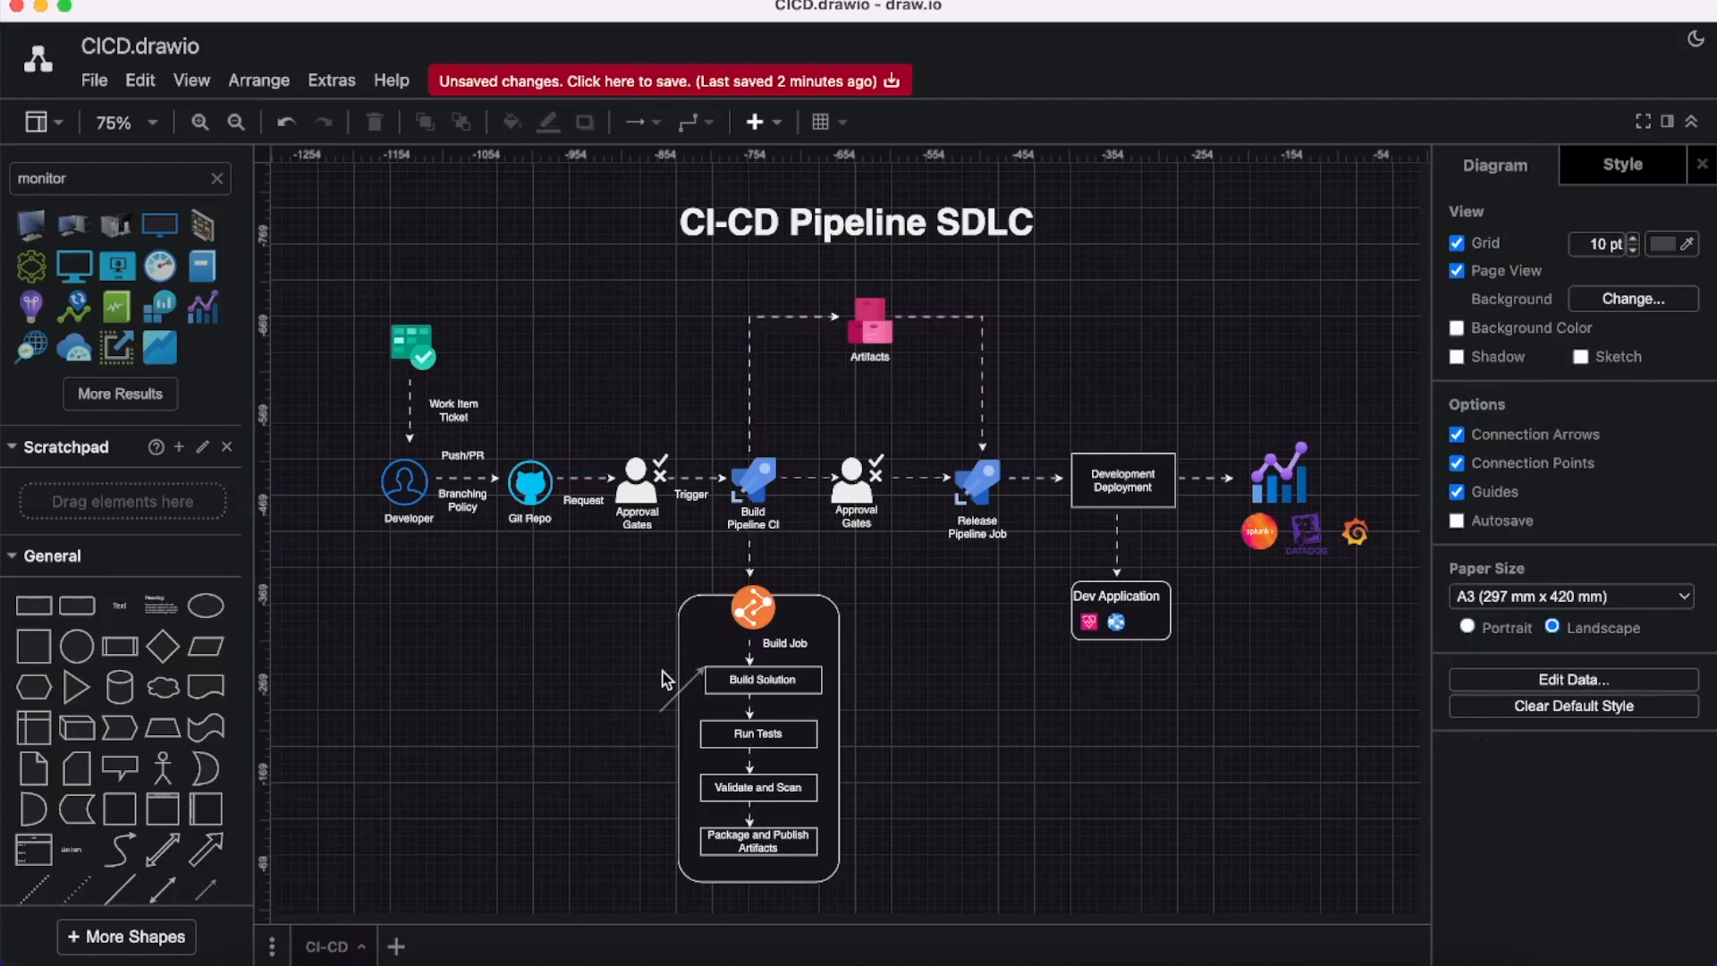
Draw the dashed Fail Tests connector between Developer and the build job.
drag(400, 540, 657, 709)
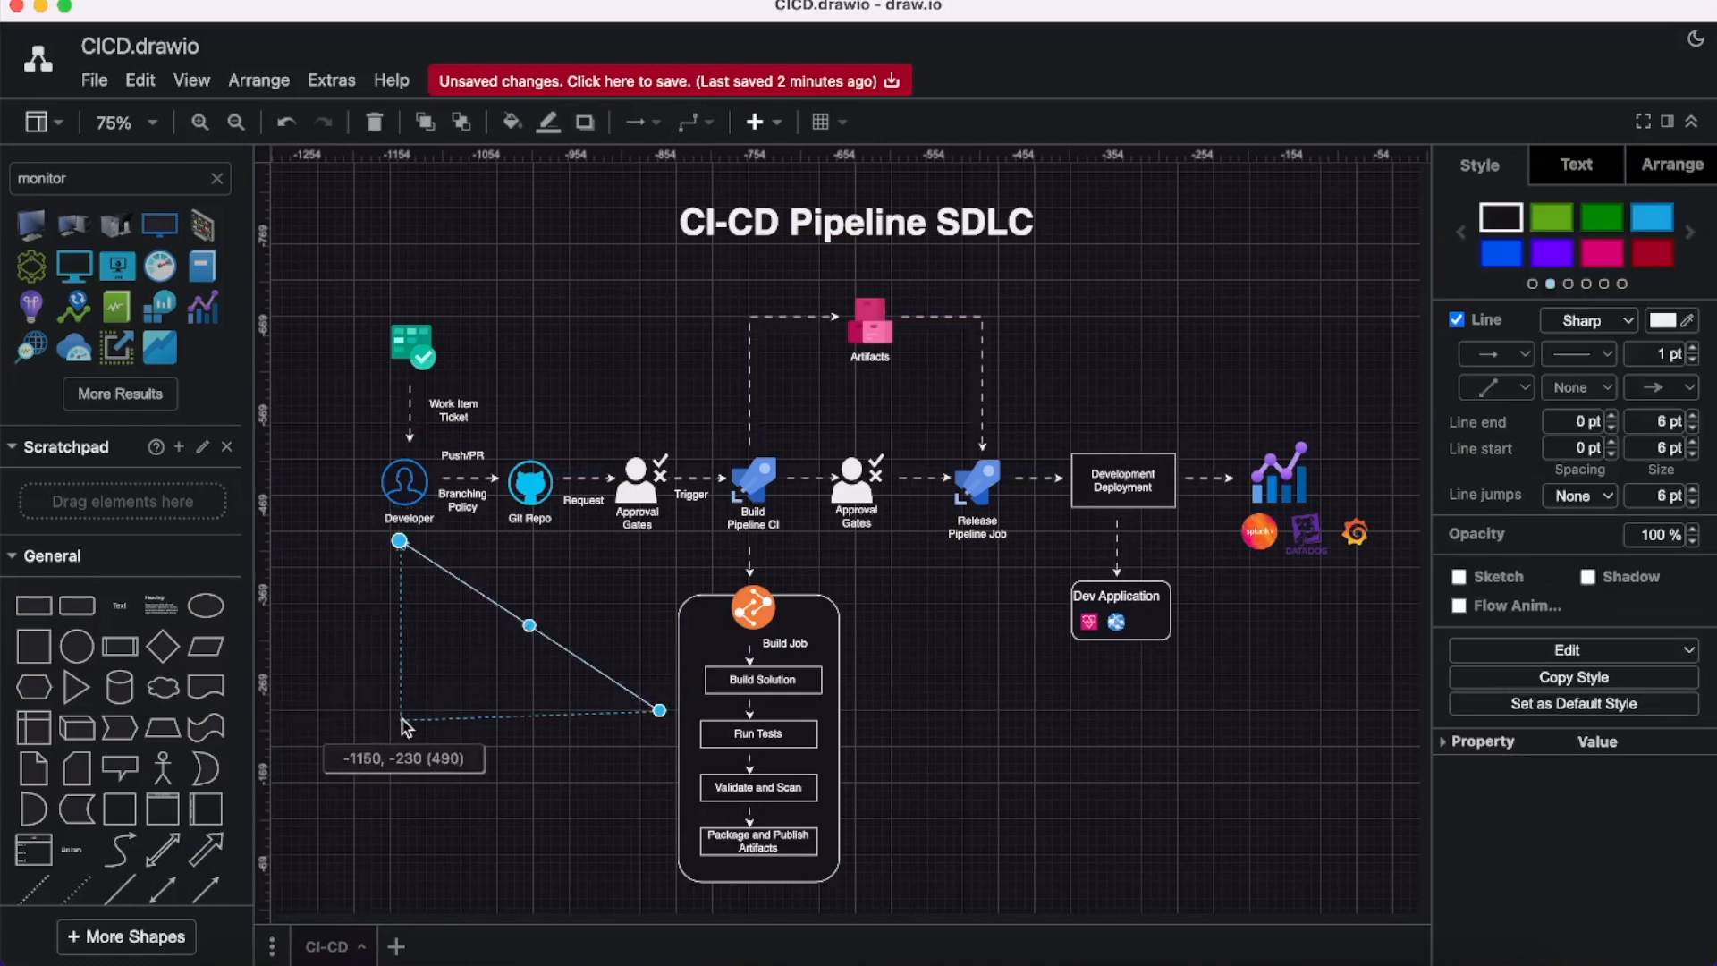
click(526, 748)
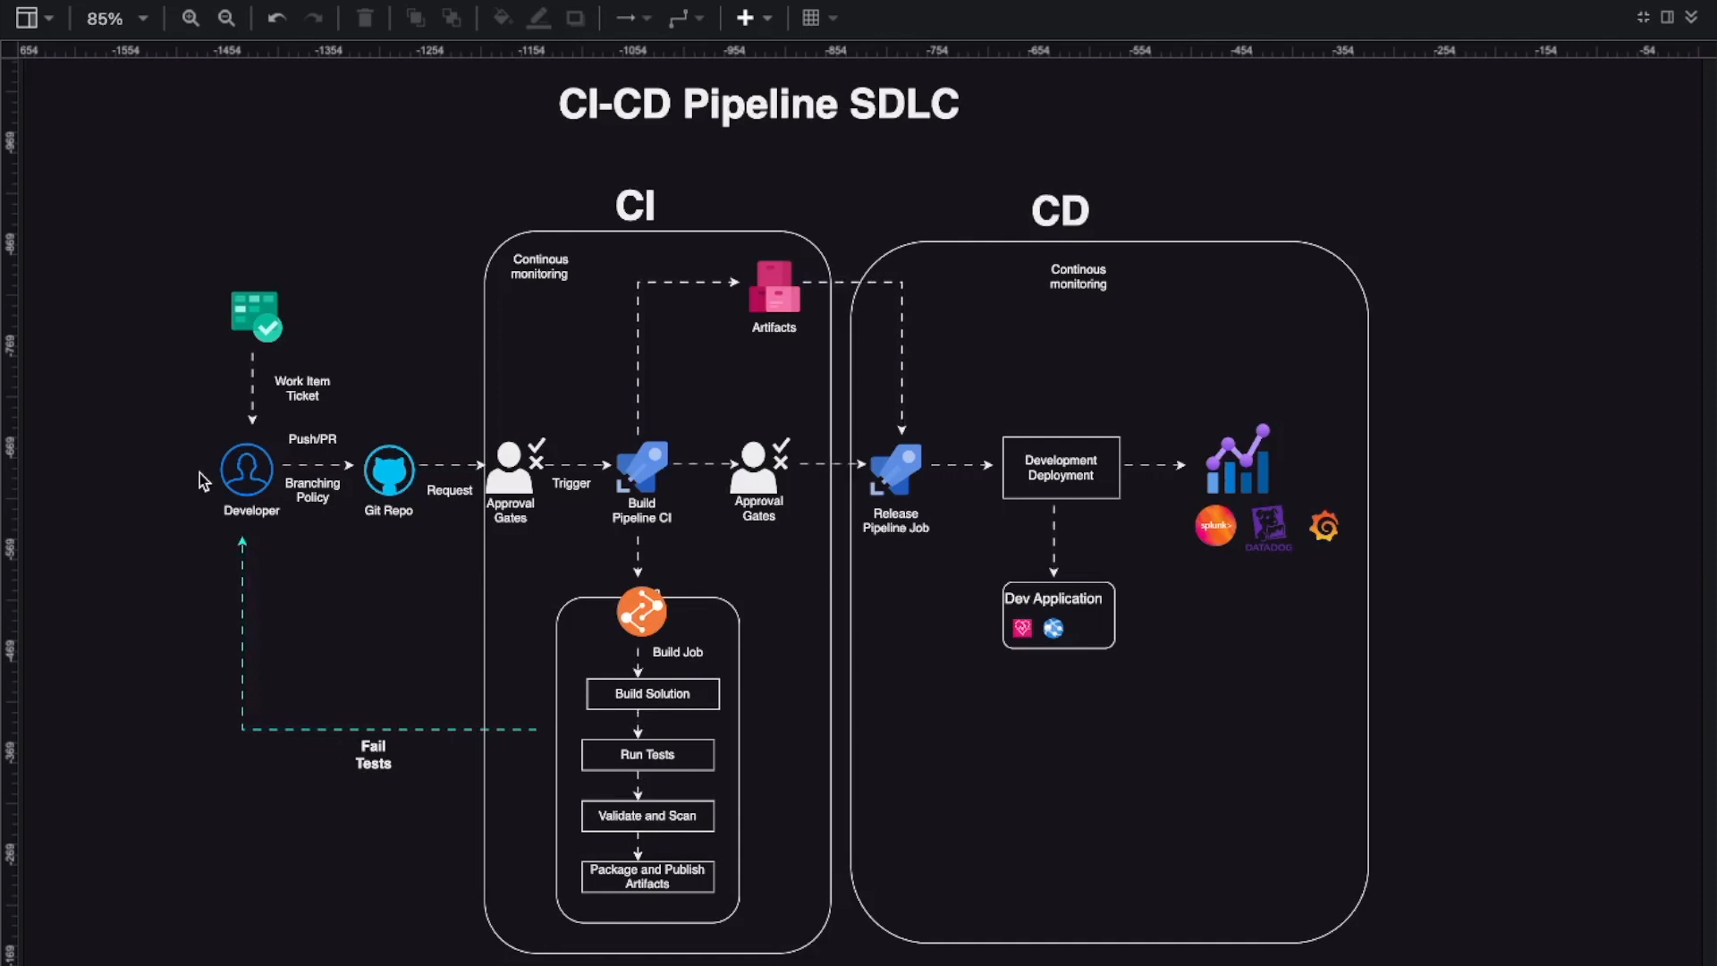
mouse_move(170, 527)
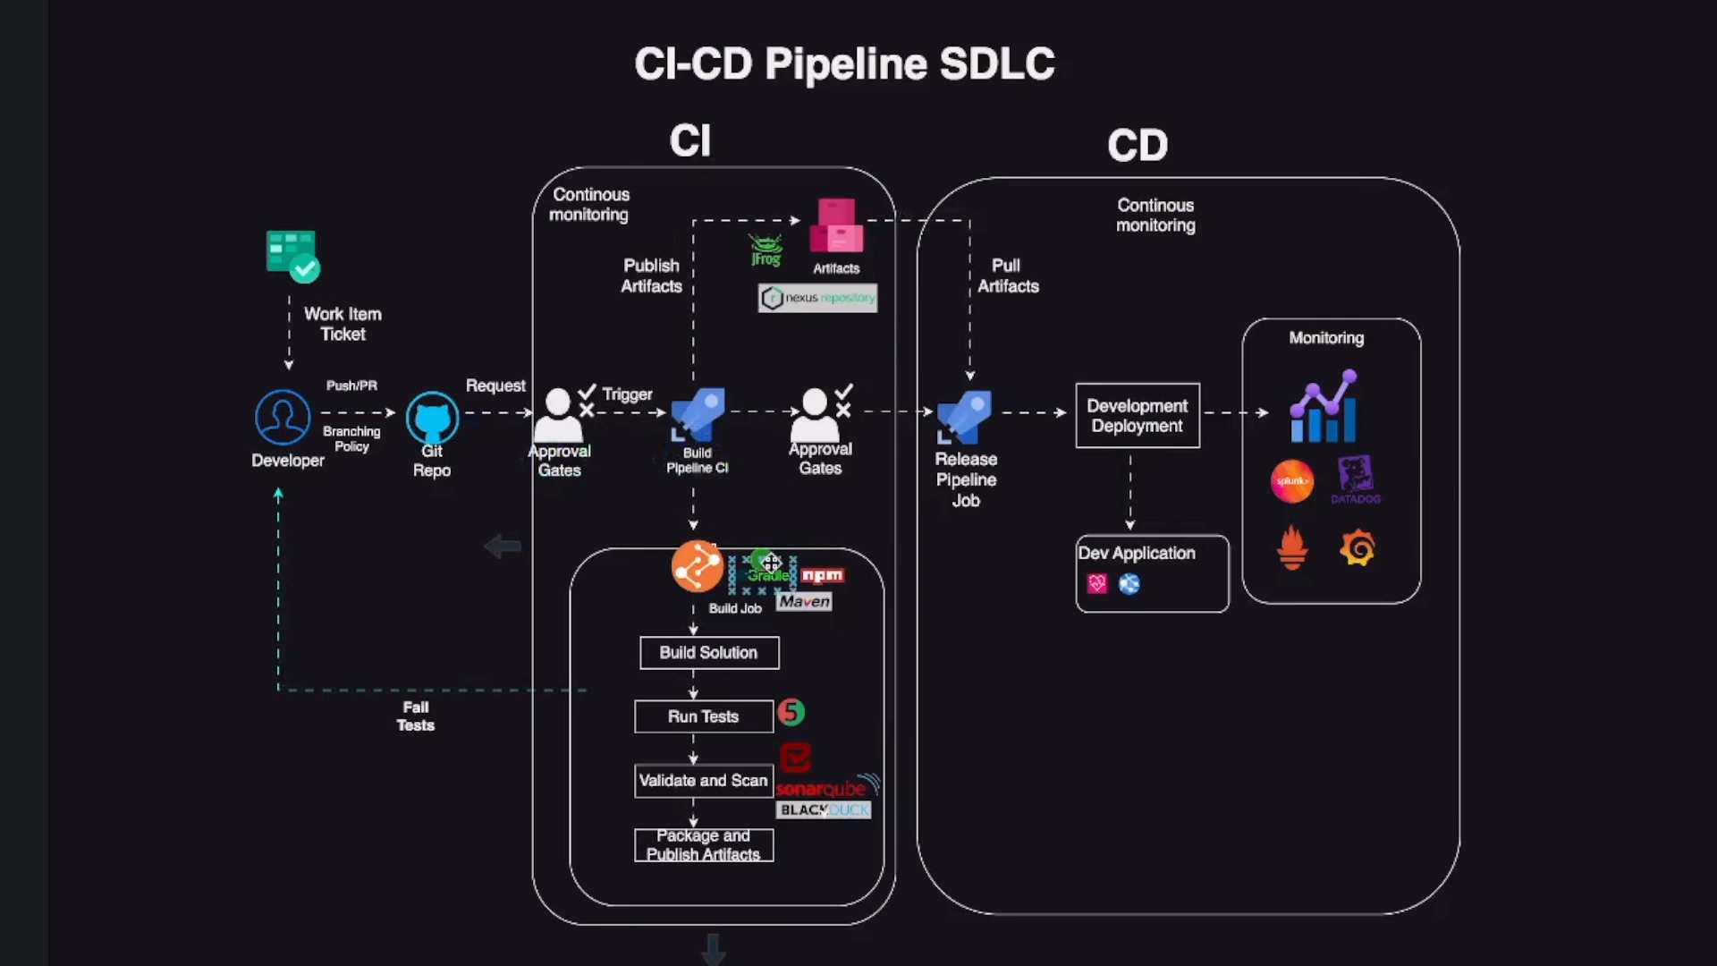
Place tool logos beside the CI steps and group monitoring tools in a Monitoring box.
click(696, 566)
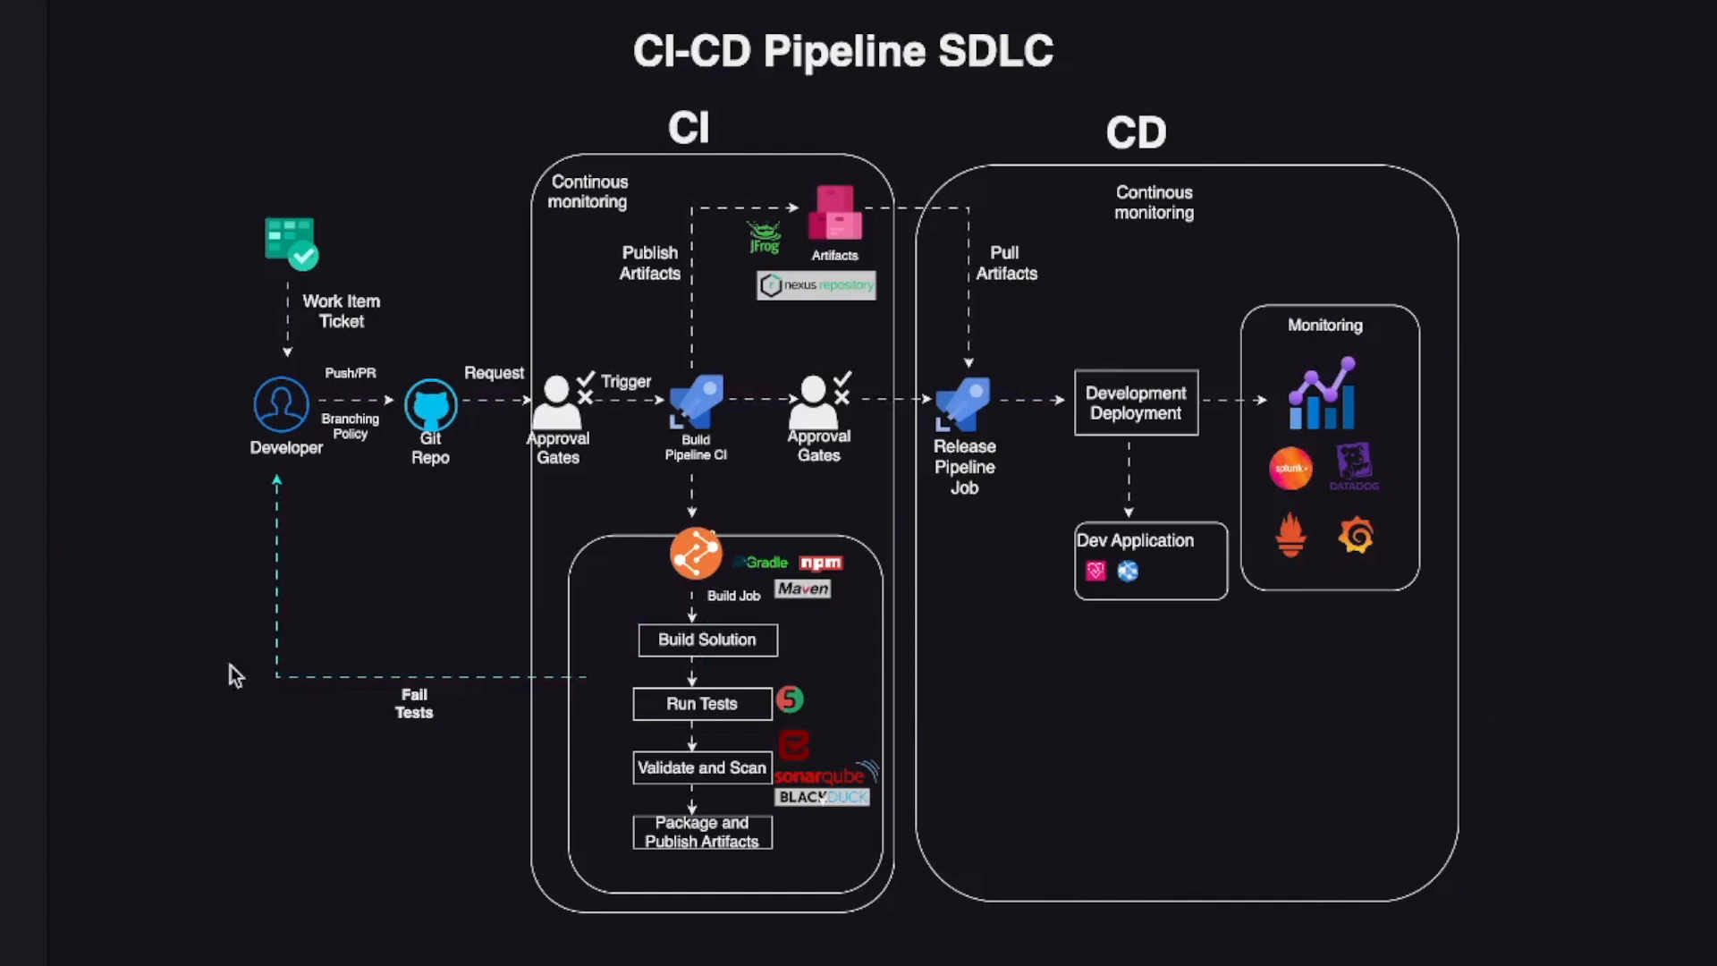
mouse_move(292, 677)
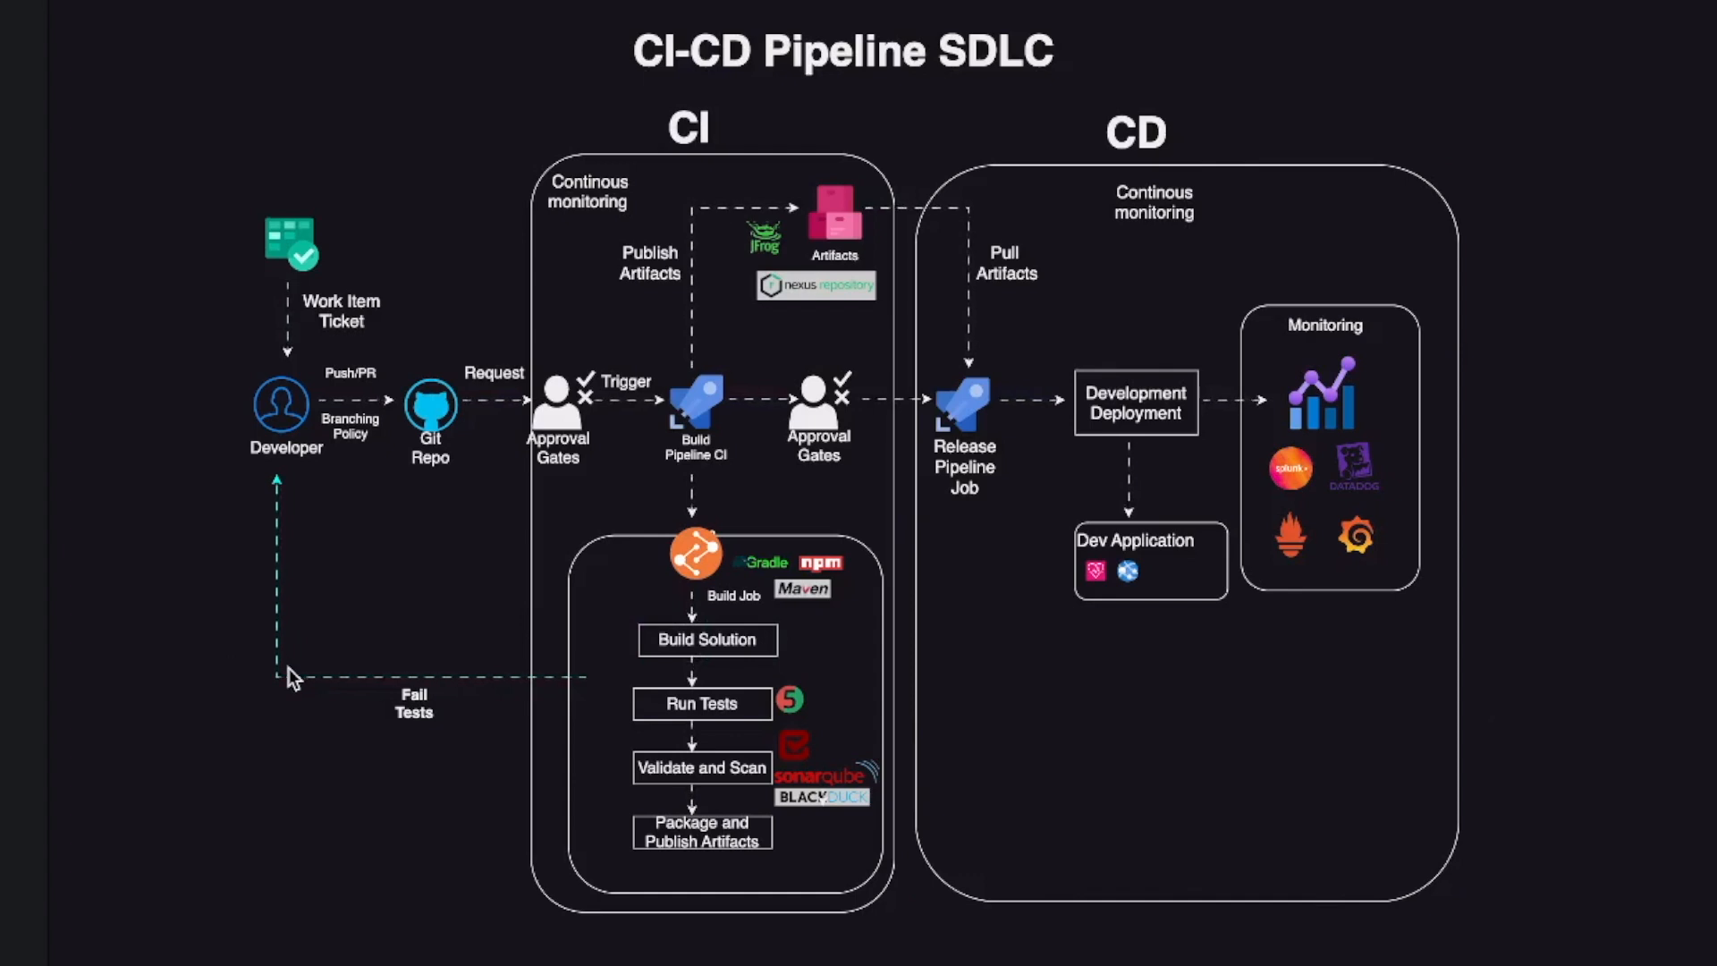